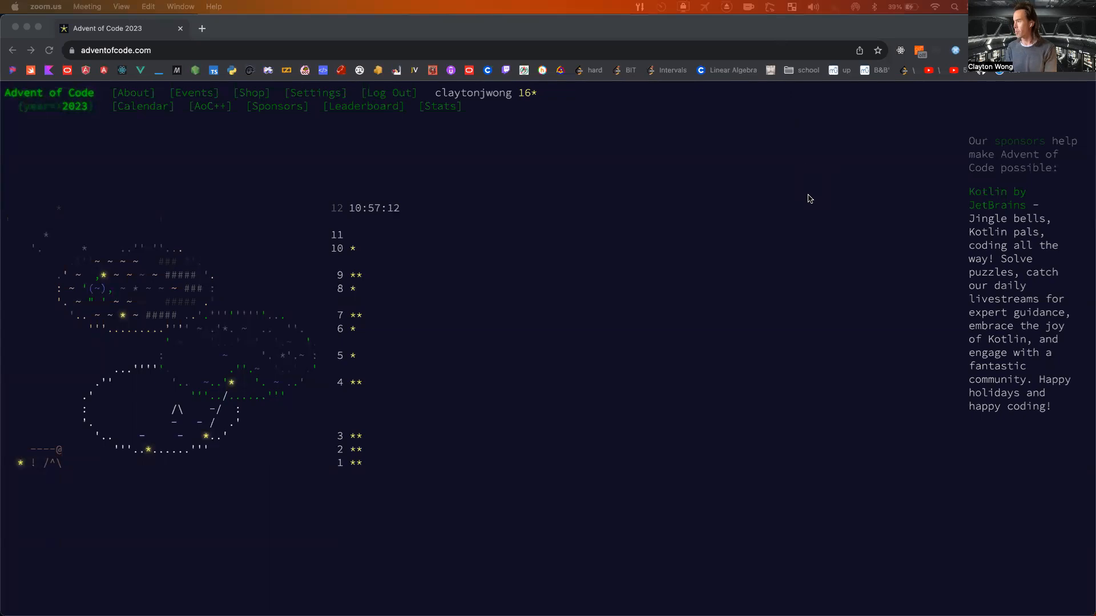
{"action": "mouse_move", "coordinate": [556, 252]}
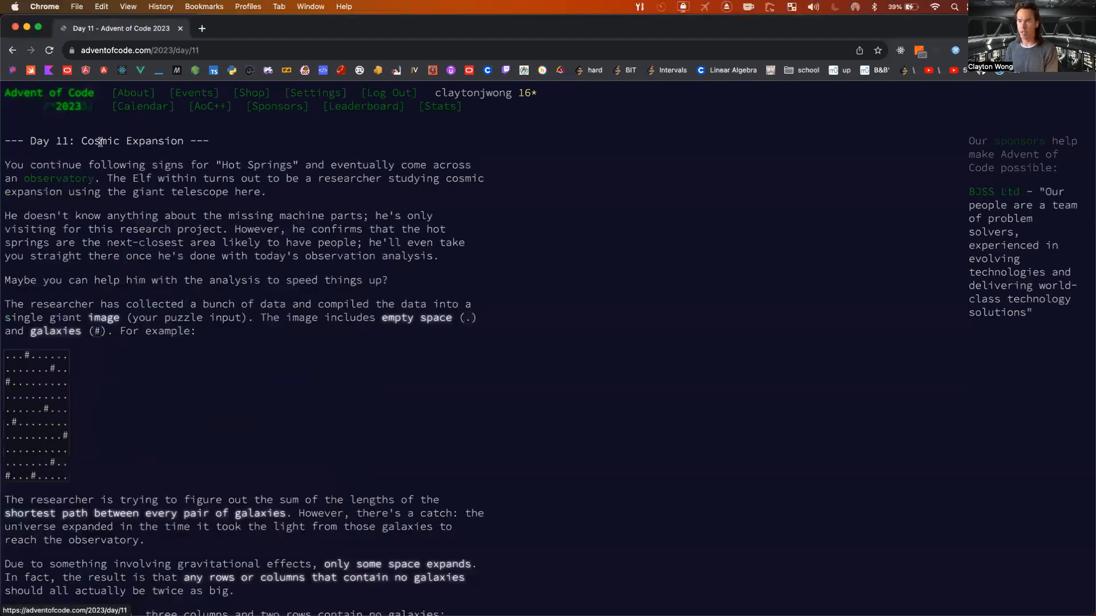
Select the 'Cosmic Expansion' title on the Day 11 puzzle page.
{"action": "double_click", "coordinate": [100, 141]}
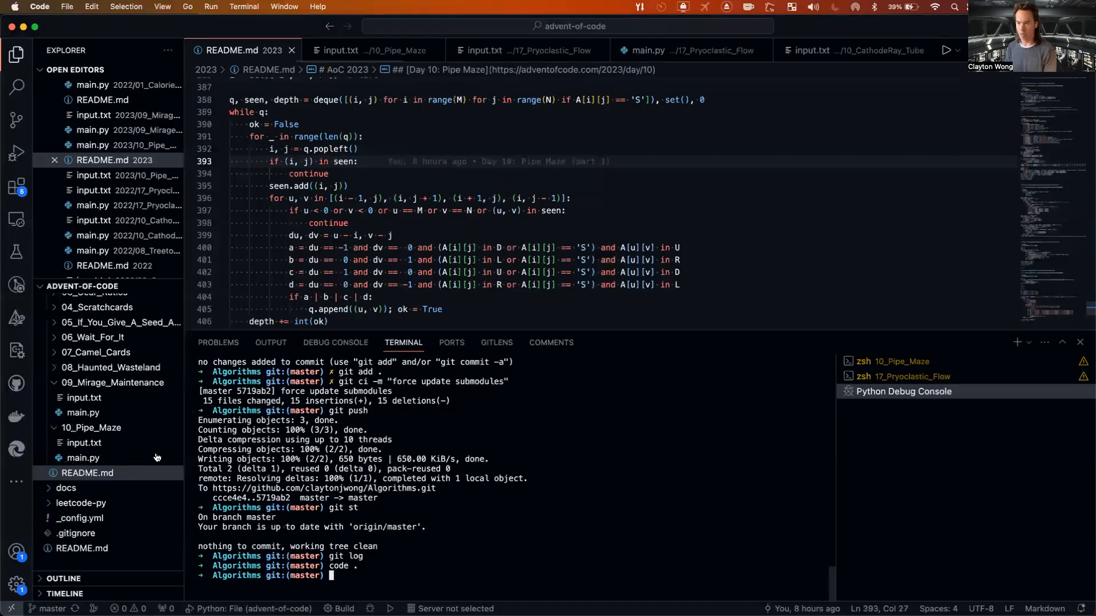
In the terminal, go into advent-of-code/2023 and create 11_Cosmic_Expansion with input.txt and main.py.
{"action": "type", "text": "cd ../"}
{"action": "type", "text": "cd adve"}
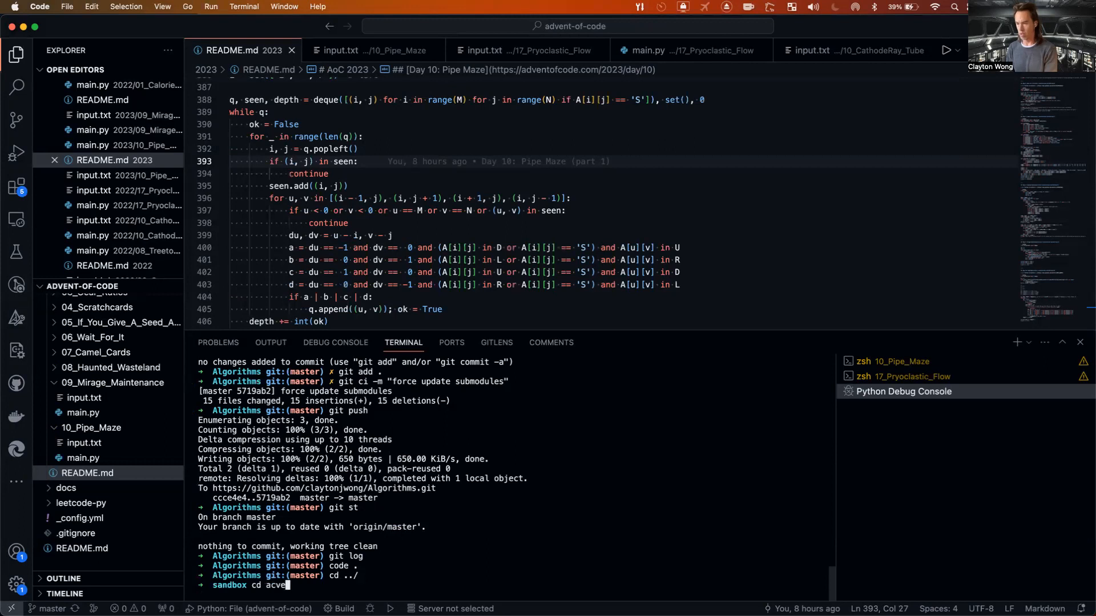
{"action": "key", "text": "Return"}
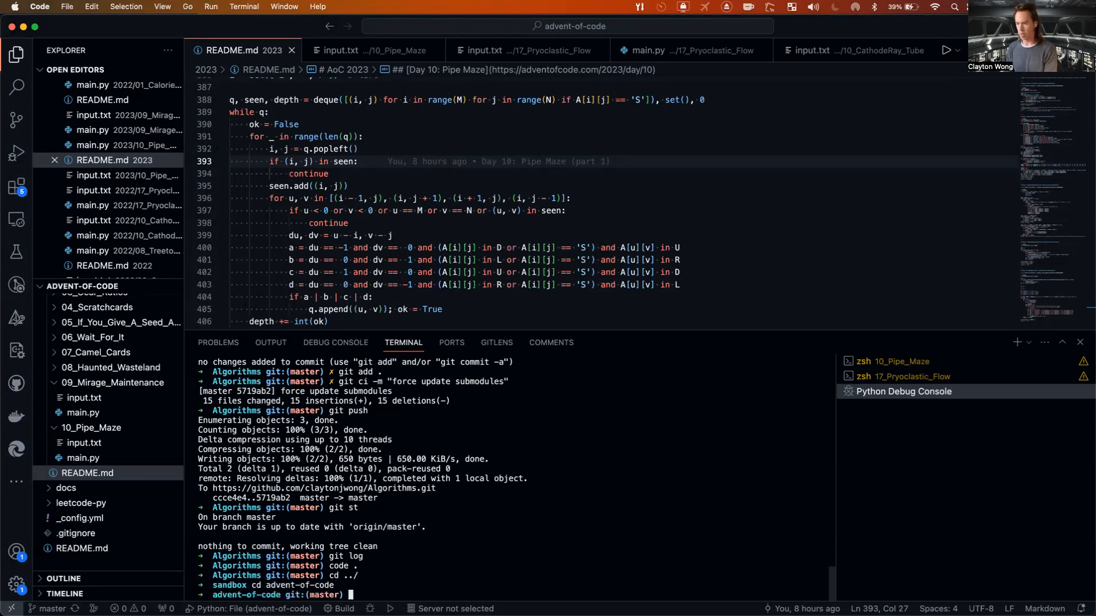
{"action": "type", "text": "cd 2023"}
{"action": "type", "text": "mkdir"}
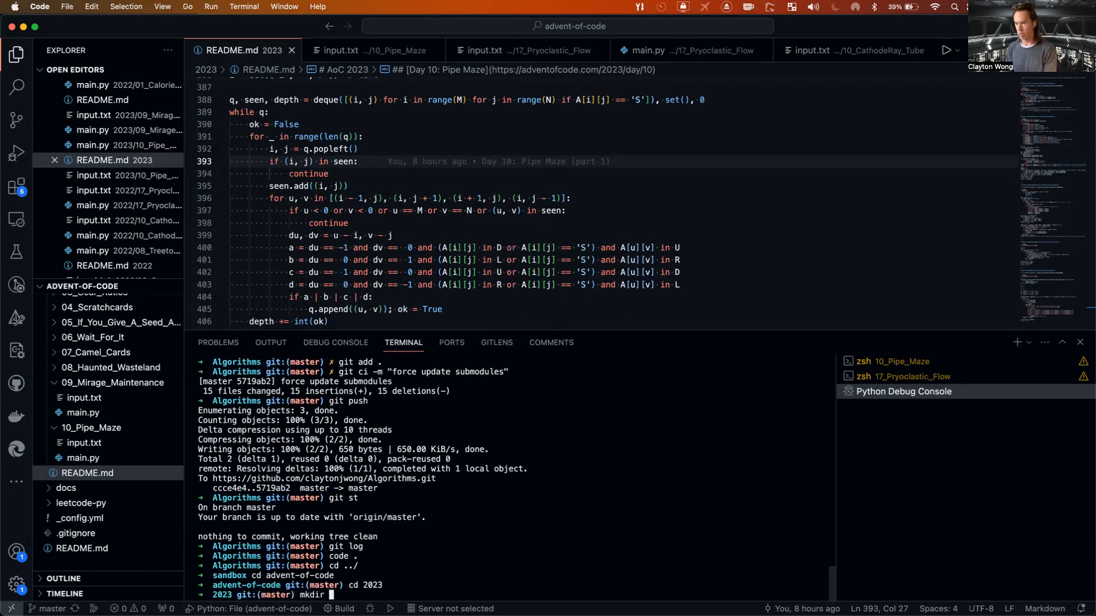
{"action": "type", "text": "11_Cosmic Expansion"}
{"action": "type", "text": "touch input.txt main.py"}
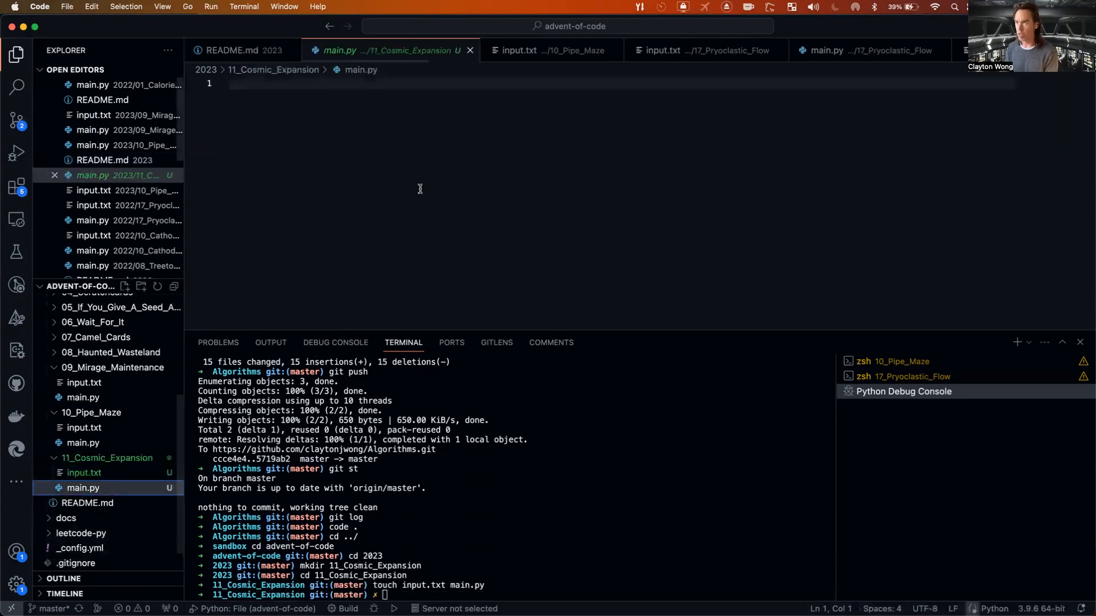
Start main.py with the comment '# 11:03am - start problem statement'.
{"action": "type", "text": "# 11:"}
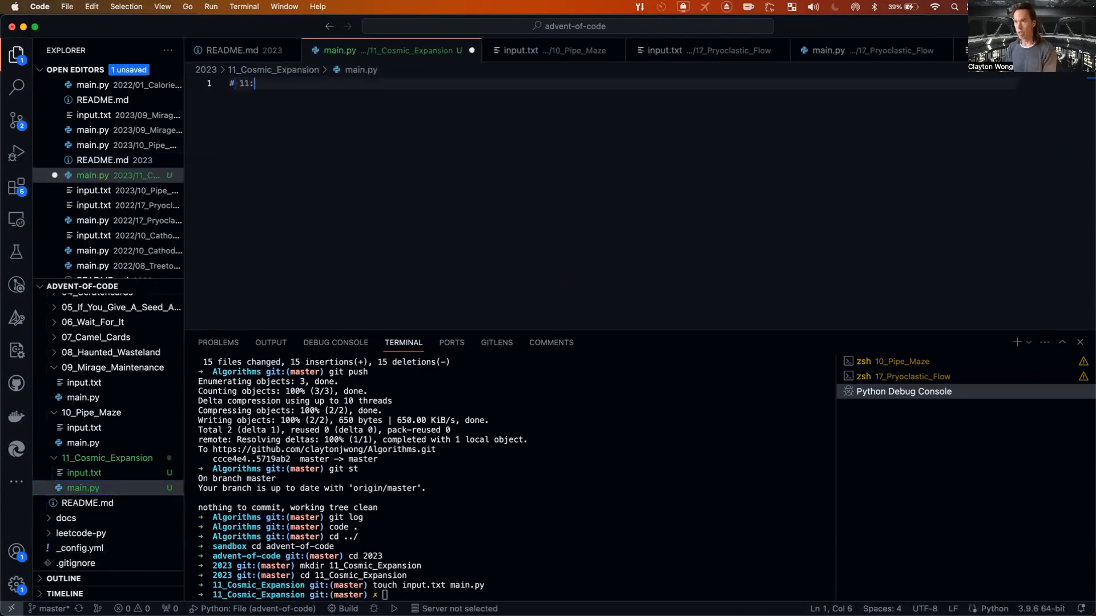
{"action": "type", "text": "03am - start reading the"}
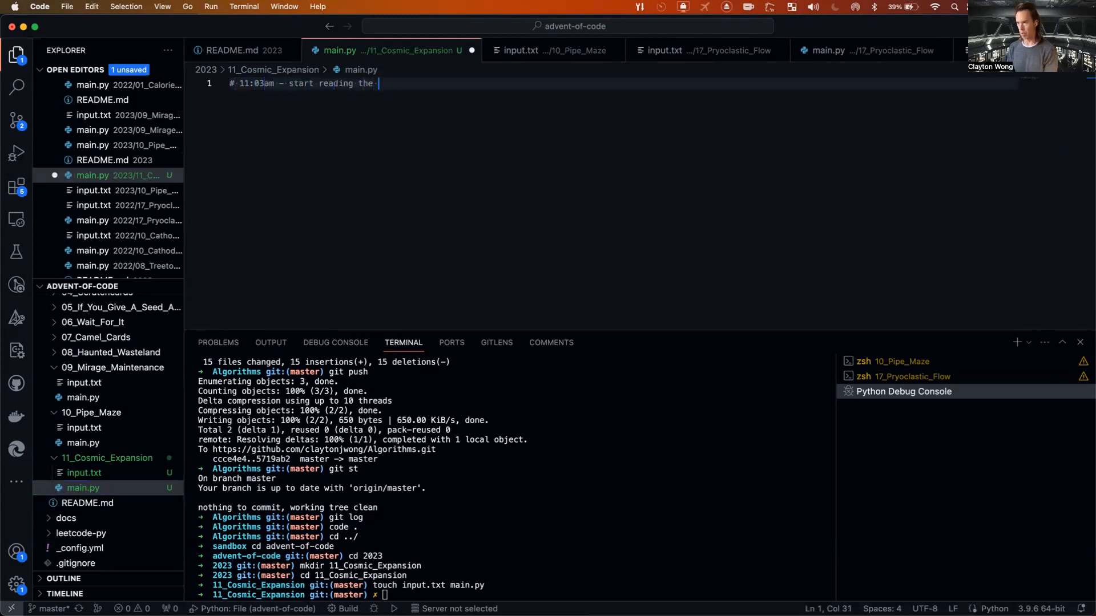
{"action": "type", "text": "problem sa"}
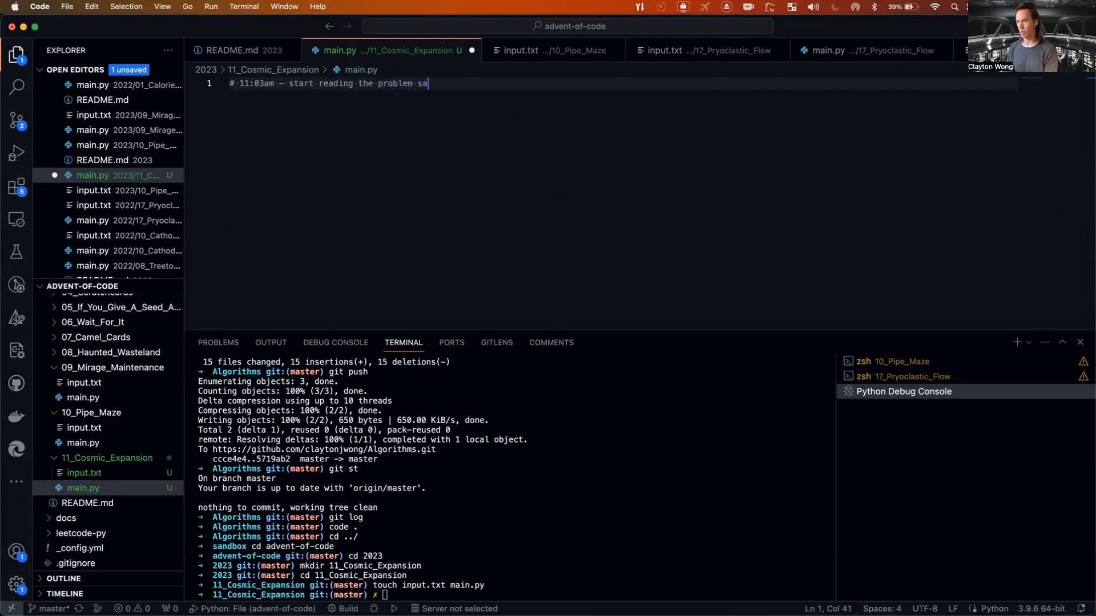
{"action": "type", "text": "tement"}
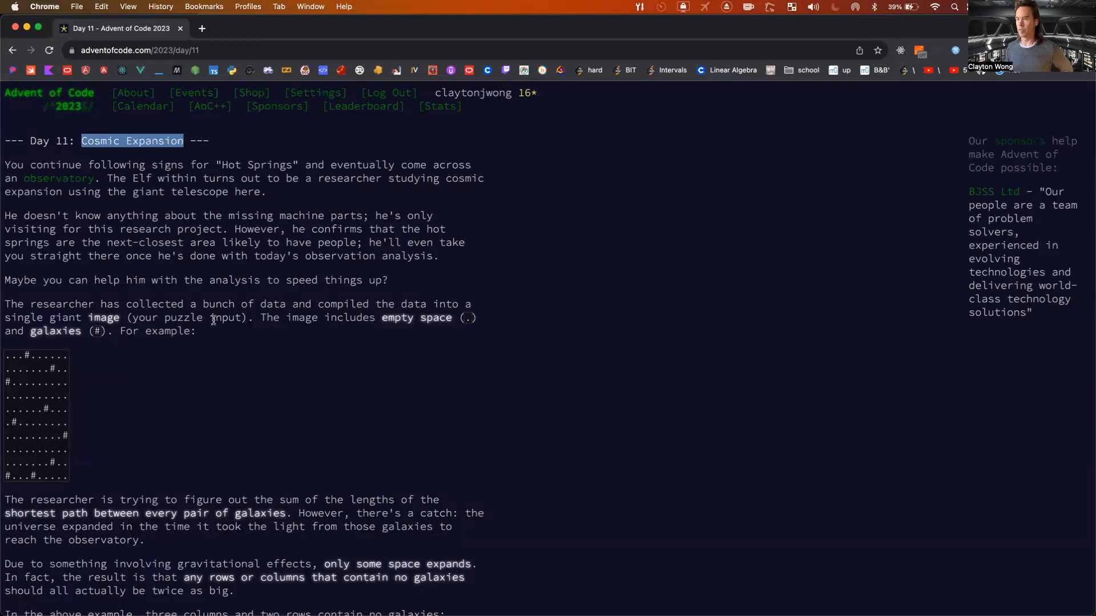
{"action": "scroll", "scroll_direction": "down", "scroll_amount": 3}
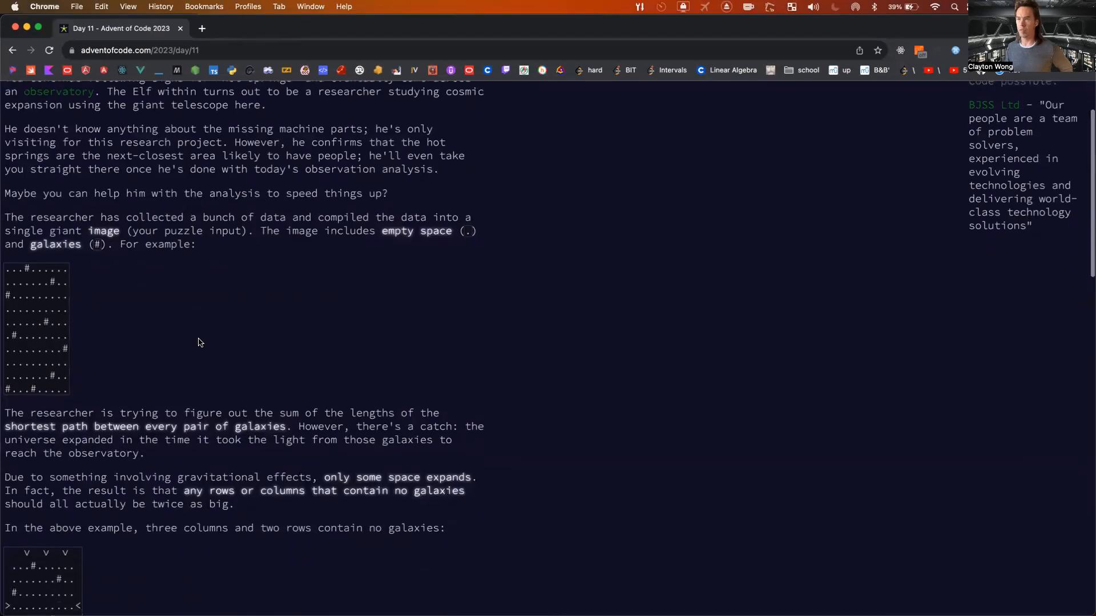
{"action": "scroll", "scroll_direction": "down", "scroll_amount": 3}
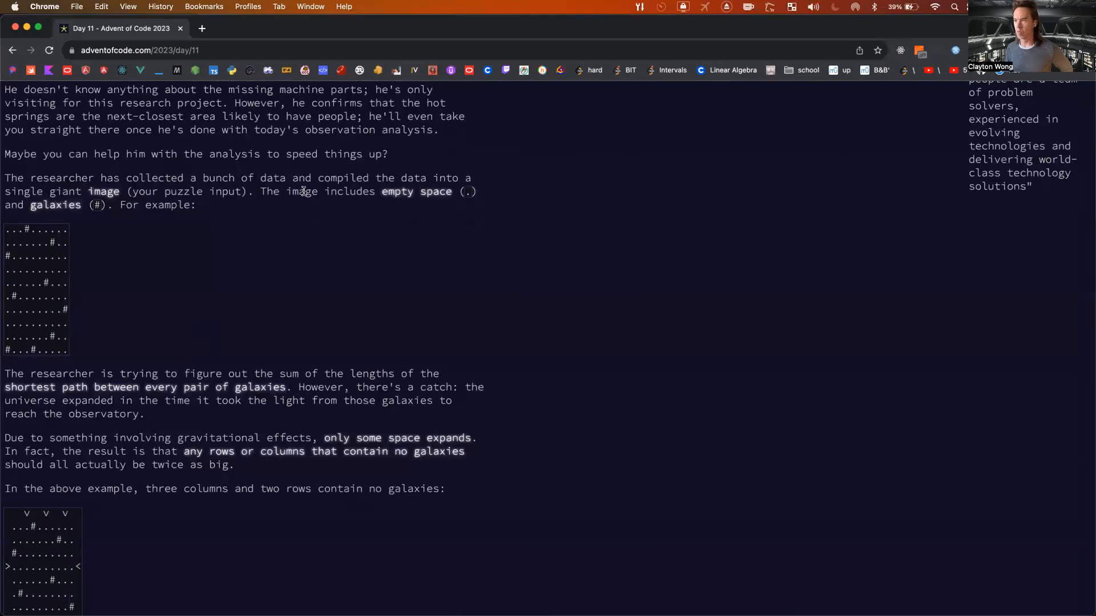
{"action": "mouse_move", "coordinate": [28, 280]}
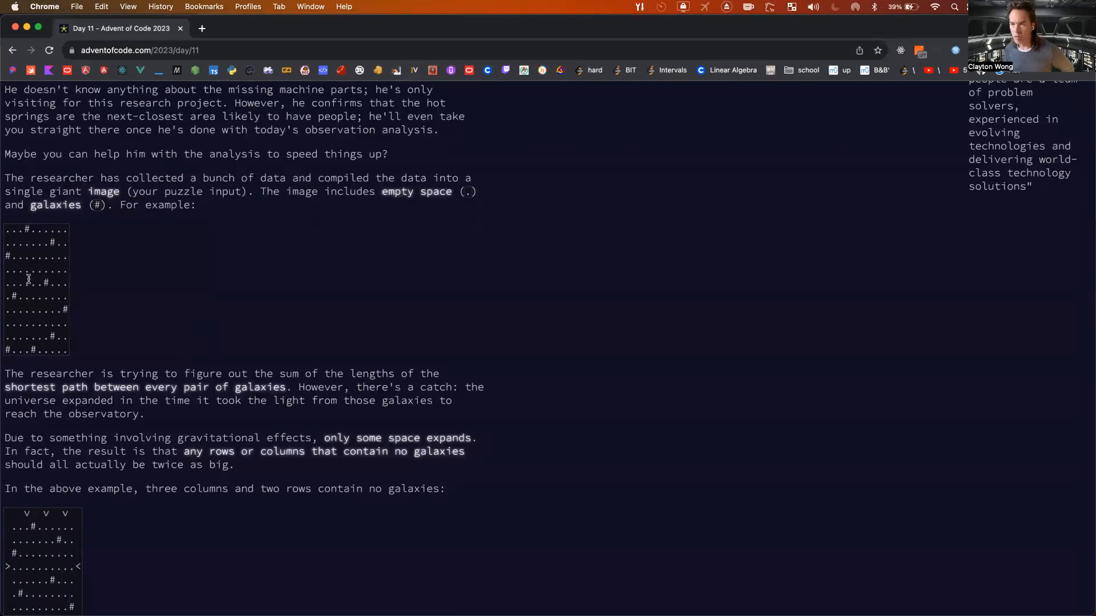
{"action": "scroll", "scroll_direction": "down", "scroll_amount": 3}
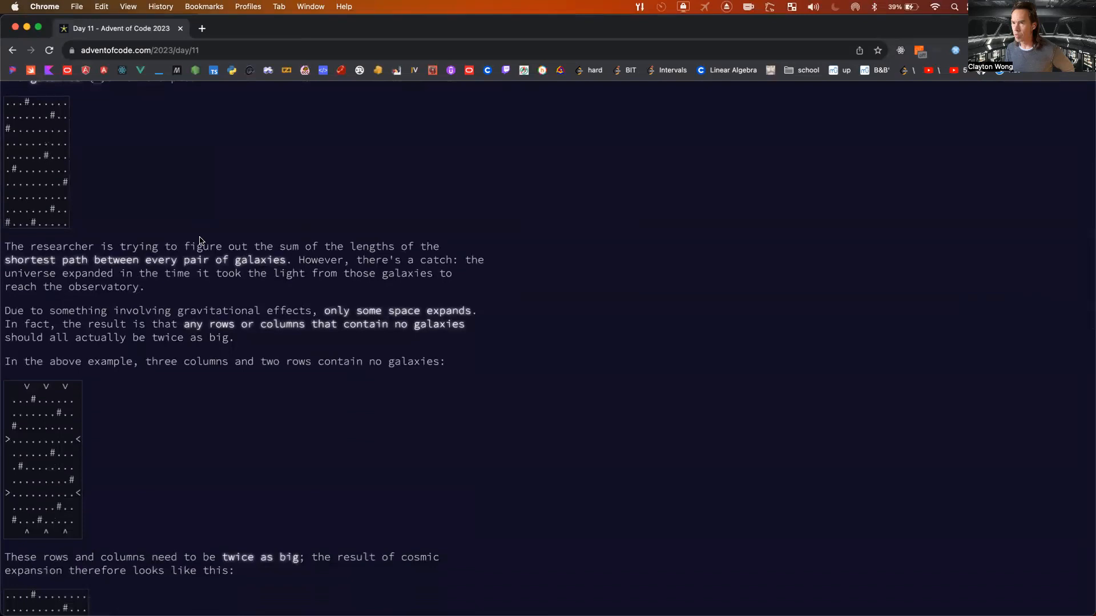
{"action": "mouse_move", "coordinate": [115, 282]}
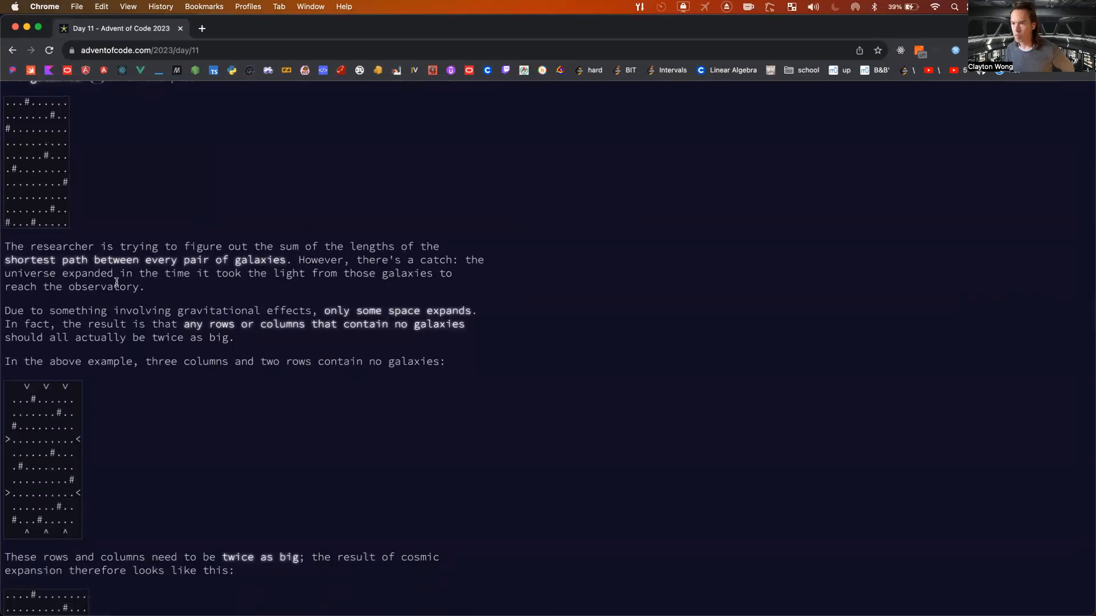
{"action": "scroll", "scroll_direction": "down", "scroll_amount": 3}
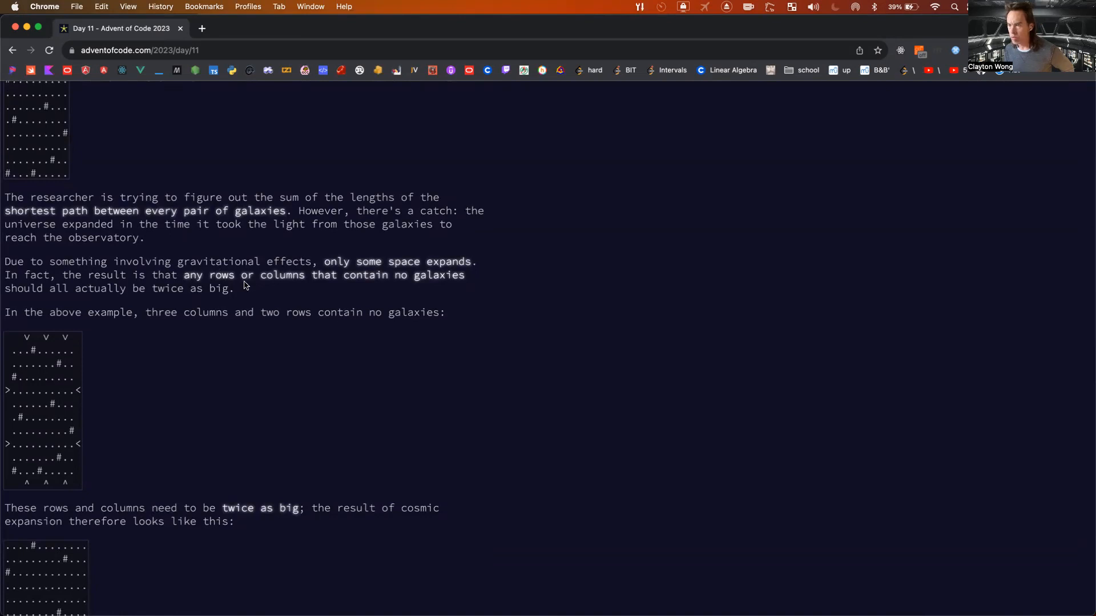
{"action": "mouse_move", "coordinate": [84, 289]}
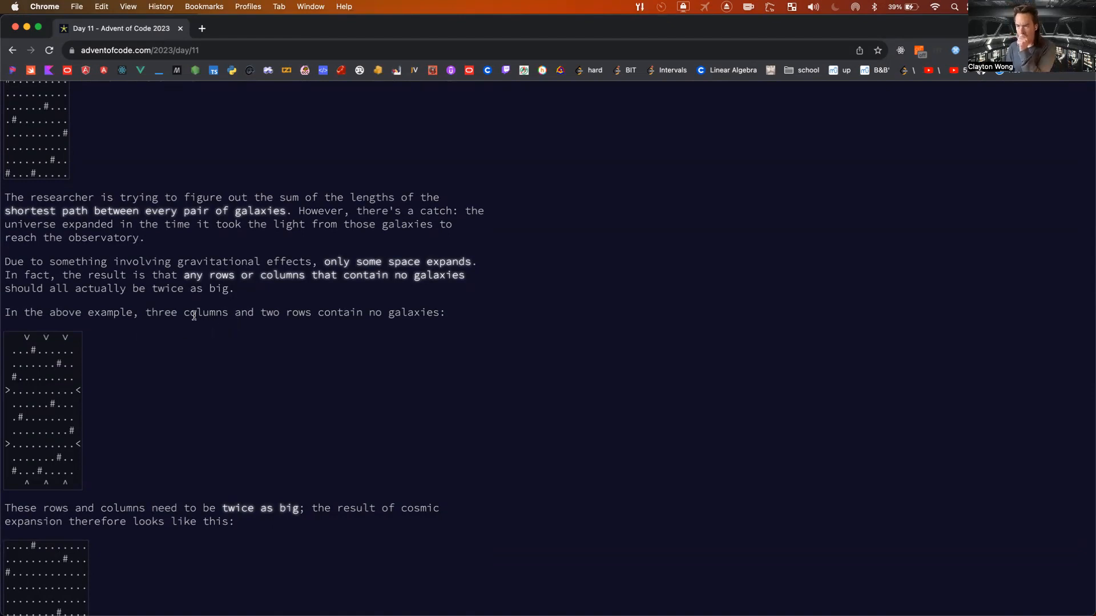
{"action": "mouse_move", "coordinate": [246, 319]}
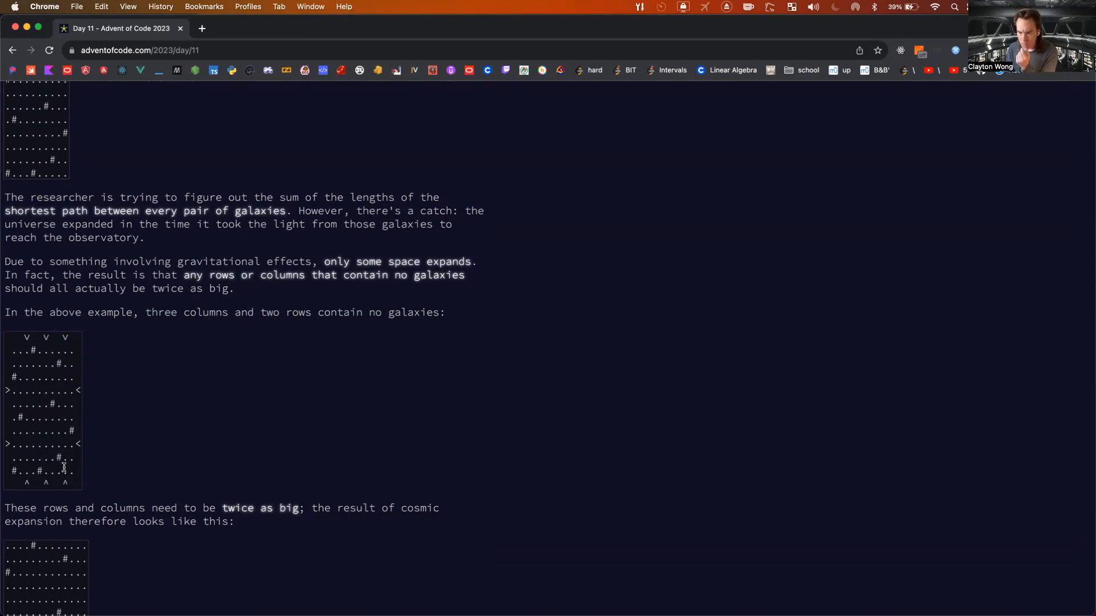
{"action": "mouse_move", "coordinate": [54, 357]}
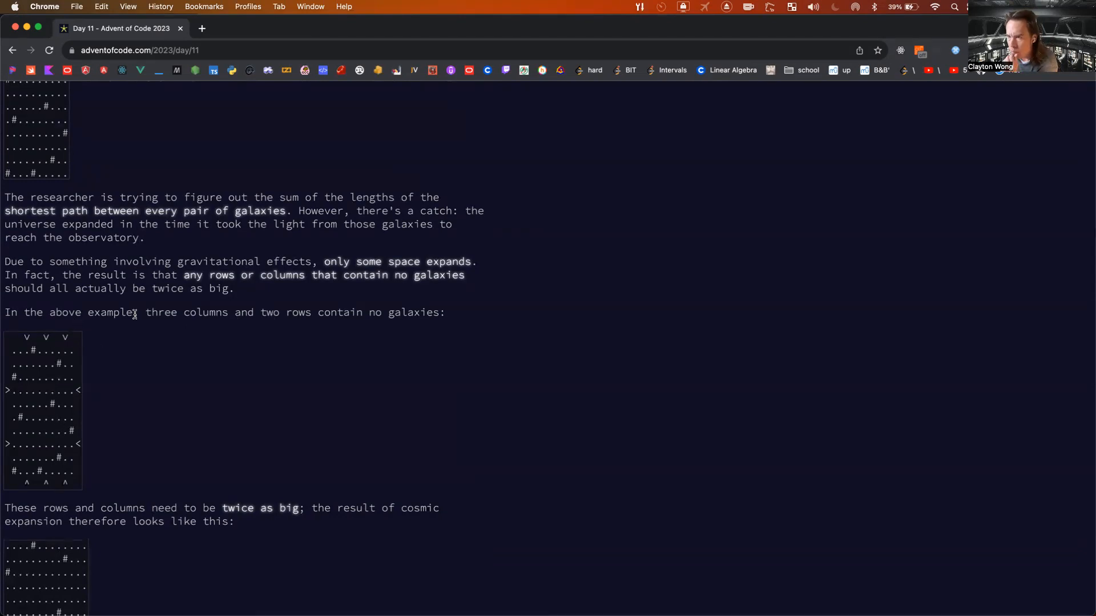
{"action": "scroll", "scroll_direction": "up", "scroll_amount": 3}
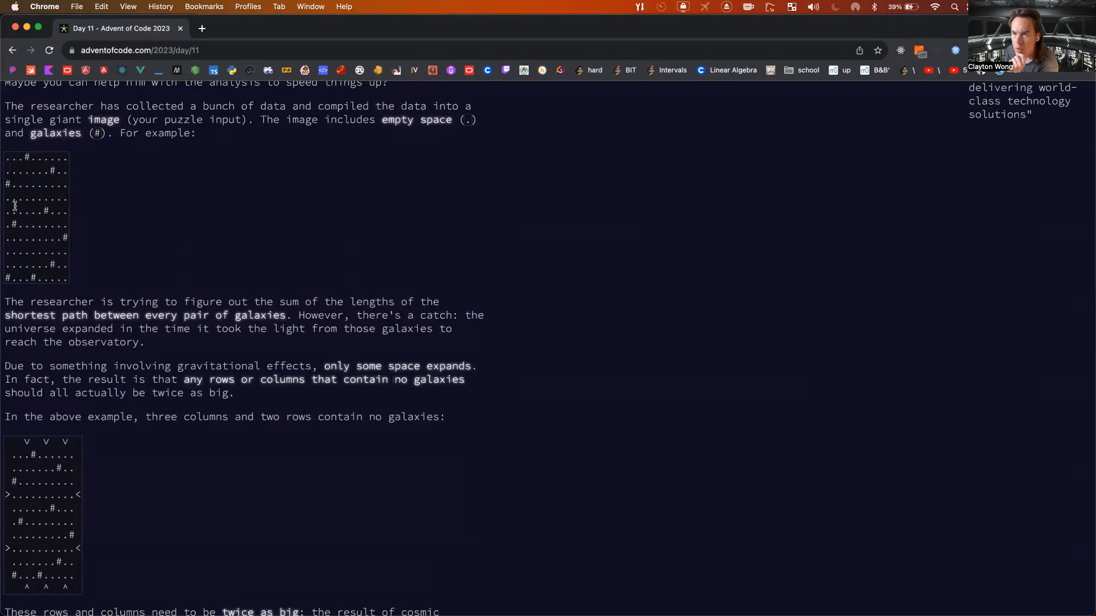
{"action": "scroll", "scroll_direction": "down", "scroll_amount": 3}
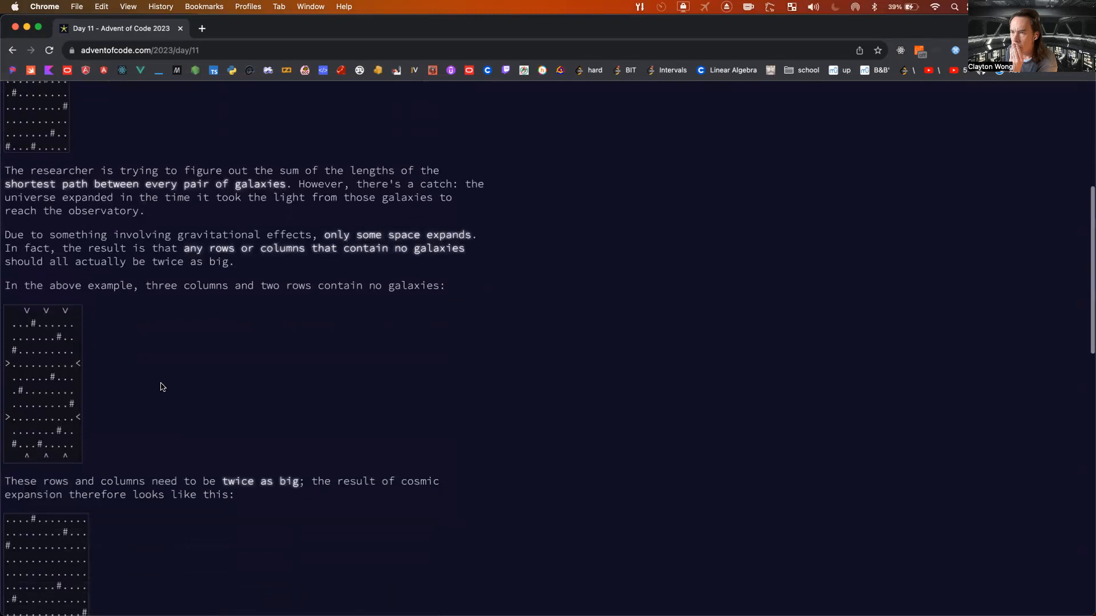
{"action": "scroll", "scroll_direction": "down", "scroll_amount": 3}
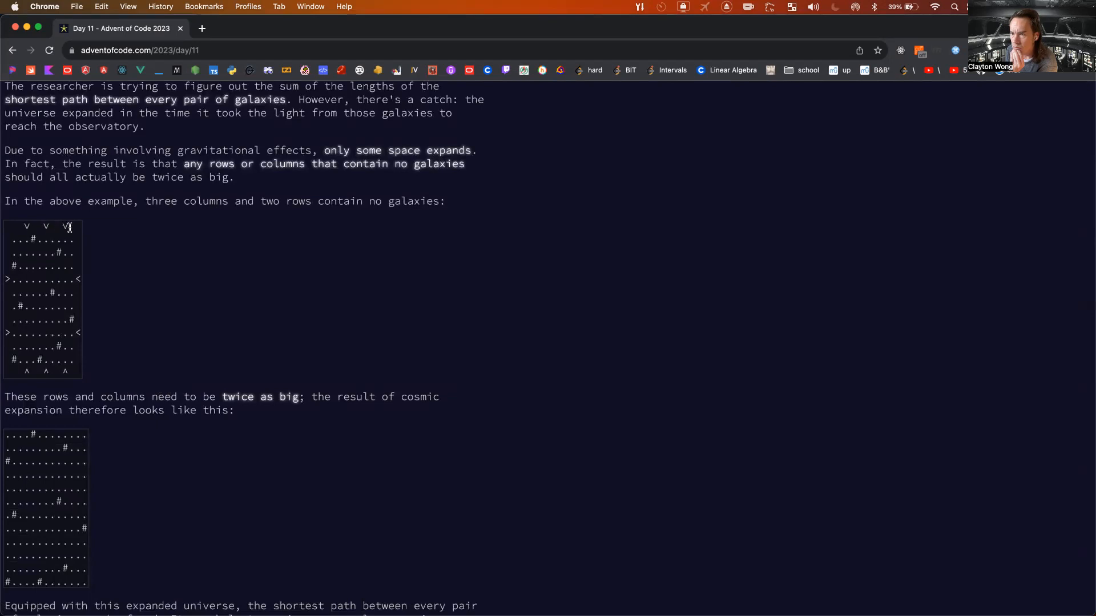
{"action": "mouse_move", "coordinate": [33, 379]}
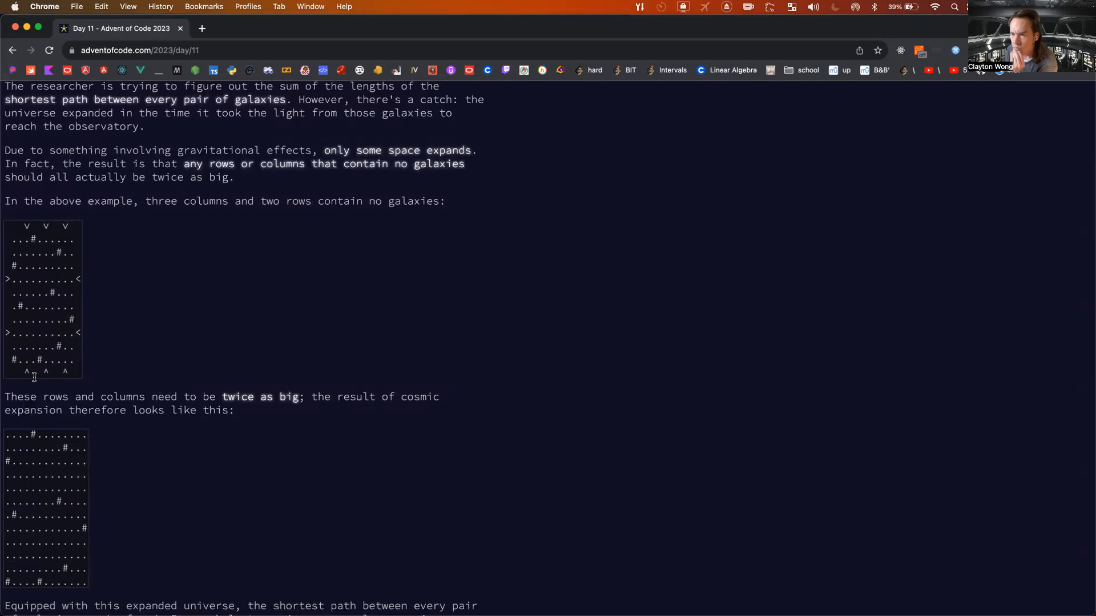
{"action": "scroll", "scroll_direction": "down", "scroll_amount": 3}
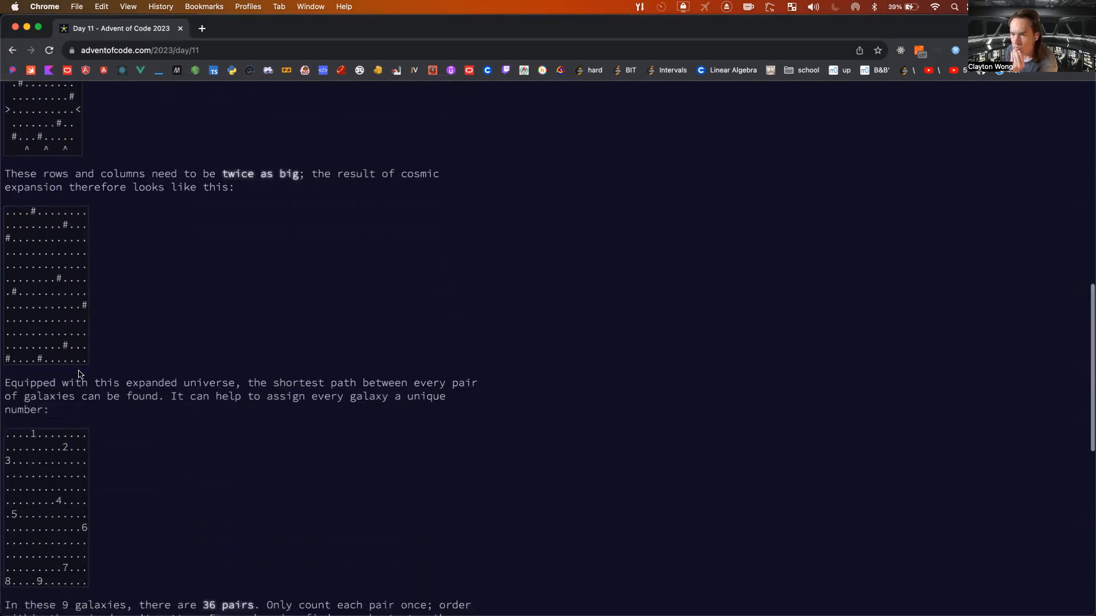
{"action": "scroll", "scroll_direction": "down", "scroll_amount": 3}
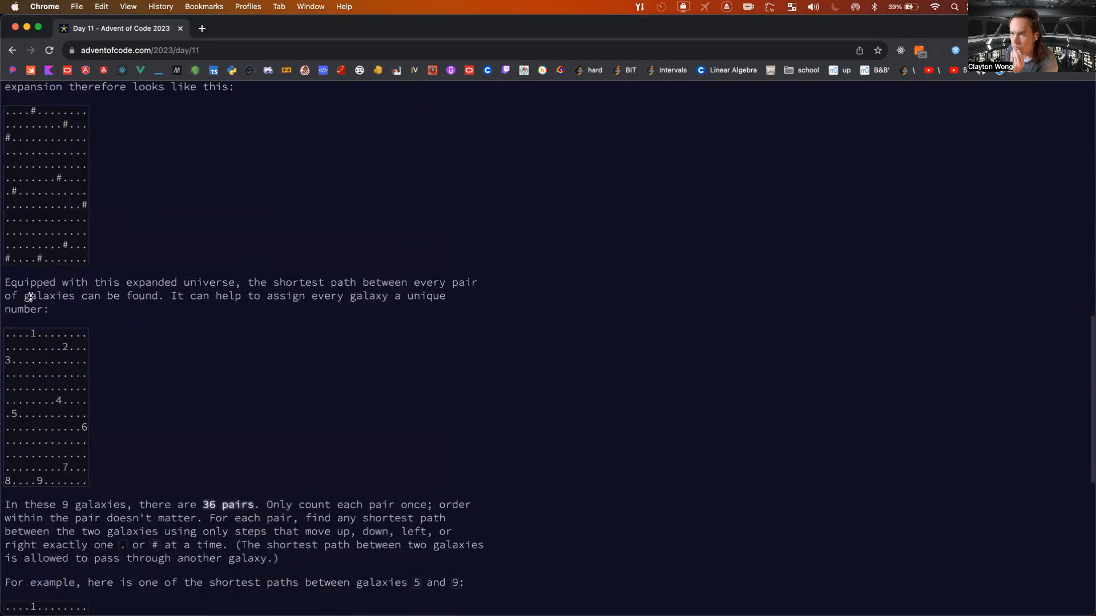
{"action": "mouse_move", "coordinate": [226, 327]}
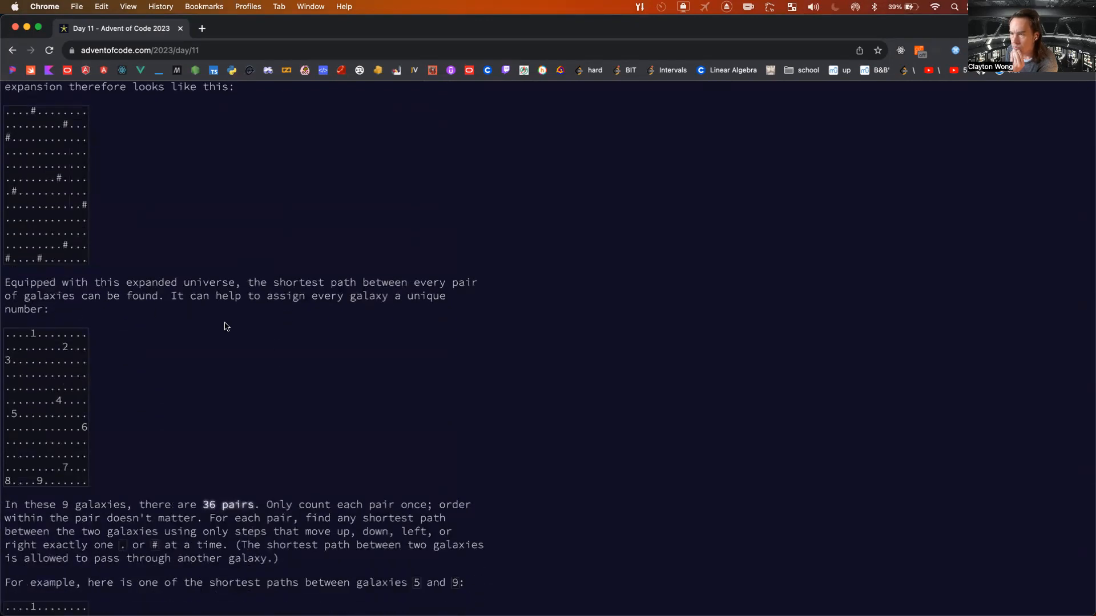
{"action": "scroll", "scroll_direction": "down", "scroll_amount": 3}
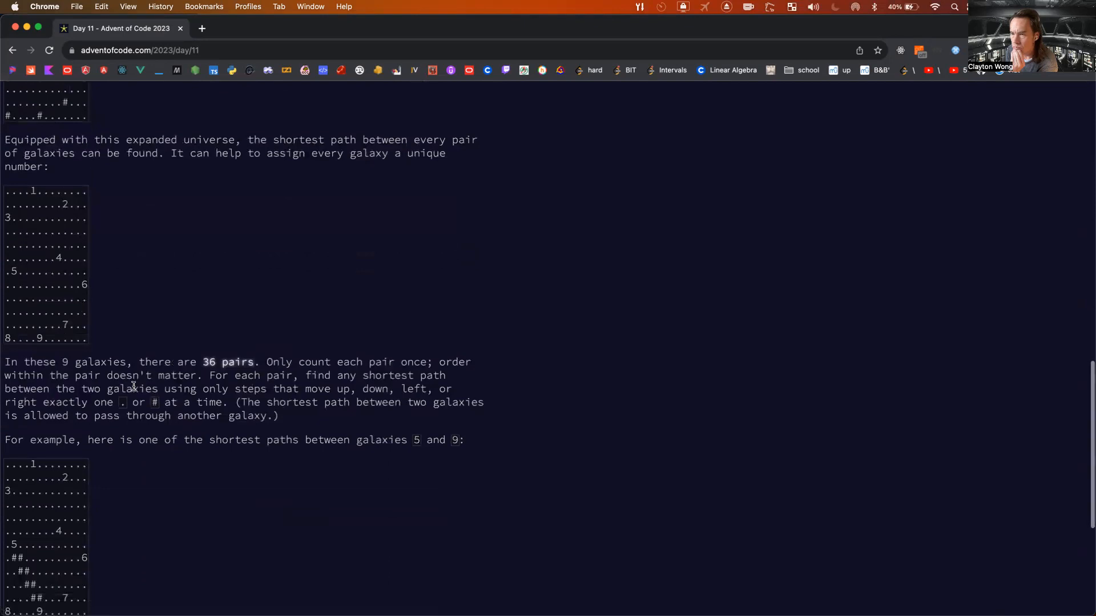
{"action": "scroll", "scroll_direction": "down", "scroll_amount": 3}
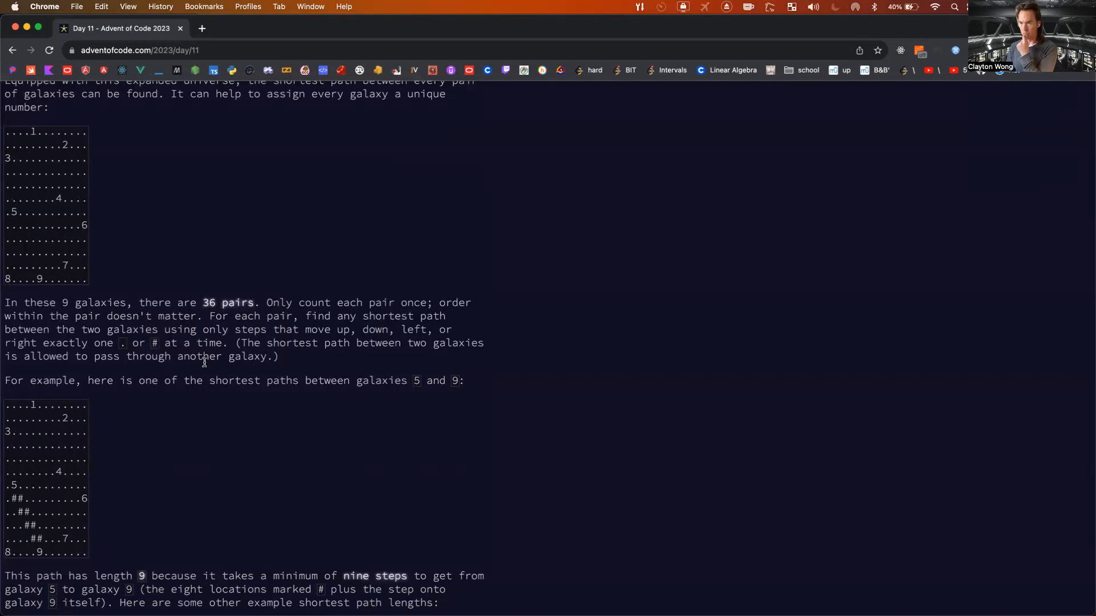
{"action": "mouse_move", "coordinate": [182, 396]}
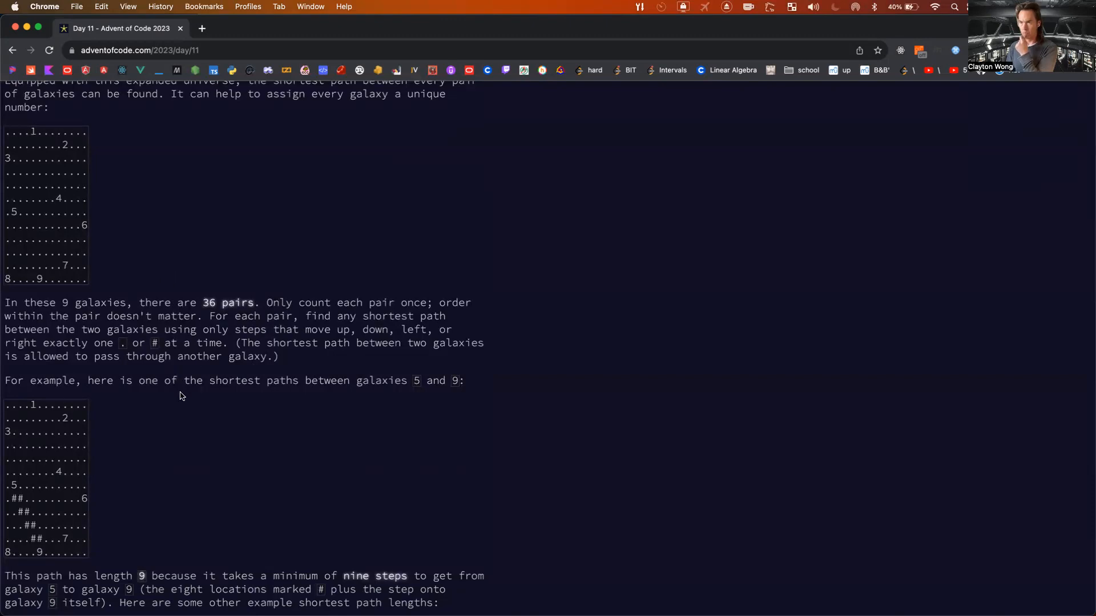
{"action": "scroll", "scroll_direction": "down", "scroll_amount": 3}
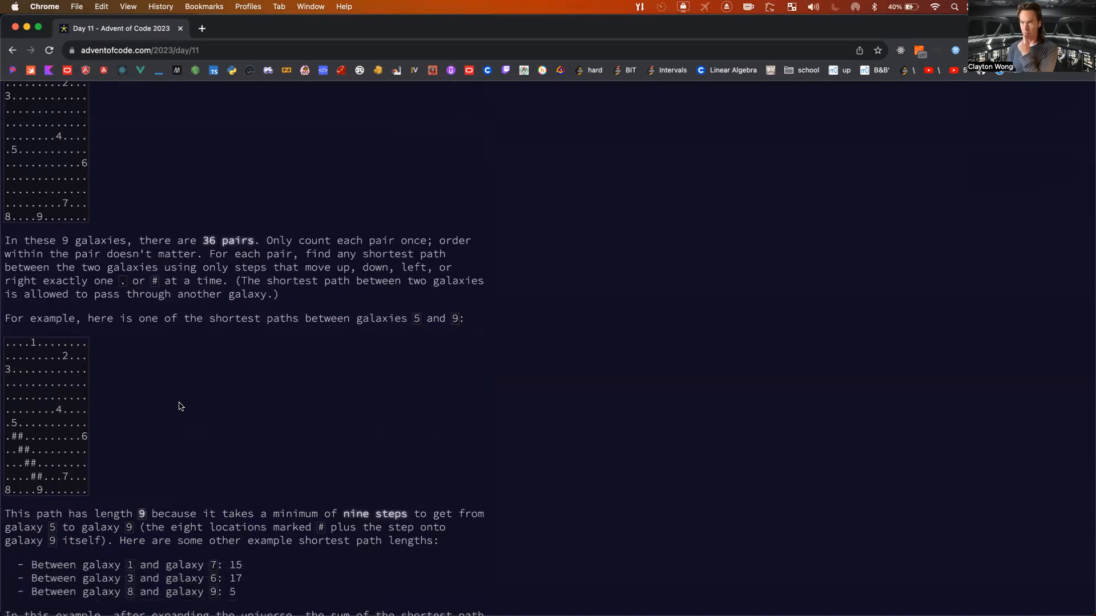
{"action": "scroll", "scroll_direction": "down", "scroll_amount": 3}
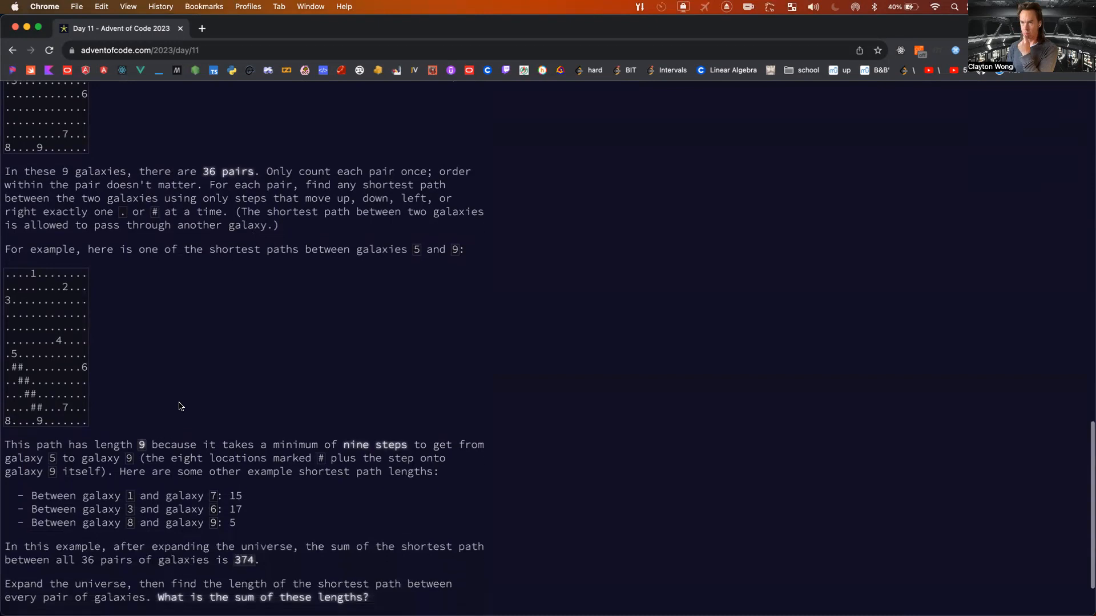
{"action": "scroll", "scroll_direction": "down", "scroll_amount": 3}
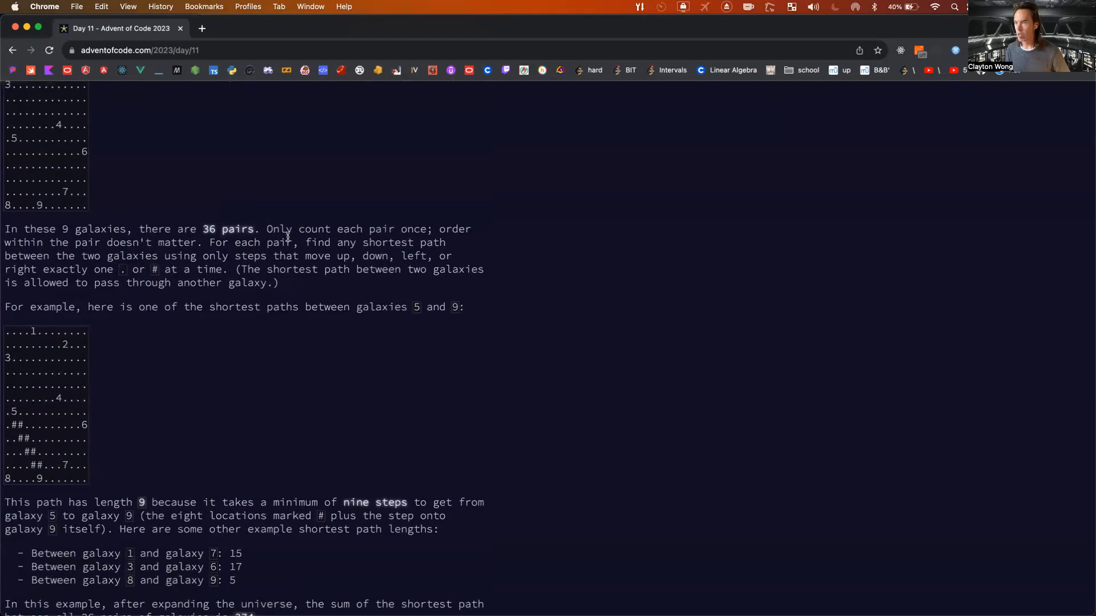
{"action": "mouse_move", "coordinate": [91, 242]}
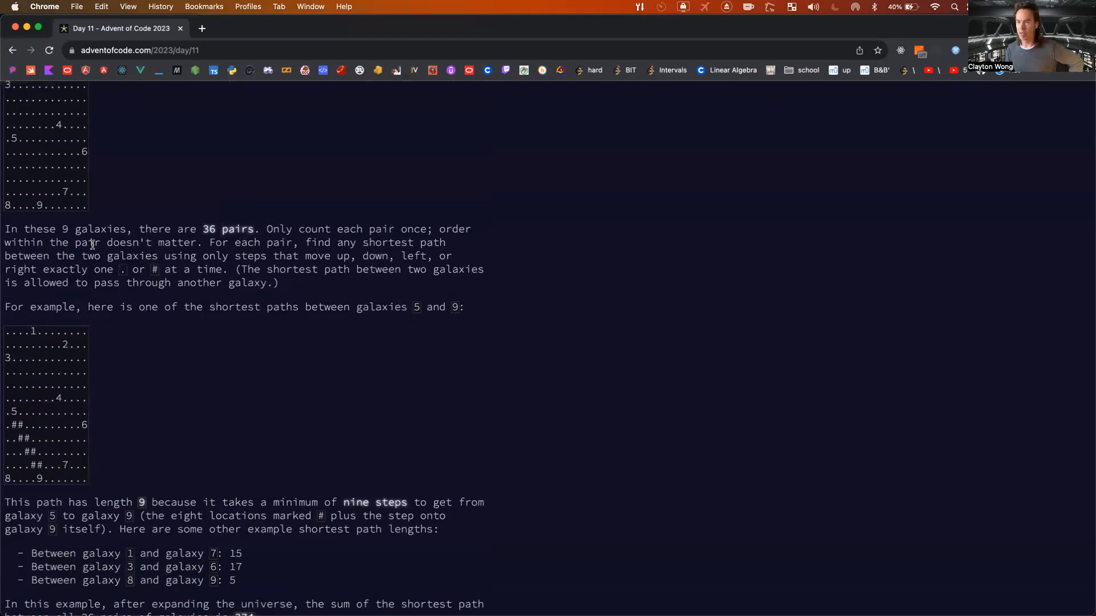
{"action": "mouse_move", "coordinate": [122, 270]}
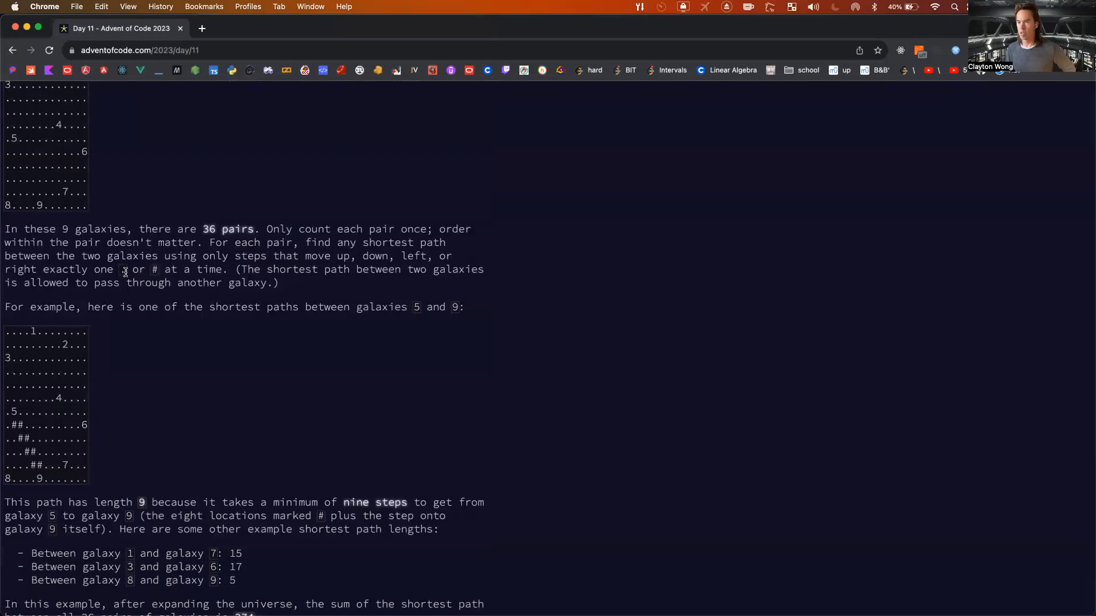
{"action": "scroll", "scroll_direction": "down", "scroll_amount": 3}
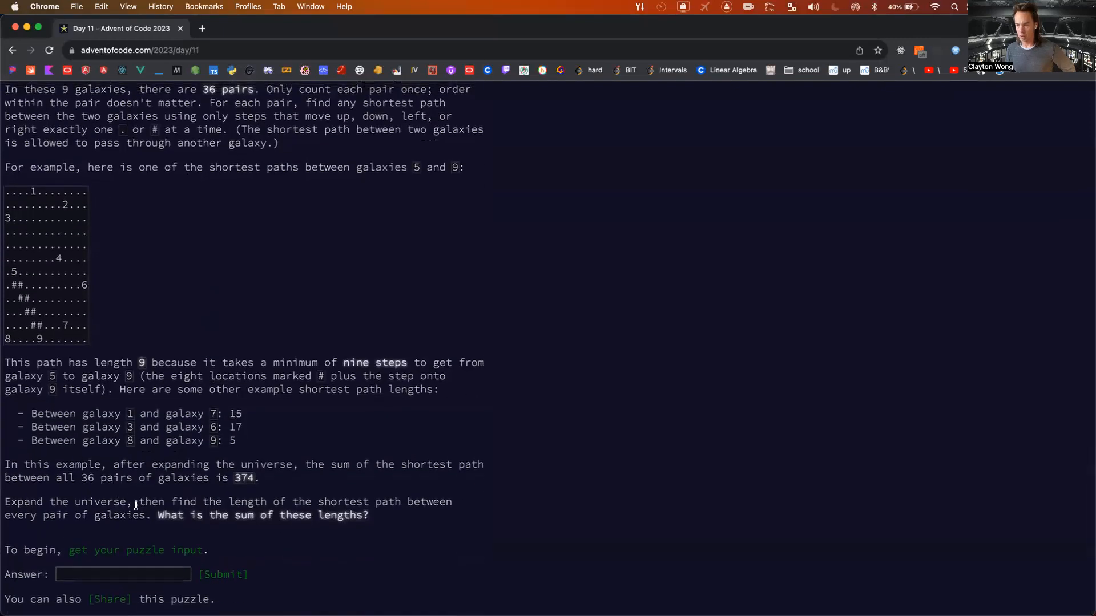
{"action": "mouse_move", "coordinate": [296, 537]}
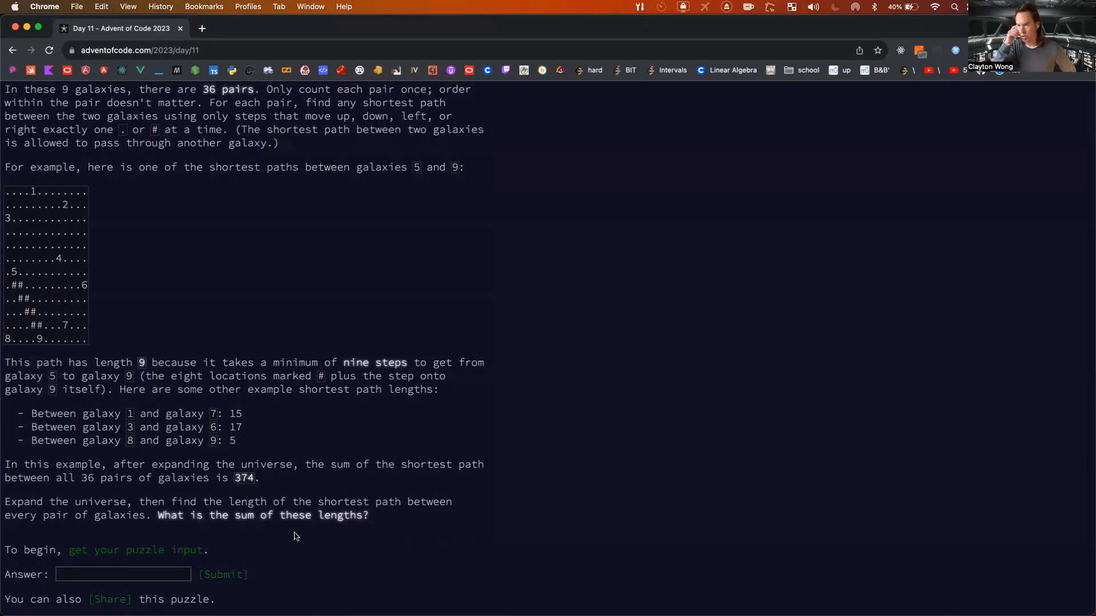
{"action": "mouse_move", "coordinate": [83, 473]}
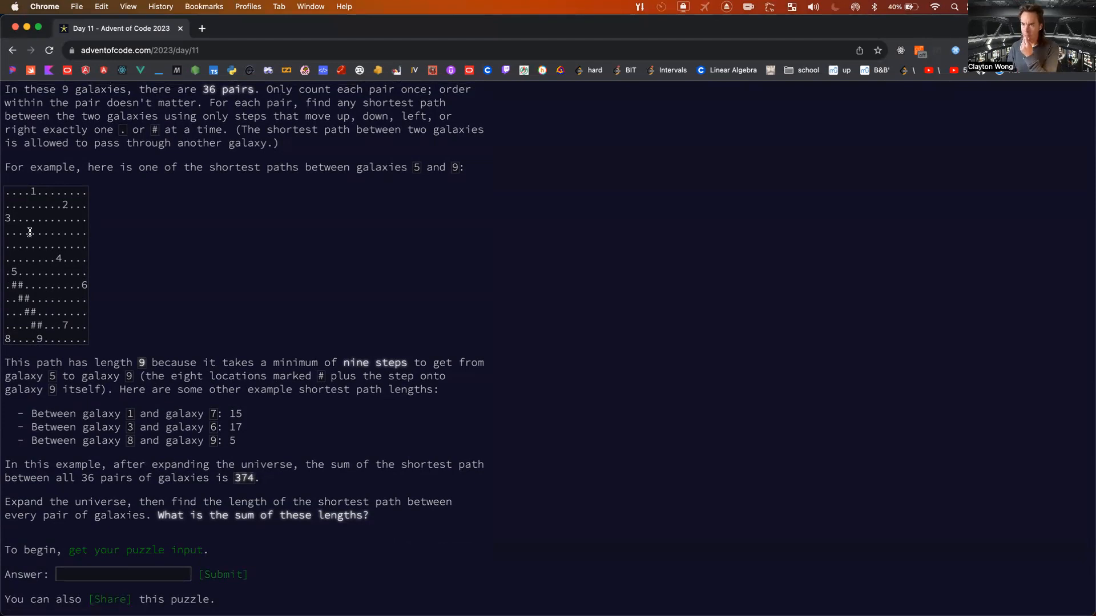
{"action": "mouse_move", "coordinate": [166, 323]}
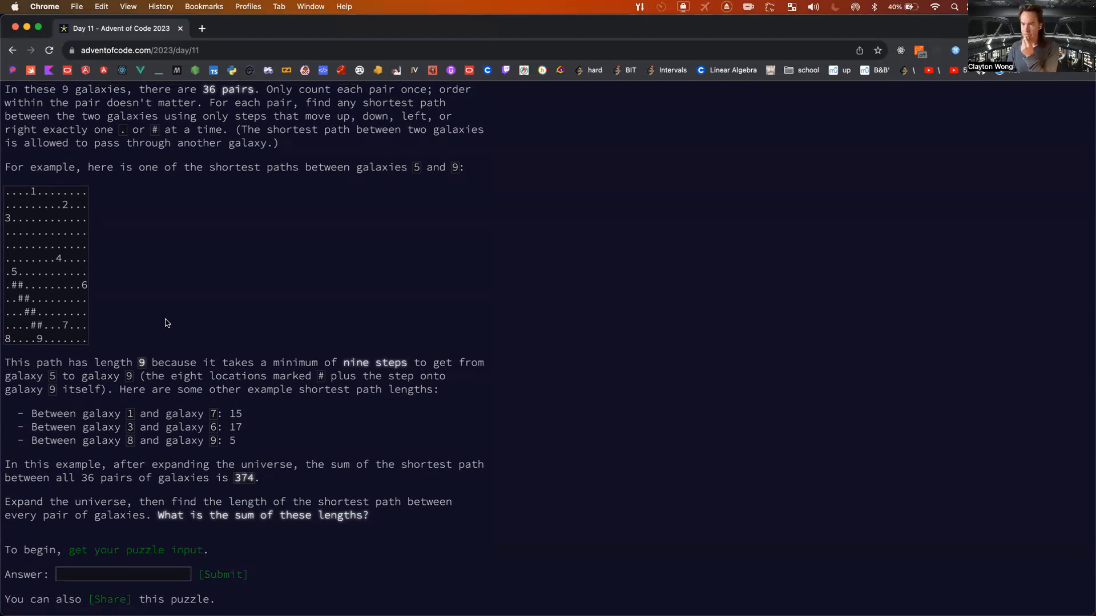
{"action": "right_click", "coordinate": [137, 550]}
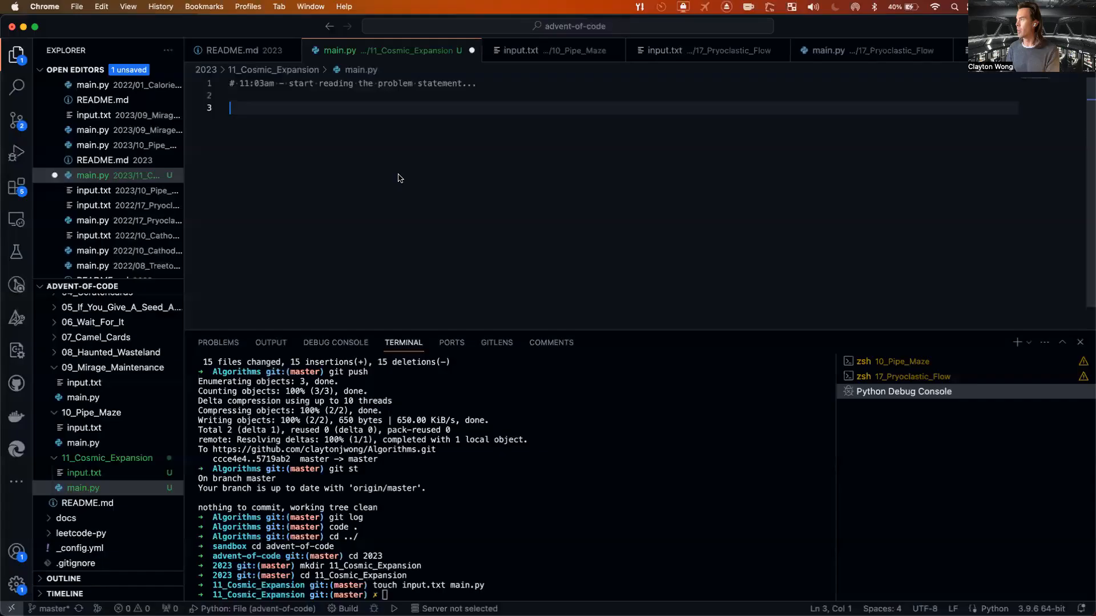
Add the comment '# 11:05am - look at input' below the first note in main.py.
{"action": "type", "text": "# 11"}
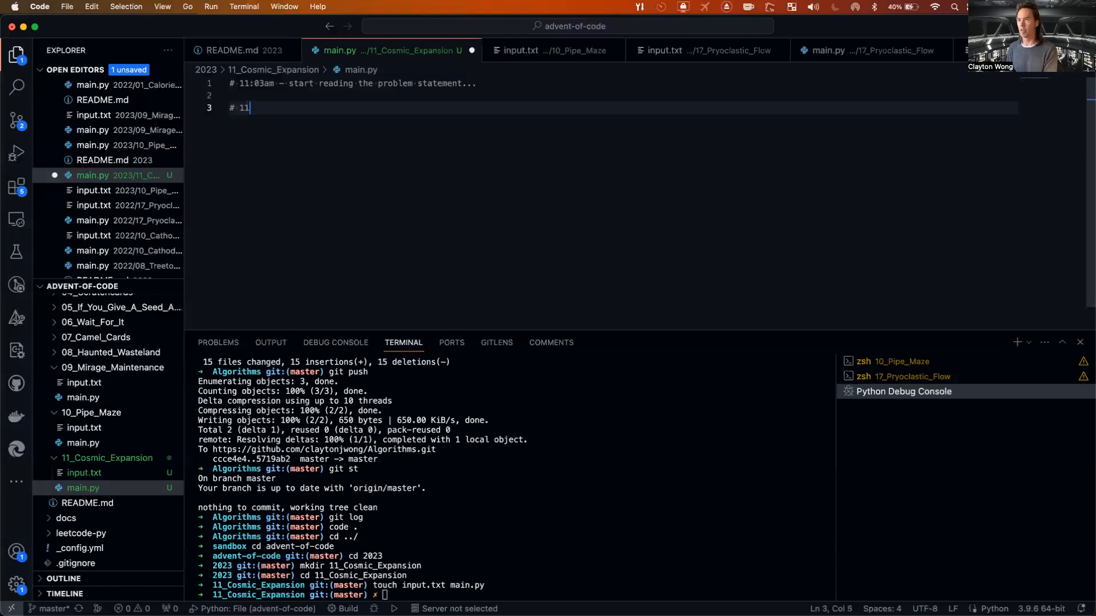
{"action": "type", "text": ":05am"}
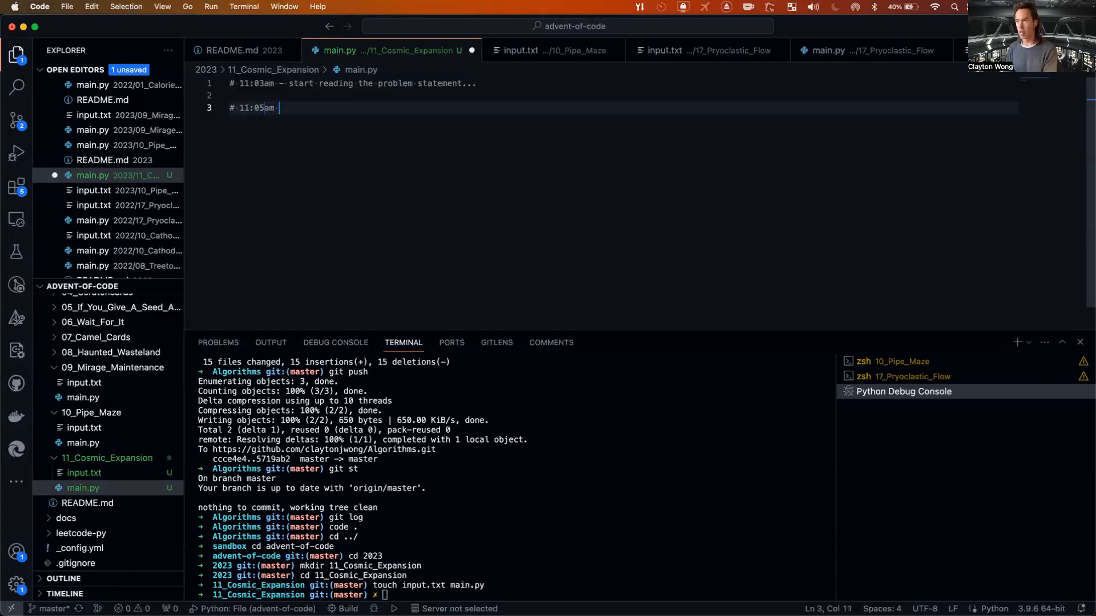
{"action": "type", "text": "- l"}
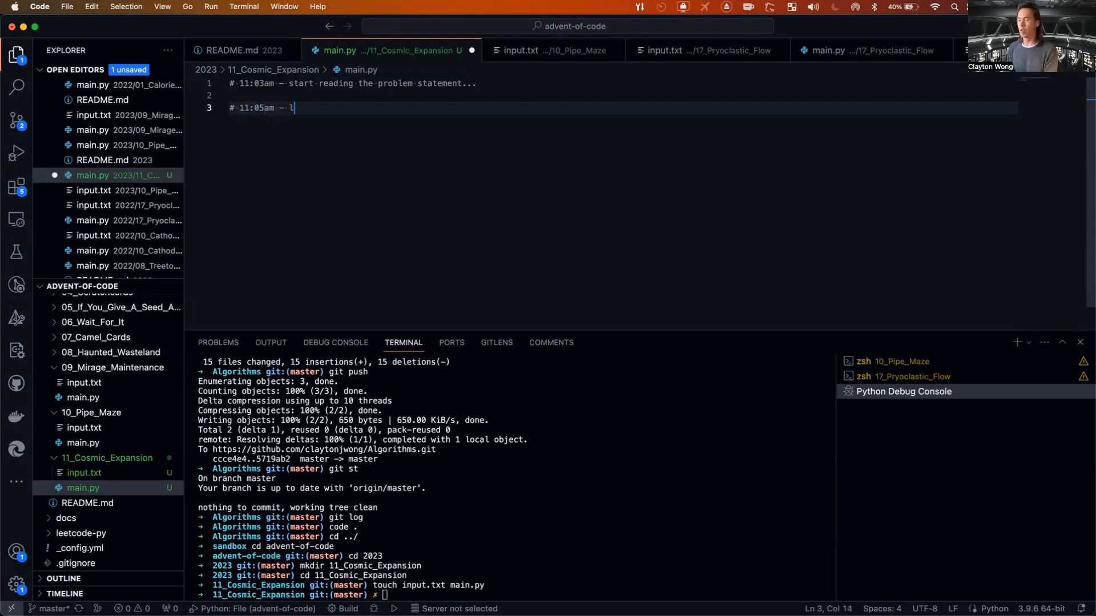
{"action": "type", "text": "ook at input"}
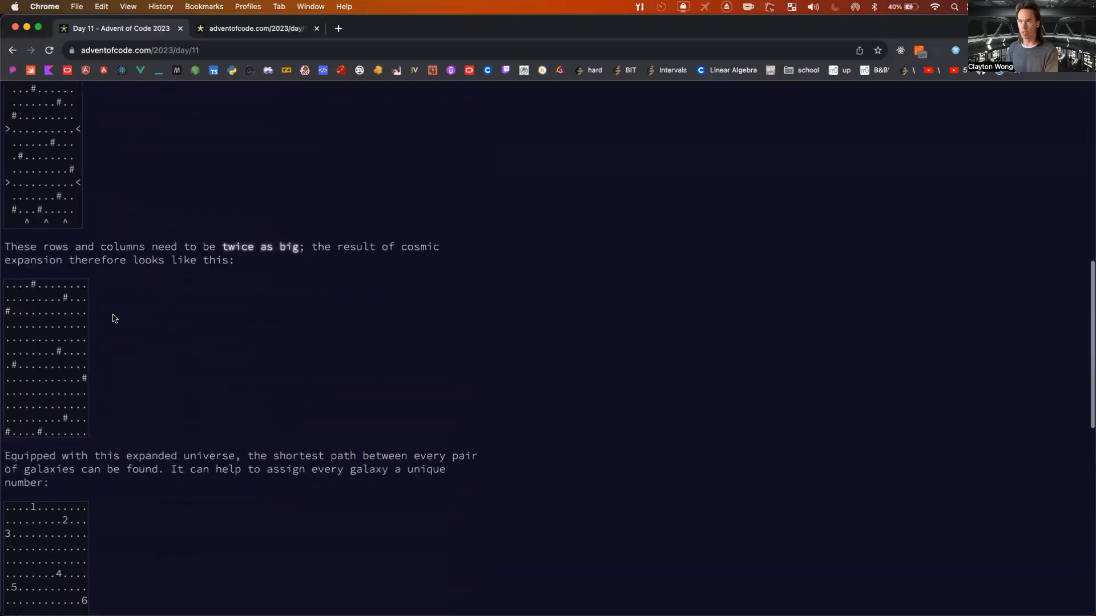
Scroll the puzzle page to the example galaxy grid and copy it.
{"action": "scroll", "scroll_direction": "up", "scroll_amount": 3}
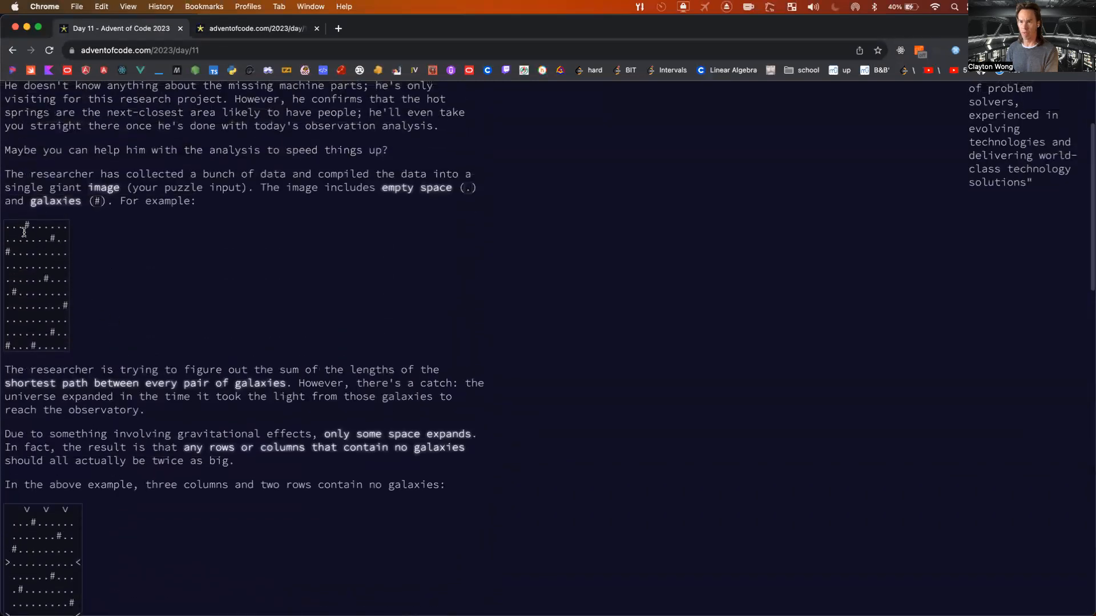
{"action": "mouse_move", "coordinate": [43, 243]}
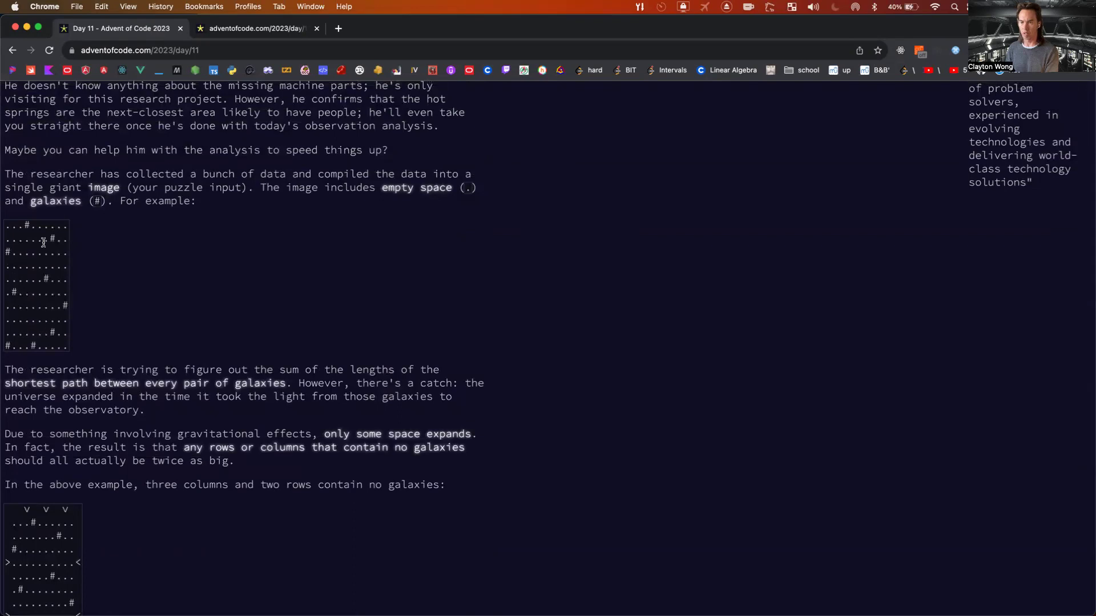
{"action": "mouse_move", "coordinate": [61, 308]}
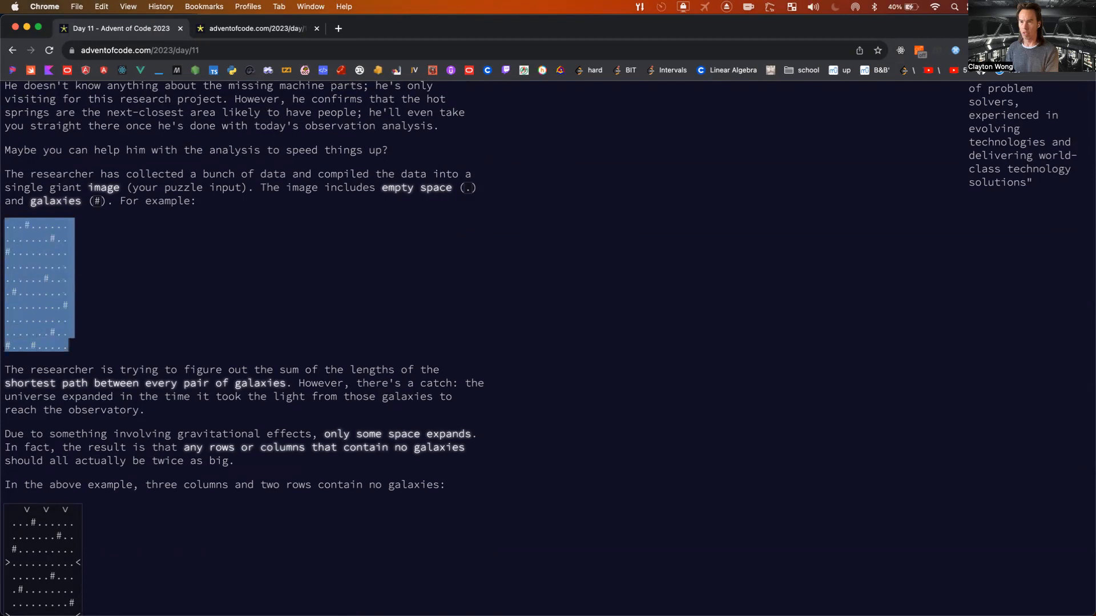
{"action": "scroll", "scroll_direction": "down", "scroll_amount": 3}
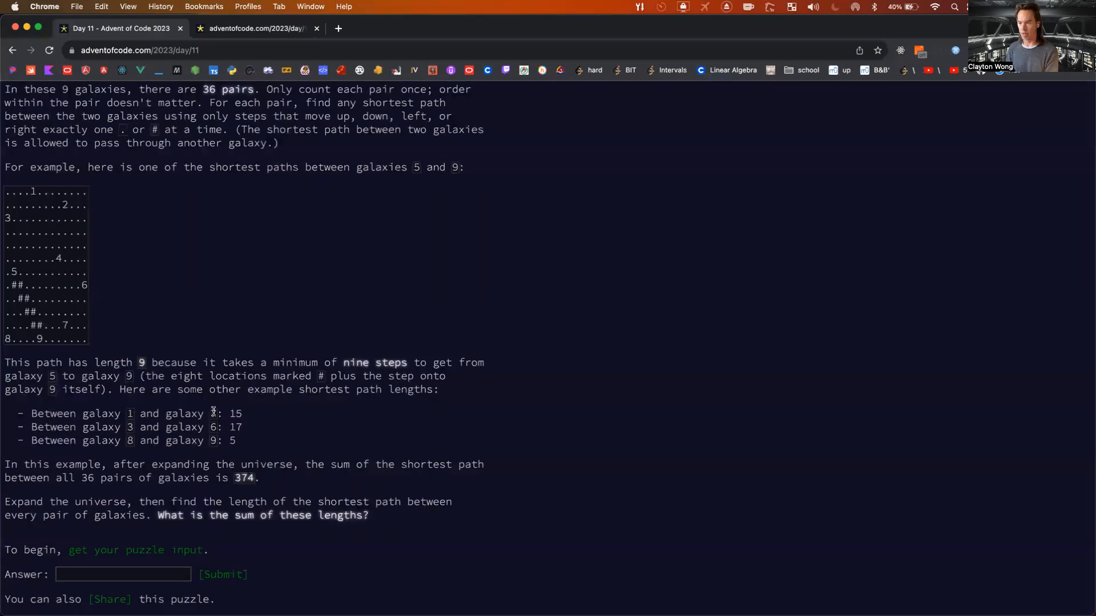
{"action": "scroll", "scroll_direction": "up", "scroll_amount": 3}
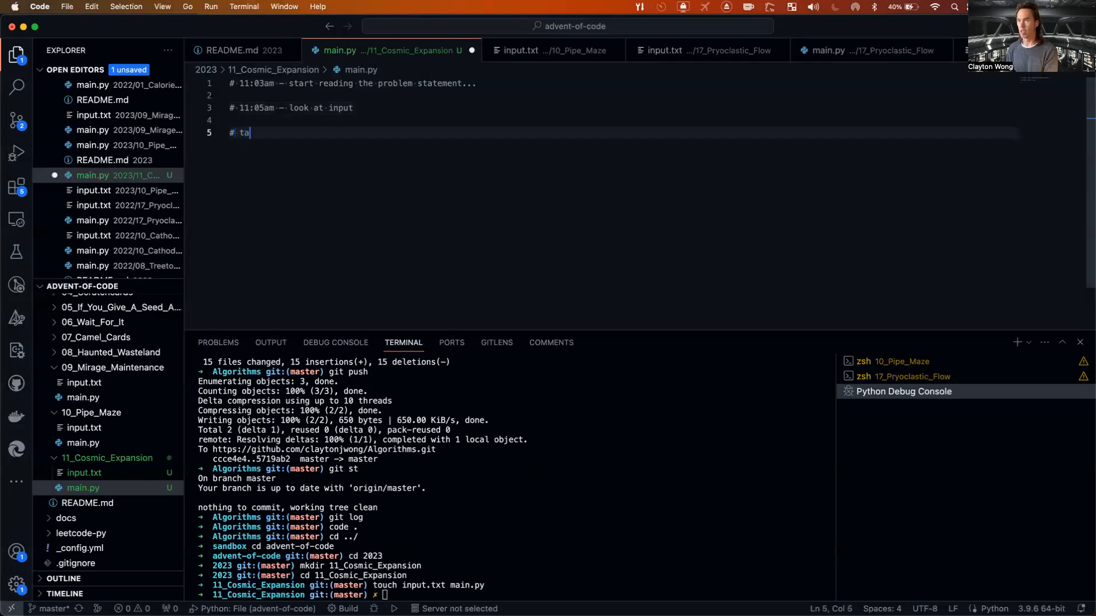
Note '# target part 1: 374' with the commented example grid, check input.txt, return to main.py.
{"action": "type", "text": "rget part 1"}
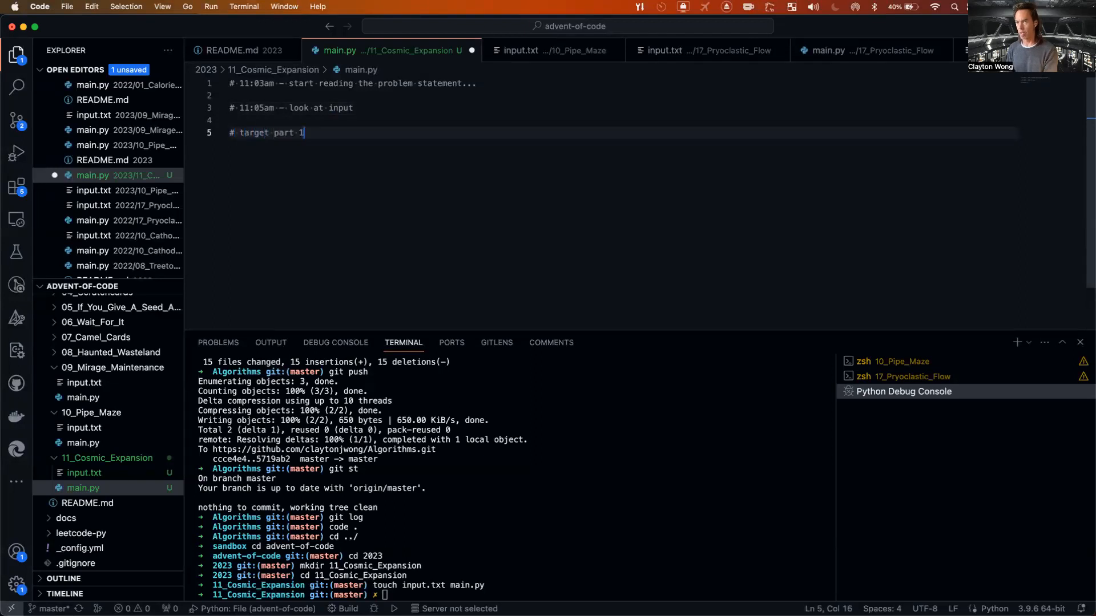
{"action": "type", "text": ": 374"}
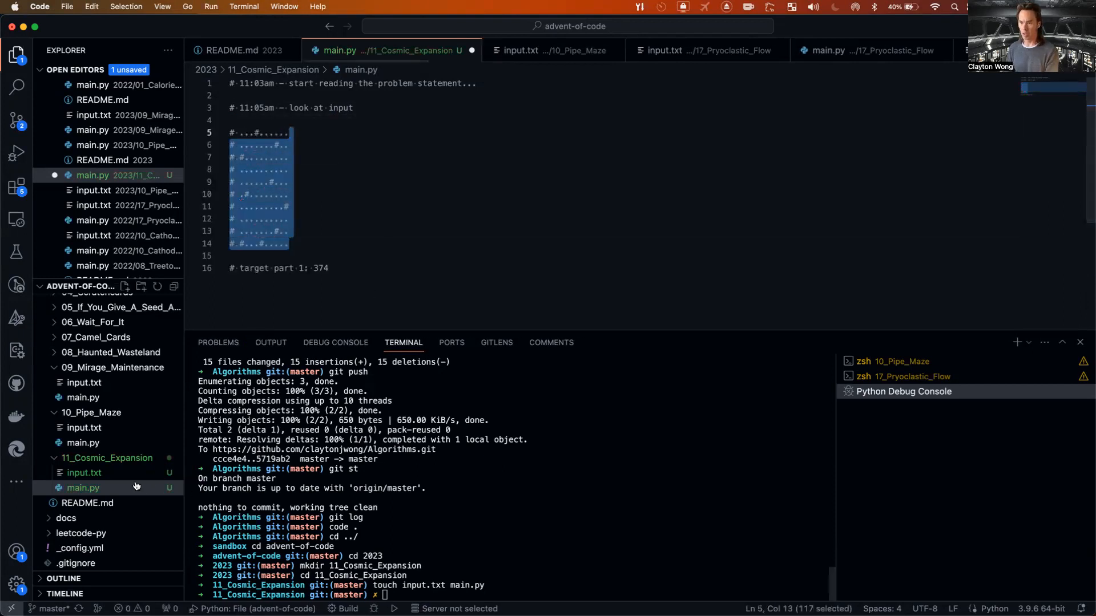
{"action": "left_click", "coordinate": [84, 473]}
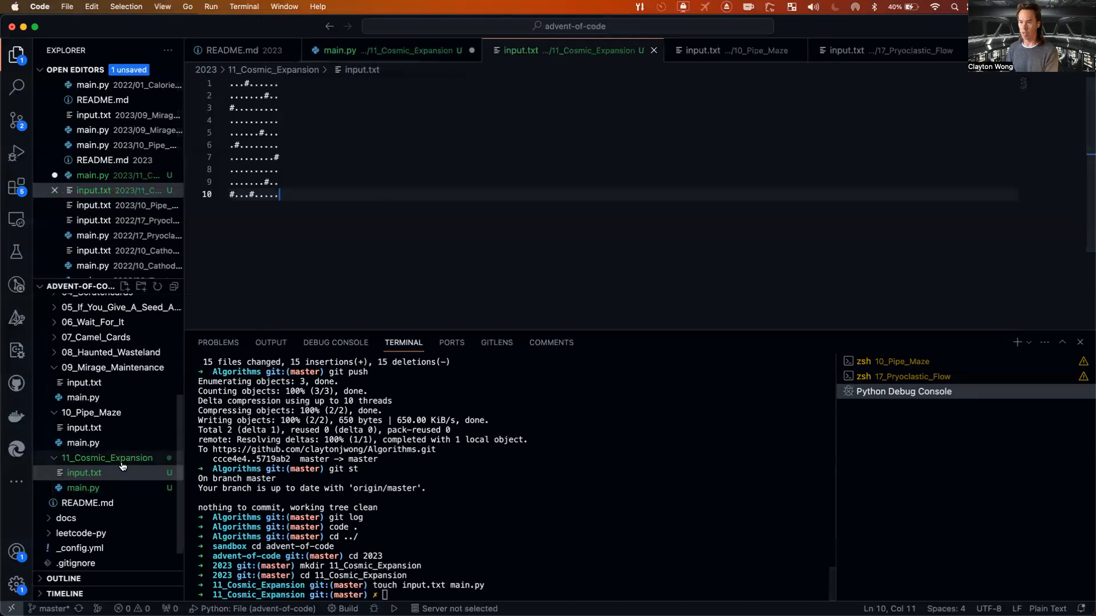
{"action": "left_click", "coordinate": [340, 50]}
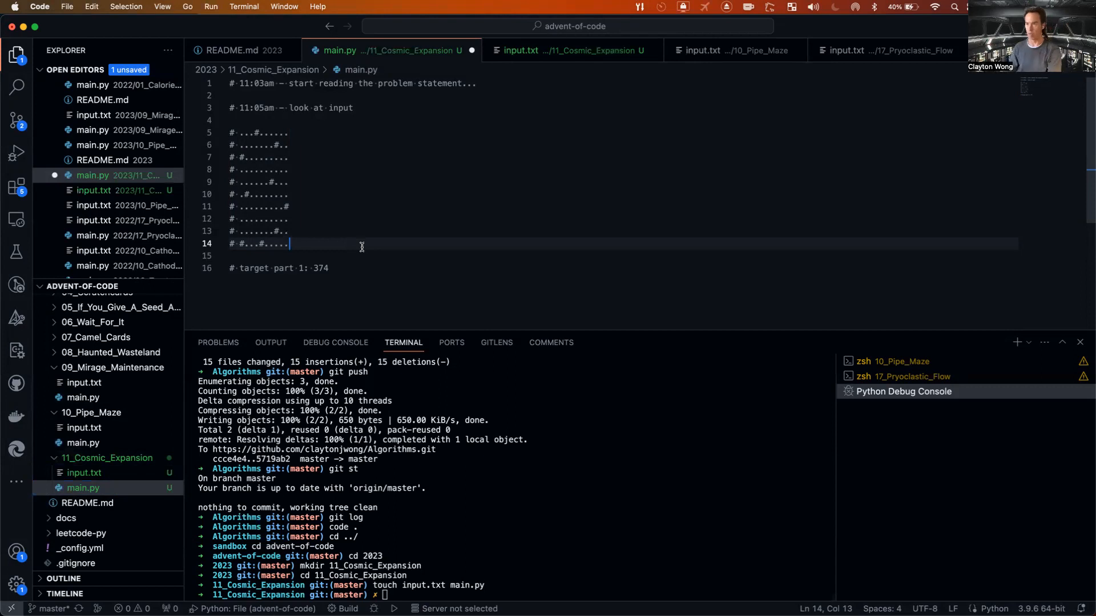
{"action": "key", "text": "Enter"}
{"action": "type", "text": "#"}
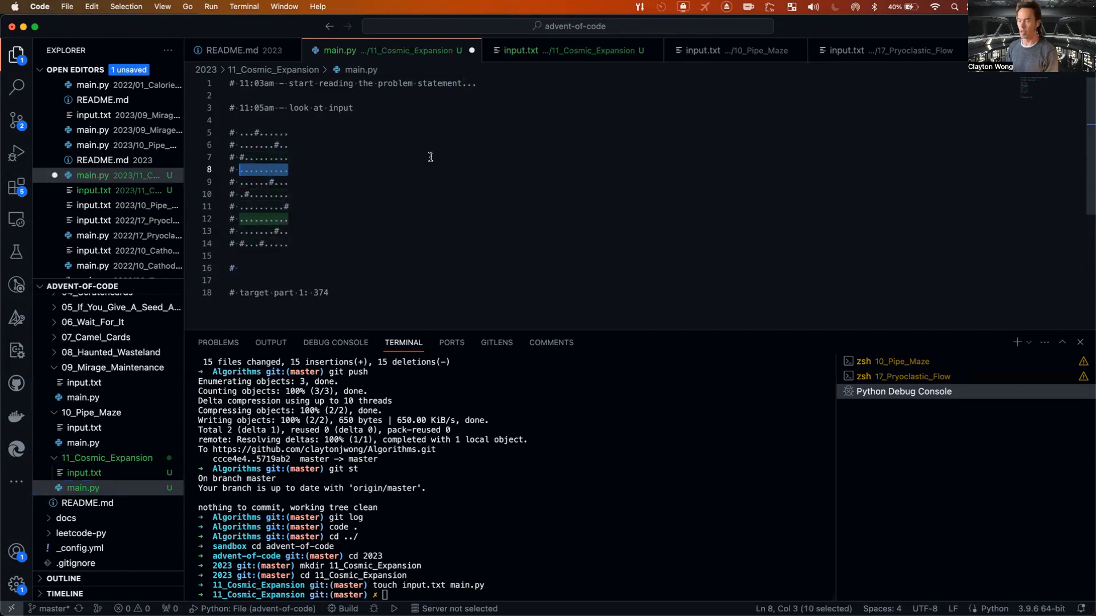
{"action": "mouse_move", "coordinate": [282, 221]}
{"action": "type", "text": "#"}
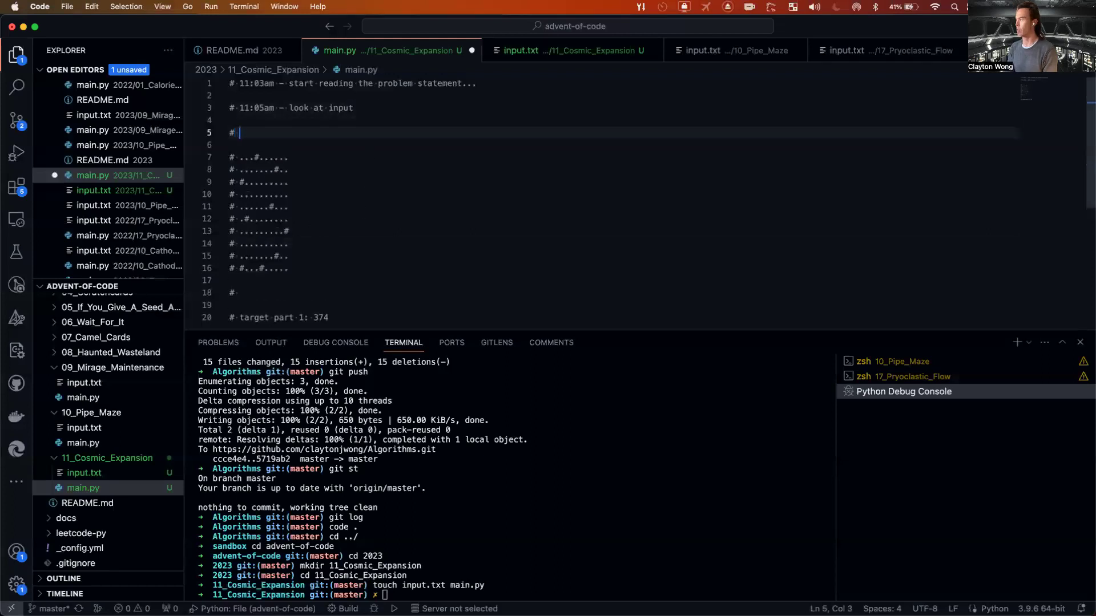
Type '# 11:07am - game plan: parse input line-by-line and expand input into the matrix'.
{"action": "type", "text": "11:07"}
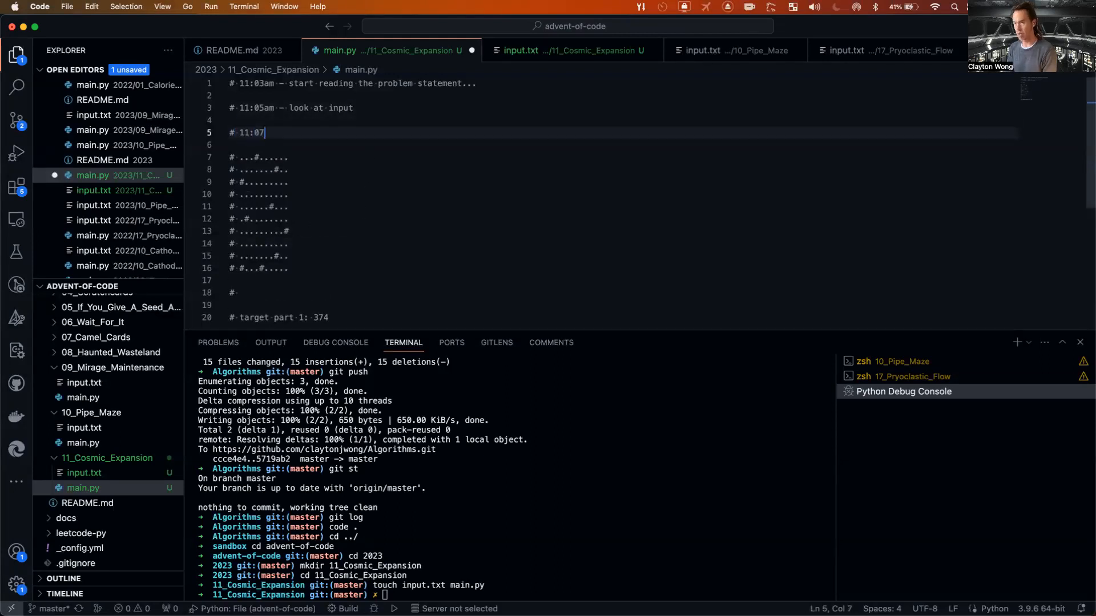
{"action": "type", "text": "am - game plan:"}
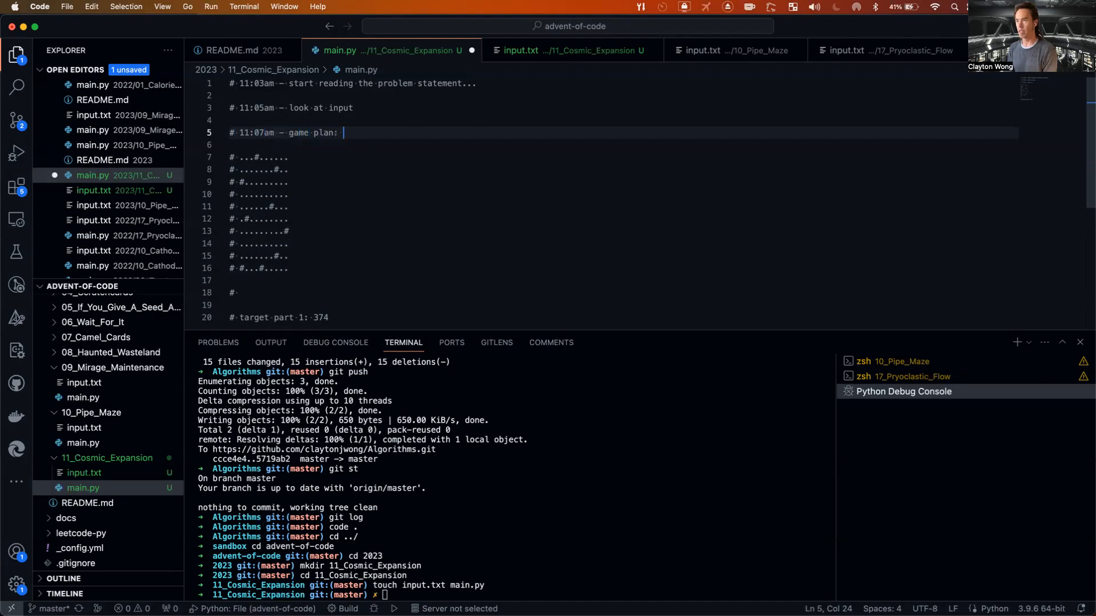
{"action": "type", "text": "parse input line-b"}
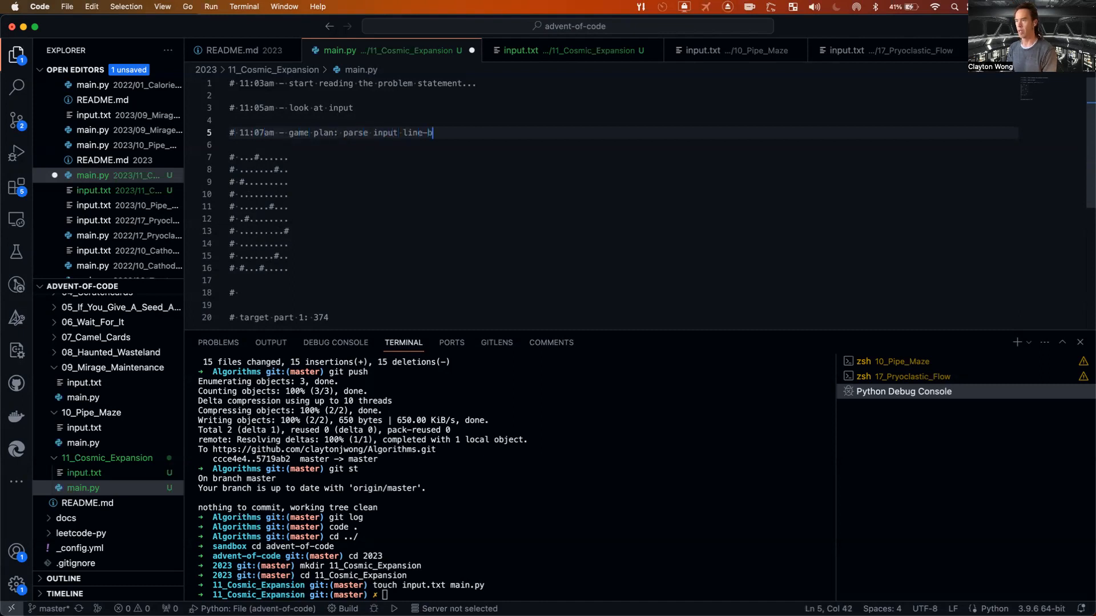
{"action": "type", "text": "y-line and expand i"}
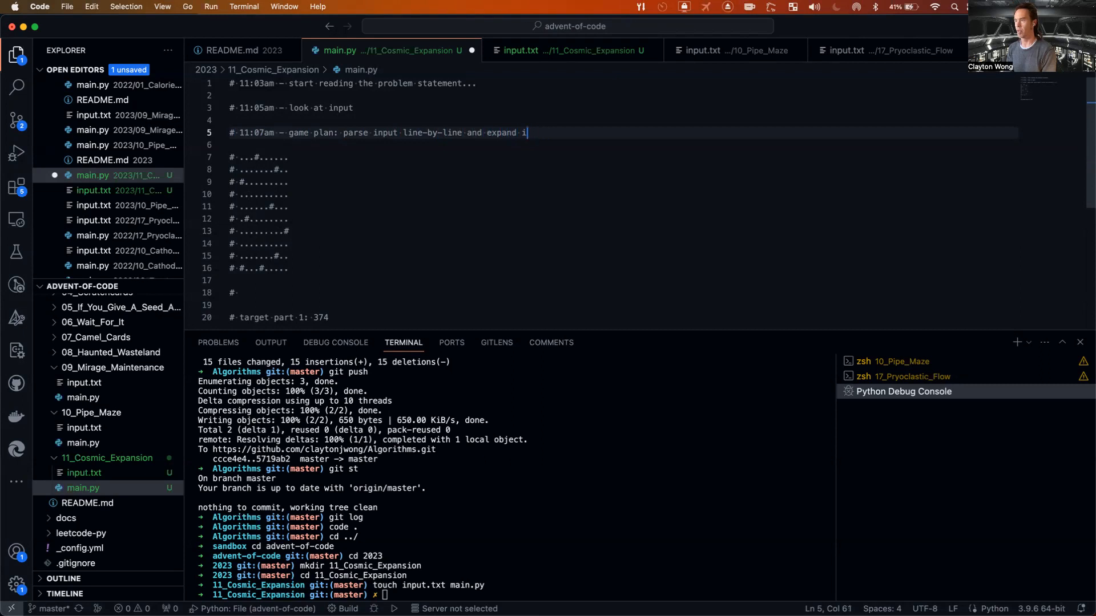
{"action": "type", "text": "nput into the m"}
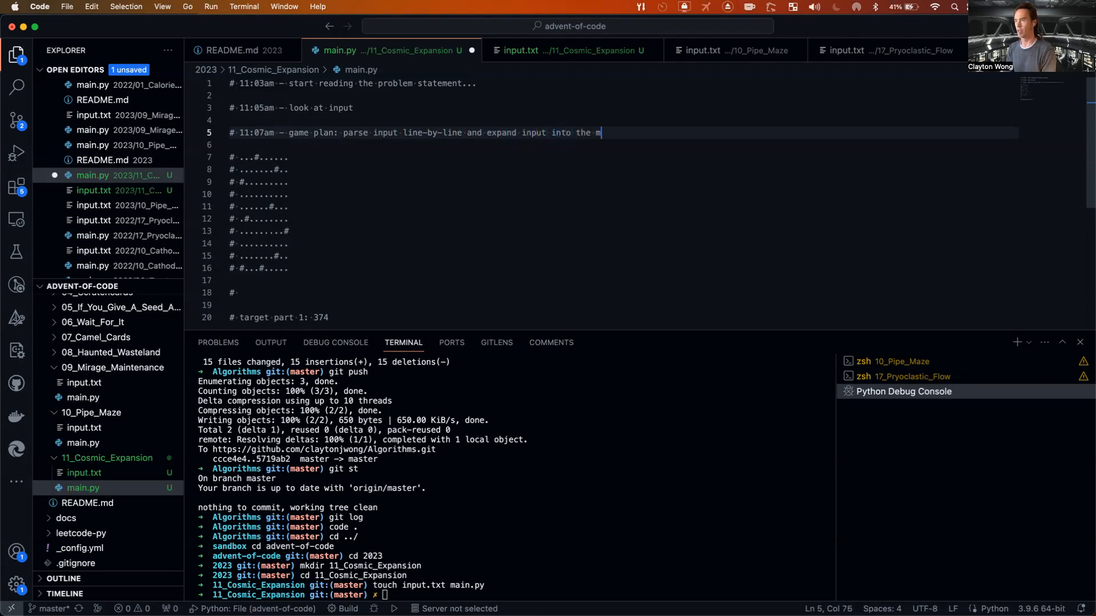
{"action": "type", "text": "atrix A"}
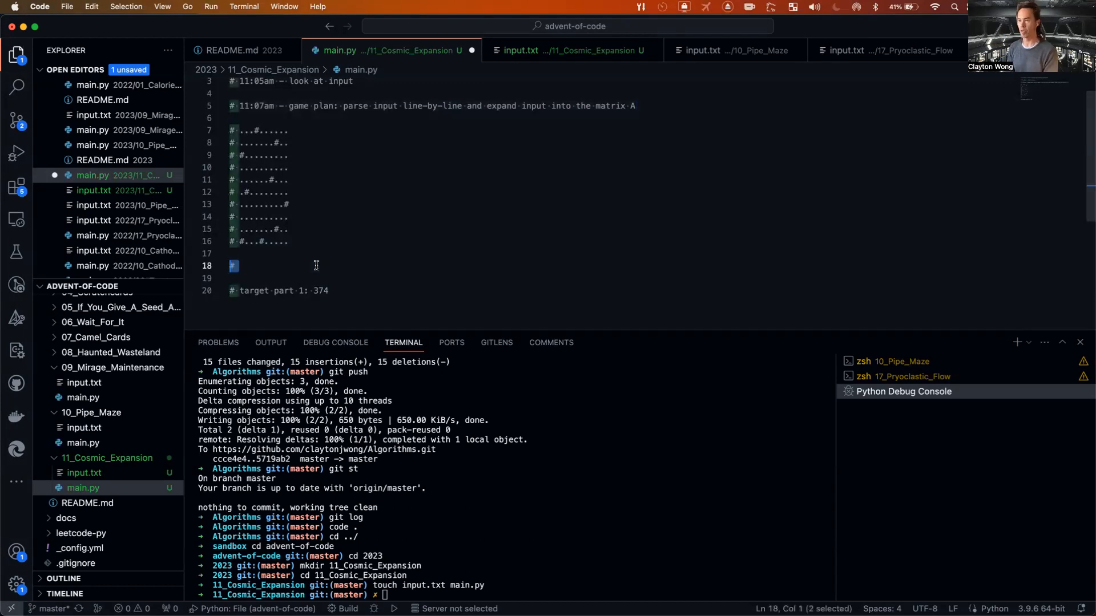
Add a timestamp comment and a with open('input.txt') loop over each line.
{"action": "type", "text": "11:07a"}
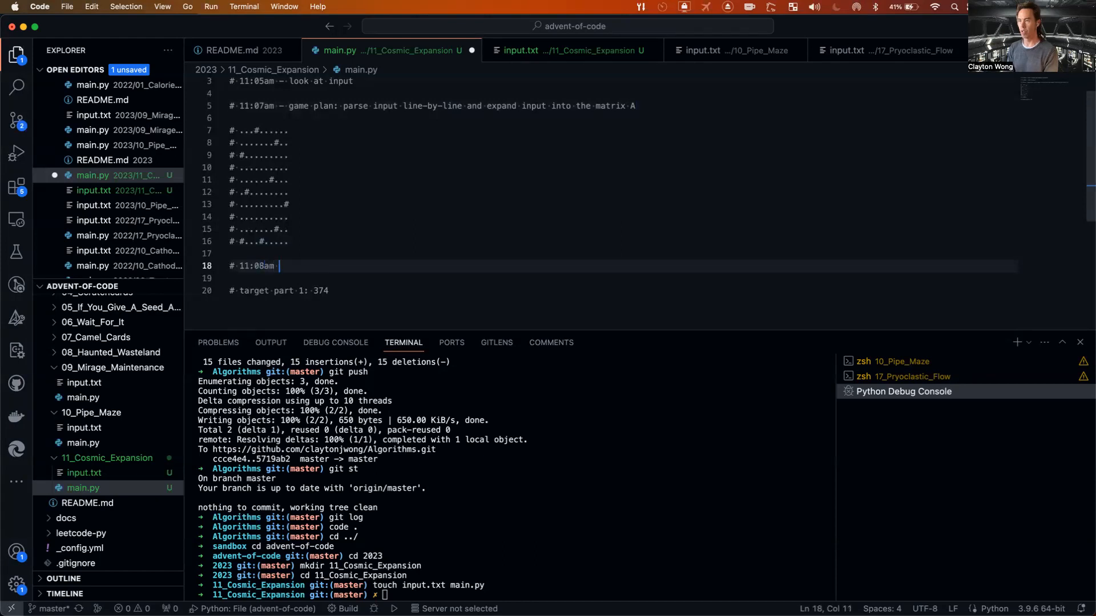
{"action": "type", "text": "-"}
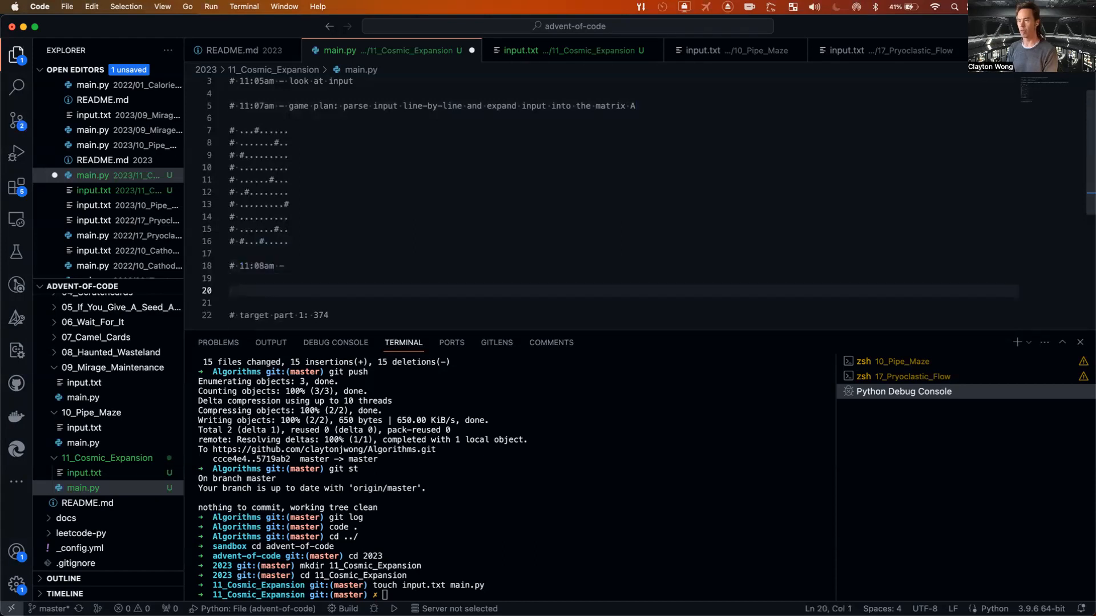
{"action": "type", "text": "with open("}
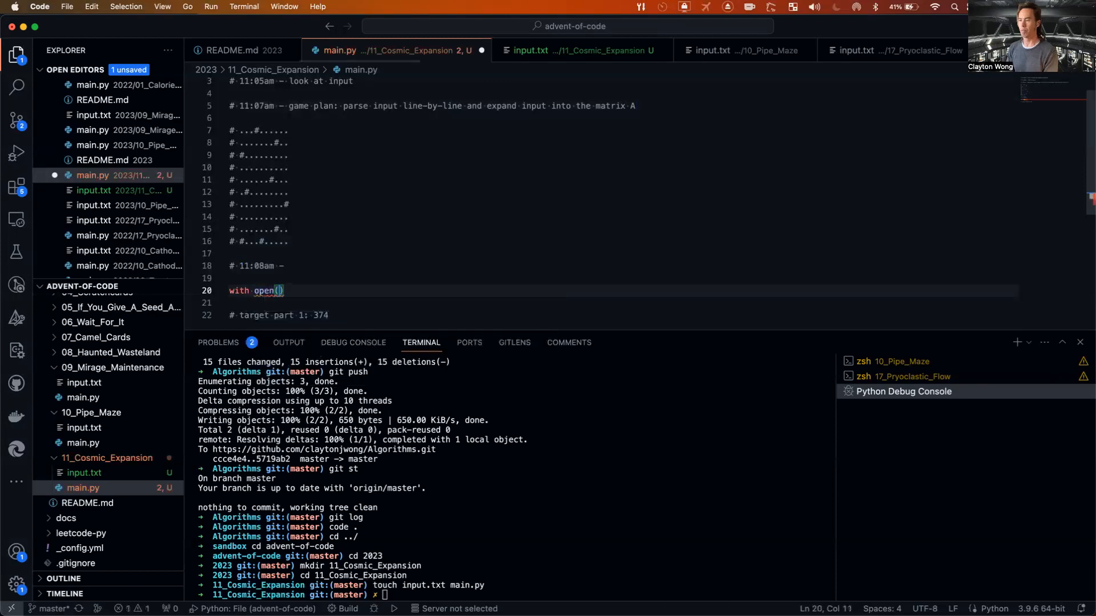
{"action": "type", "text": "'input.txt'"}
{"action": "left_click", "coordinate": [608, 303]}
{"action": "type", "text": "for"}
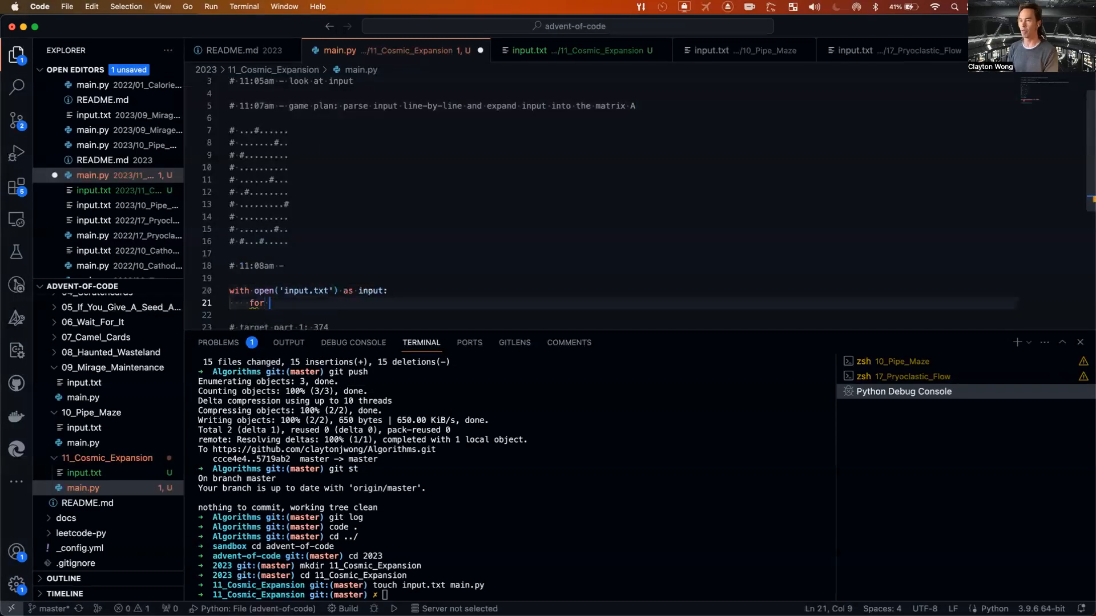
{"action": "type", "text": "line input:"}
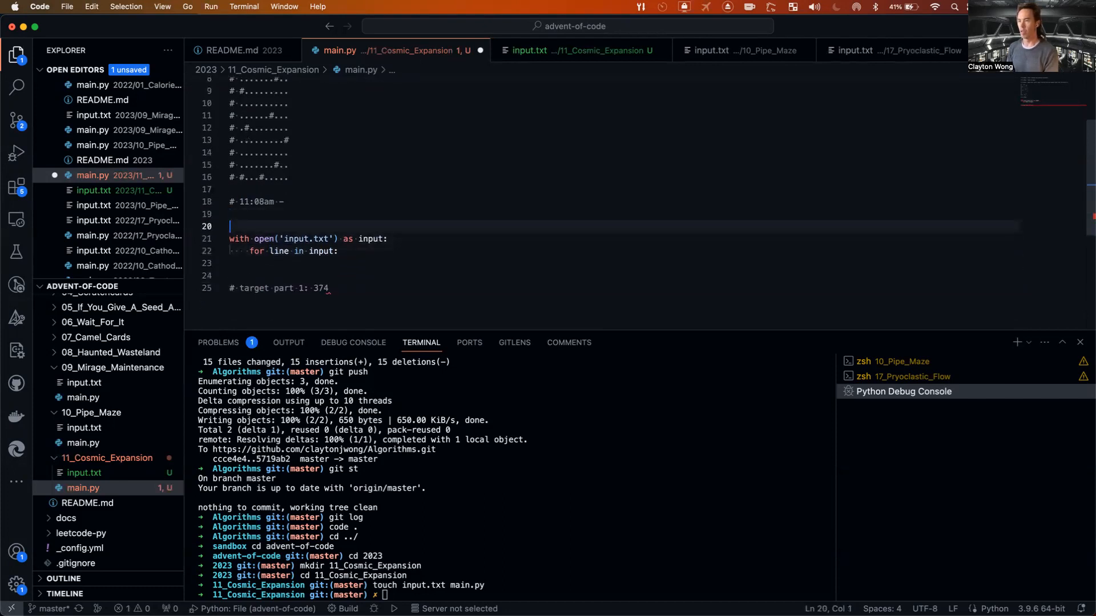
Declare raw = [] and append line.strip() to raw inside the loop.
{"action": "type", "text": "row"}
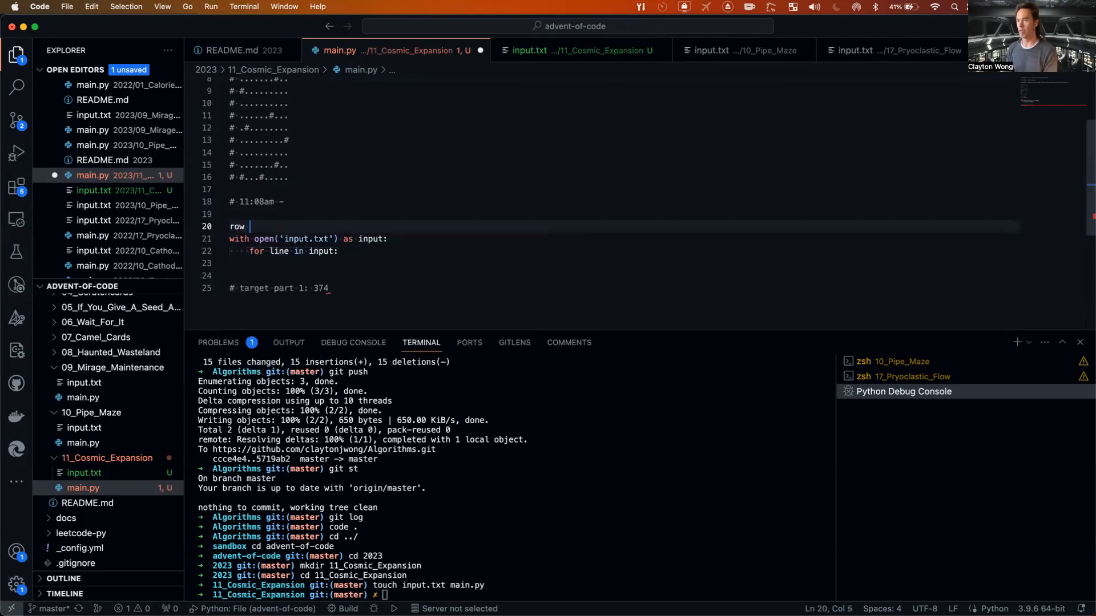
{"action": "type", "text": "raw"}
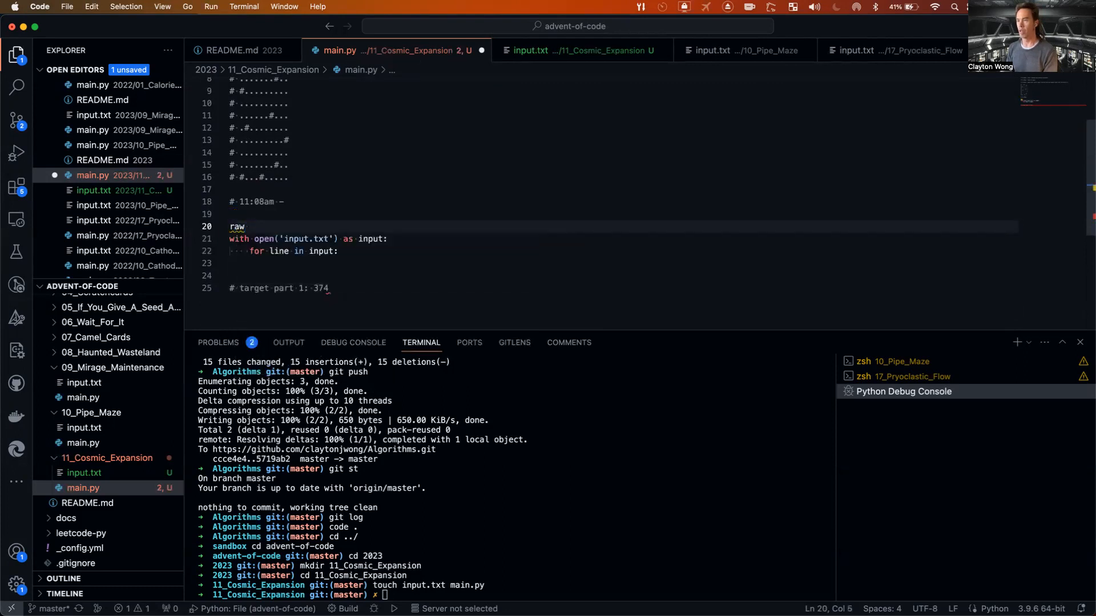
{"action": "type", "text": "= []"}
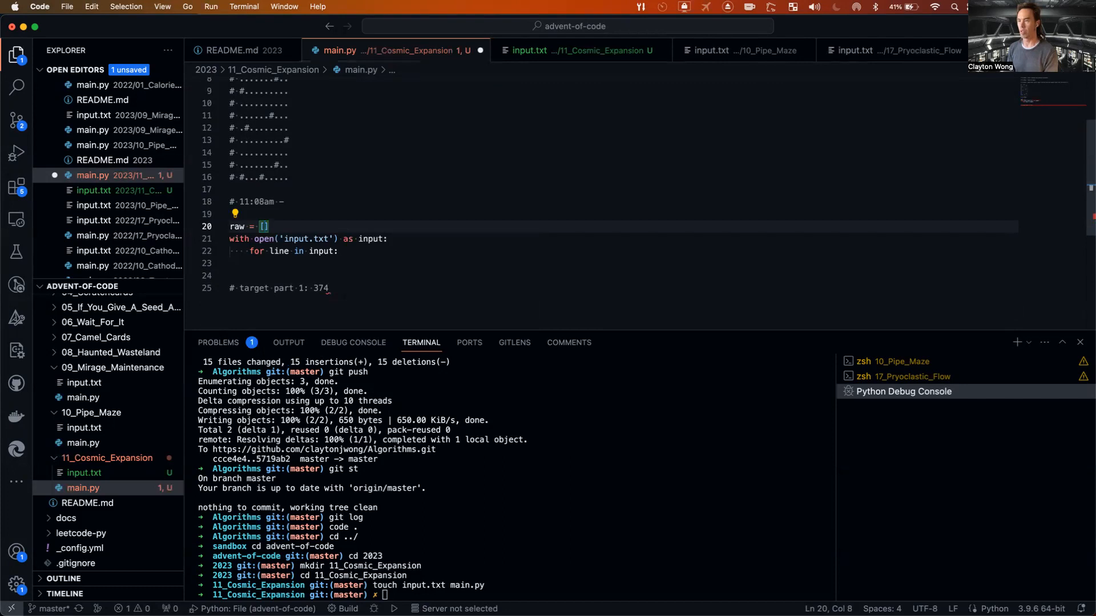
{"action": "type", "text": "ra"}
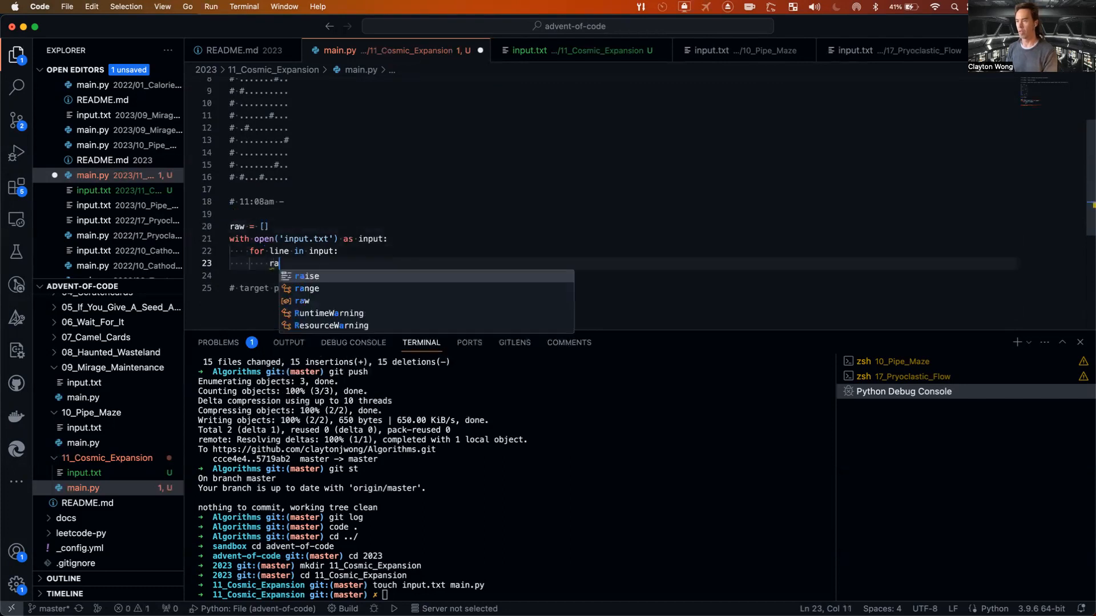
{"action": "type", "text": "w.append("}
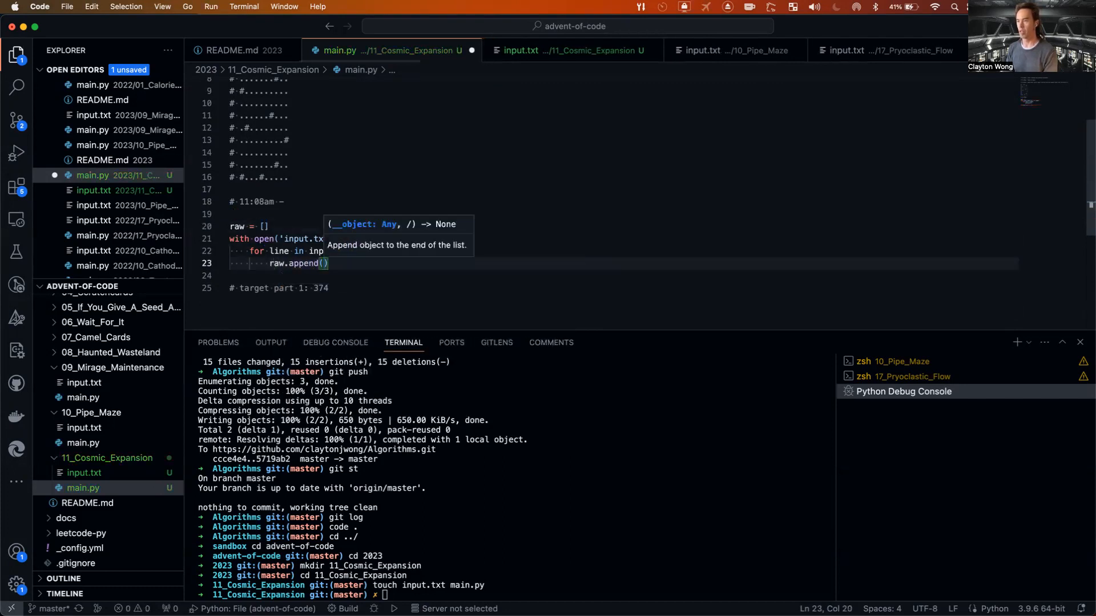
{"action": "type", "text": "line.strip("}
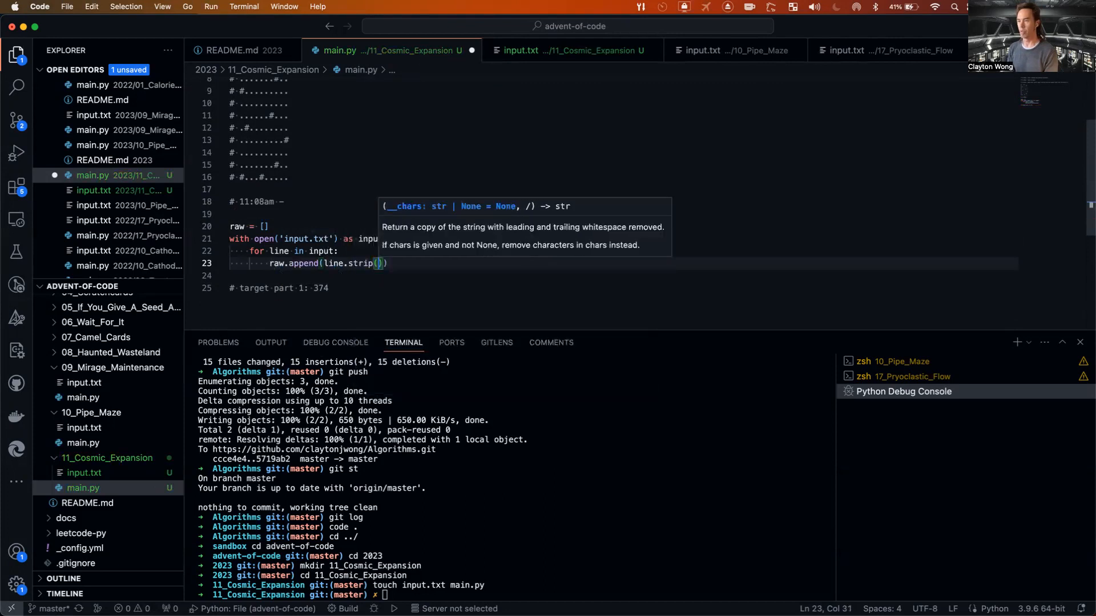
{"action": "key", "text": "Enter"}
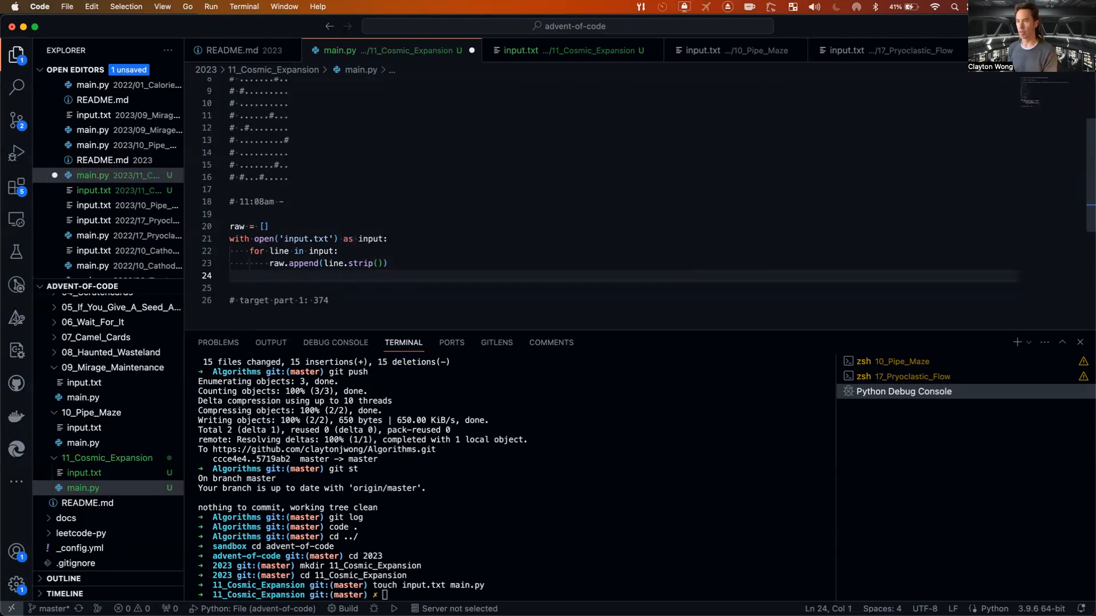
Rename the raw list to text and add row, col and A declarations.
{"action": "left_click", "coordinate": [245, 227]}
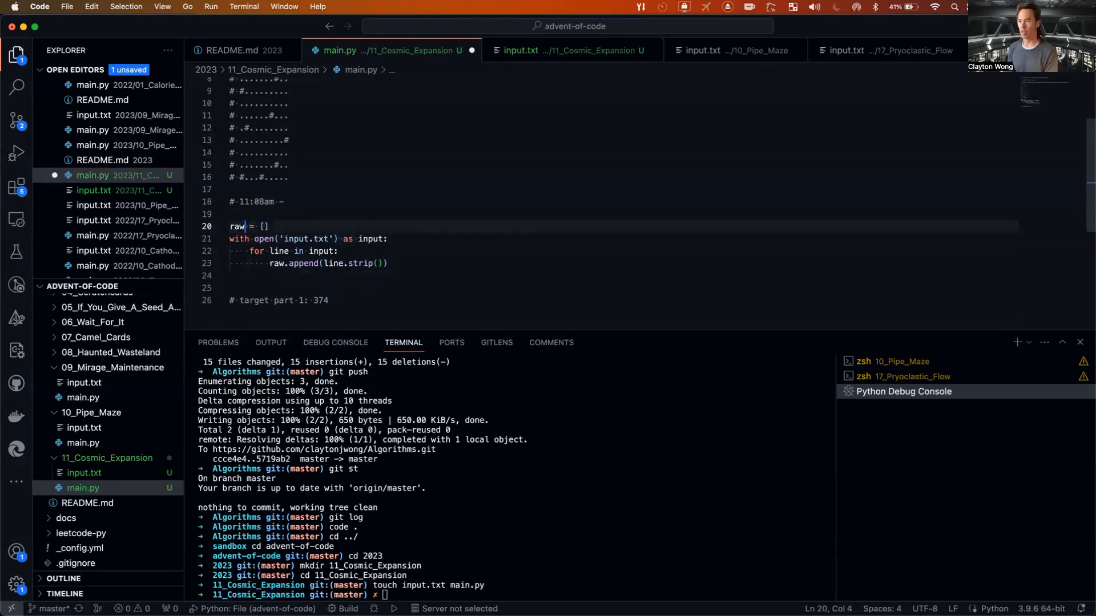
{"action": "type", "text": ", row,"}
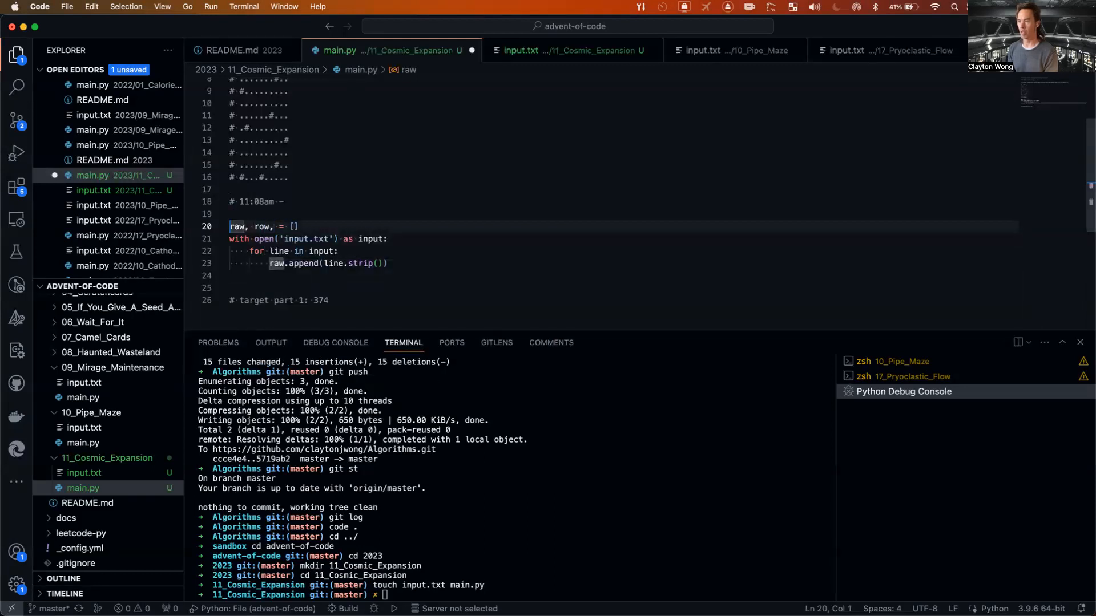
{"action": "double_click", "coordinate": [237, 226]}
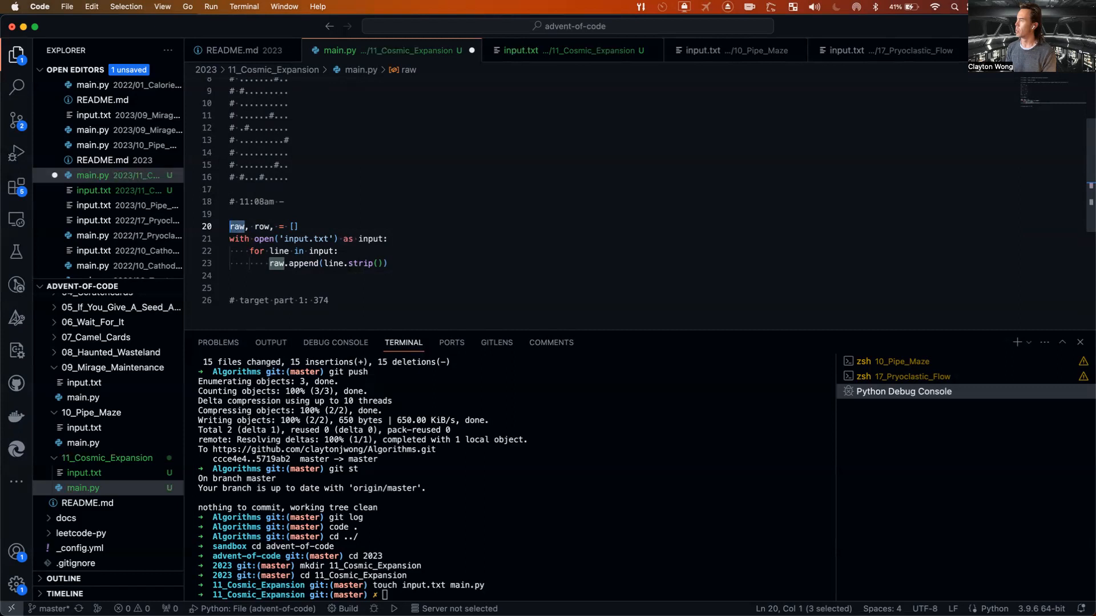
{"action": "type", "text": "A"}
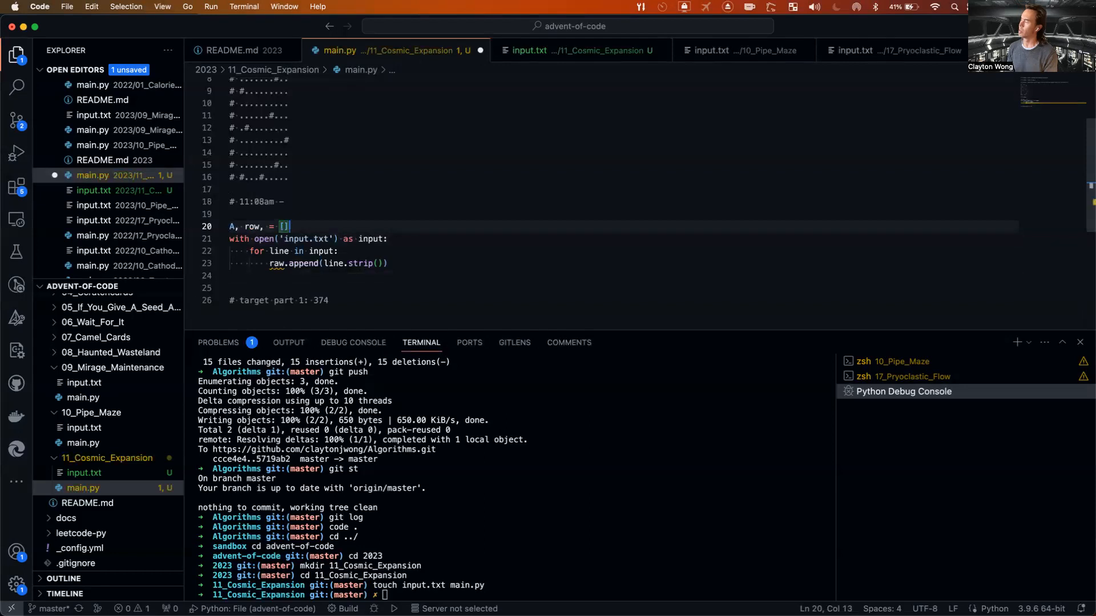
{"action": "type", "text": "raw"}
{"action": "left_click", "coordinate": [622, 275]}
{"action": "type", "text": "A = ["}
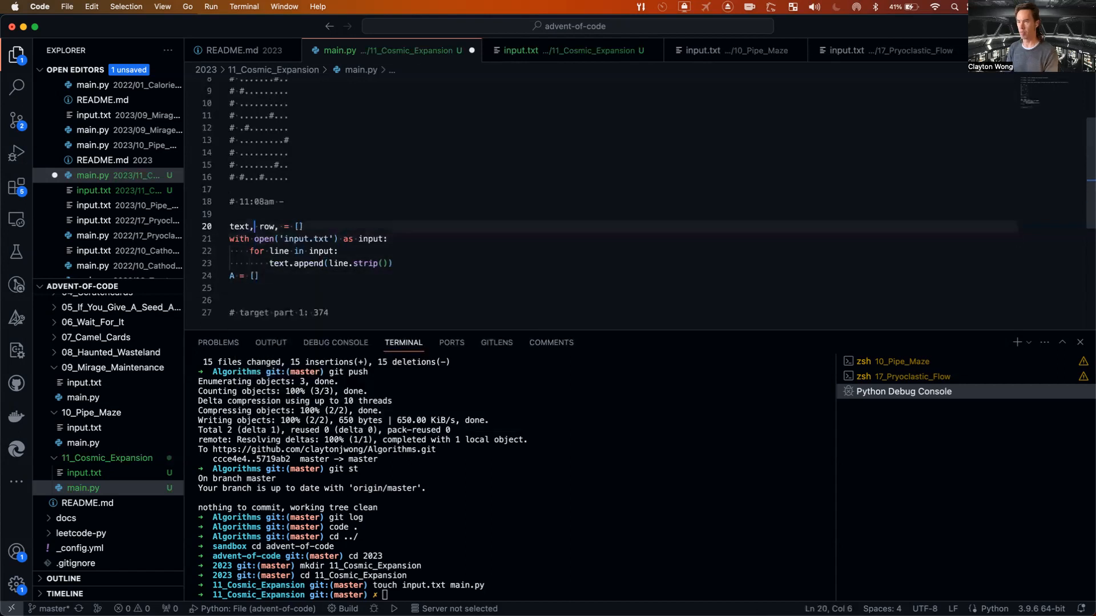
{"action": "type", "text": "col"}
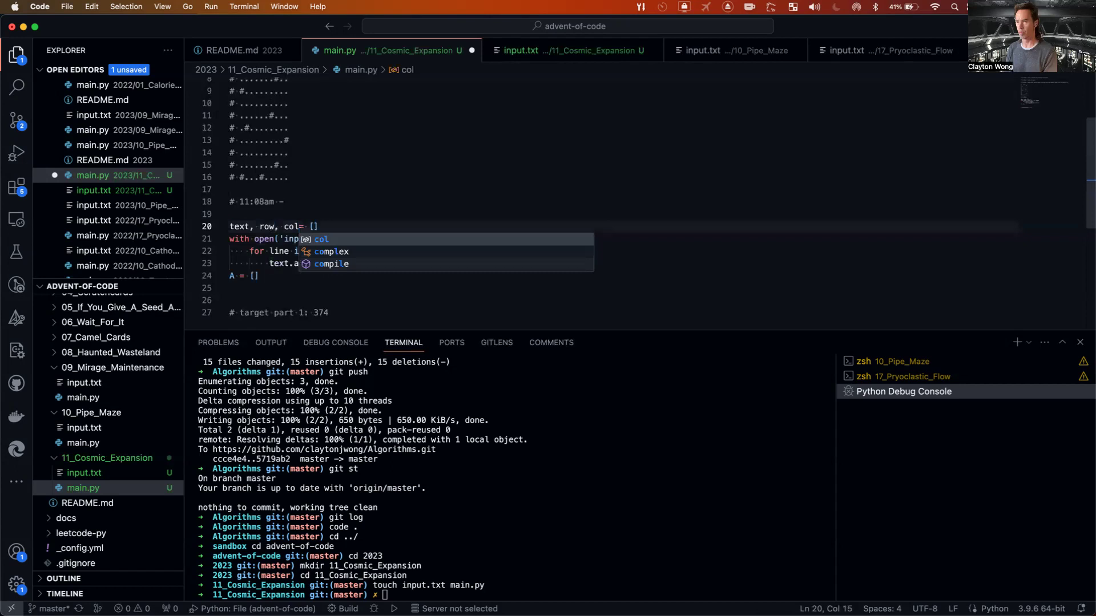
{"action": "type", "text": ","}
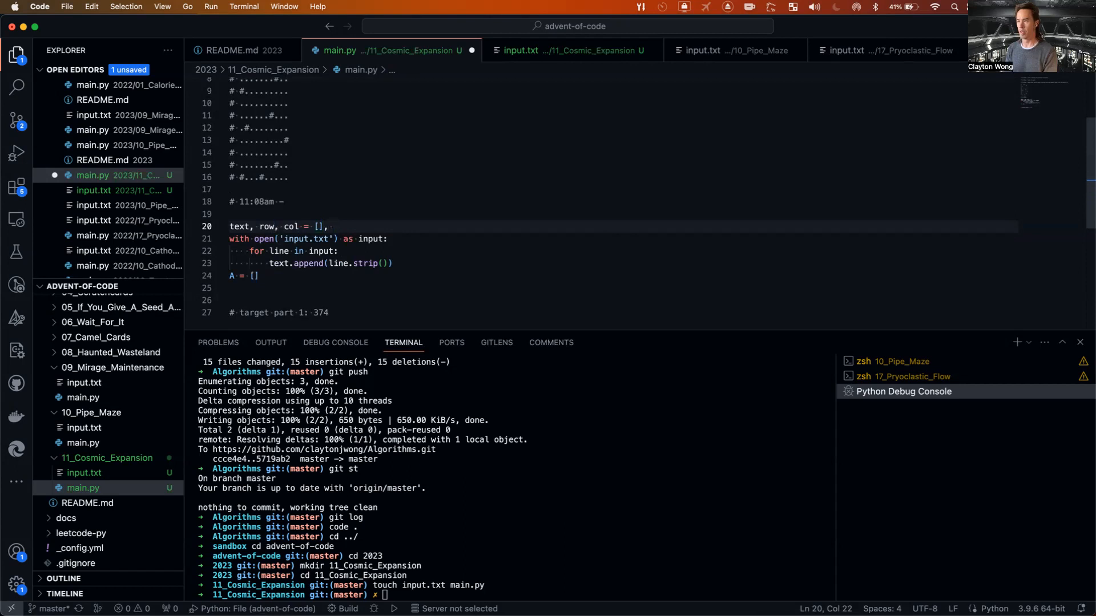
{"action": "type", "text": "set(), set"}
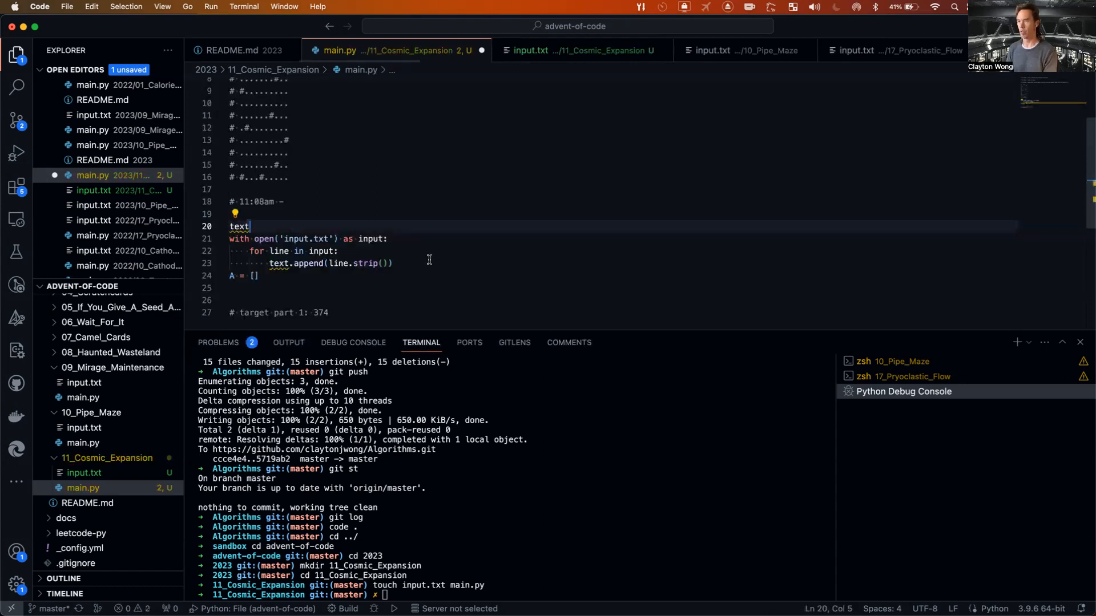
{"action": "type", "text": "= []"}
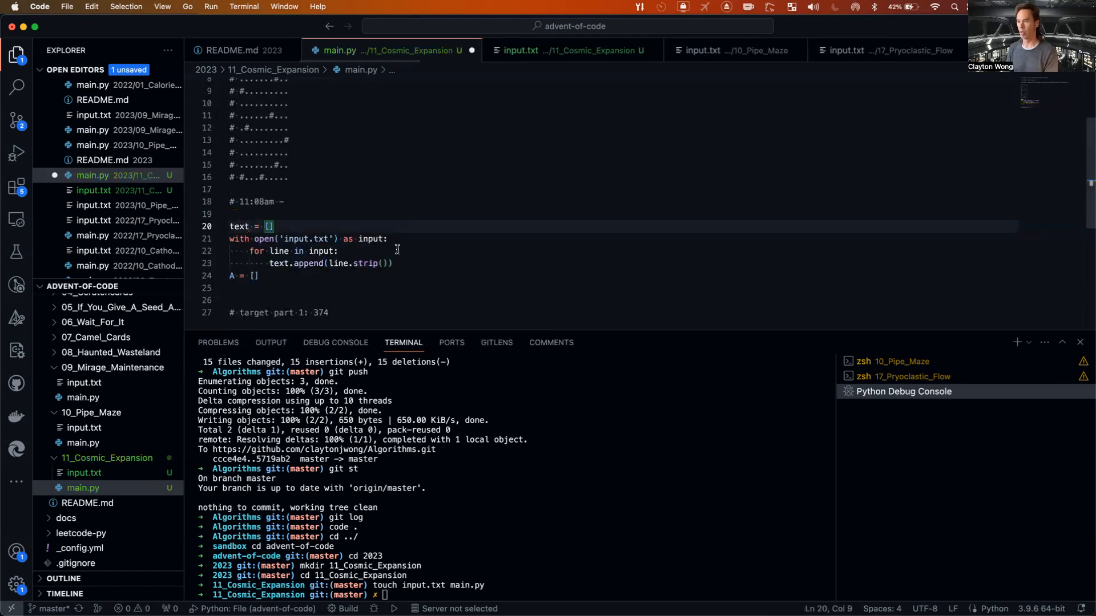
{"action": "type", "text": "row = ["}
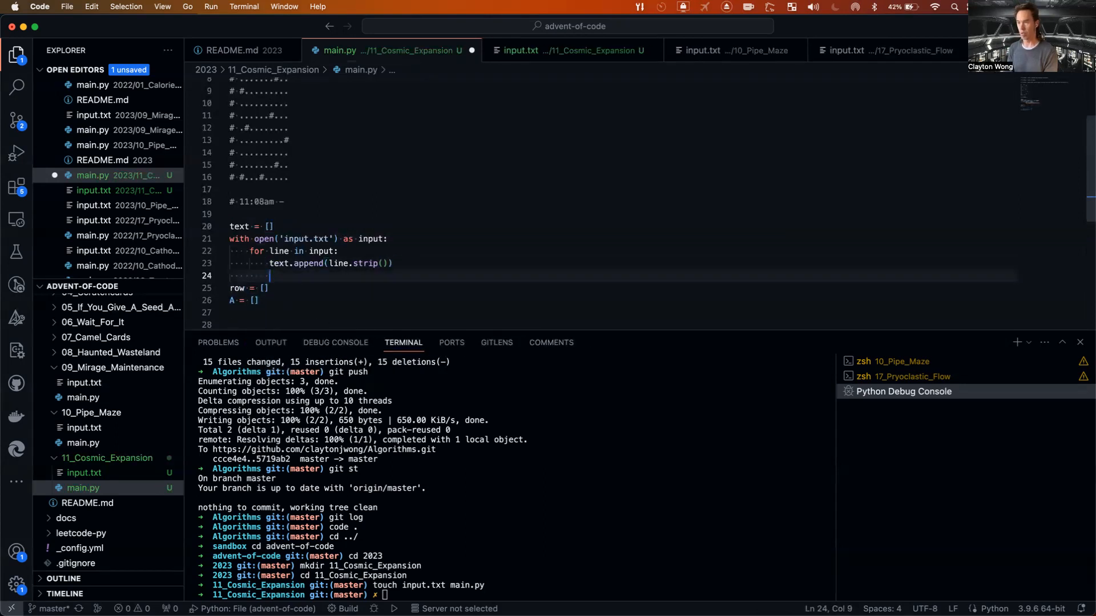
Start setting grid dimensions with M, N = len(text), ...
{"action": "type", "text": "M"}
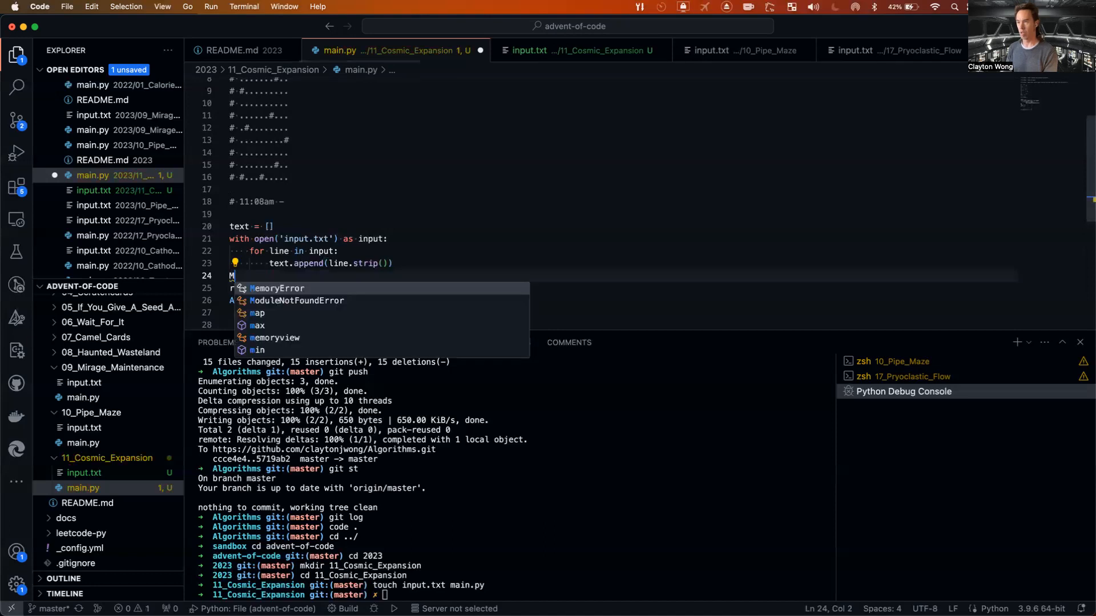
{"action": "type", "text": "M, N ="}
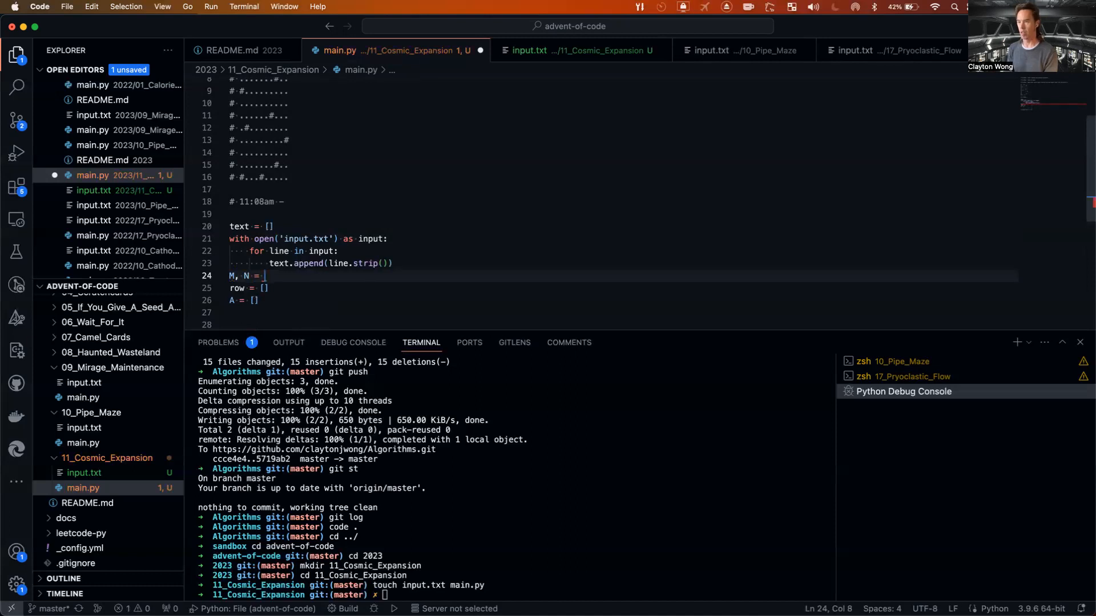
{"action": "type", "text": "len"}
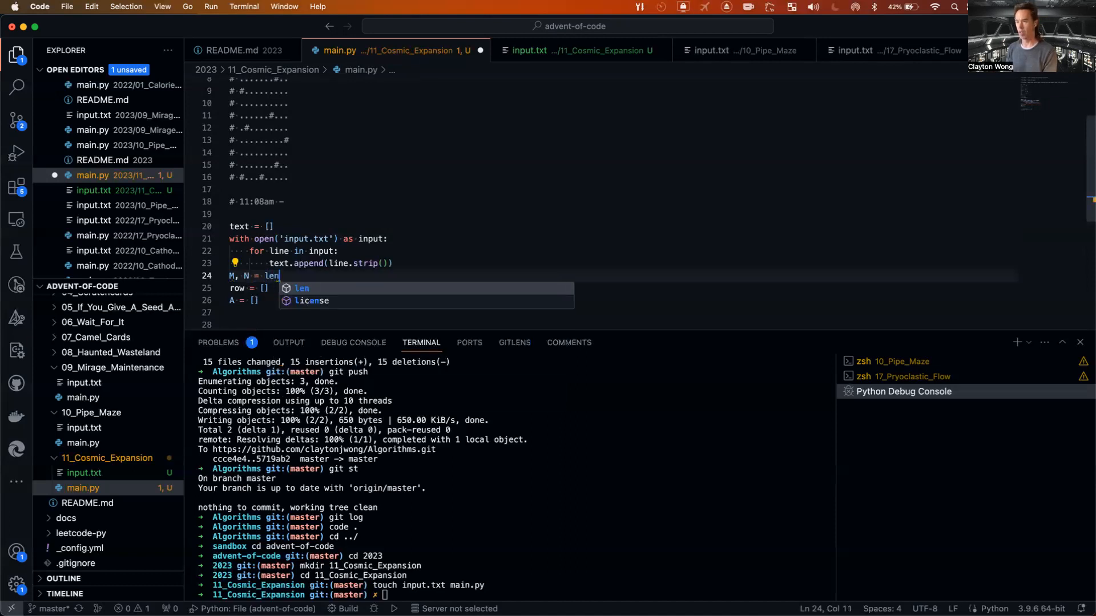
{"action": "type", "text": "(text), len(text[0"}
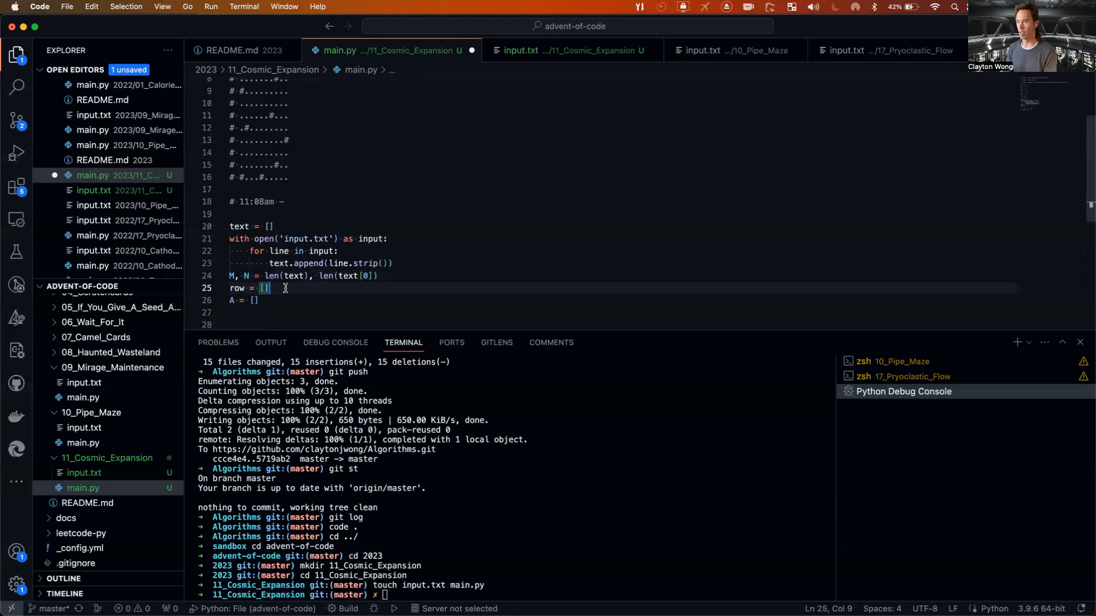
Write the row comprehension keeping i in range(M) where all characters of text[i] are '.'.
{"action": "type", "text": "for i in"}
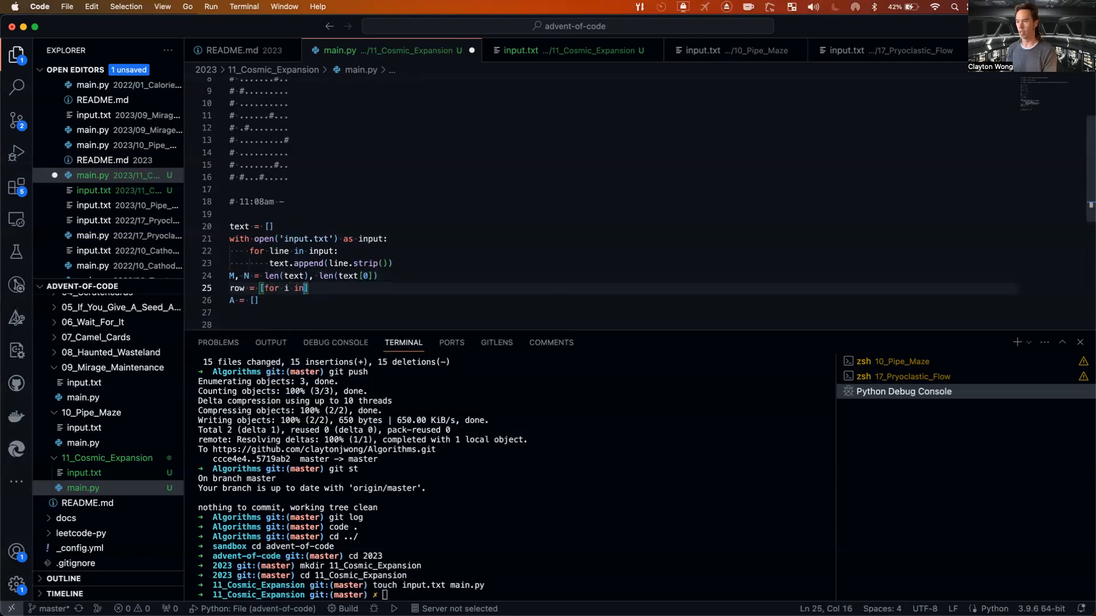
{"action": "type", "text": "range(M"}
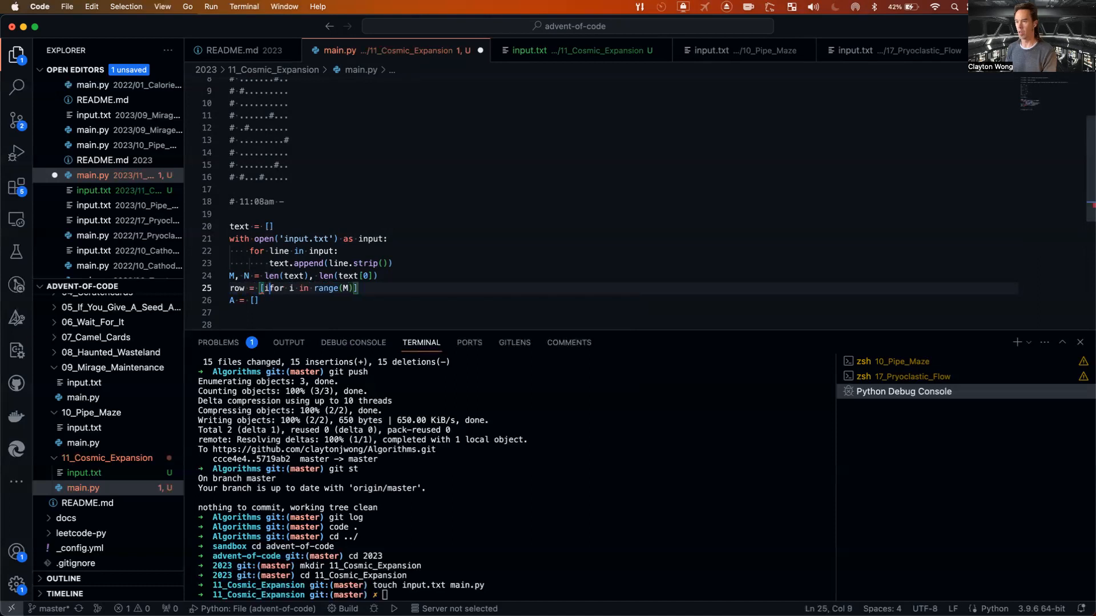
{"action": "key", "text": "Backspace"}
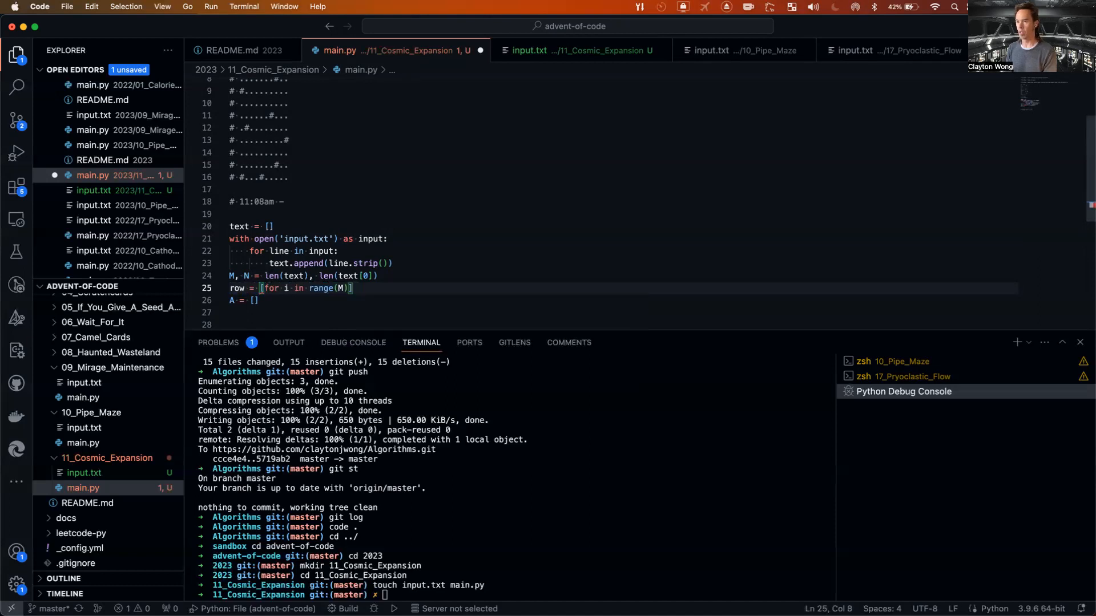
{"action": "type", "text": "i"}
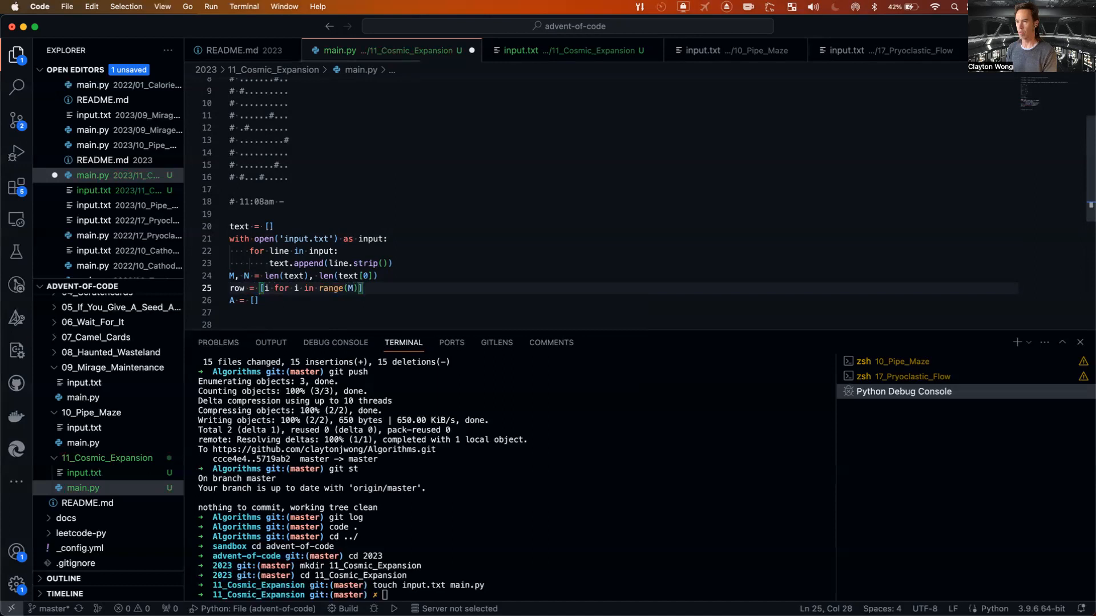
{"action": "type", "text": "if"}
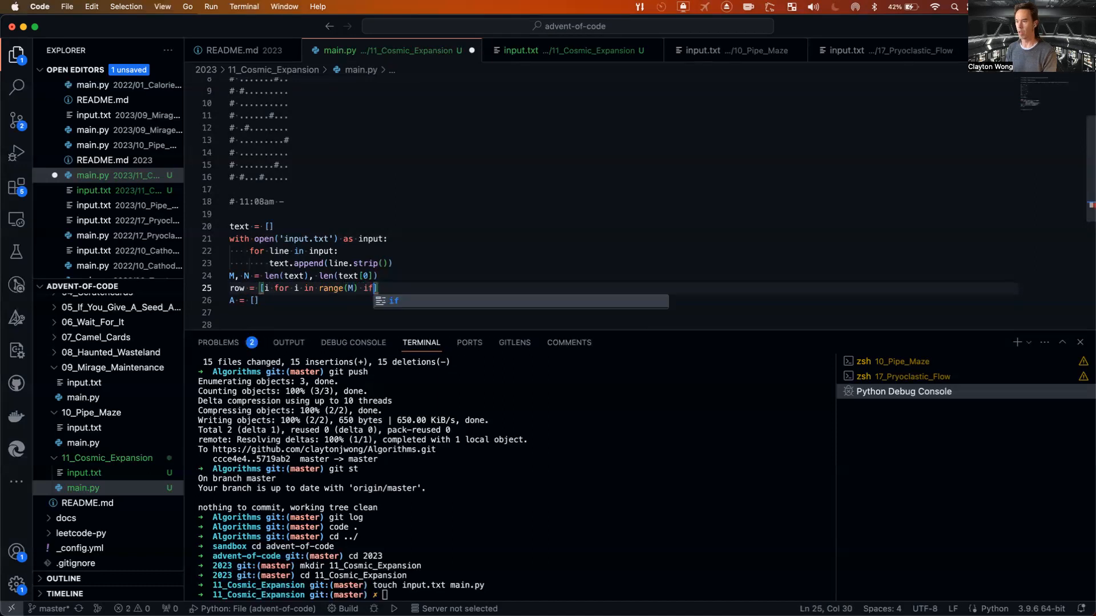
{"action": "type", "text": "all("}
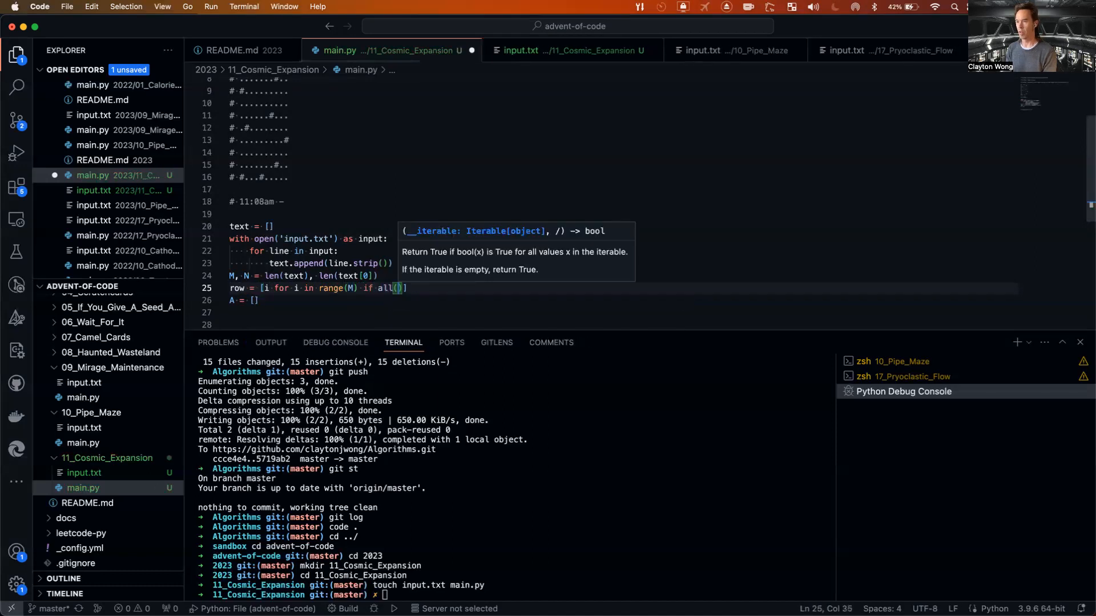
{"action": "type", "text": "text[i]"}
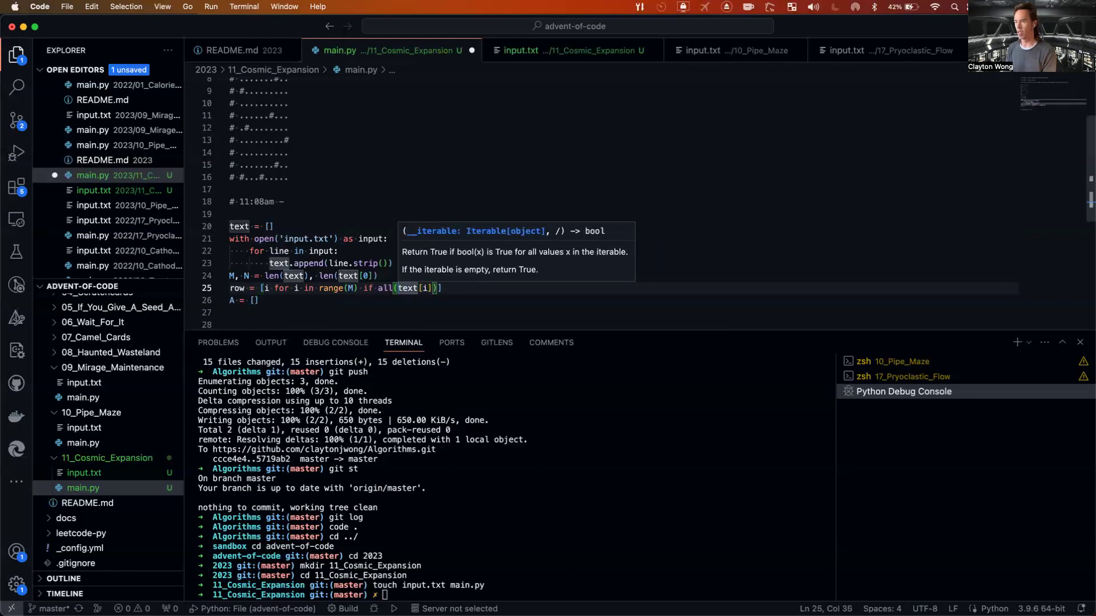
{"action": "type", "text": "c == '.' for c in"}
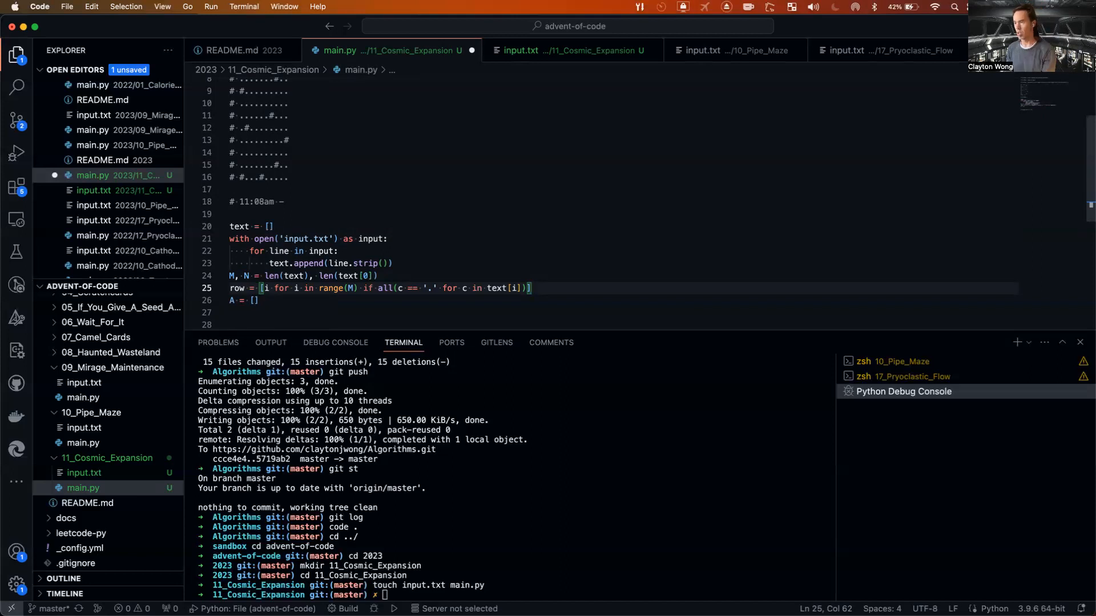
Write the col comprehension keeping j where every row's text[i][j] is '.'.
{"action": "type", "text": "col = [j for j in range(N) if all(c == '."}
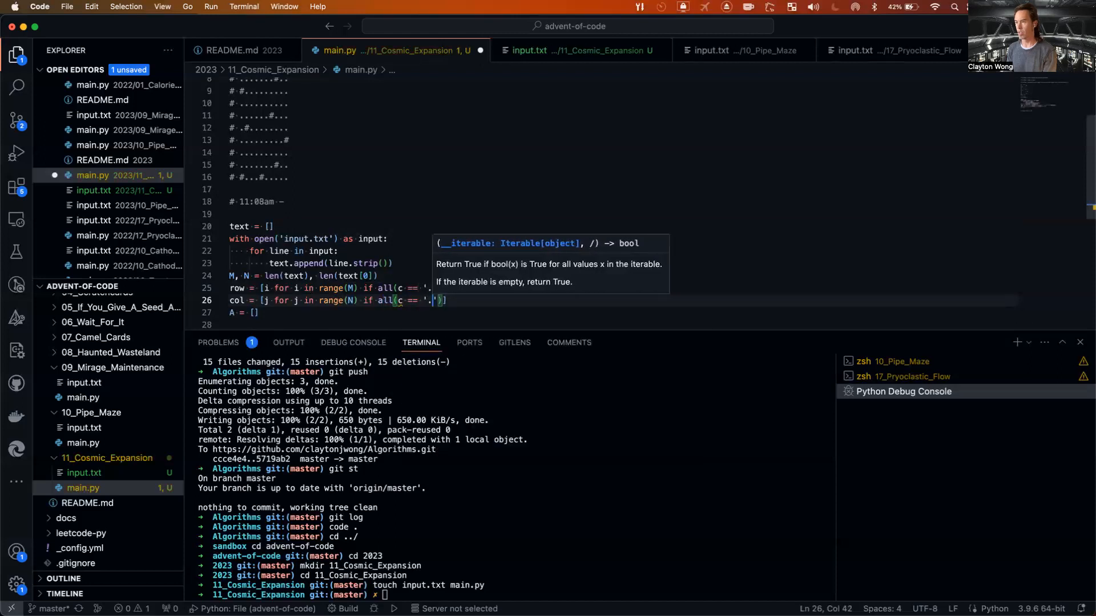
{"action": "type", "text": "for c in"}
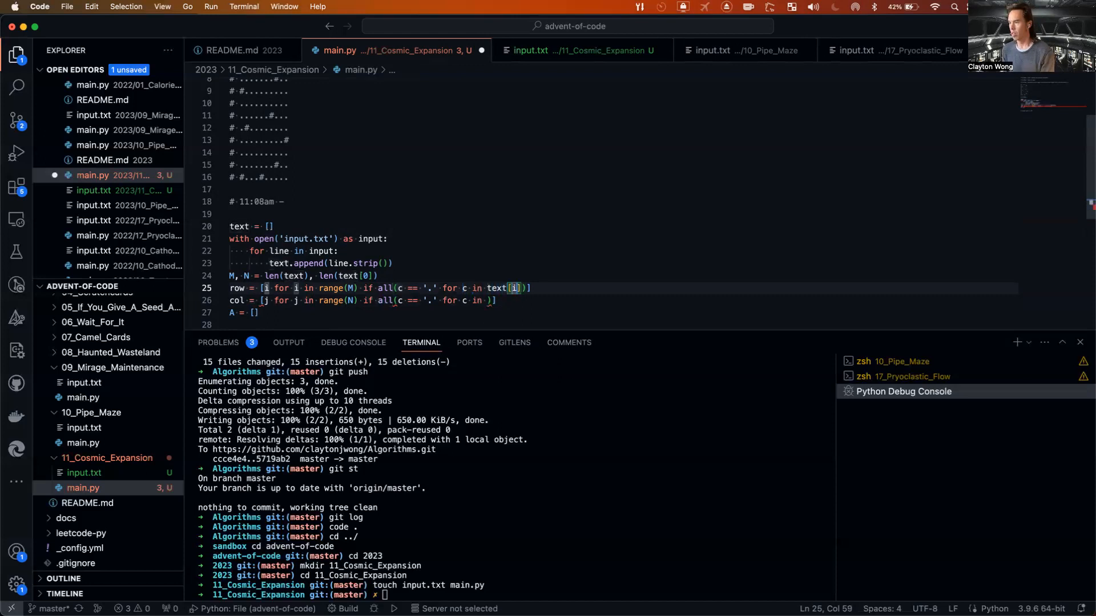
{"action": "type", "text": "[j]"}
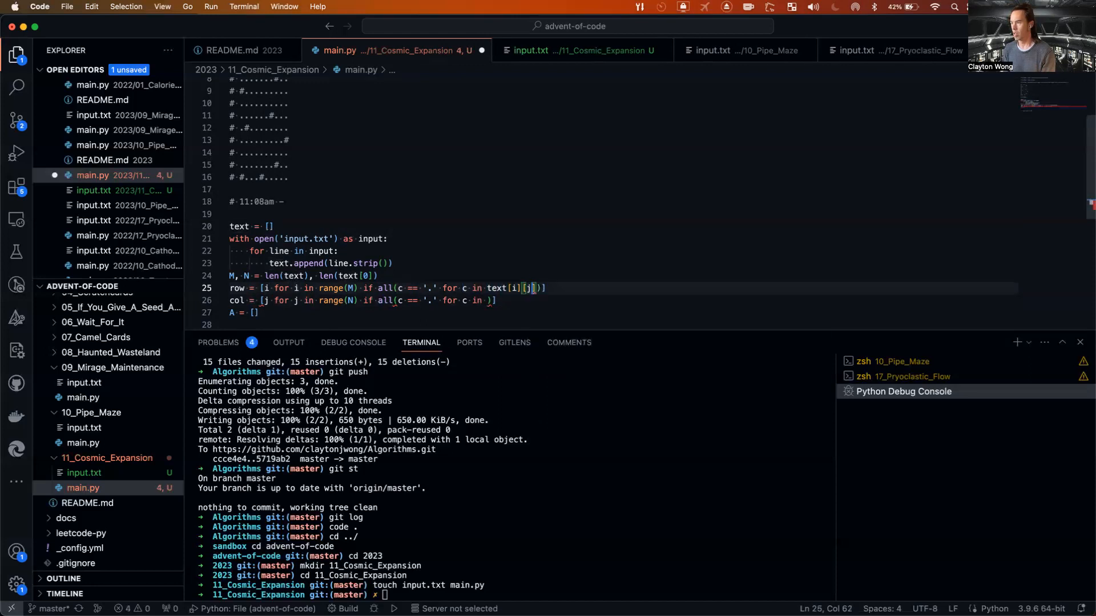
{"action": "type", "text": "for j in range(N) for"}
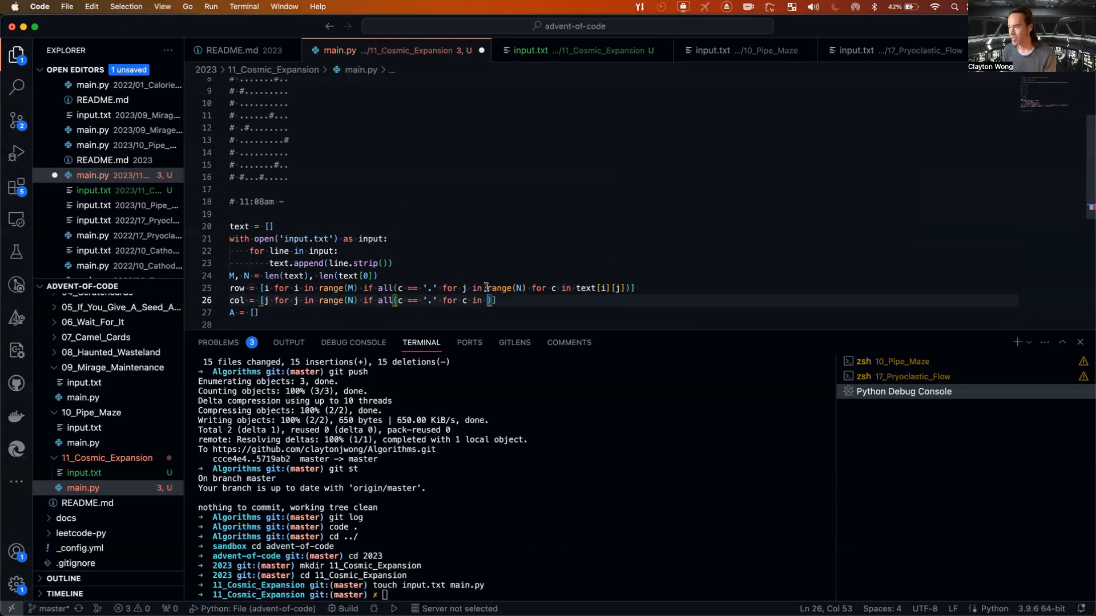
{"action": "mouse_move", "coordinate": [412, 296]}
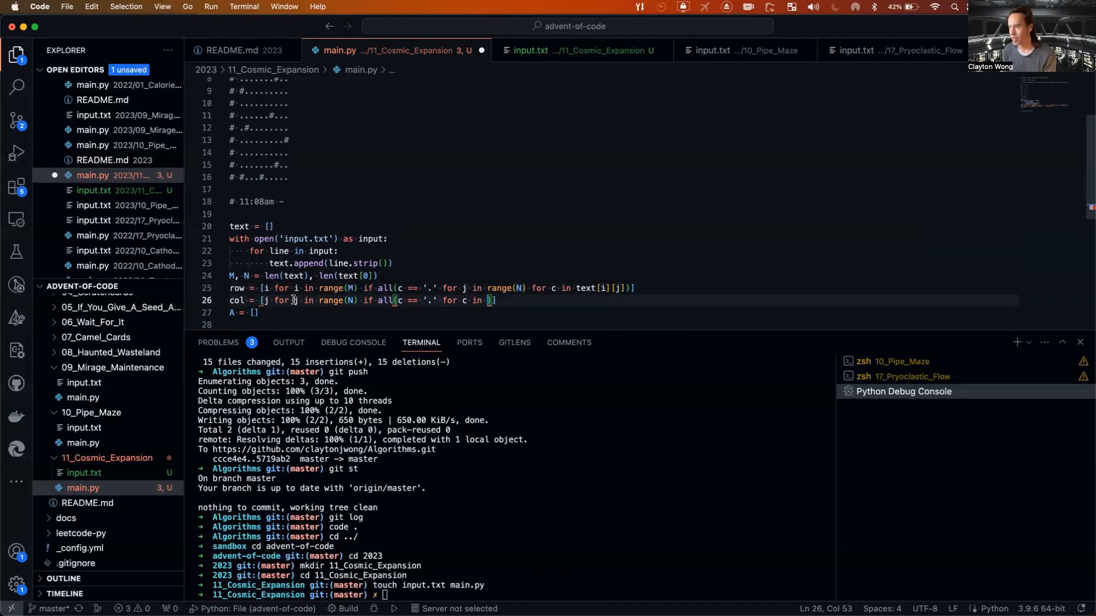
{"action": "mouse_move", "coordinate": [295, 300]}
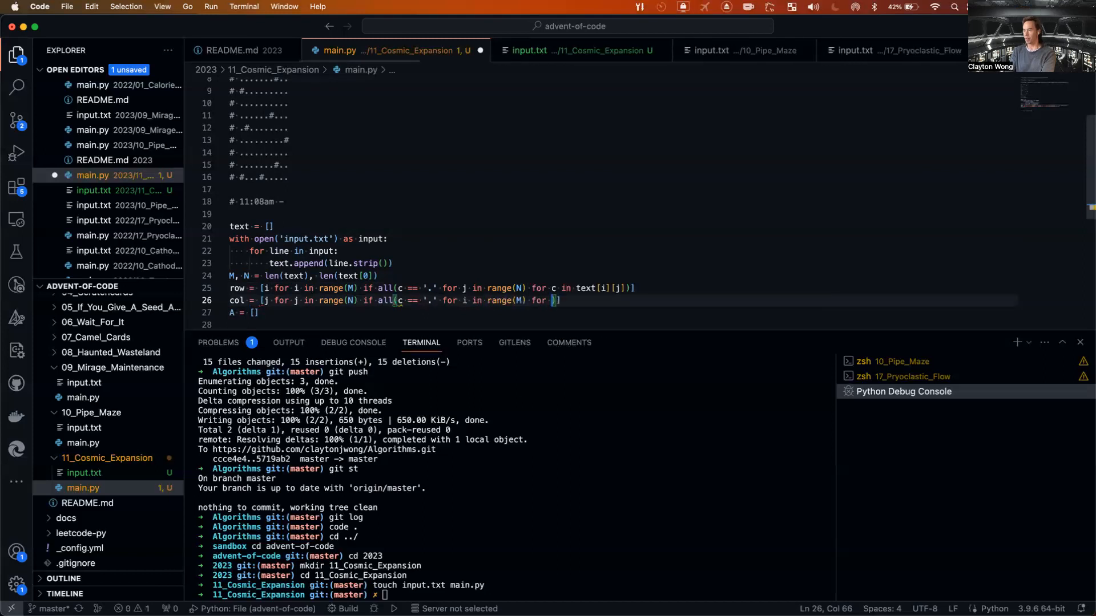
{"action": "type", "text": "c in text[i]"}
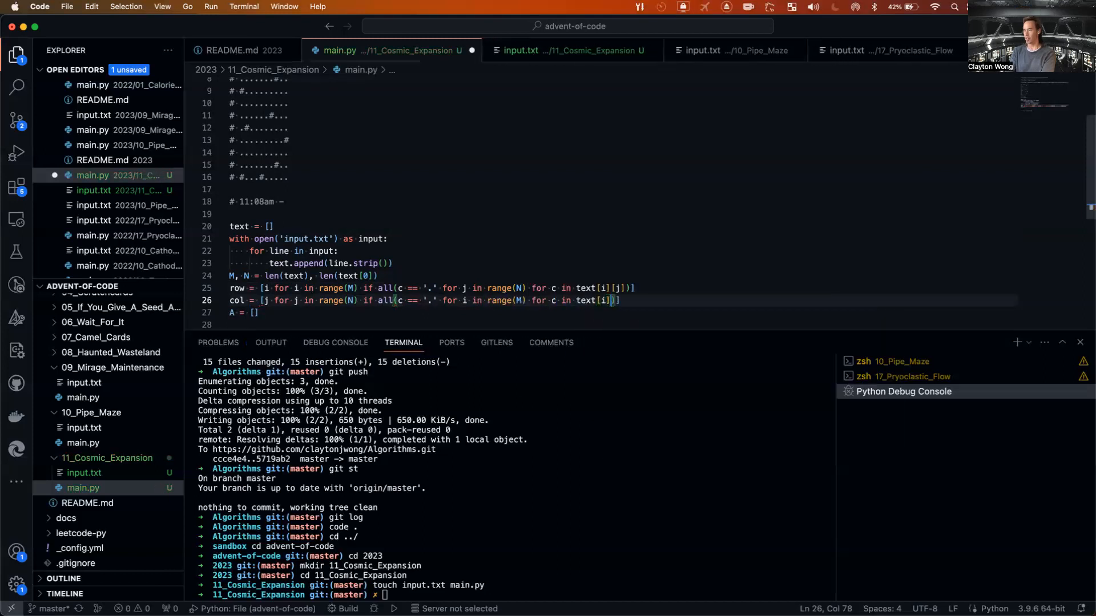
{"action": "type", "text": "[j]"}
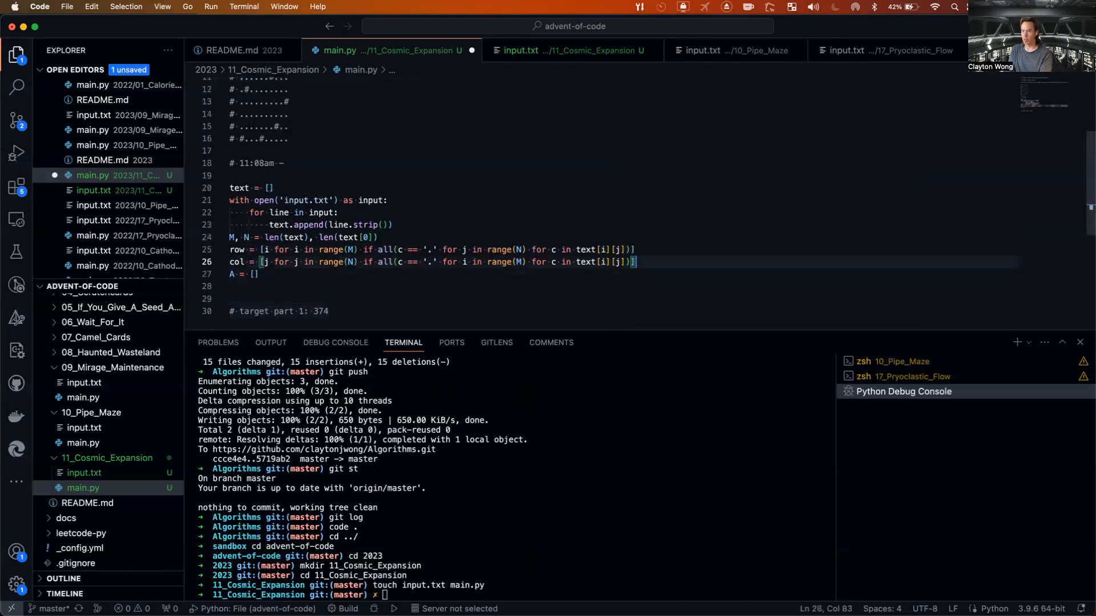
Add print(f'row: {row}') and print(f'col: {col}') and run python3 main.py.
{"action": "type", "text": "print"}
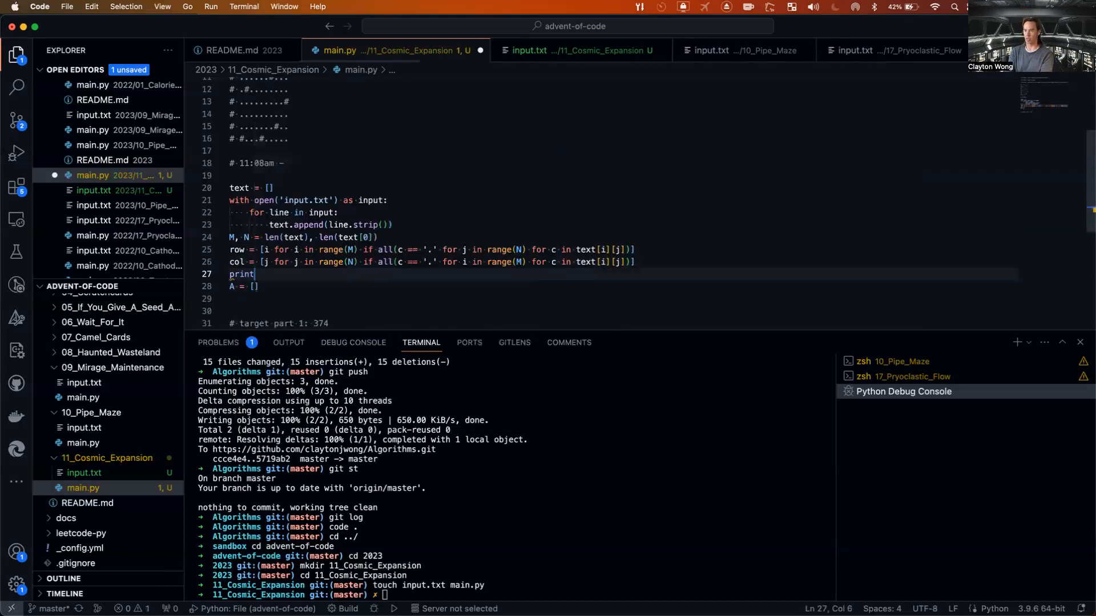
{"action": "type", "text": "(f'row: {row"}
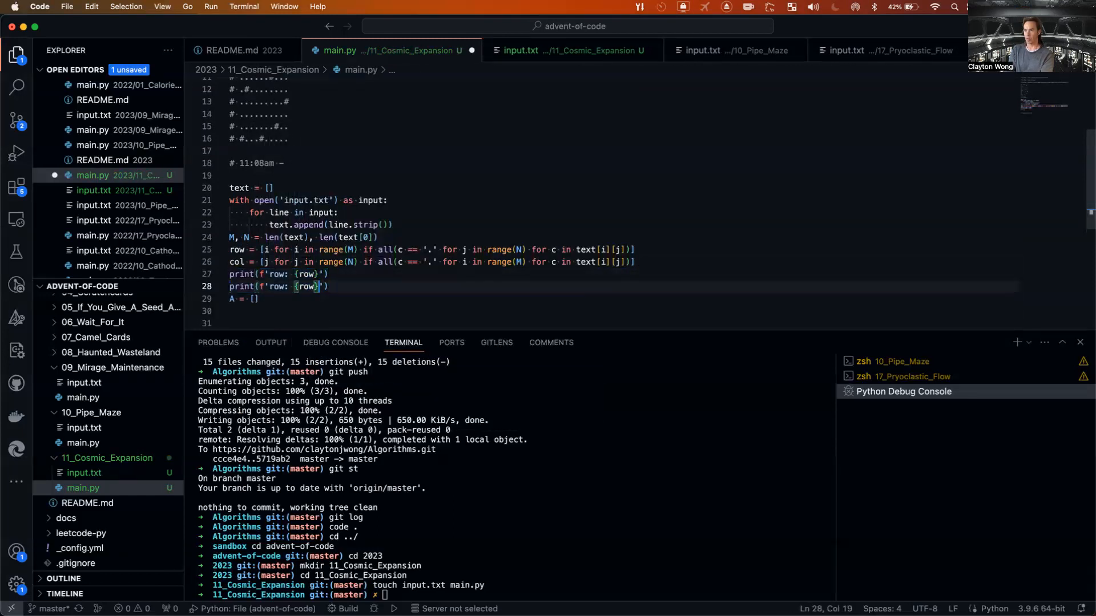
{"action": "type", "text": "col"}
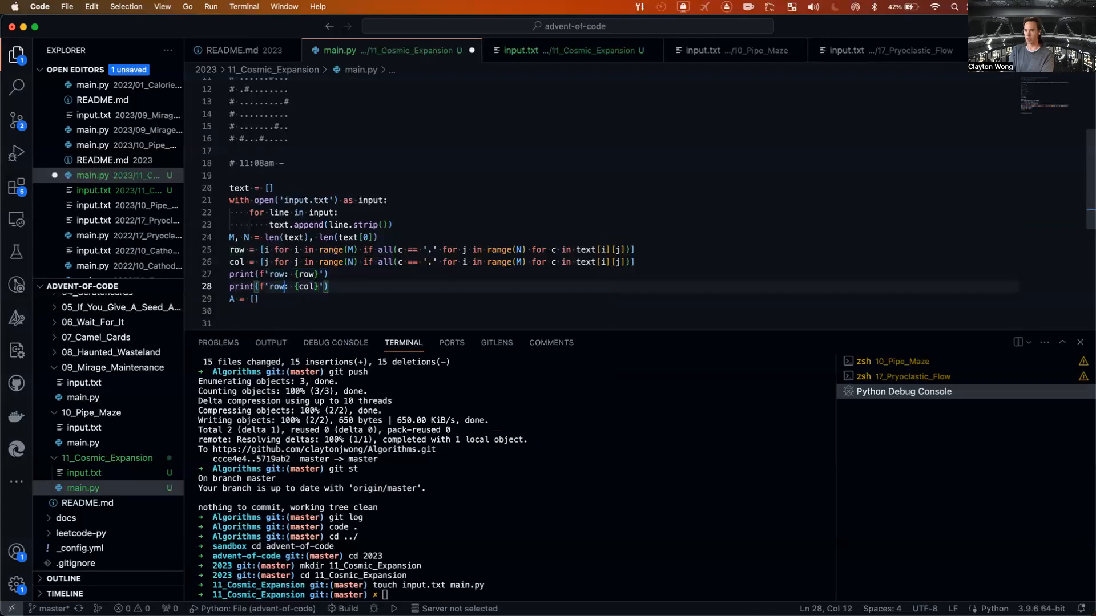
{"action": "type", "text": "col"}
{"action": "left_click", "coordinate": [516, 595]}
{"action": "type", "text": "python3 main.py"}
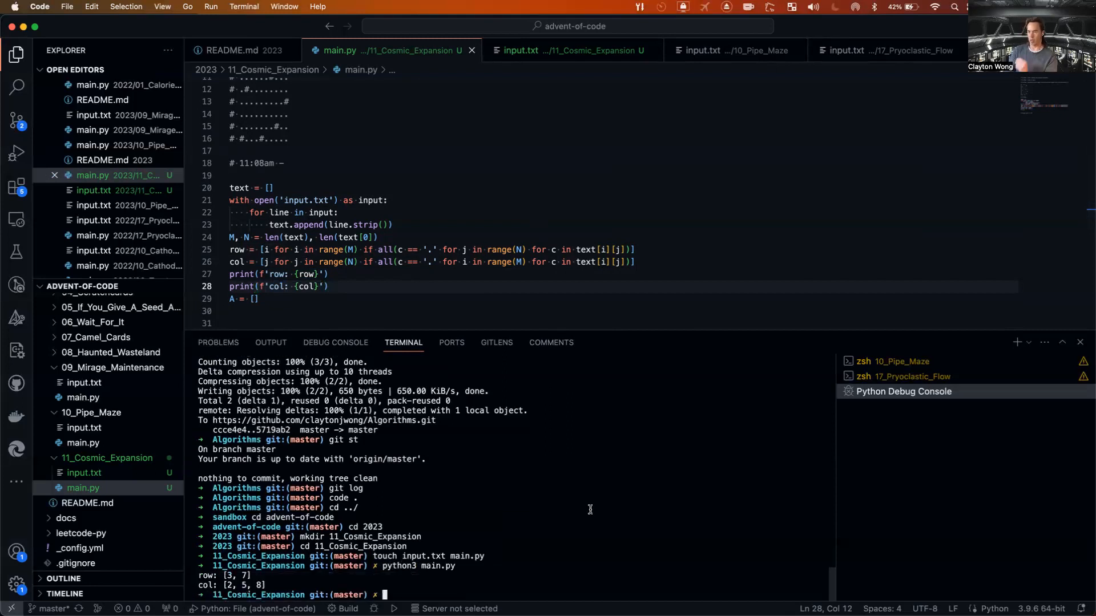
{"action": "mouse_move", "coordinate": [284, 513]}
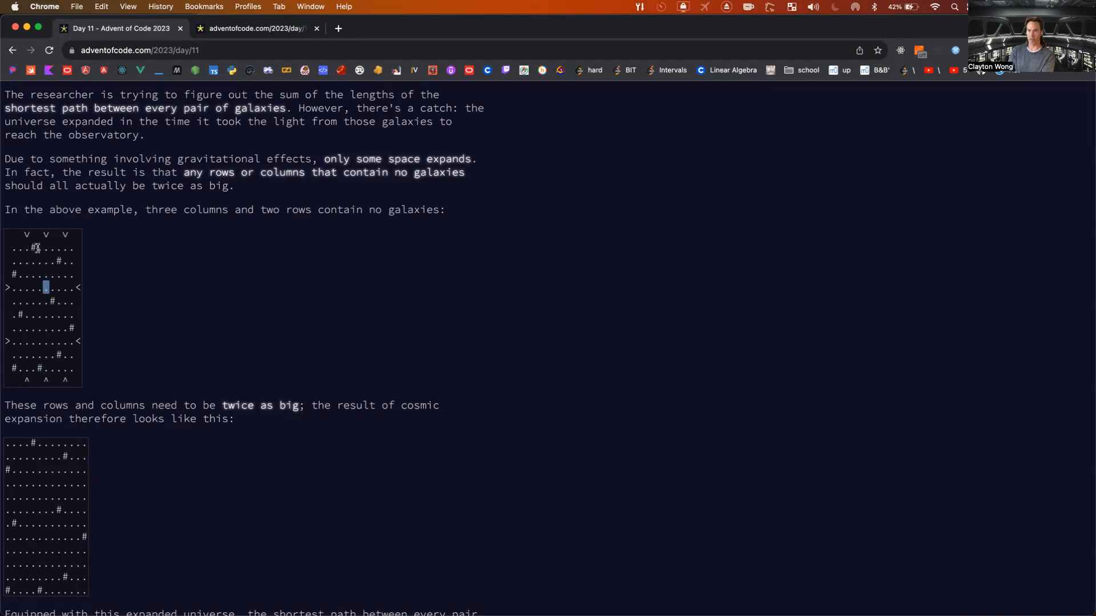
{"action": "mouse_move", "coordinate": [233, 254]}
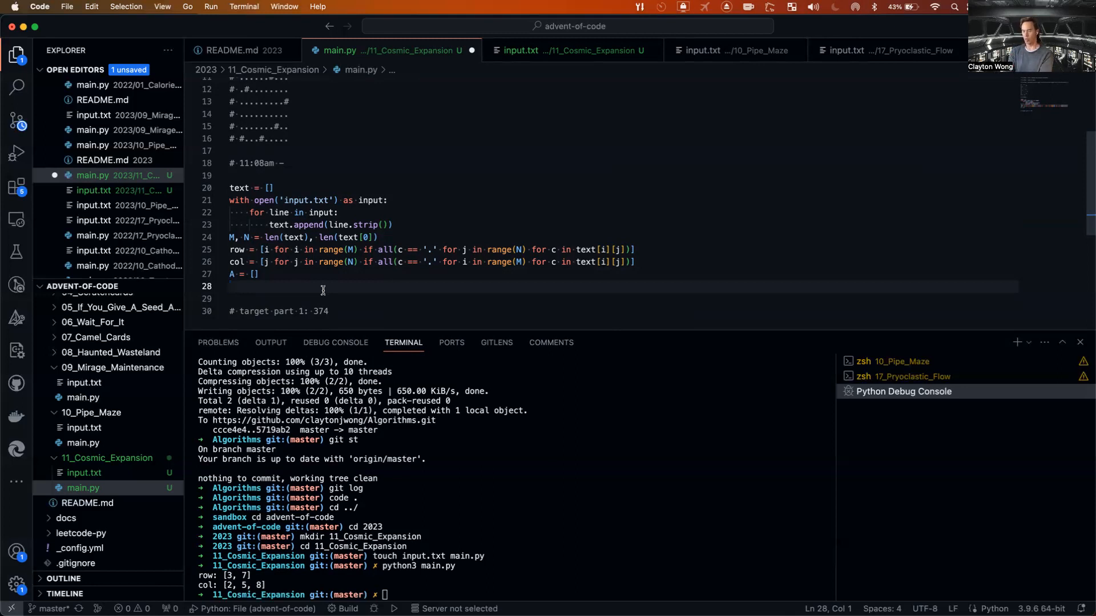
Start the grid loop over range(M) and range(N), with M, N = len(A), len(A[0]).
{"action": "type", "text": "for i in range(M):"}
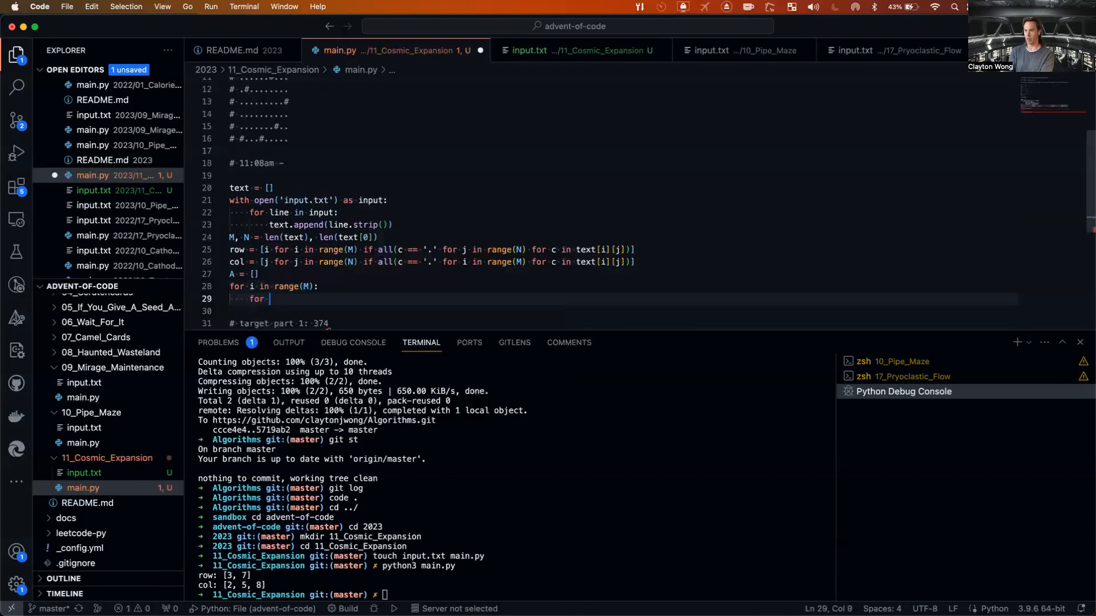
{"action": "type", "text": "j in range(N):"}
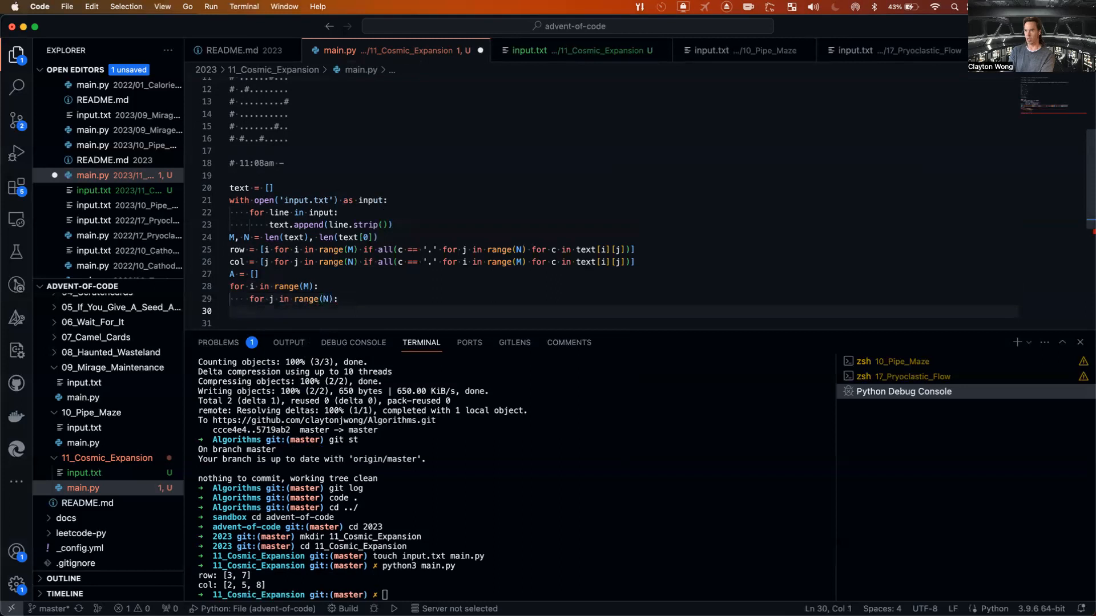
{"action": "type", "text": "M"}
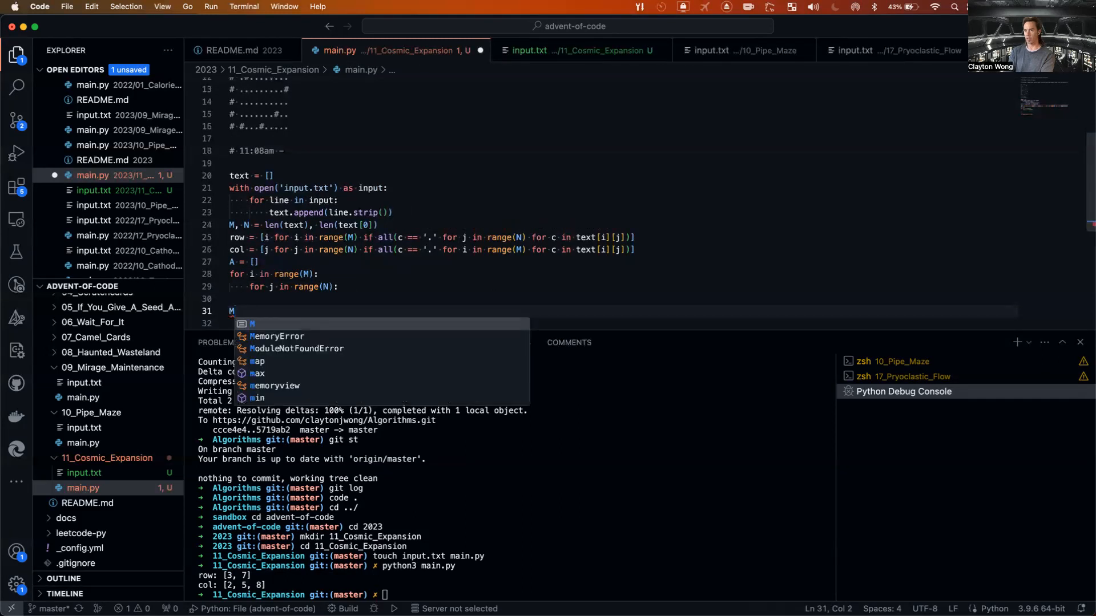
{"action": "type", "text": ", N = len(A), len(["}
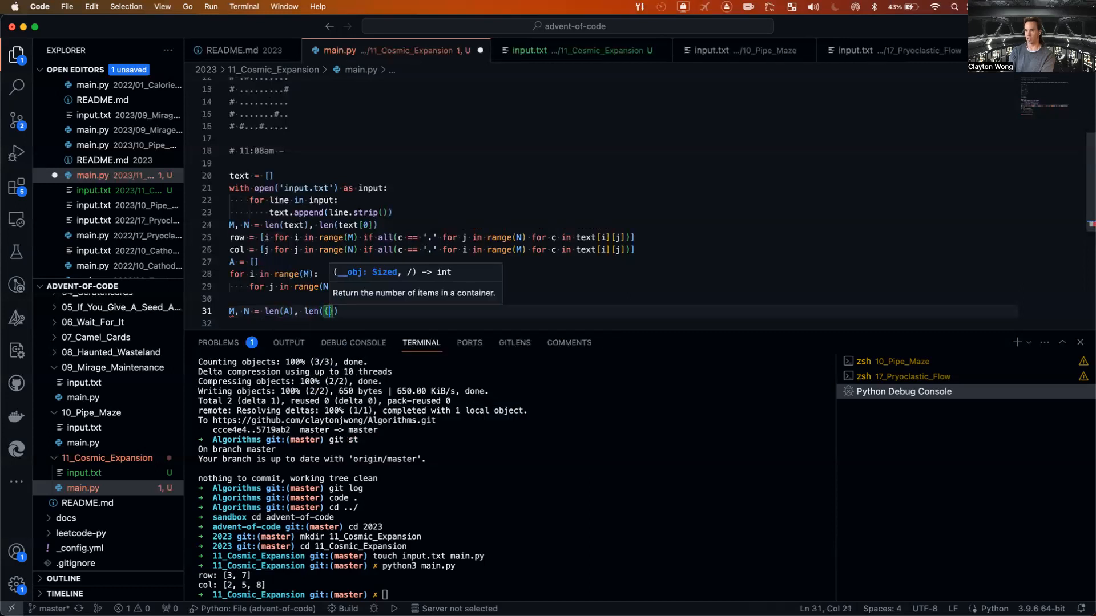
{"action": "type", "text": "A[0]"}
{"action": "type", "text": "if all"}
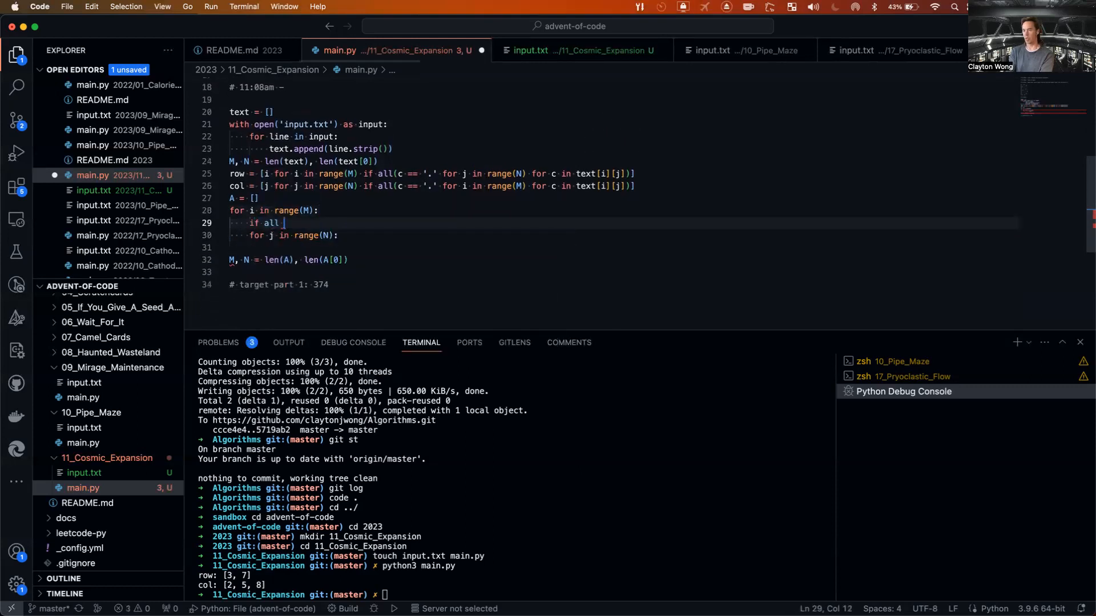
{"action": "type", "text": "A[i]"}
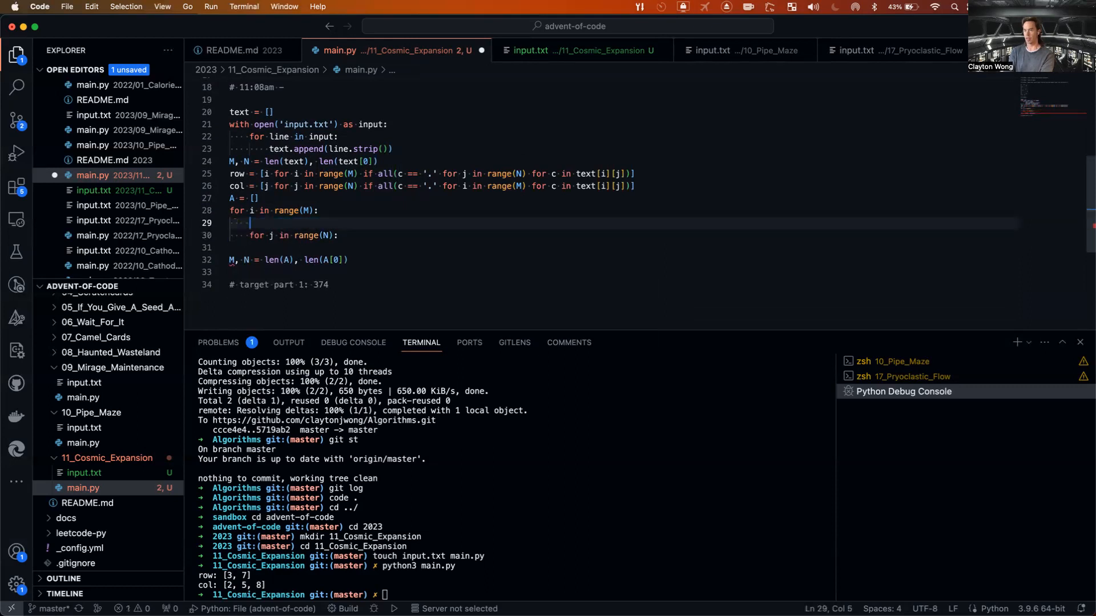
{"action": "type", "text": "if i in row"}
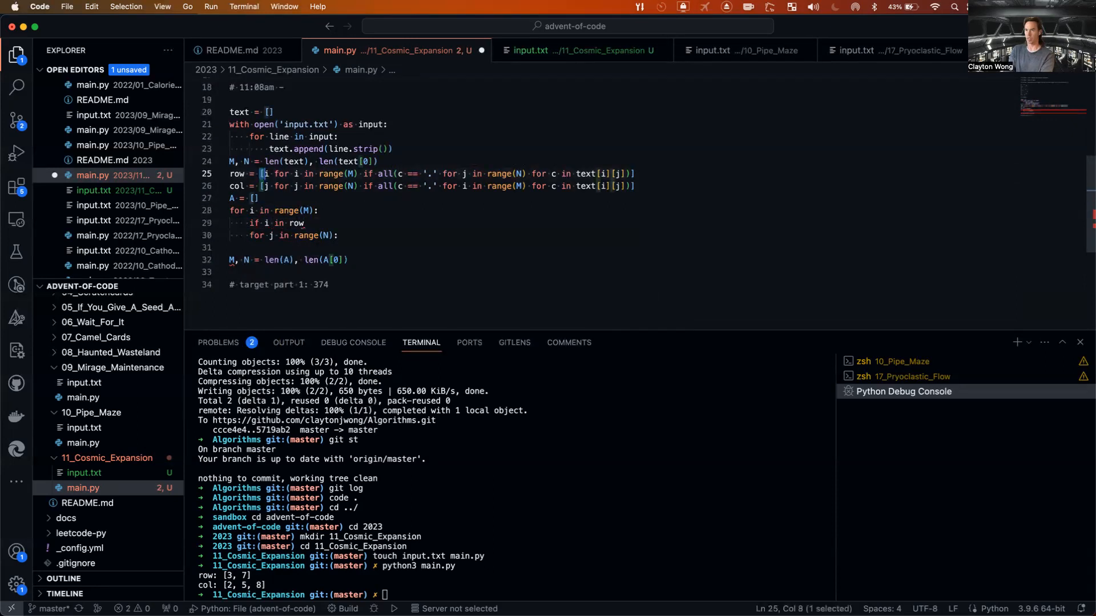
Wrap row and col in set(), append to A for empty rows, and rename M to m.
{"action": "type", "text": "set("}
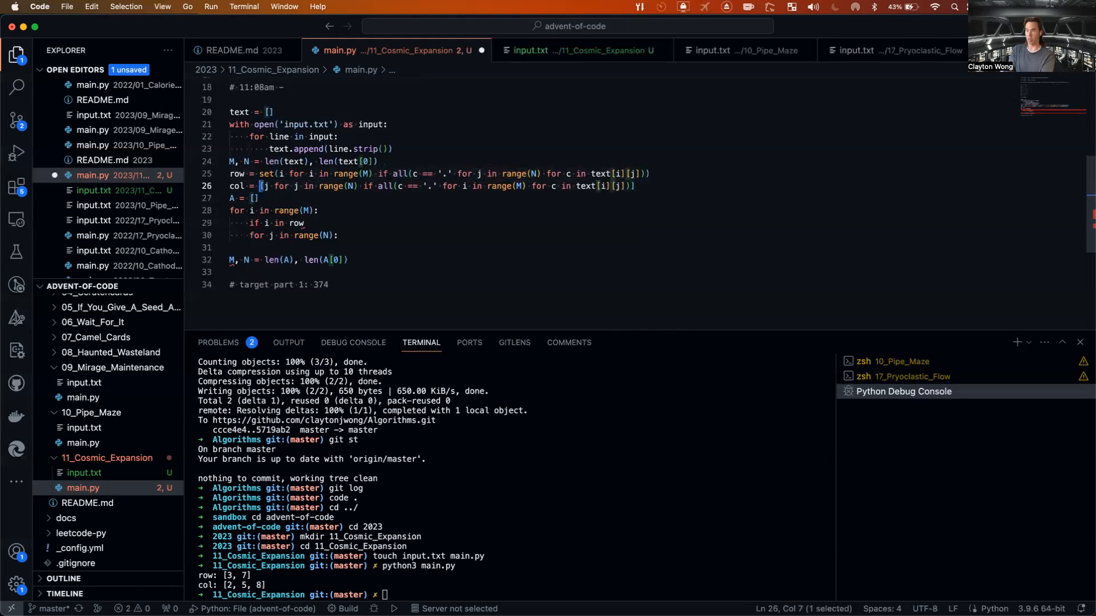
{"action": "type", "text": "set("}
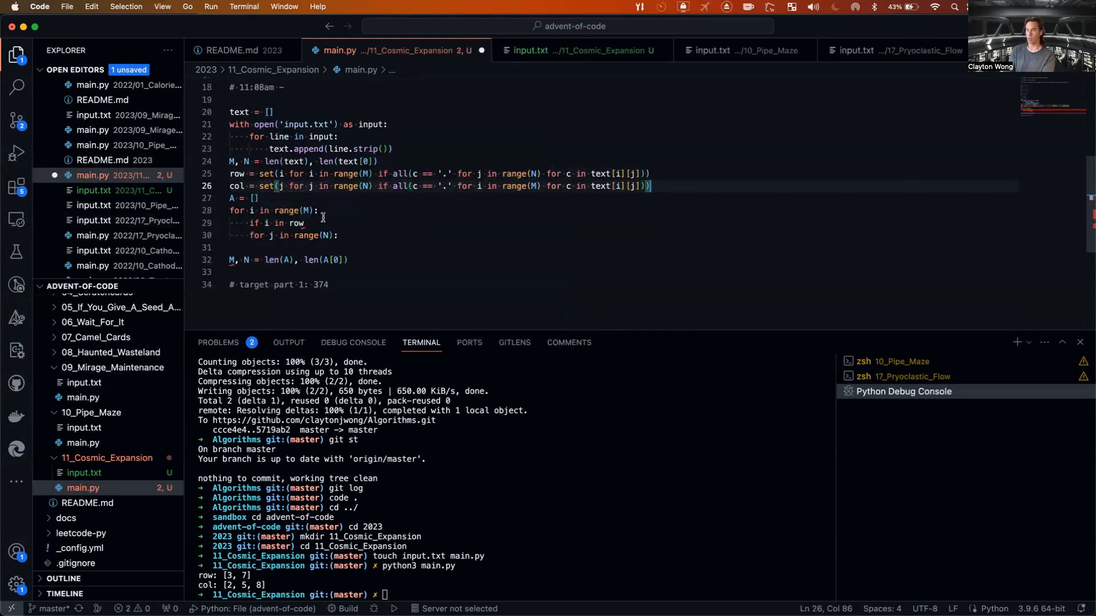
{"action": "key", "text": "Enter"}
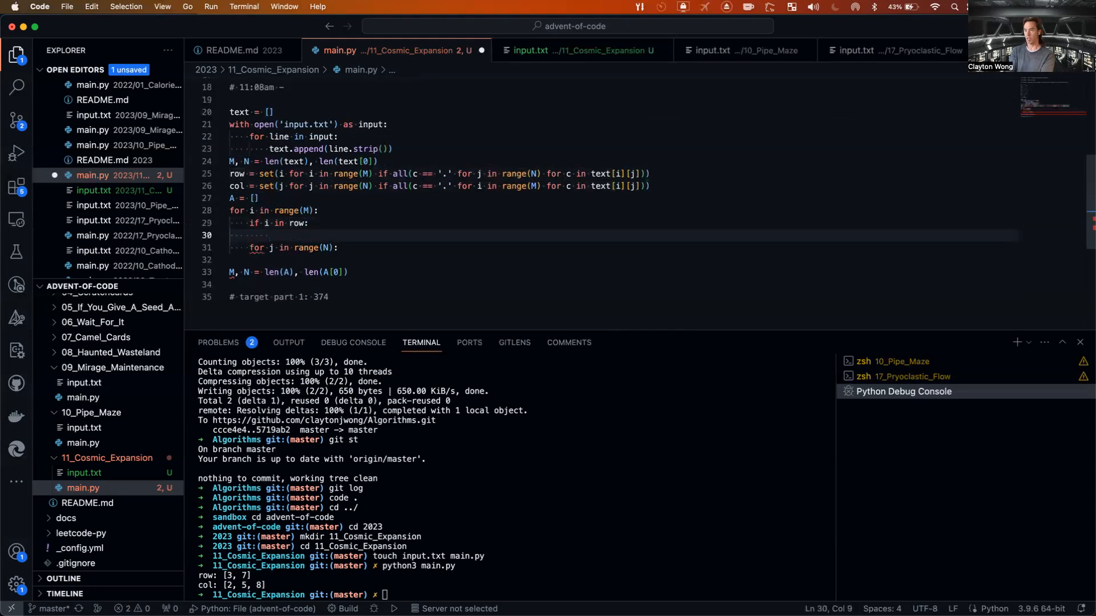
{"action": "type", "text": "A.append()"}
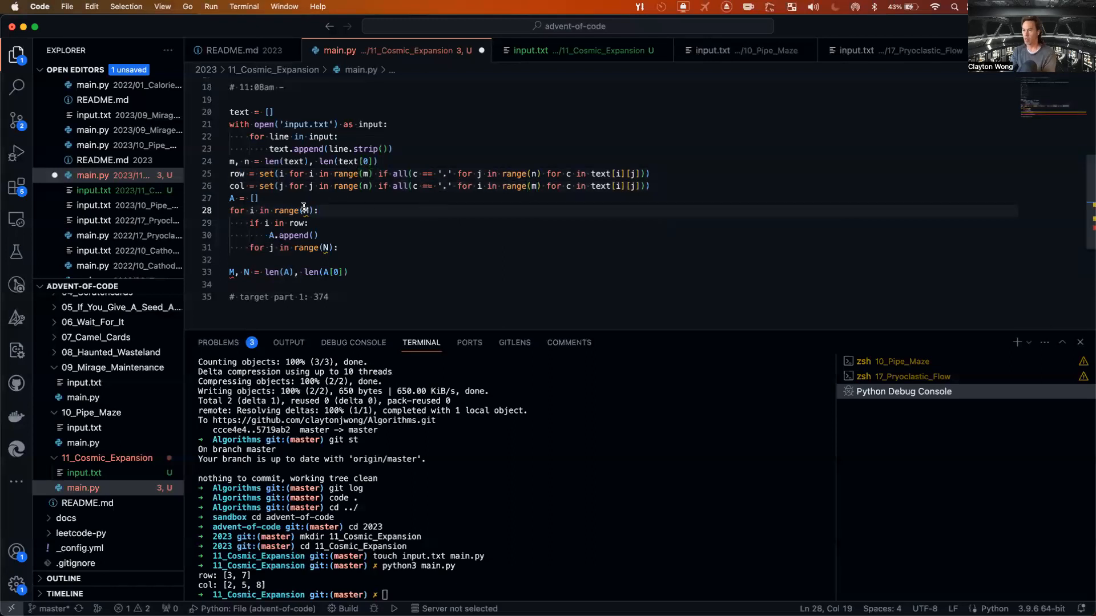
{"action": "type", "text": "m"}
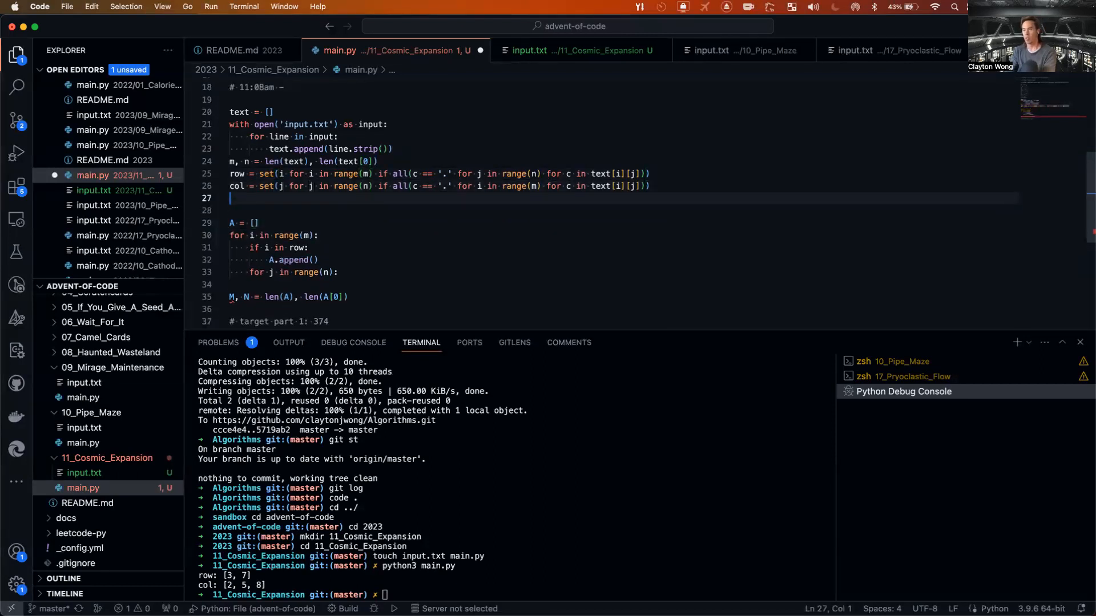
Compute the expanded size M, N = m + 2*len(row), n + 2*len(col).
{"action": "type", "text": "M, N"}
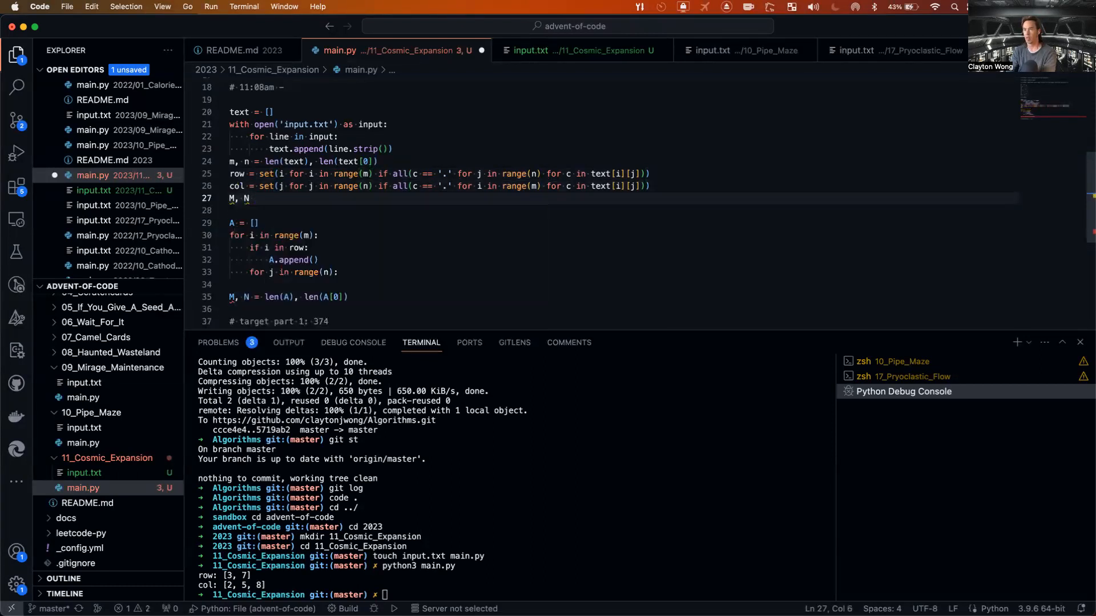
{"action": "type", "text": "= m + (2 *"}
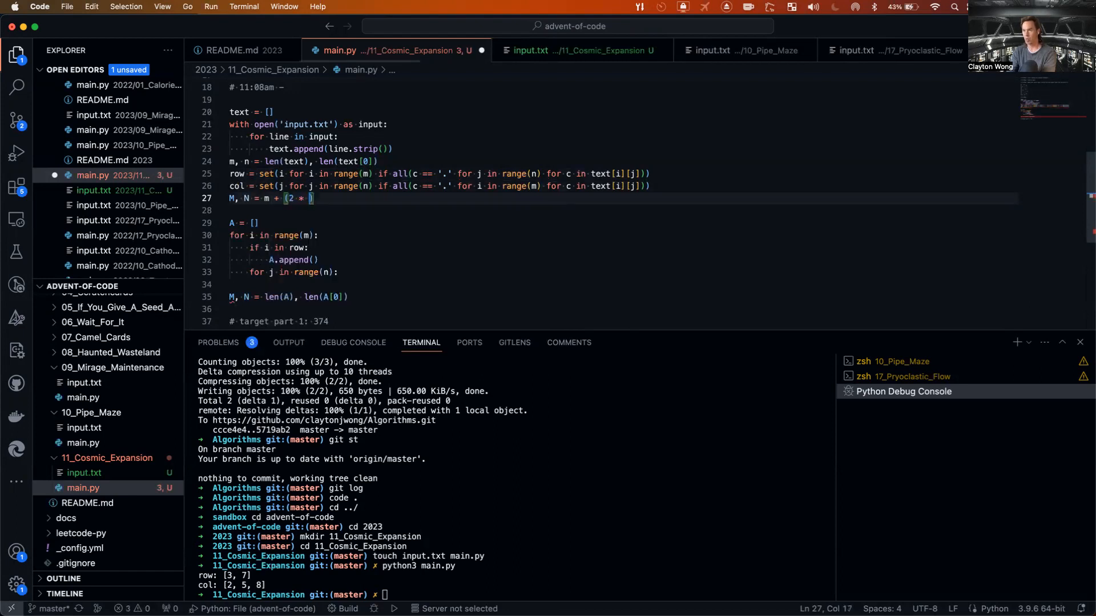
{"action": "type", "text": "len(row))"}
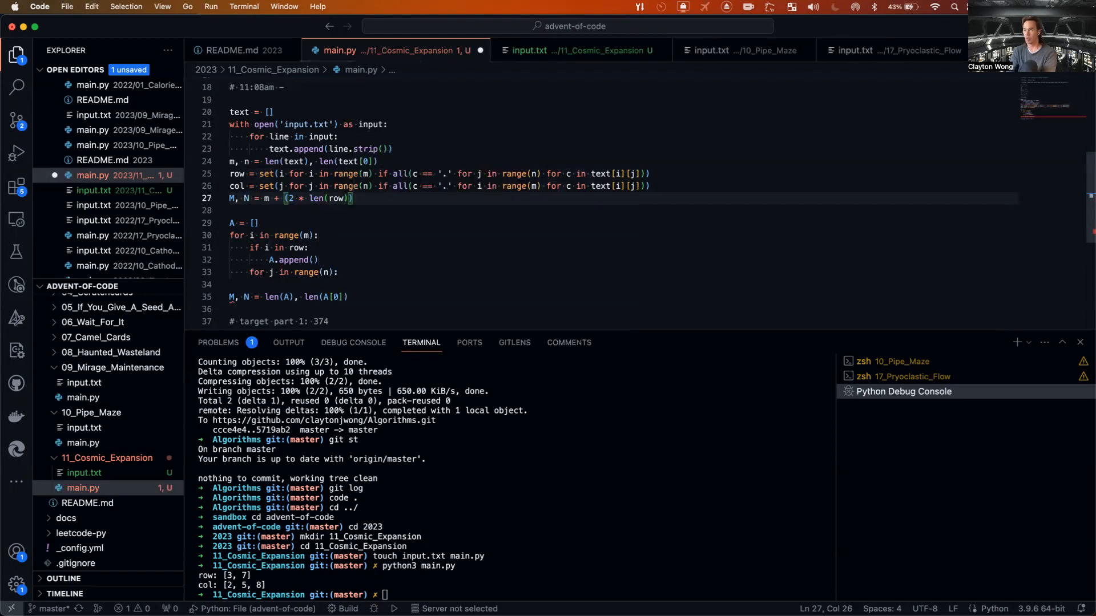
{"action": "type", "text": ","}
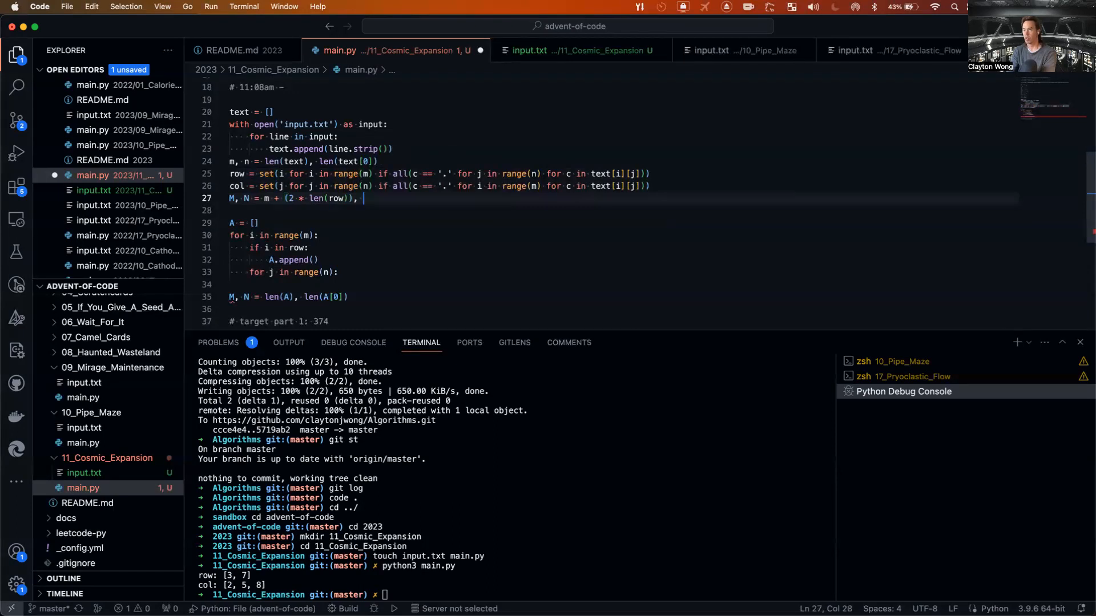
{"action": "type", "text": "n + (2 * len(row))"}
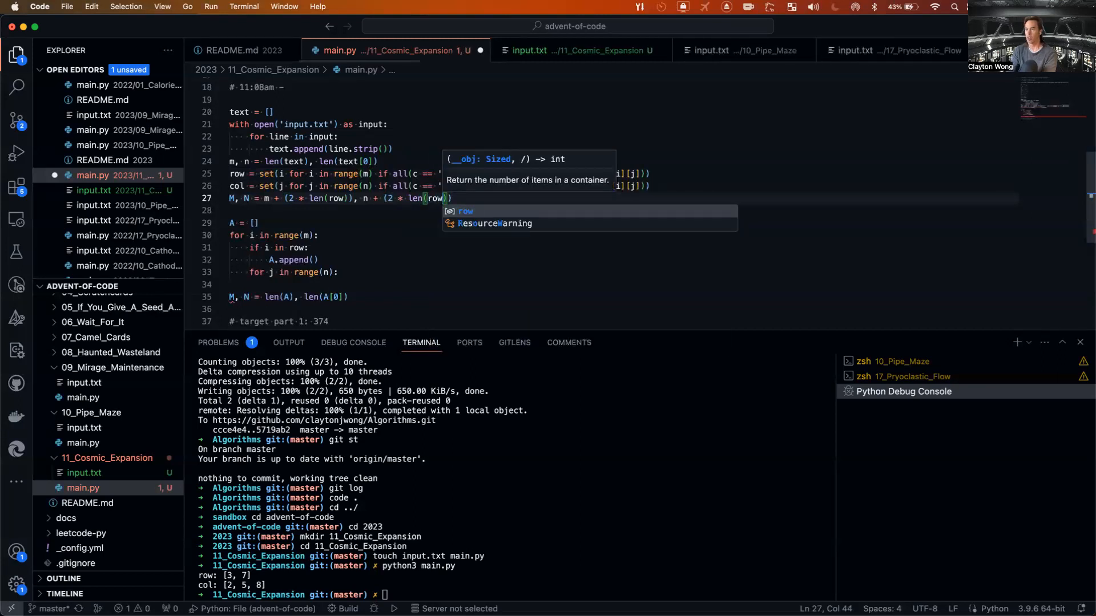
{"action": "type", "text": "col"}
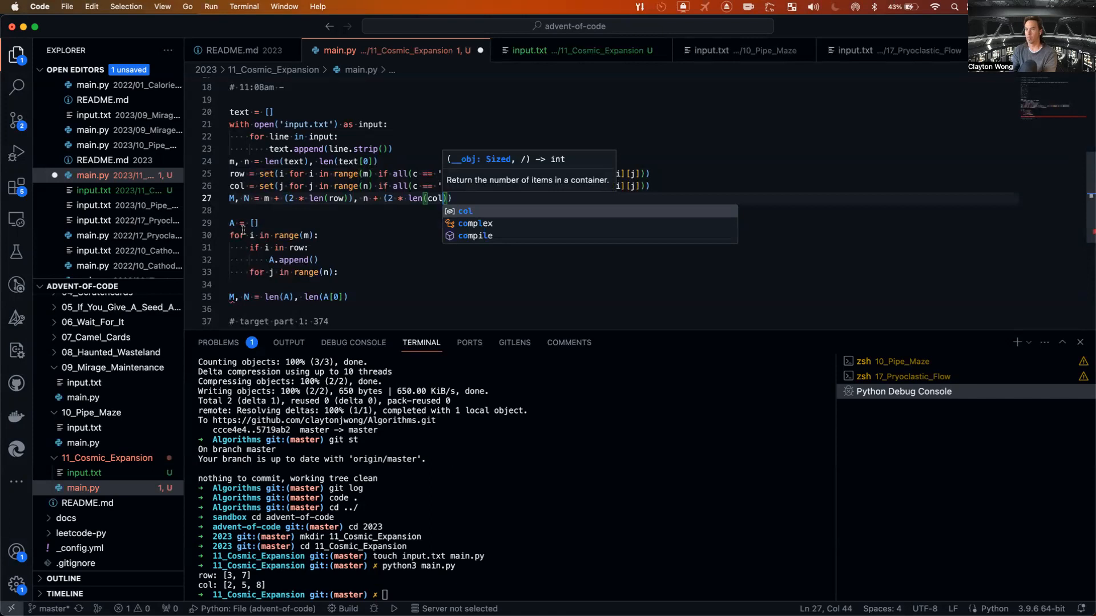
{"action": "type", "text": ")"}
{"action": "key", "text": "Enter"}
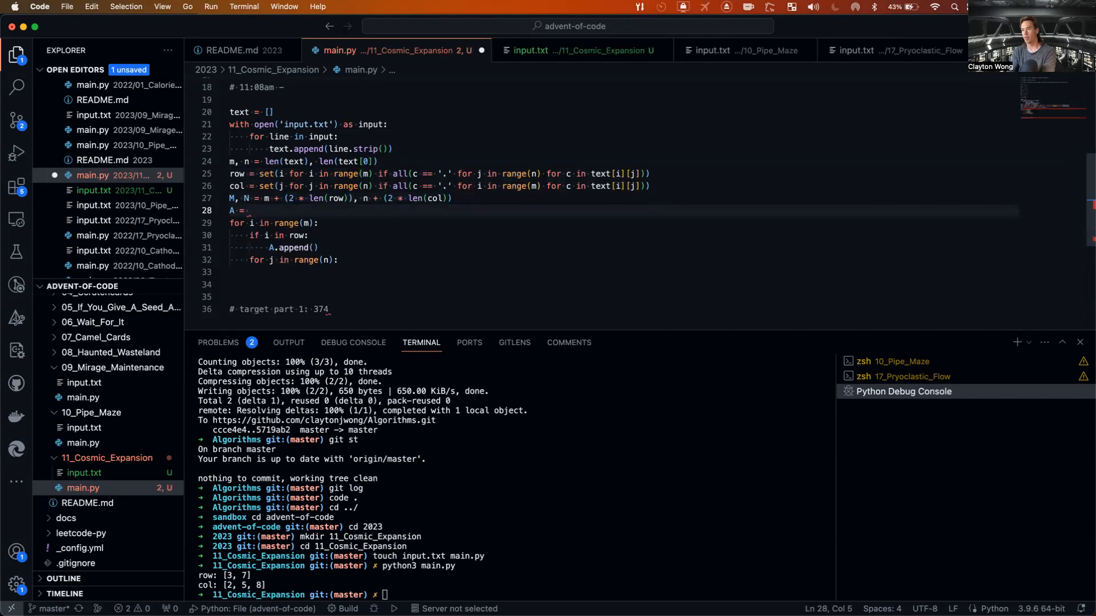
Build A = [['.'] * N for _ in range(M)] and add a placeholder print().
{"action": "type", "text": "['.']"}
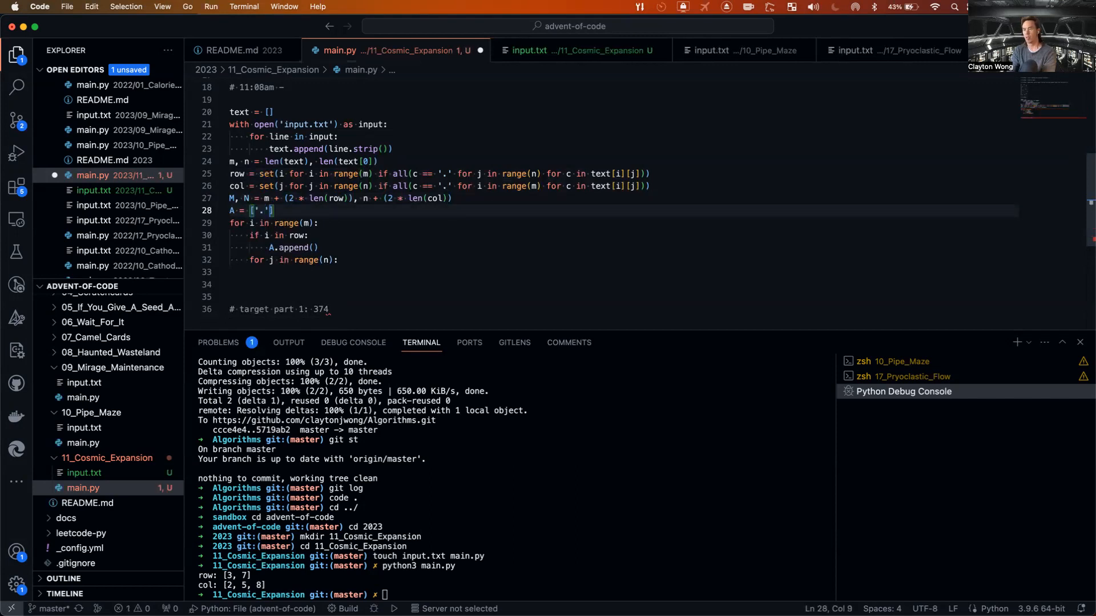
{"action": "type", "text": "* N f"}
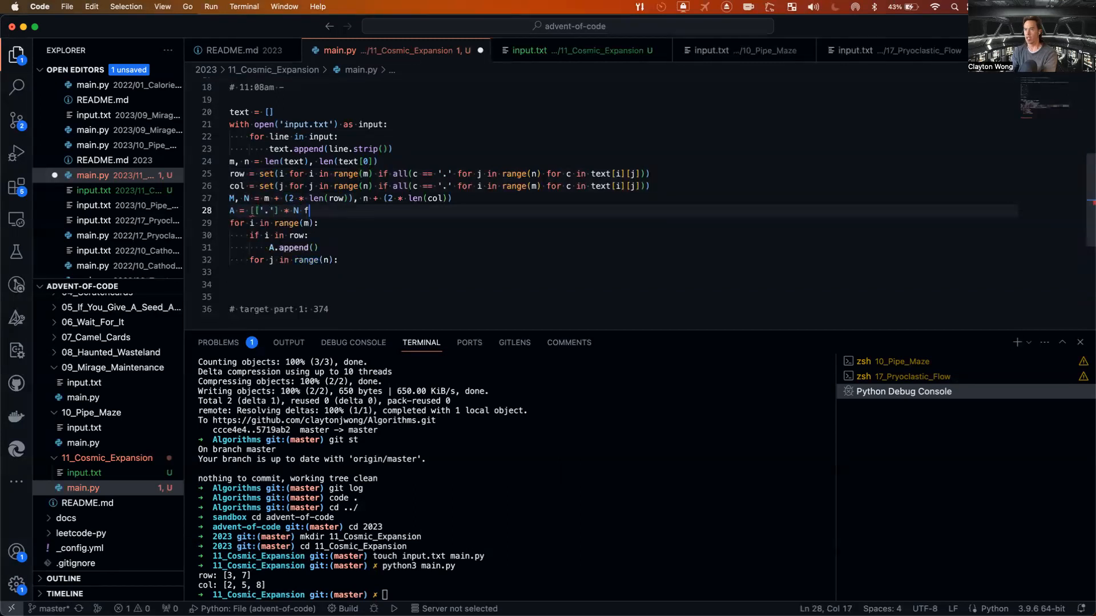
{"action": "type", "text": "or _ rnage("}
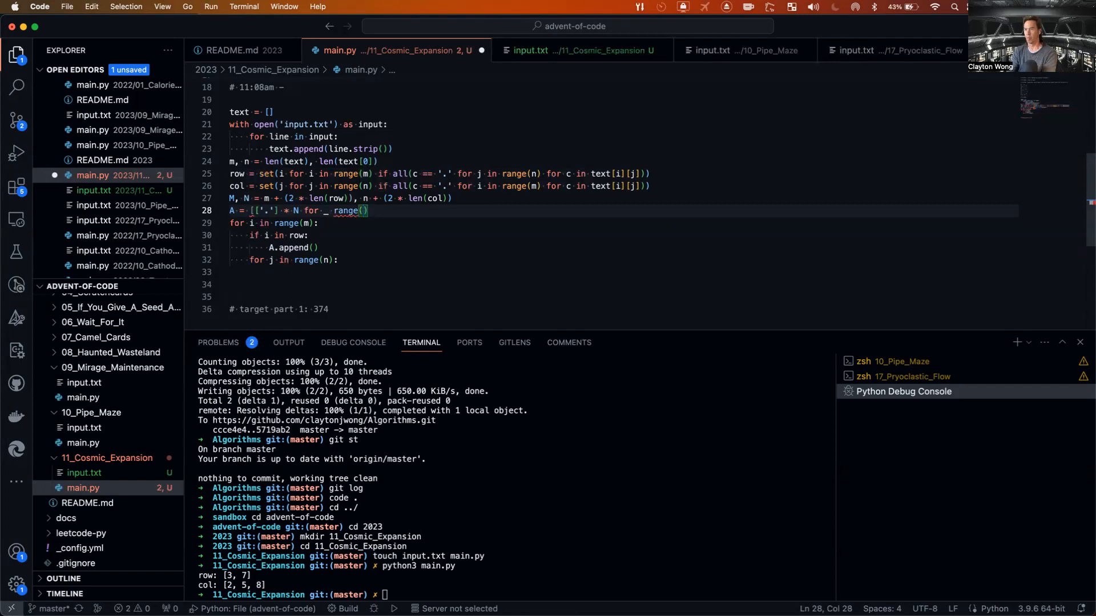
{"action": "type", "text": "M"}
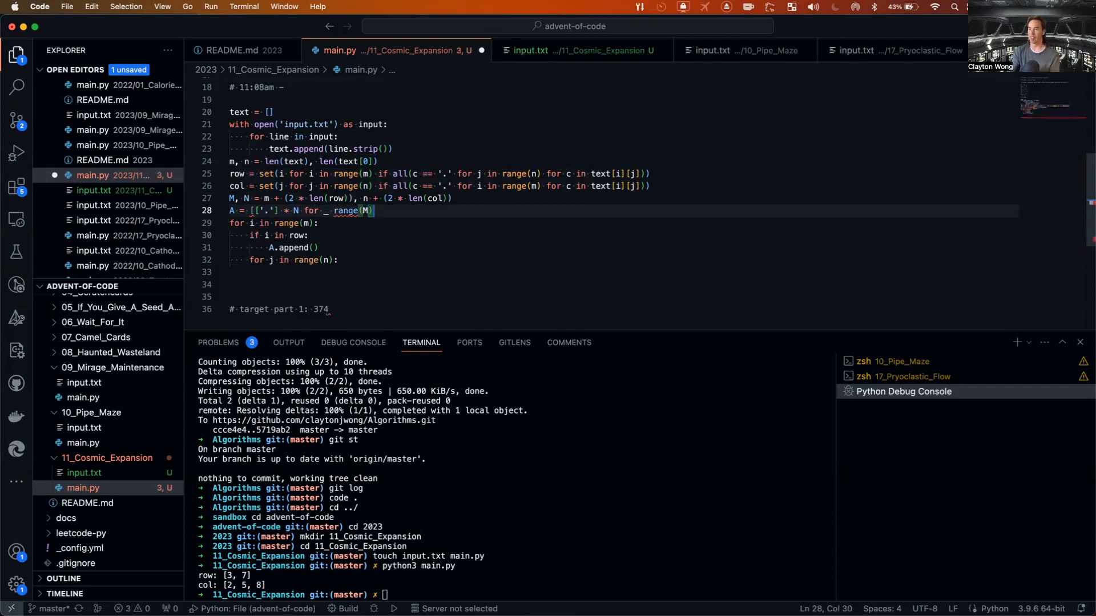
{"action": "type", "text": "]"}
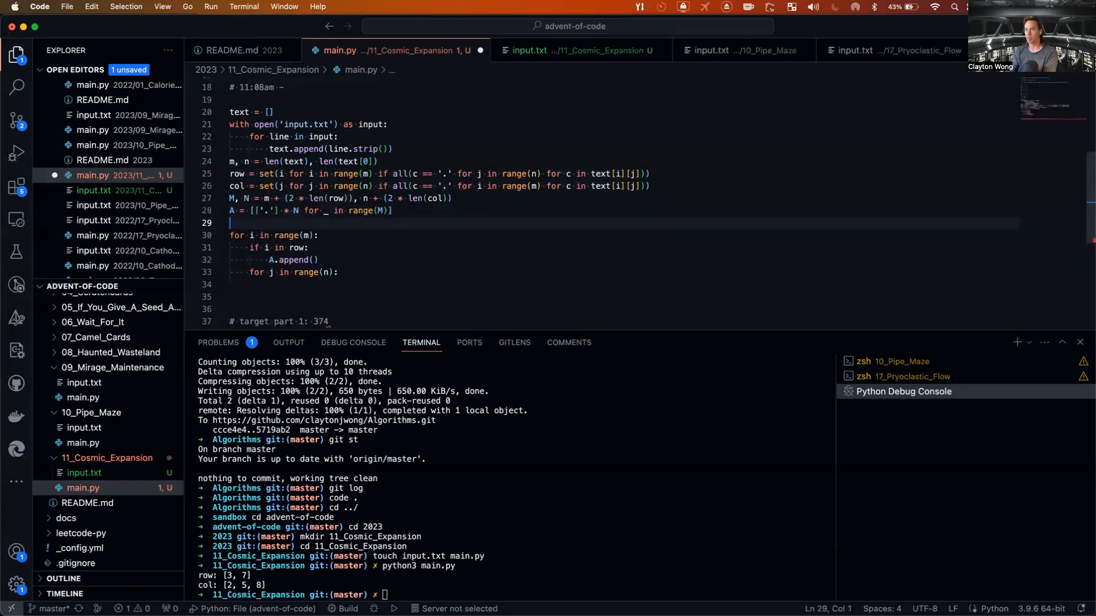
{"action": "type", "text": "print()"}
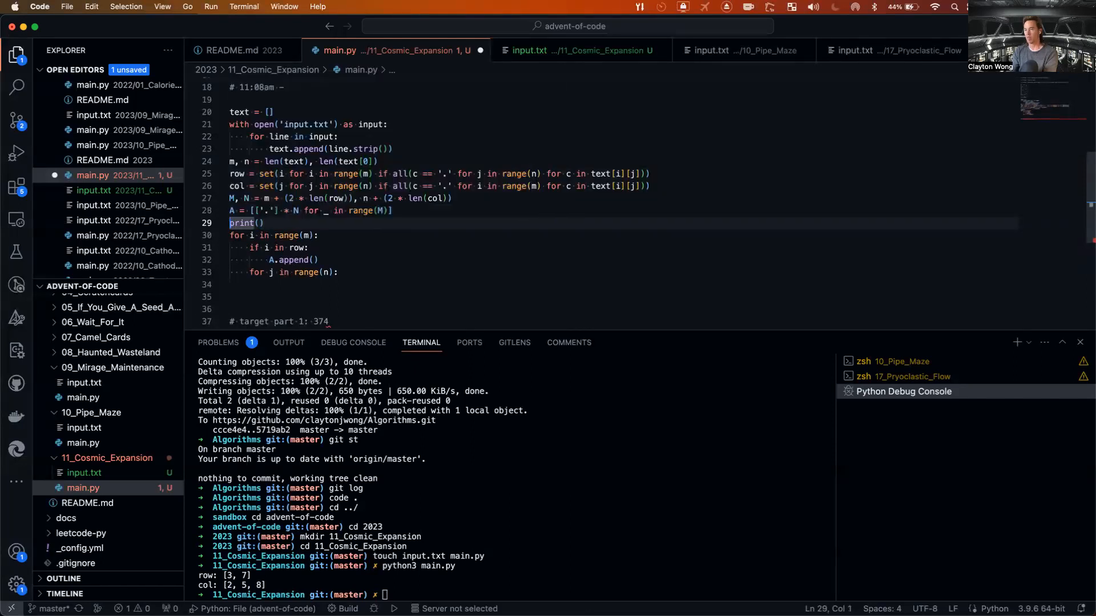
{"action": "double_click", "coordinate": [241, 223]}
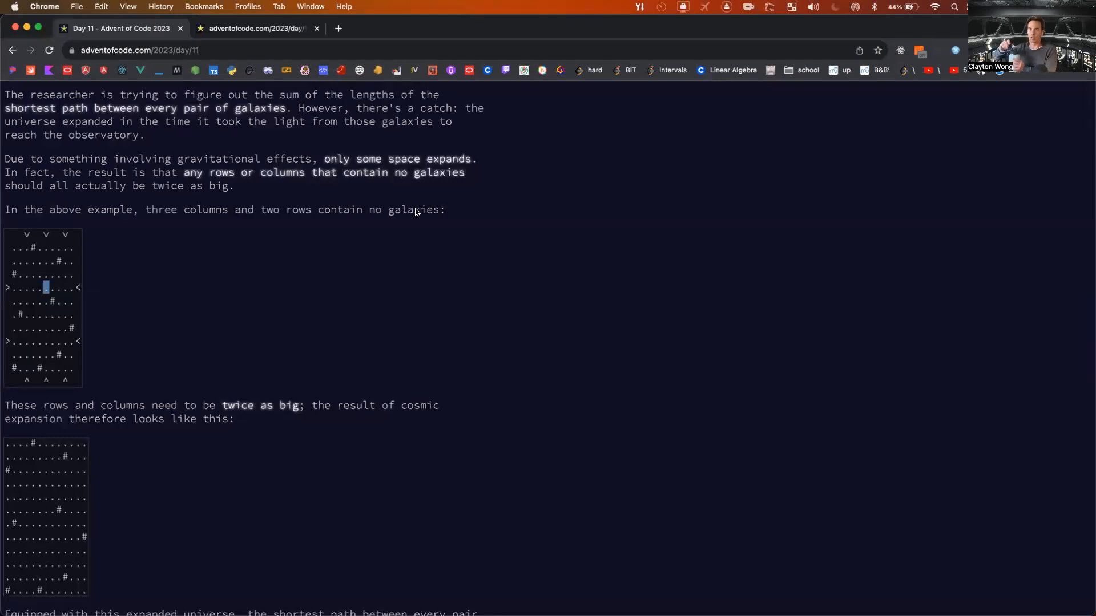
{"action": "mouse_move", "coordinate": [142, 263]}
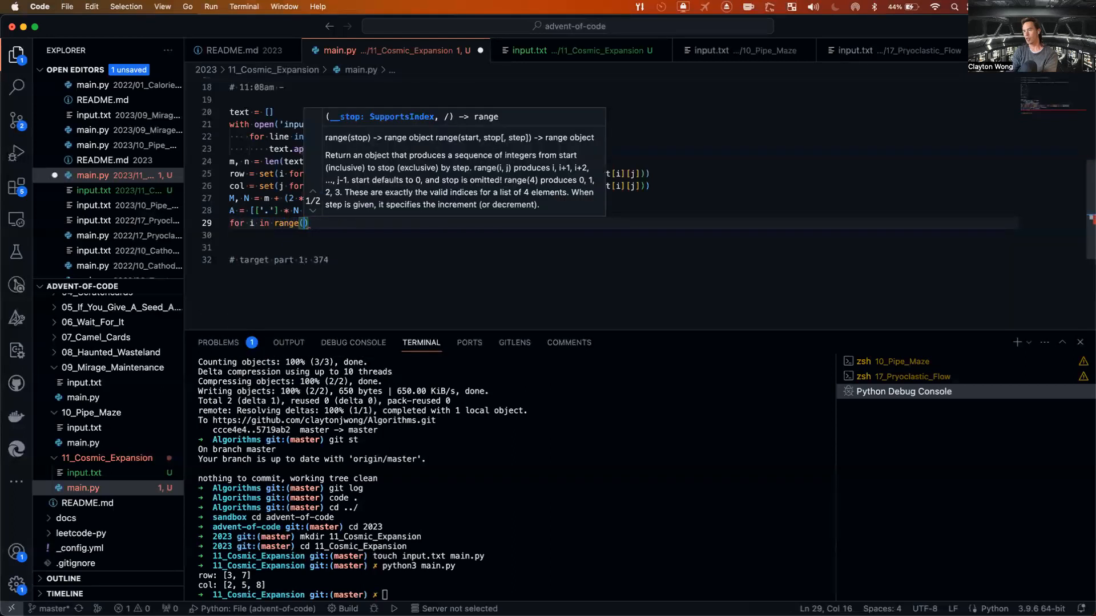
Write for i in range(m): initialising u, v = i, 0, testing an inner range(n) loop.
{"action": "type", "text": "m):"}
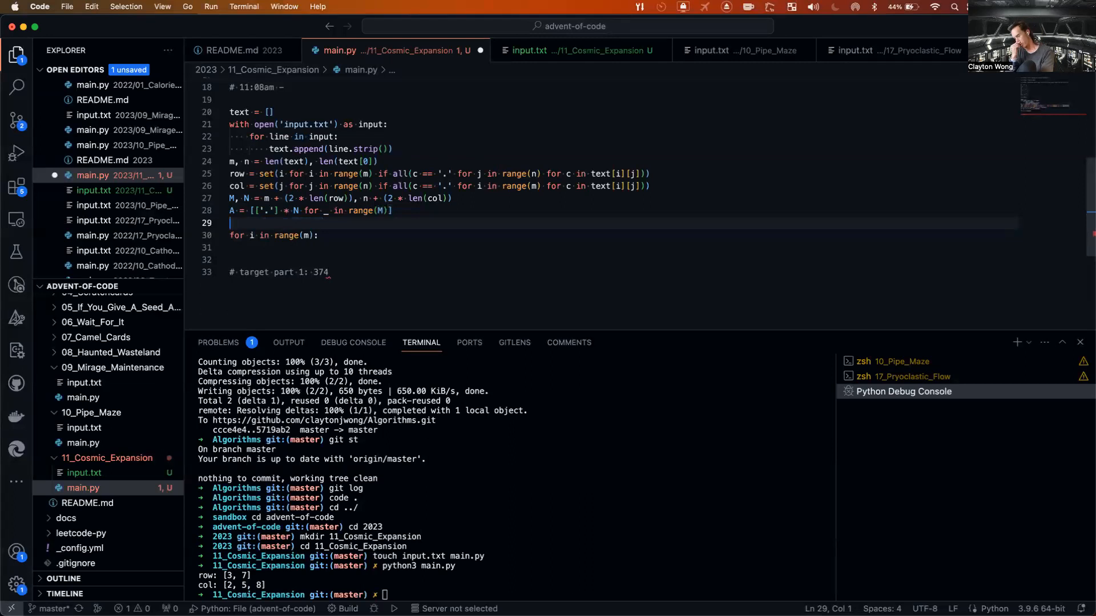
{"action": "type", "text": "u, v ="}
{"action": "left_click", "coordinate": [623, 259]}
{"action": "type", "text": "for j in"}
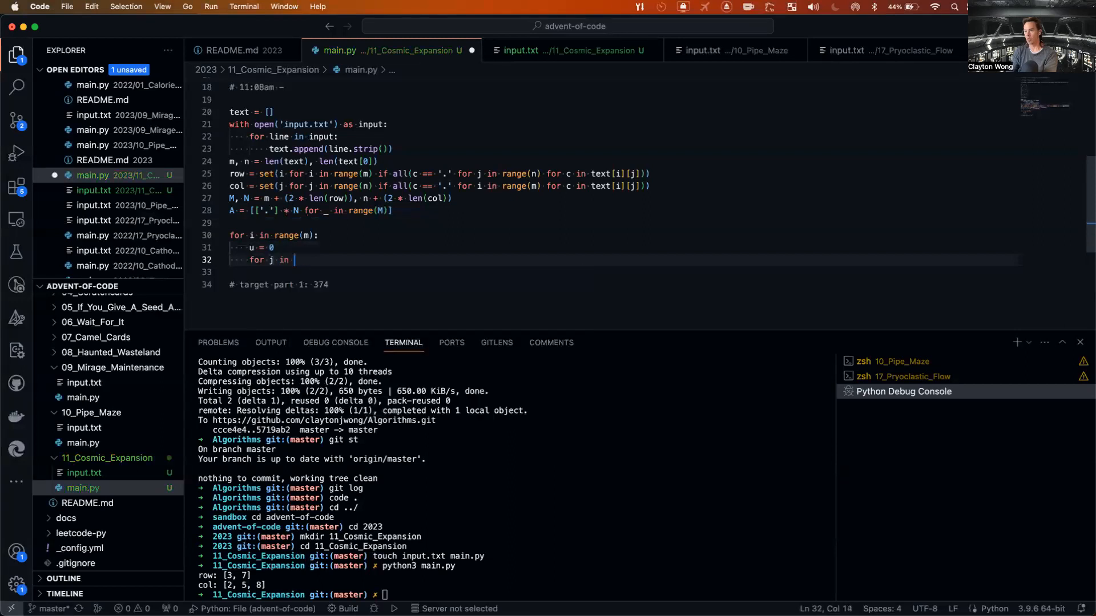
{"action": "type", "text": "range(n):"}
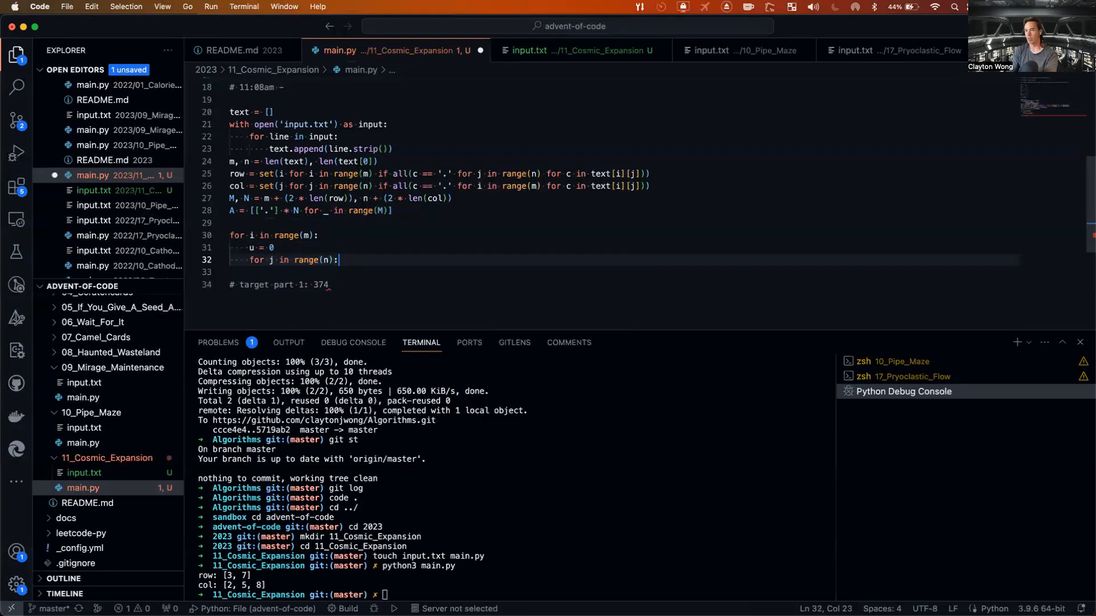
{"action": "type", "text": "v = j"}
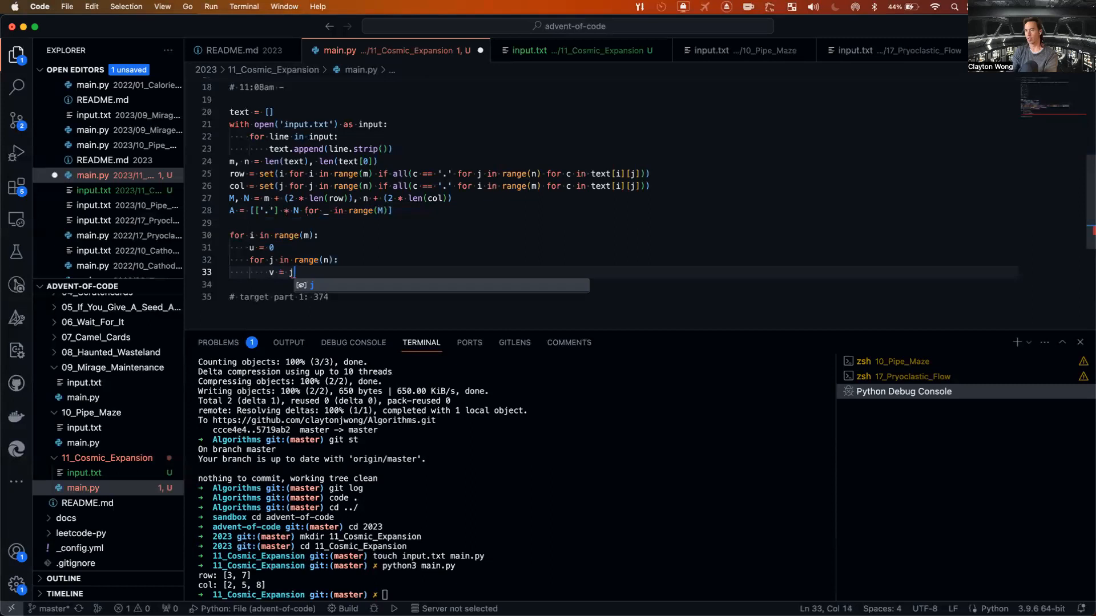
{"action": "type", "text": "9"}
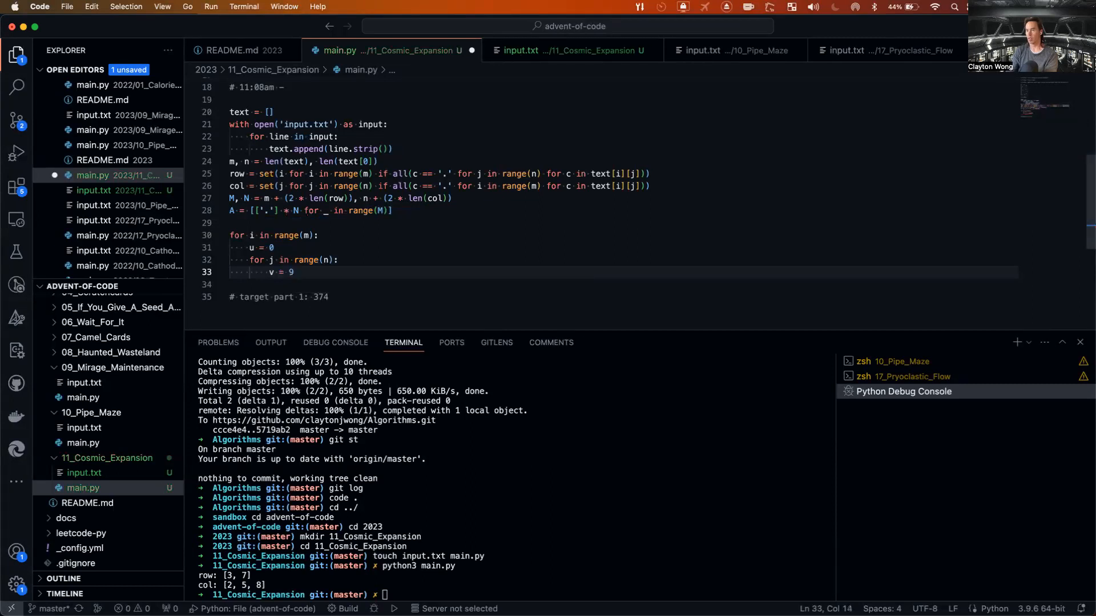
{"action": "type", "text": "j"}
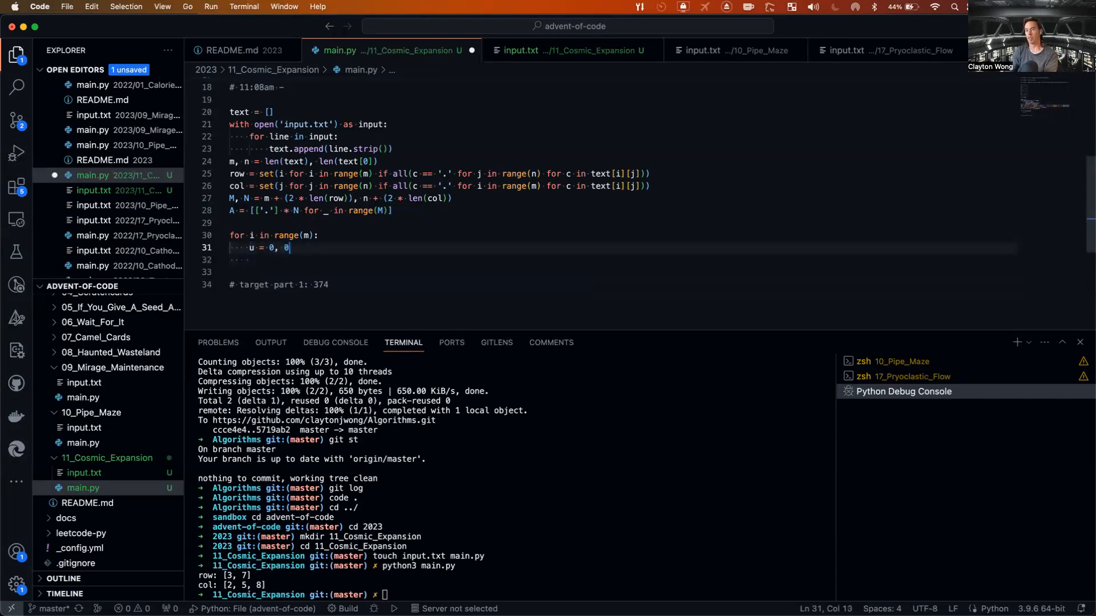
{"action": "type", "text": "i"}
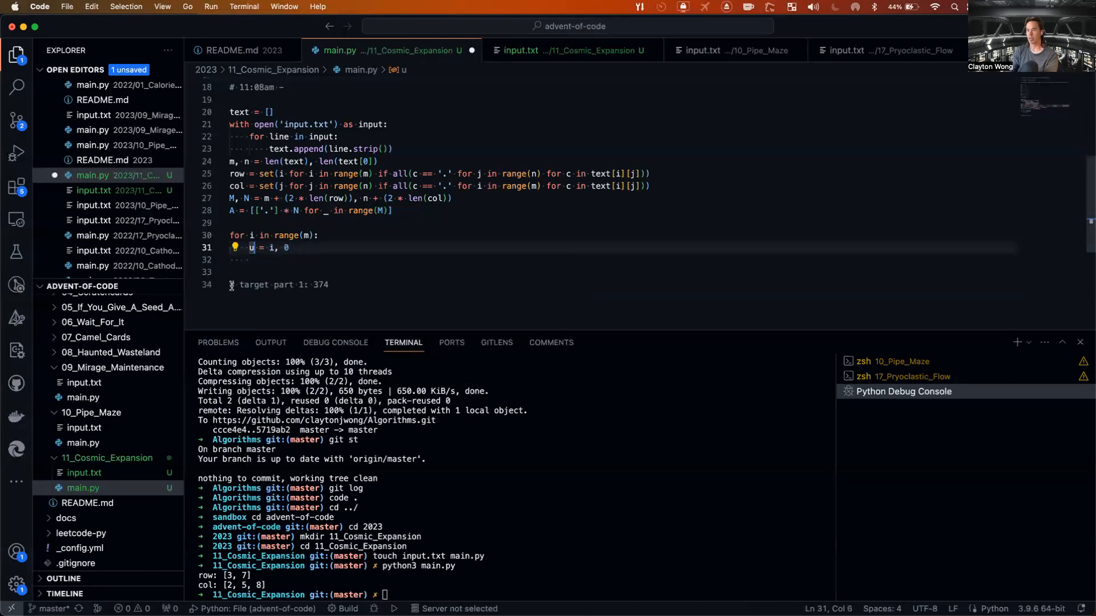
{"action": "type", "text": ", v"}
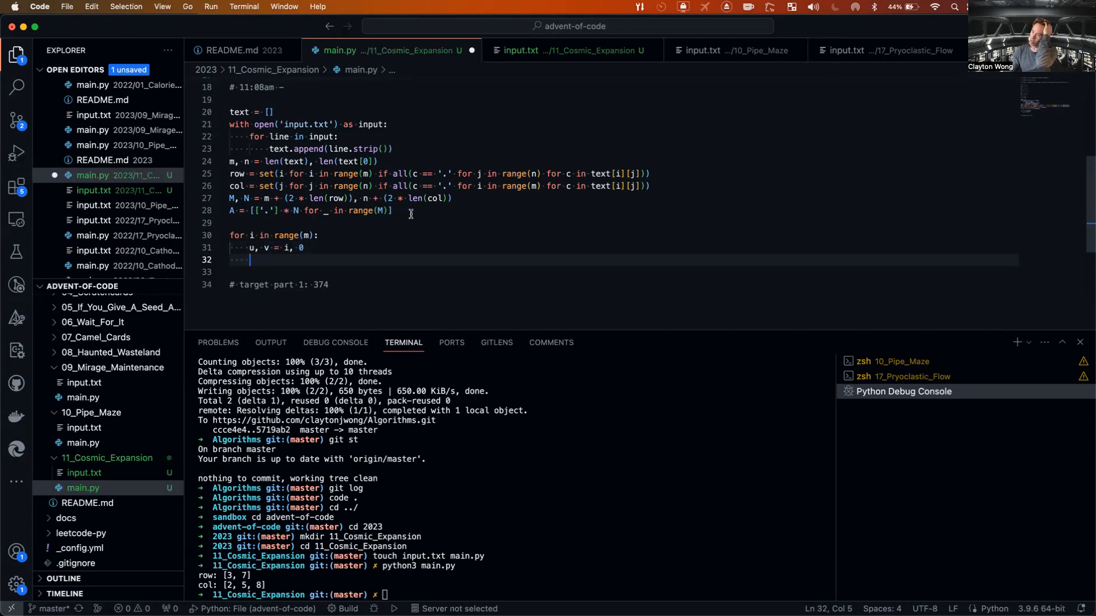
{"action": "left_click", "coordinate": [341, 235]}
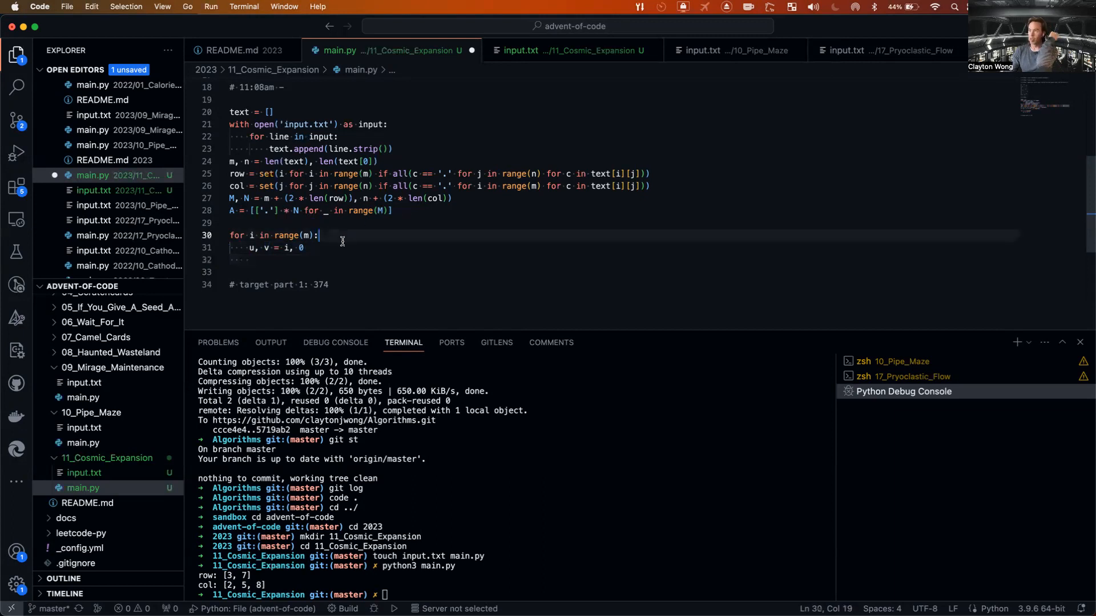
{"action": "left_click", "coordinate": [342, 247]}
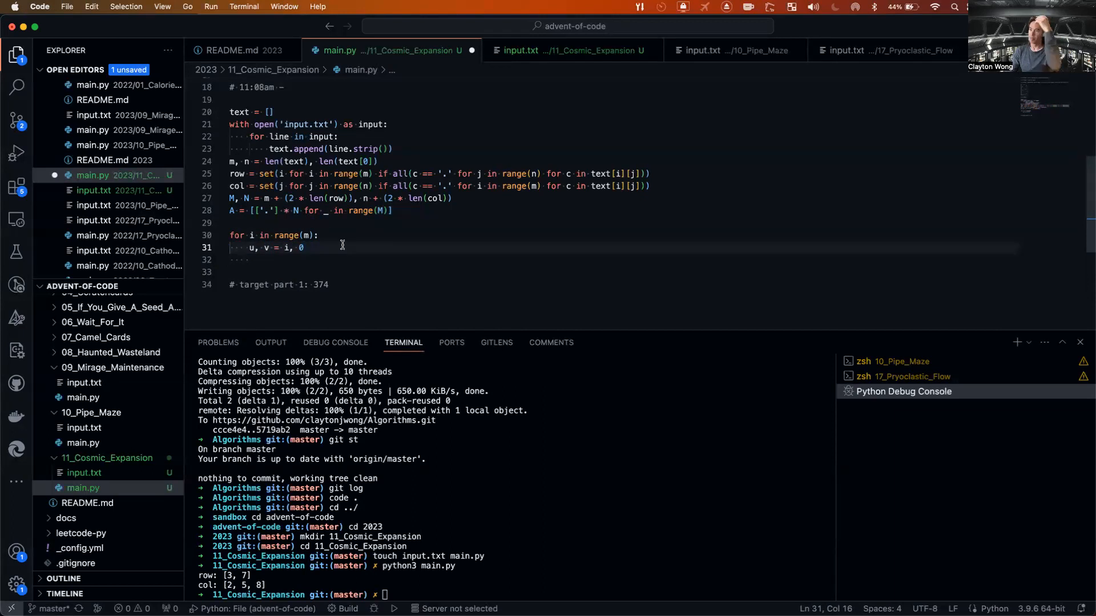
Rewrite the row loop as i, j = 0 with while i < m: resetting j = 0.
{"action": "left_click_drag", "start_coordinate": [230, 235], "coordinate": [303, 247]}
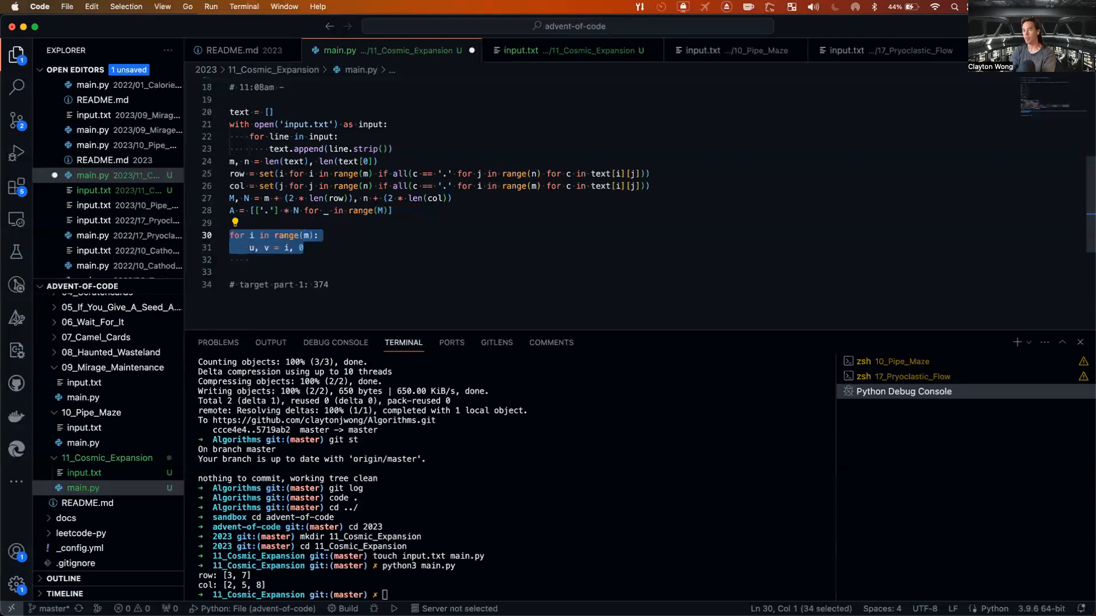
{"action": "type", "text": "i, j = 0, 0"}
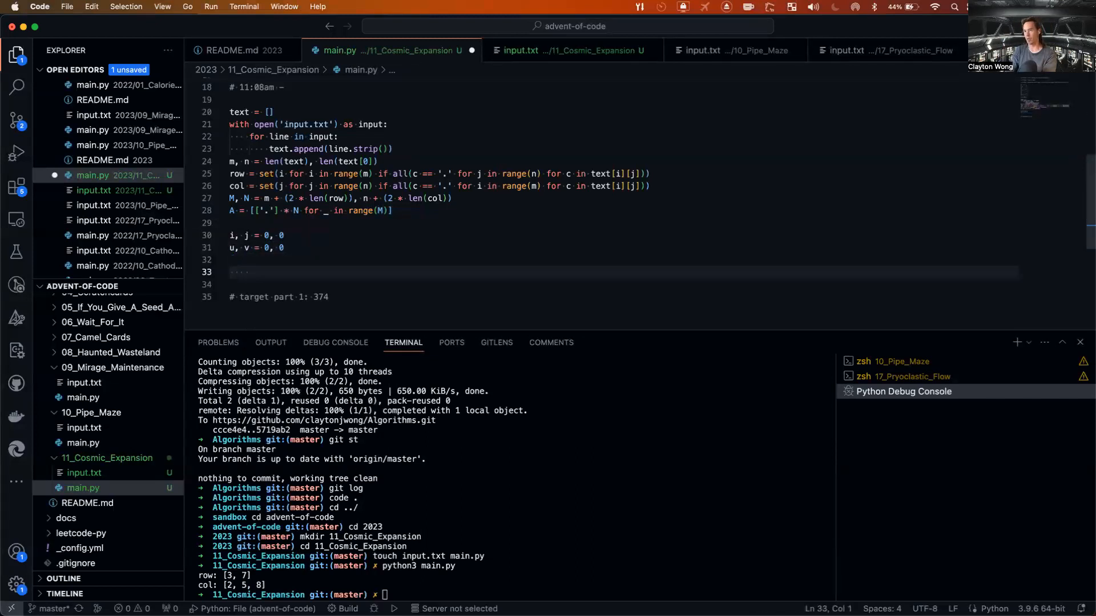
{"action": "type", "text": "o"}
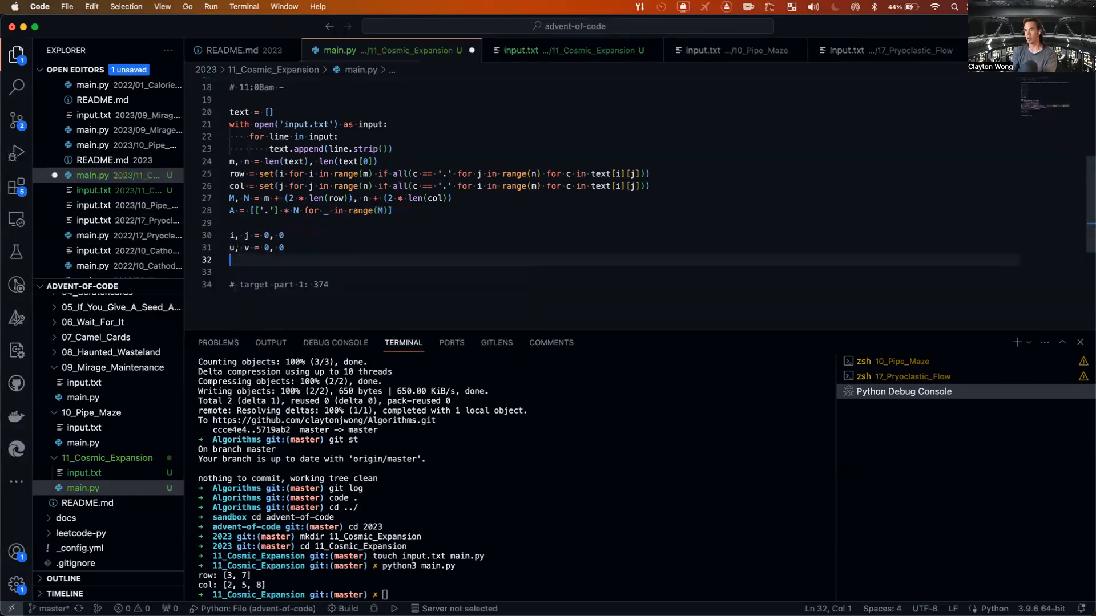
{"action": "type", "text": "while"}
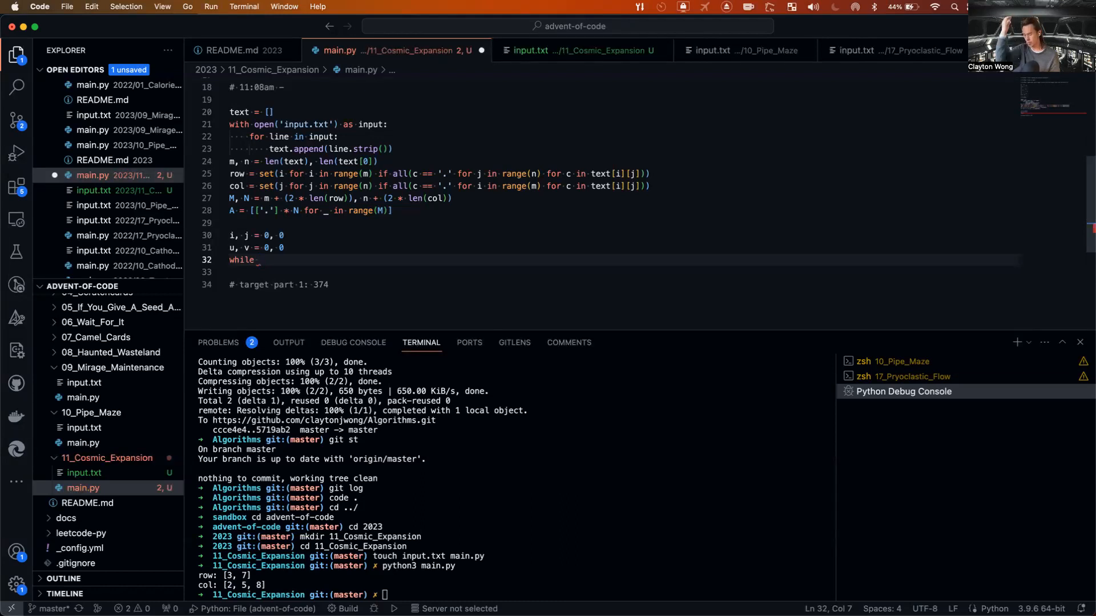
{"action": "type", "text": "i < m:"}
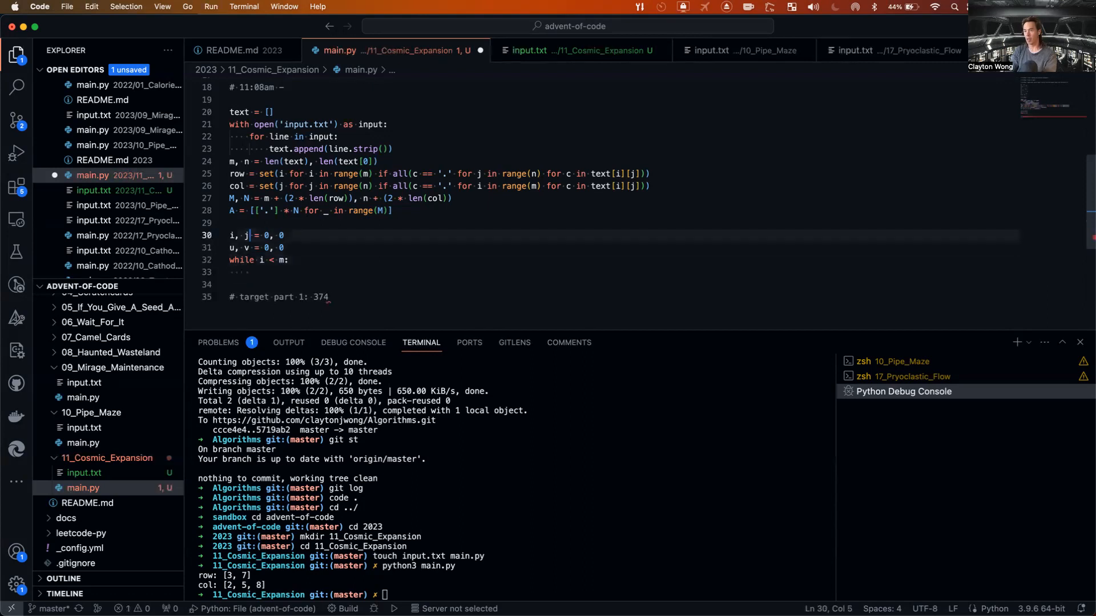
{"action": "type", "text": "j ="}
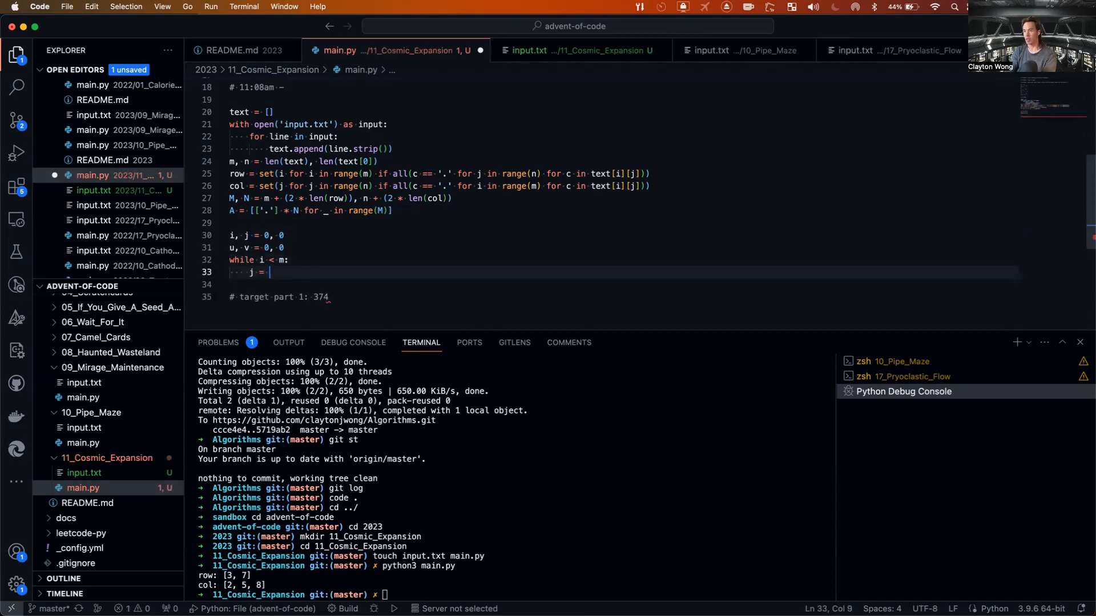
{"action": "type", "text": "0"}
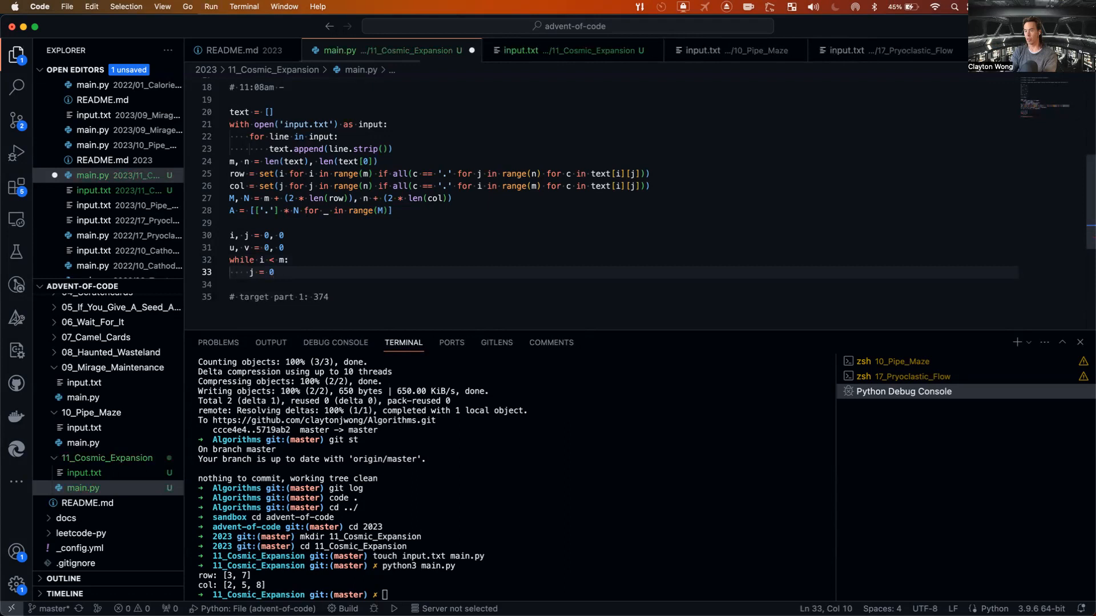
{"action": "key", "text": "Enter"}
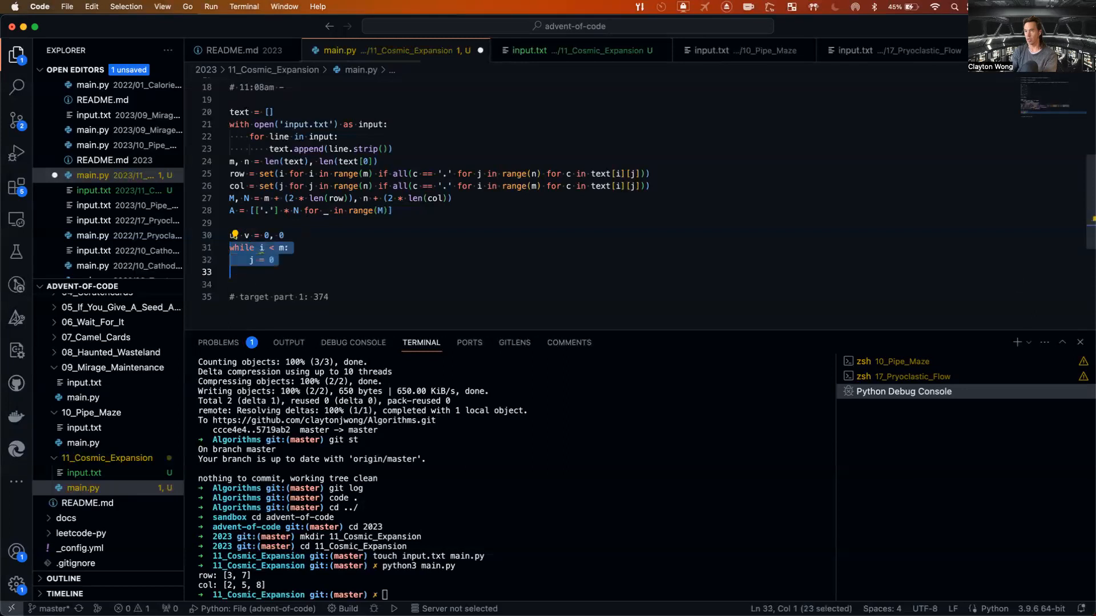
Replace the while loop with nested for i in range(M) and for j in range(N) loops.
{"action": "type", "text": "for i in range(M):"}
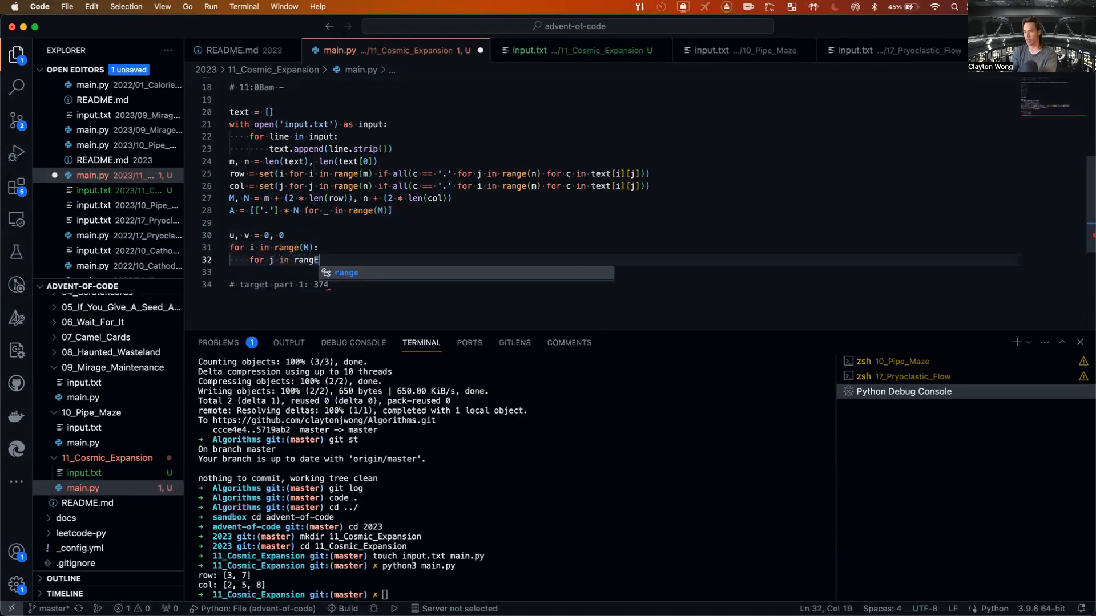
{"action": "type", "text": "("}
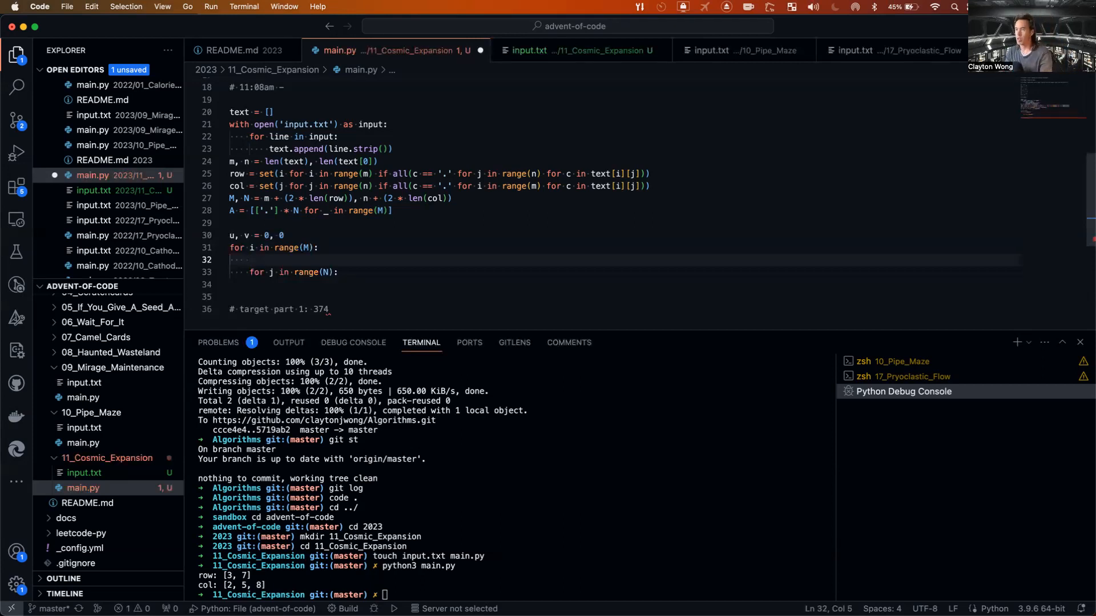
Reset v = 0 per row and advance u by 1 + int(i in row).
{"action": "left_click", "coordinate": [397, 235]}
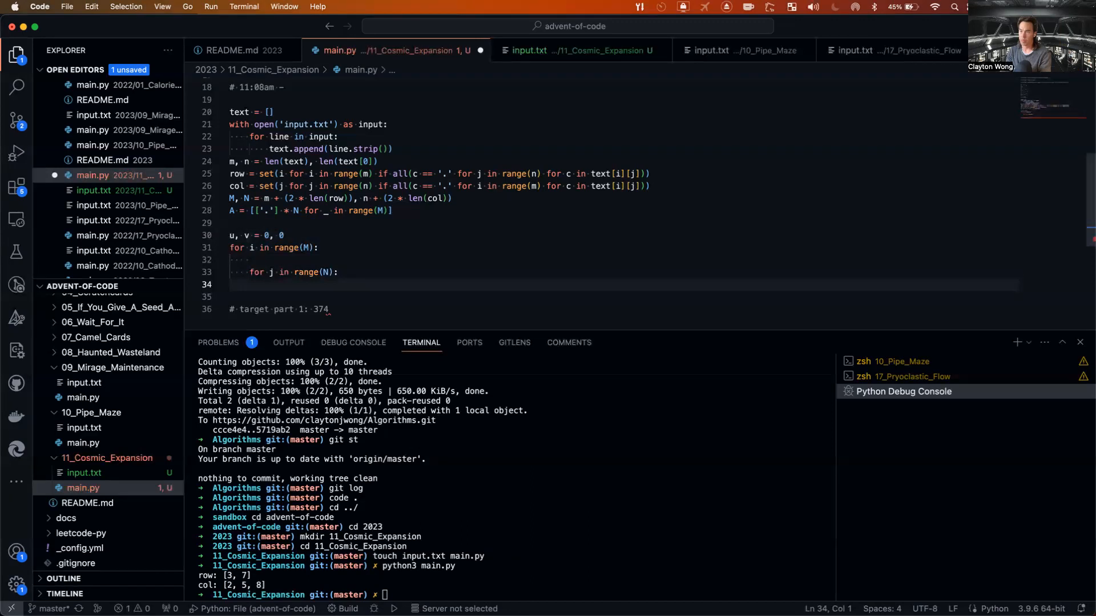
{"action": "type", "text": "if"}
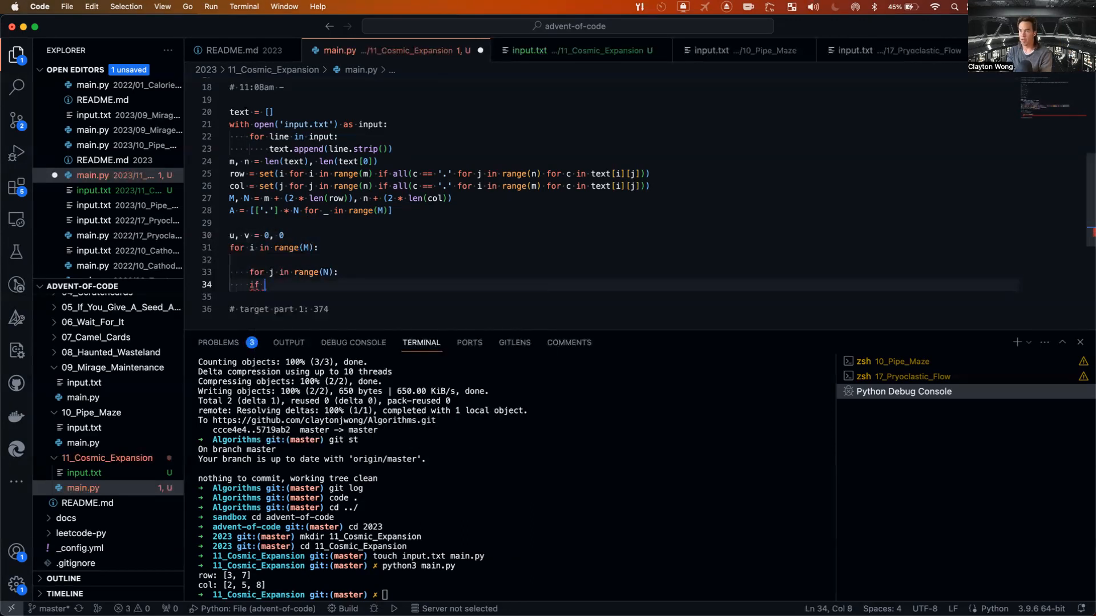
{"action": "type", "text": "all(c == '.' for c in"}
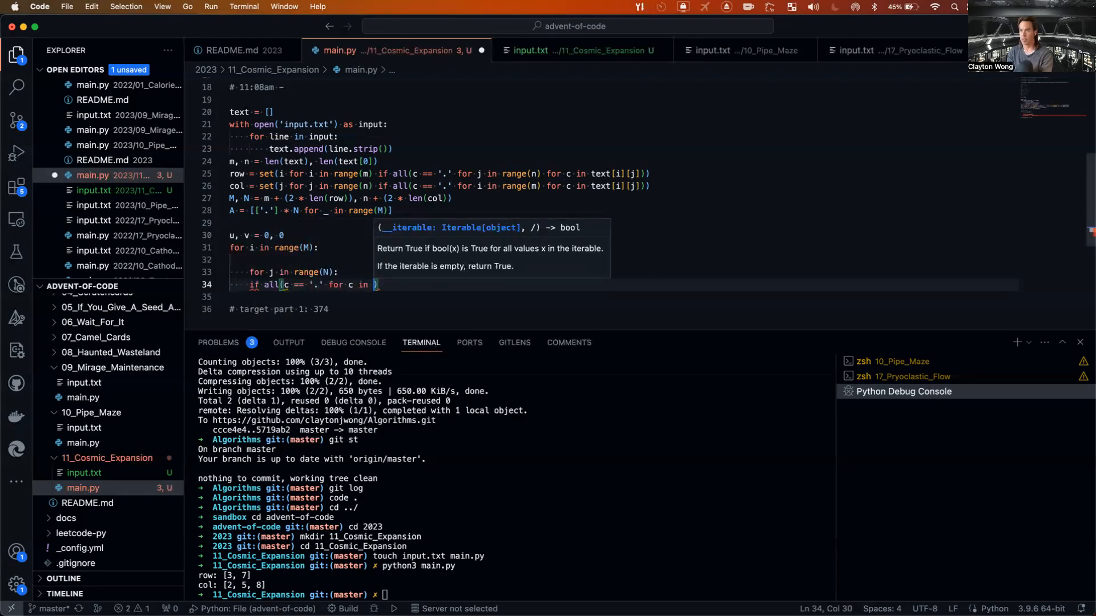
{"action": "type", "text": "A[i]"}
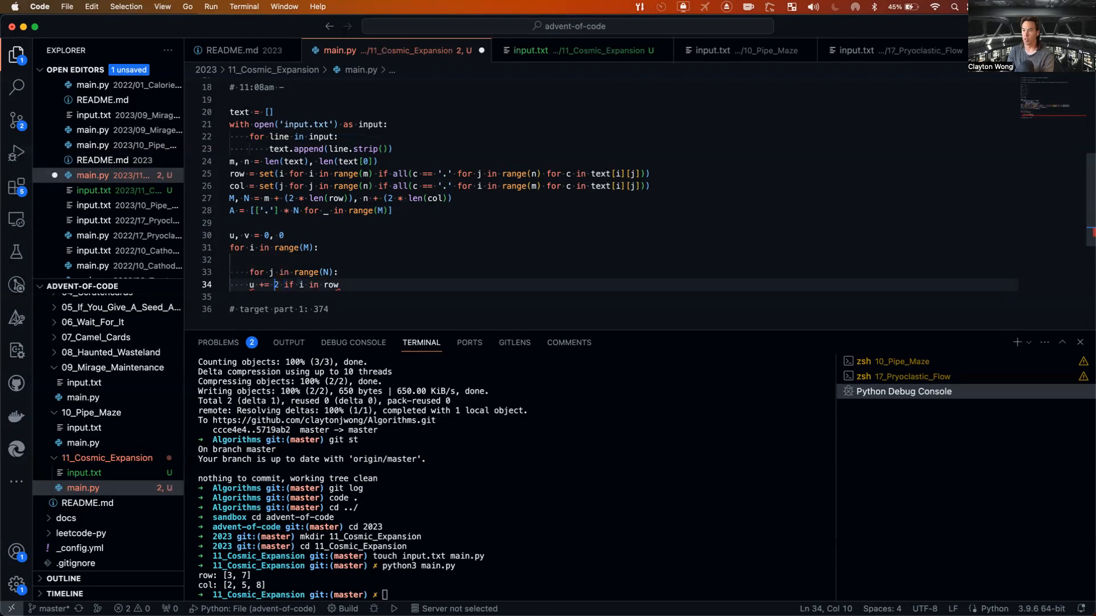
{"action": "type", "text": "1 + ("}
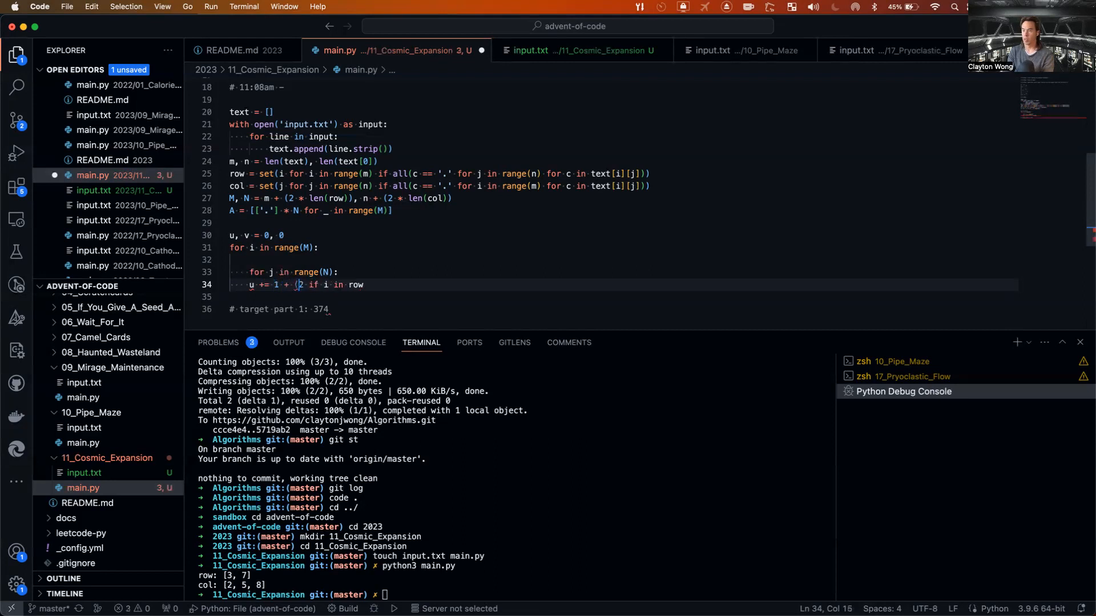
{"action": "key", "text": "Backspace"}
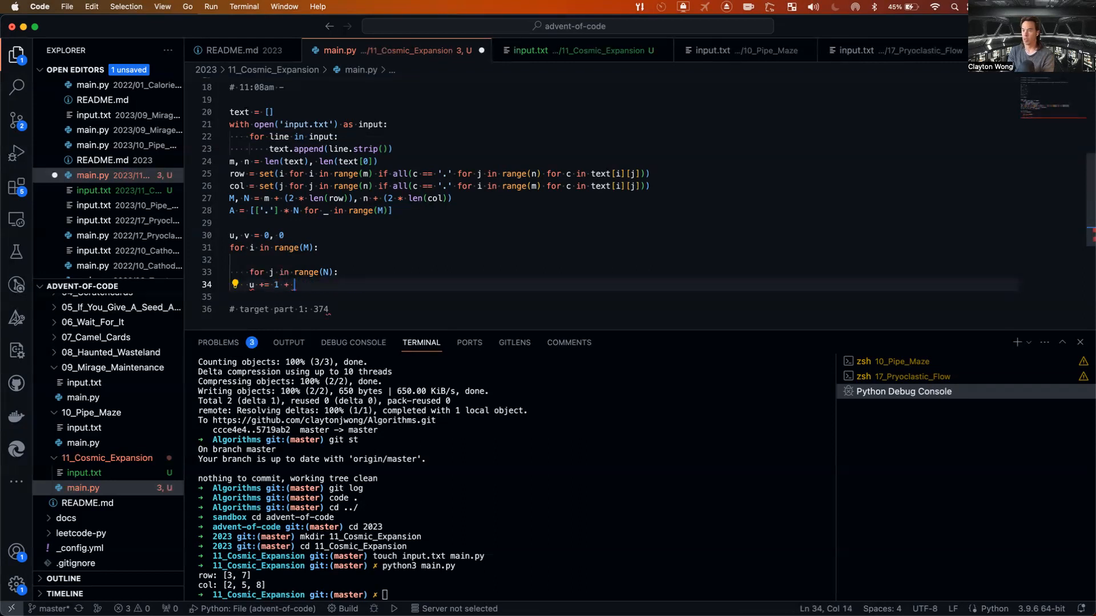
{"action": "type", "text": "int(i in row)"}
{"action": "left_click", "coordinate": [624, 259]}
{"action": "type", "text": "v= 0"}
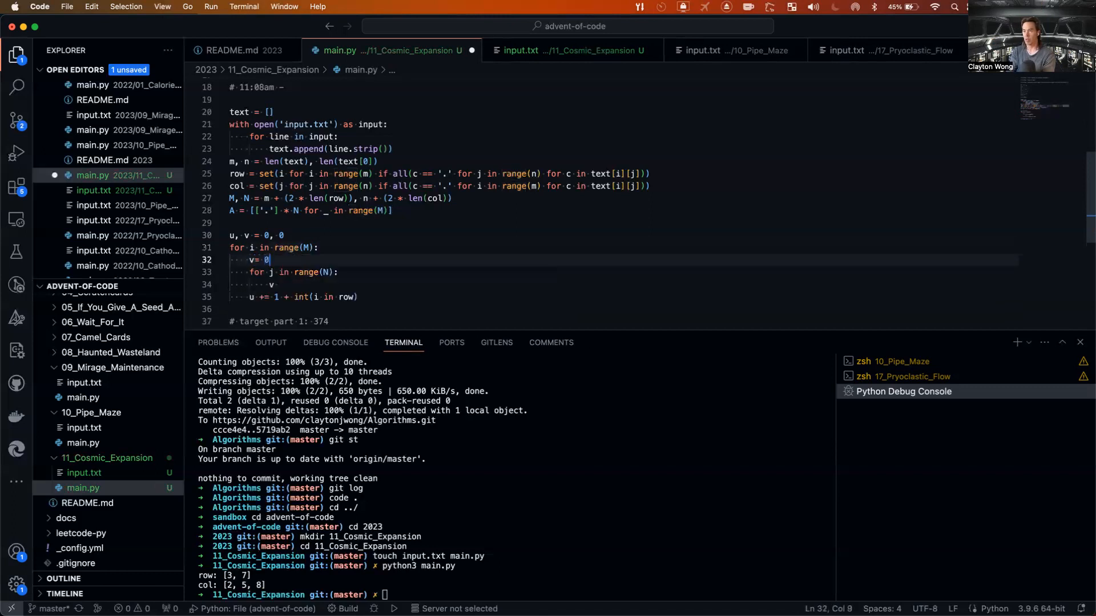
Copy '#' cells from text[i][j] into A[u][v] and advance v by 1 + int(j in col).
{"action": "left_click", "coordinate": [261, 235]}
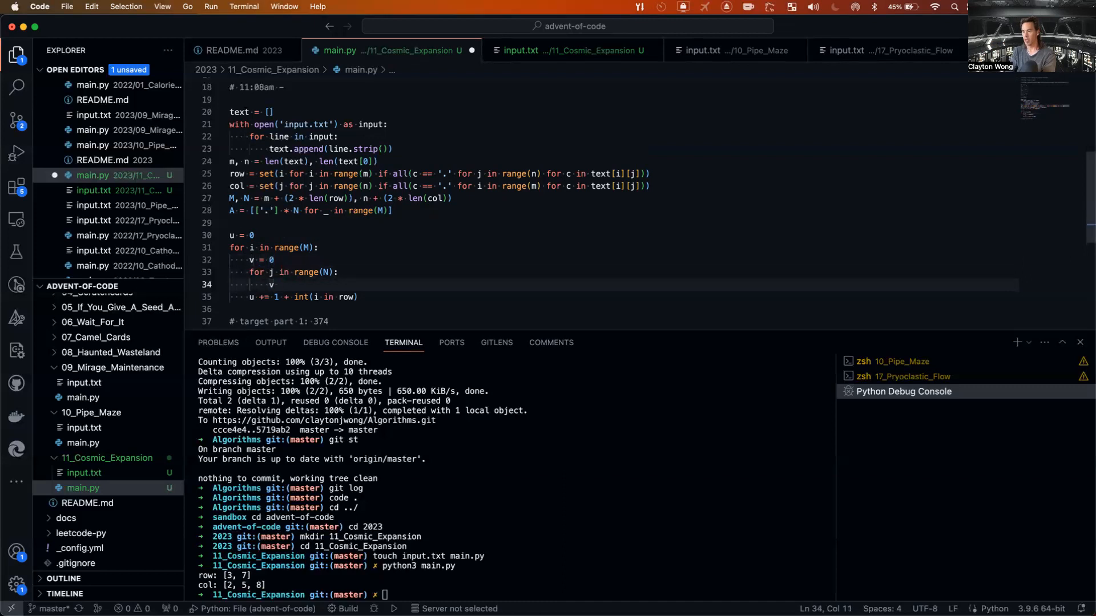
{"action": "type", "text": "+= 1"}
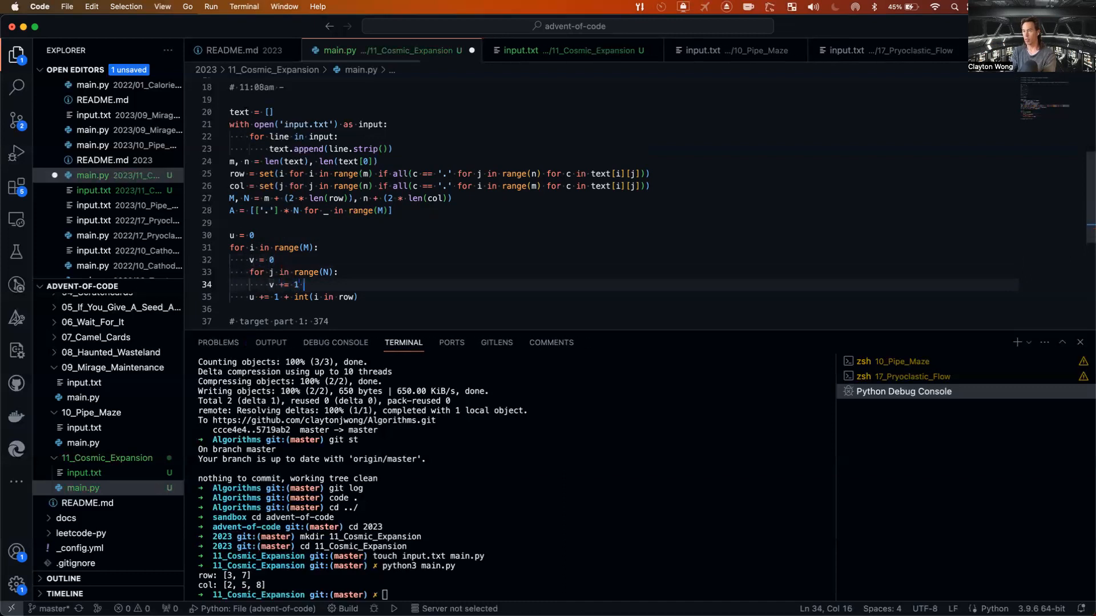
{"action": "type", "text": "+ int(j in col"}
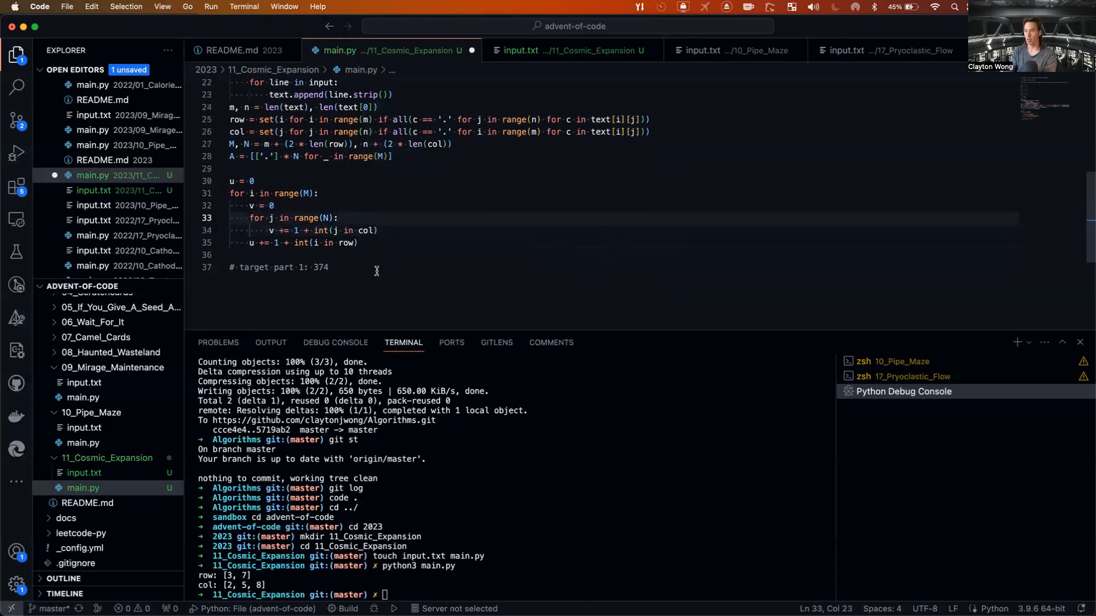
{"action": "type", "text": "if A[i][j] == '"}
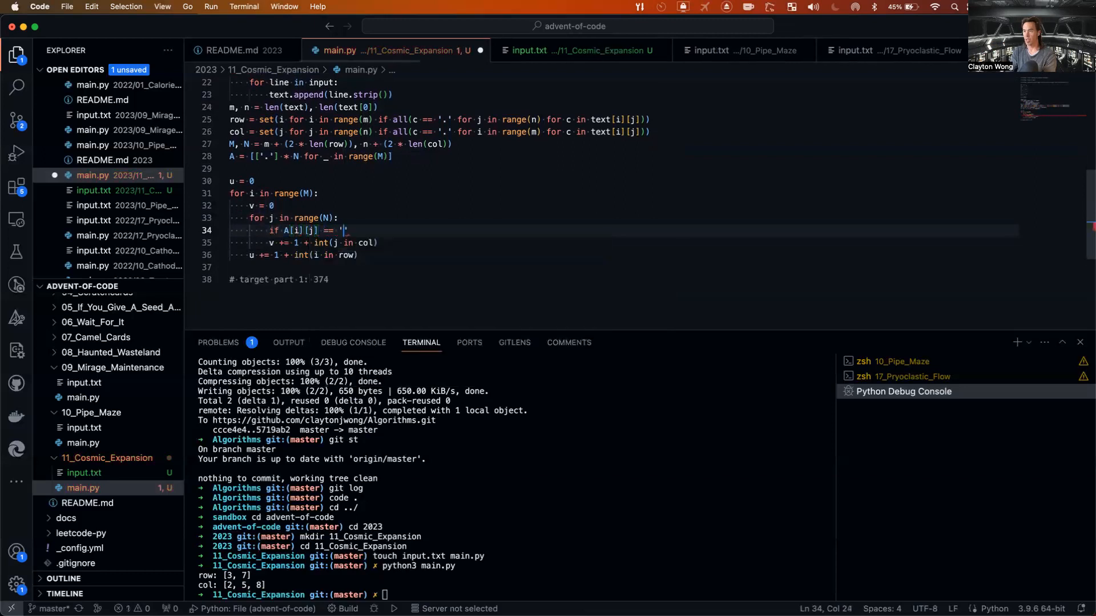
{"action": "type", "text": "#':"}
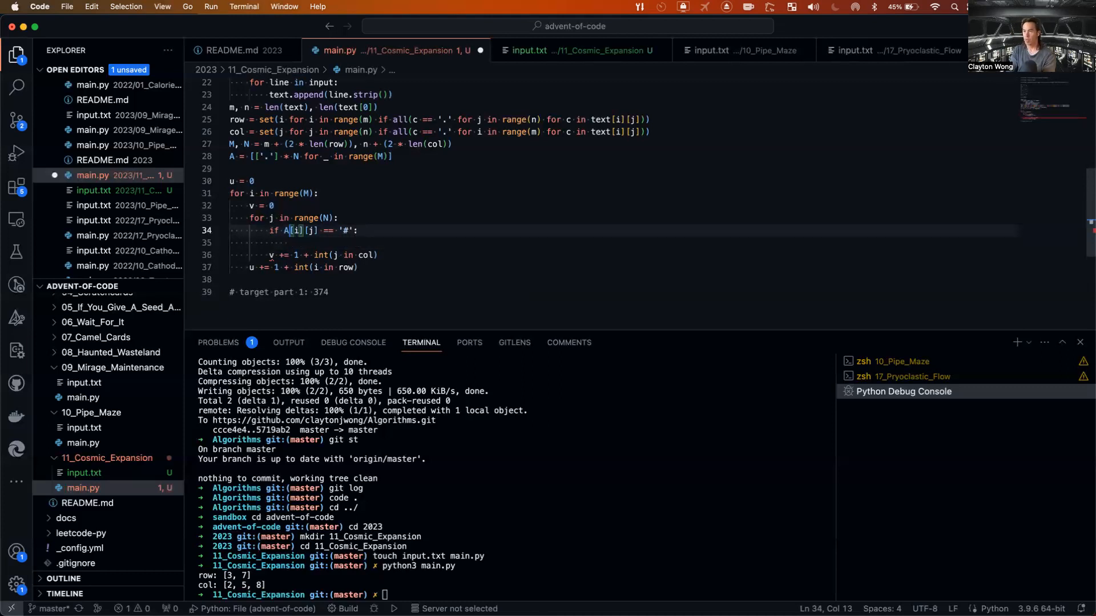
{"action": "type", "text": "text"}
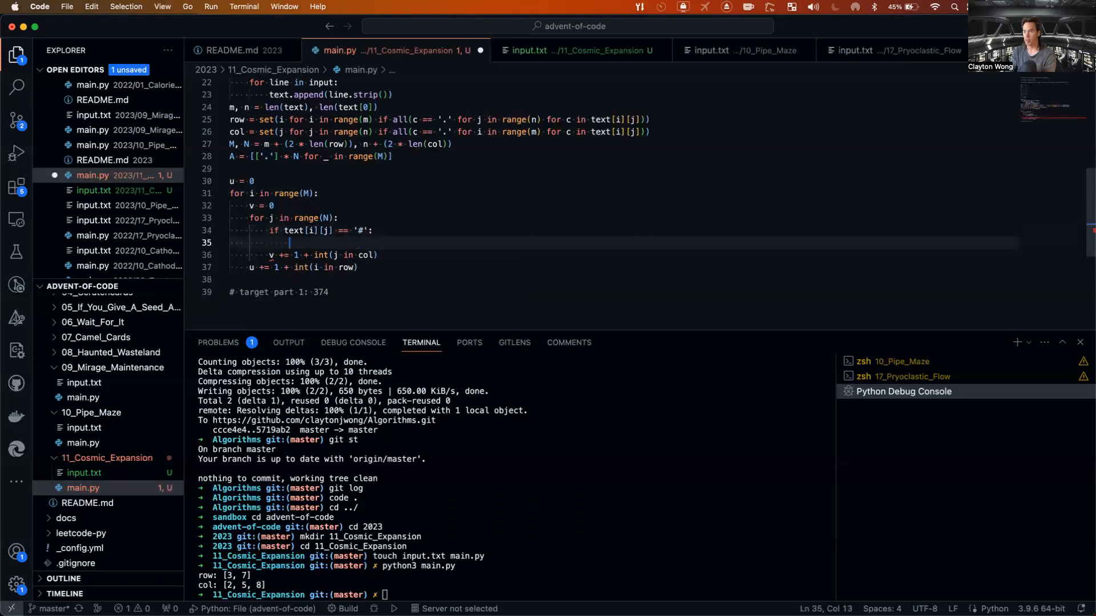
{"action": "type", "text": "A[u][v] ="}
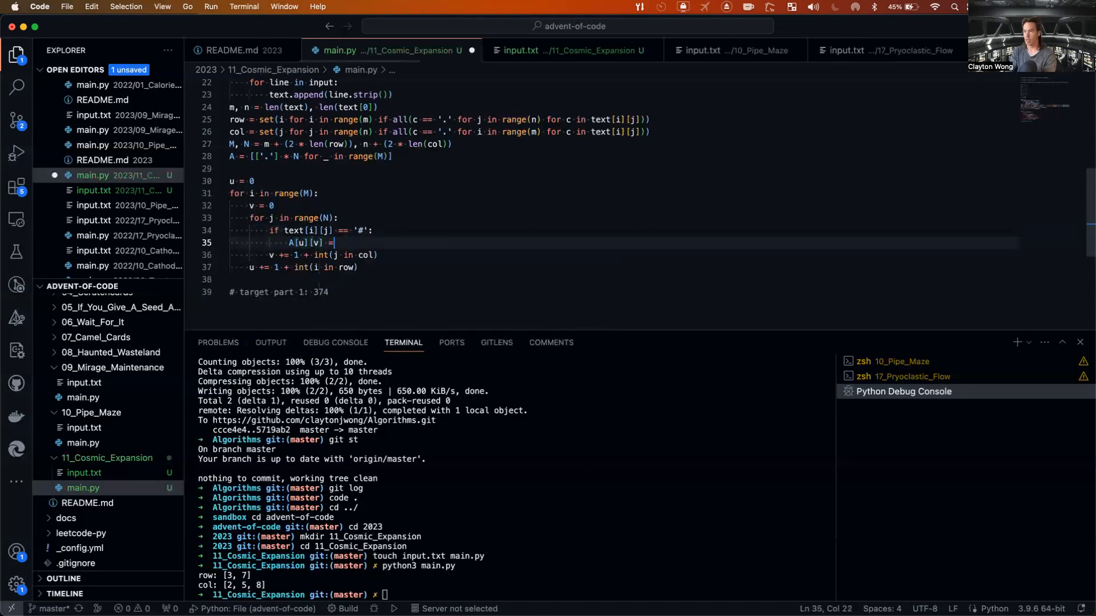
{"action": "type", "text": "'#'"}
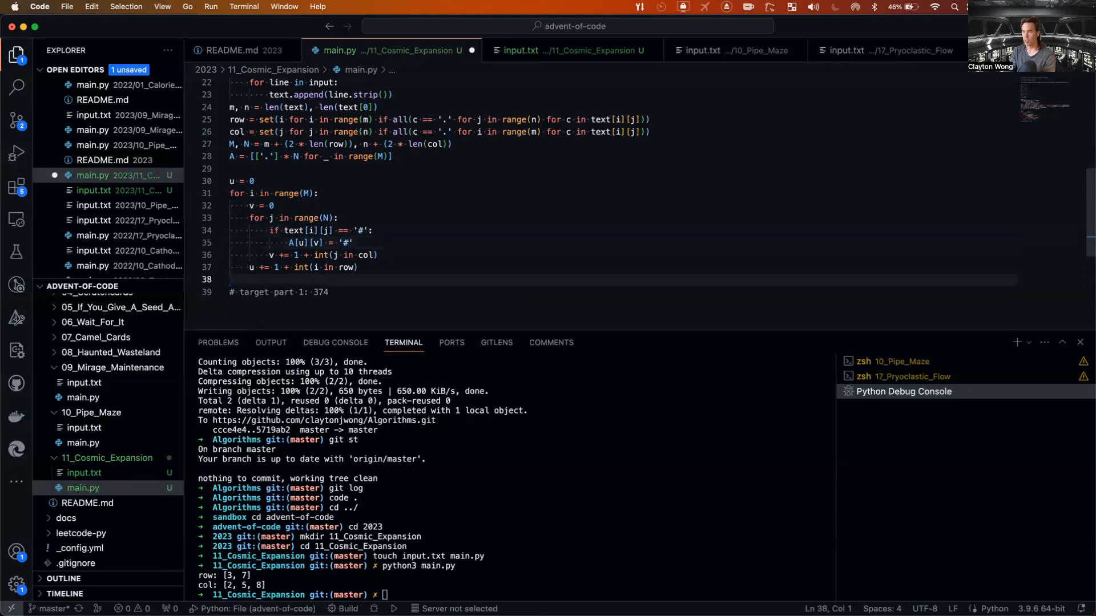
Print each row of text, then a blank line, then begin printing rows of A.
{"action": "type", "text": "for row in text:"}
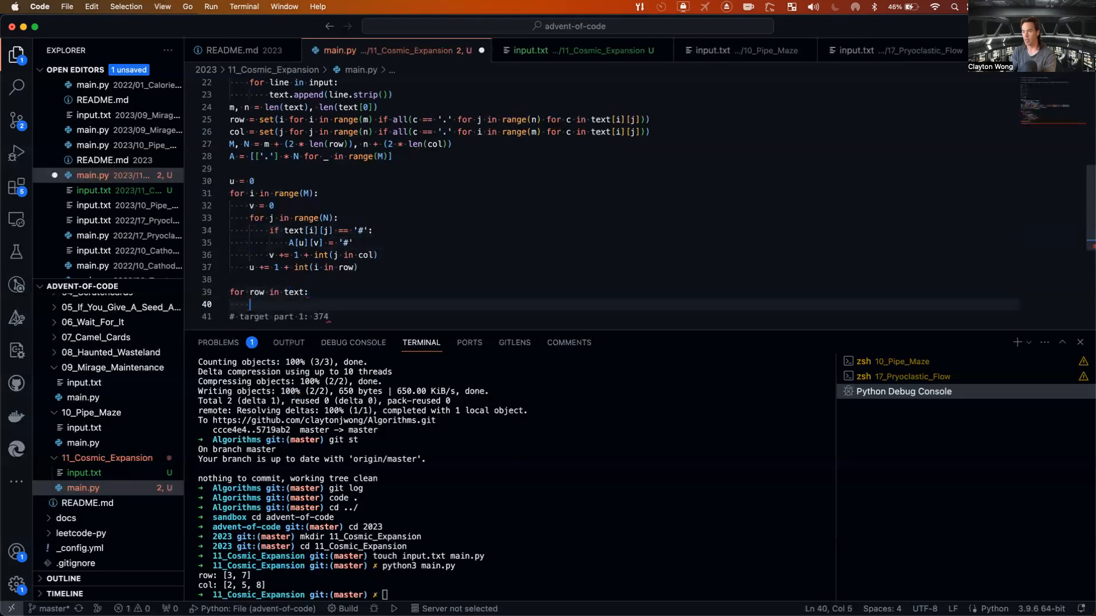
{"action": "type", "text": "print(row)"}
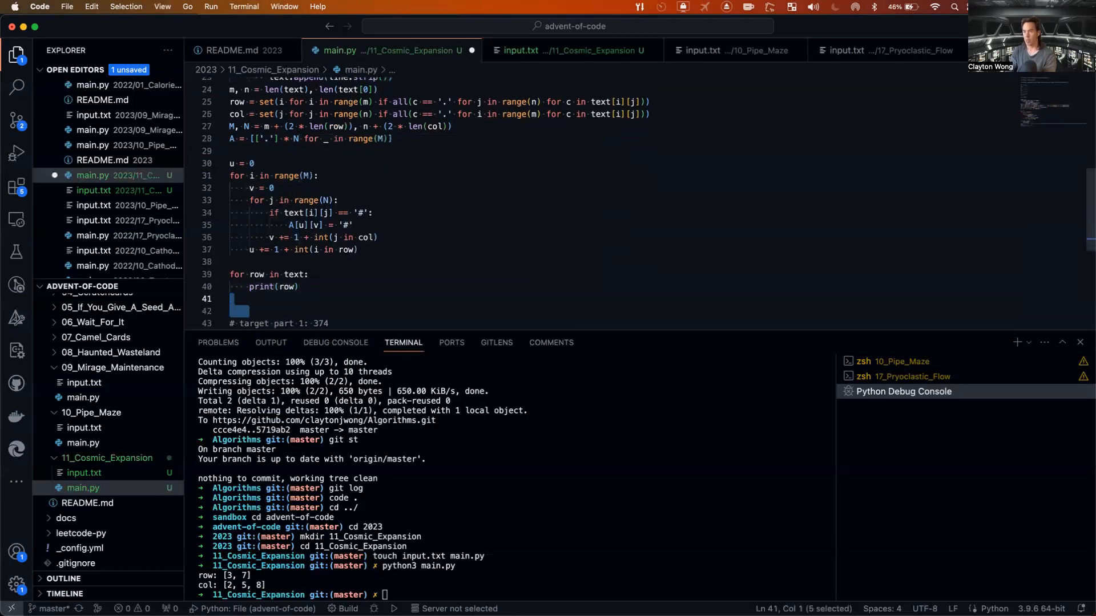
{"action": "type", "text": "print()"}
{"action": "type", "text": "for row in"}
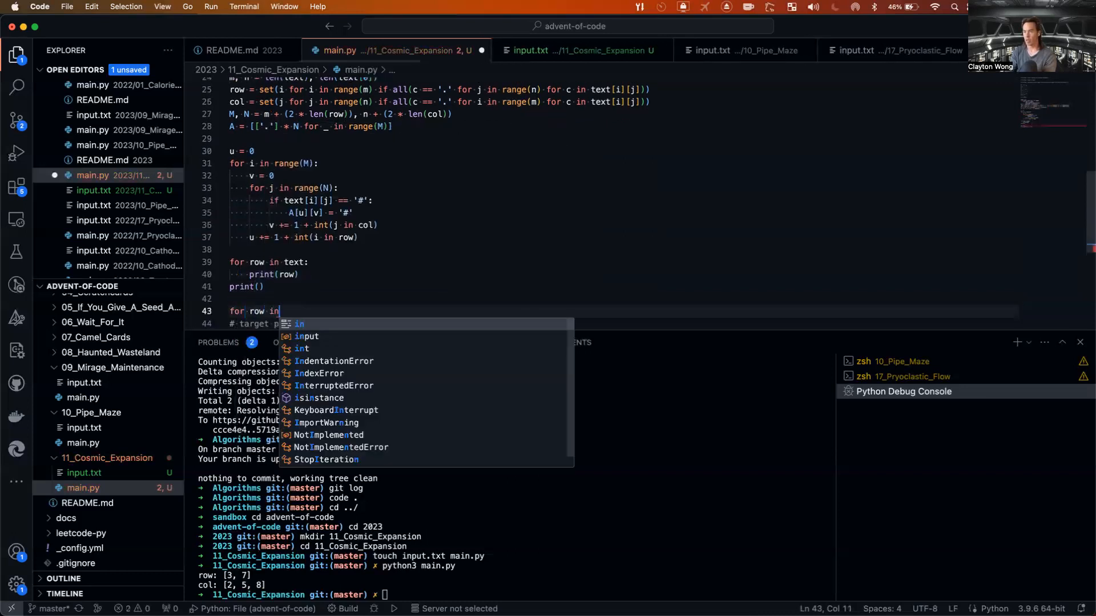
{"action": "type", "text": "print(r"}
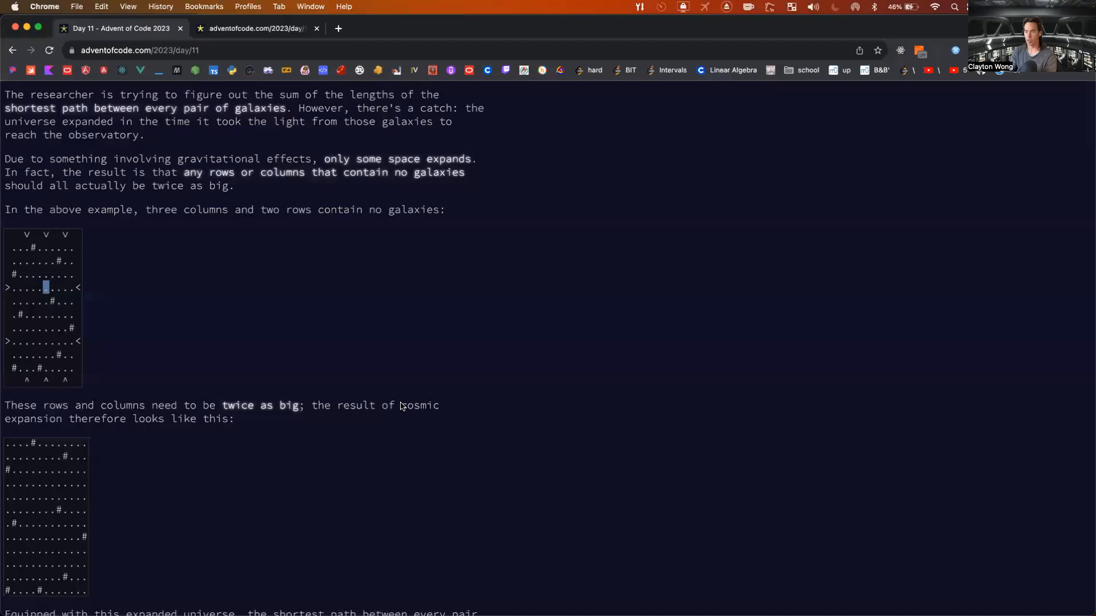
Scroll through the Day 11 puzzle's empty row and column expansion example in Chrome.
{"action": "scroll", "scroll_direction": "down", "scroll_amount": 3}
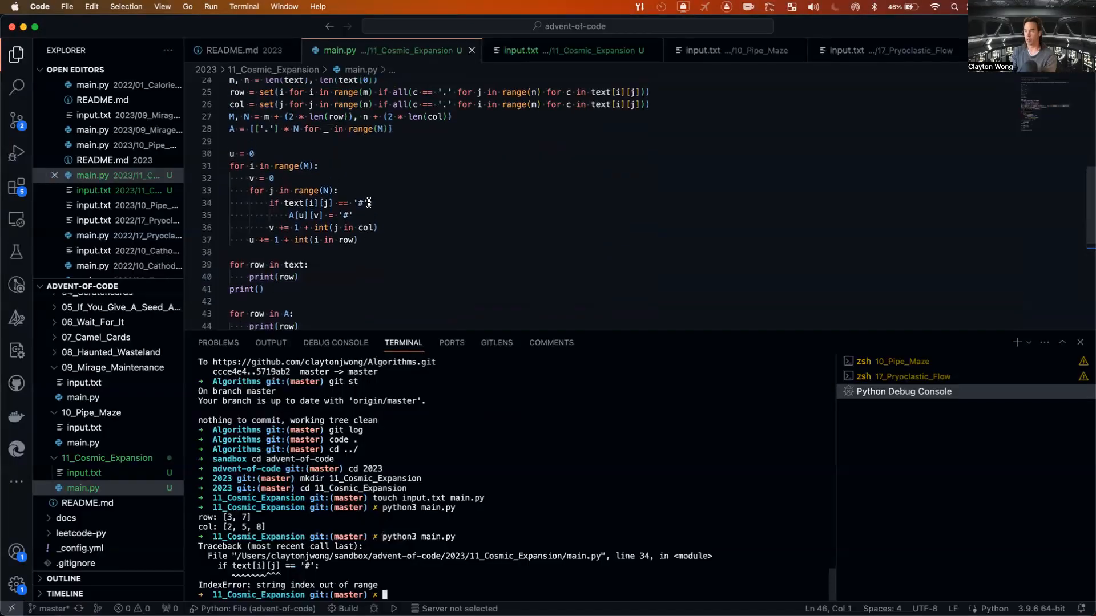
{"action": "mouse_move", "coordinate": [300, 201]}
{"action": "type", "text": "m"}
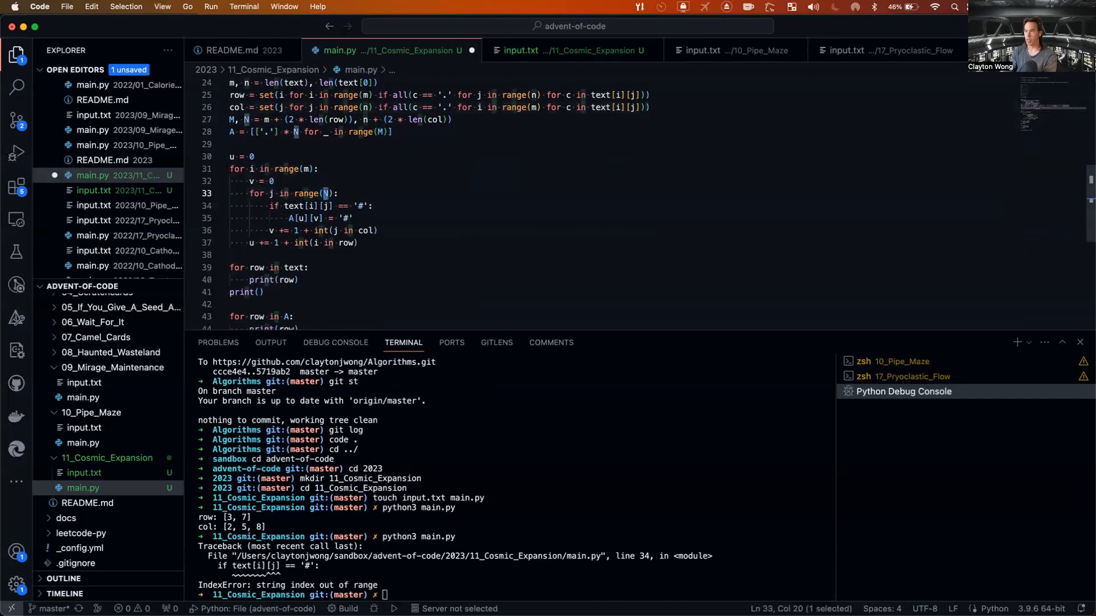
Change the loops to range(m) and range(n) and print rows with ''.join.
{"action": "type", "text": "n"}
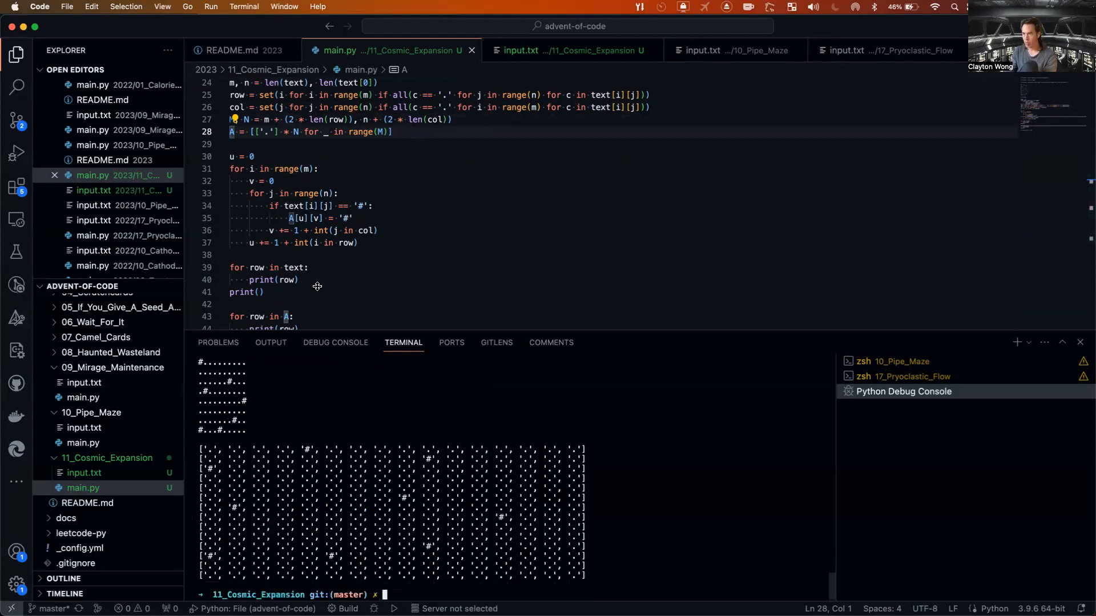
{"action": "scroll", "scroll_direction": "down", "scroll_amount": 3}
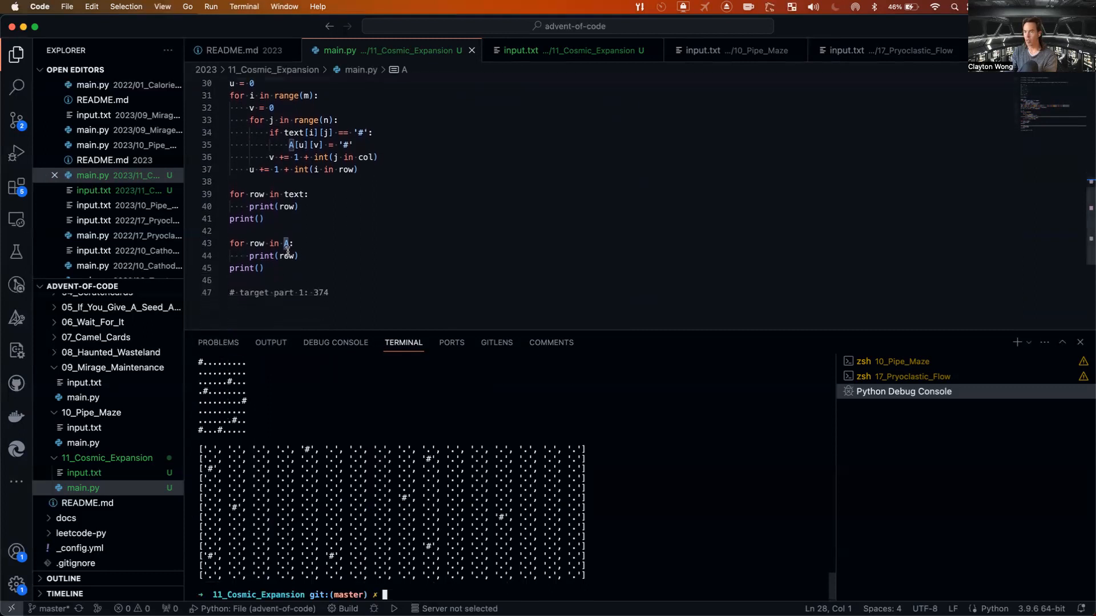
{"action": "type", "text": "''.j"}
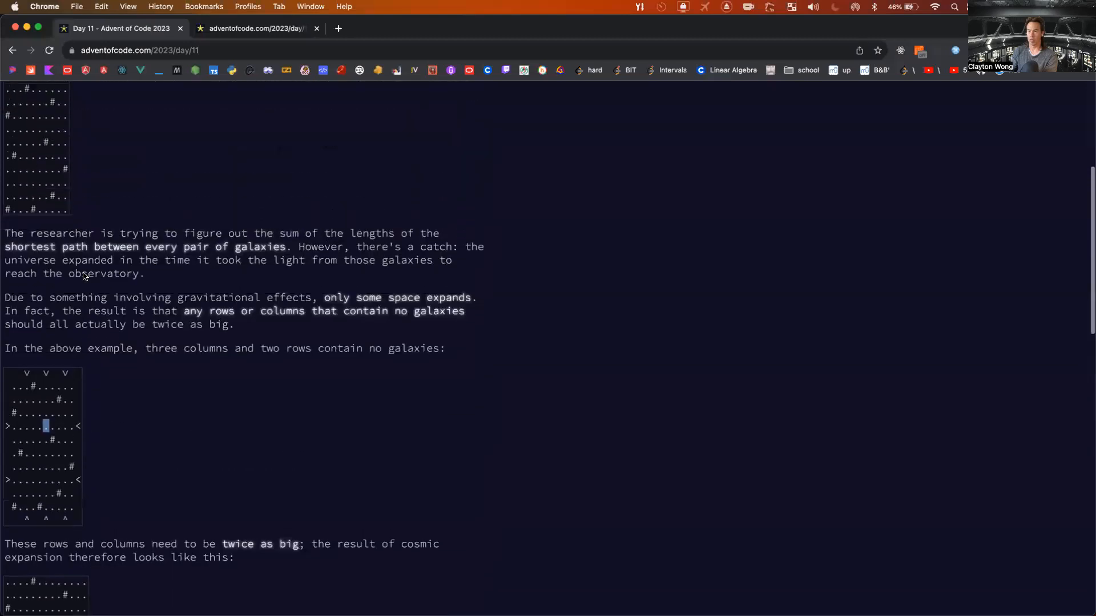
{"action": "scroll", "scroll_direction": "up", "scroll_amount": 3}
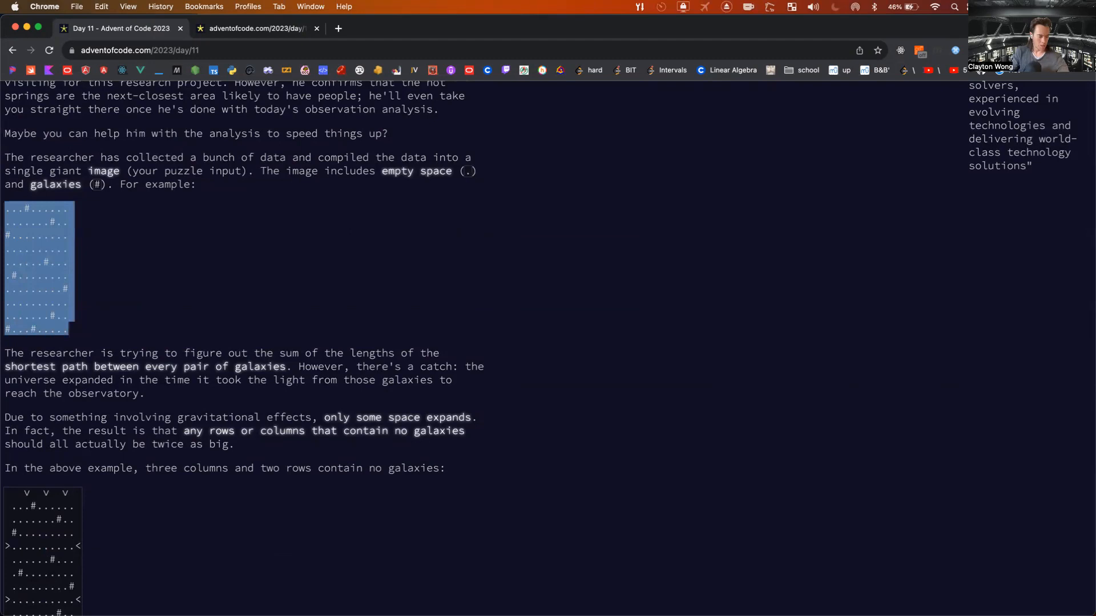
{"action": "mouse_move", "coordinate": [346, 261]}
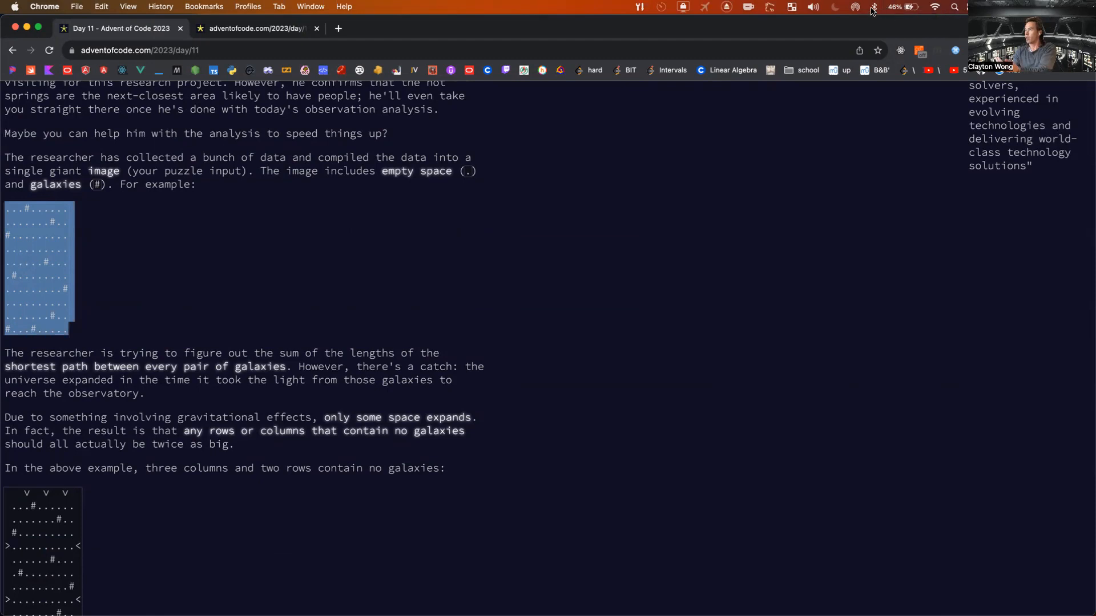
{"action": "left_click", "coordinate": [871, 8]}
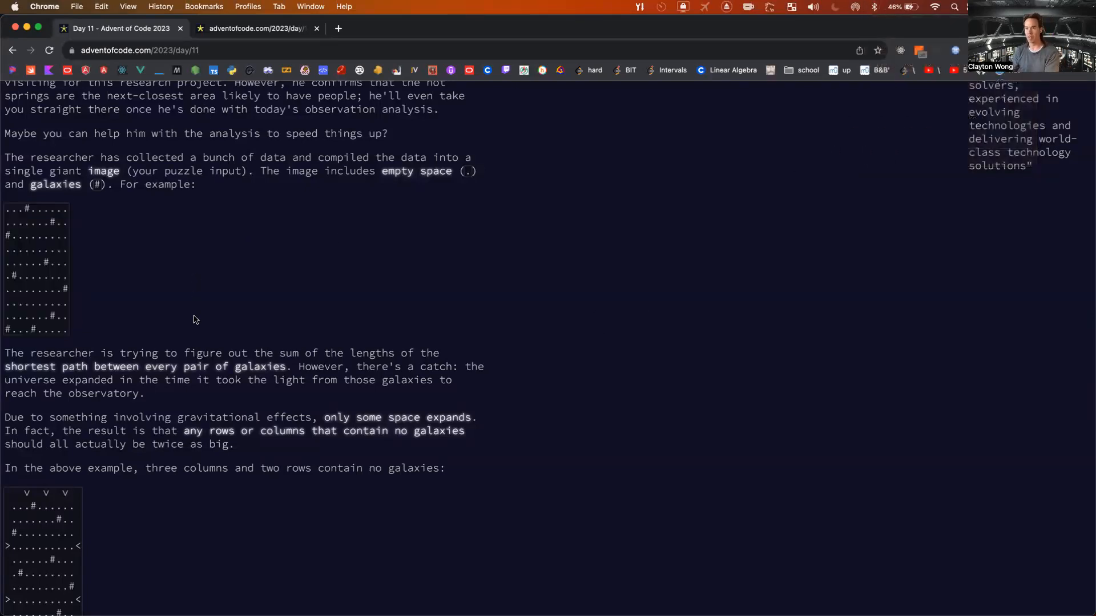
{"action": "scroll", "scroll_direction": "down", "scroll_amount": 3}
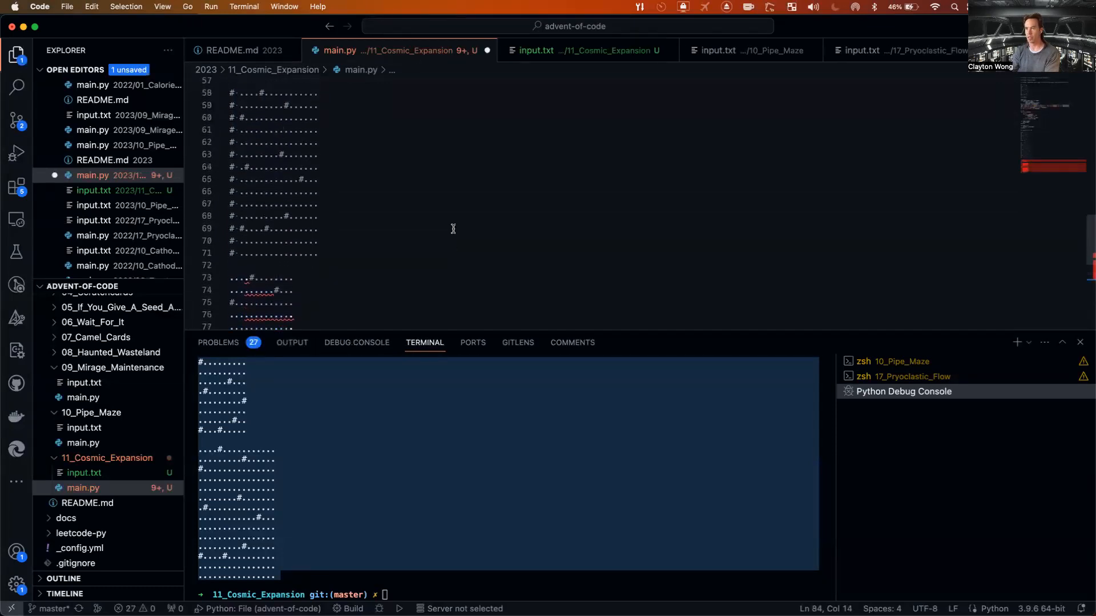
Select the pasted example galaxy grid lines in main.py and turn them into comments.
{"action": "scroll", "scroll_direction": "down", "scroll_amount": 3}
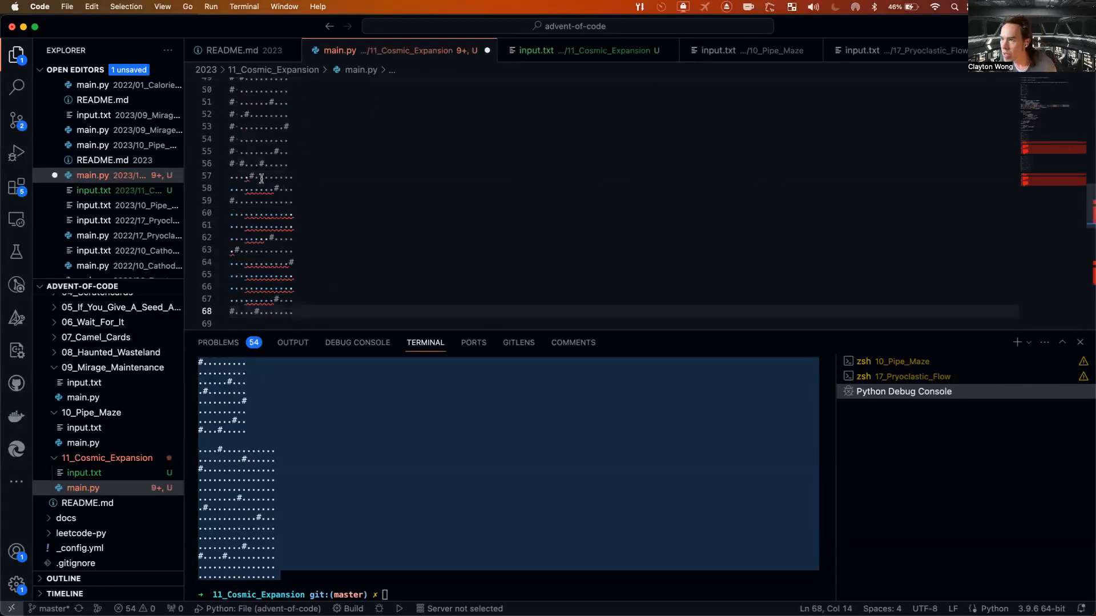
{"action": "left_click", "coordinate": [300, 175]}
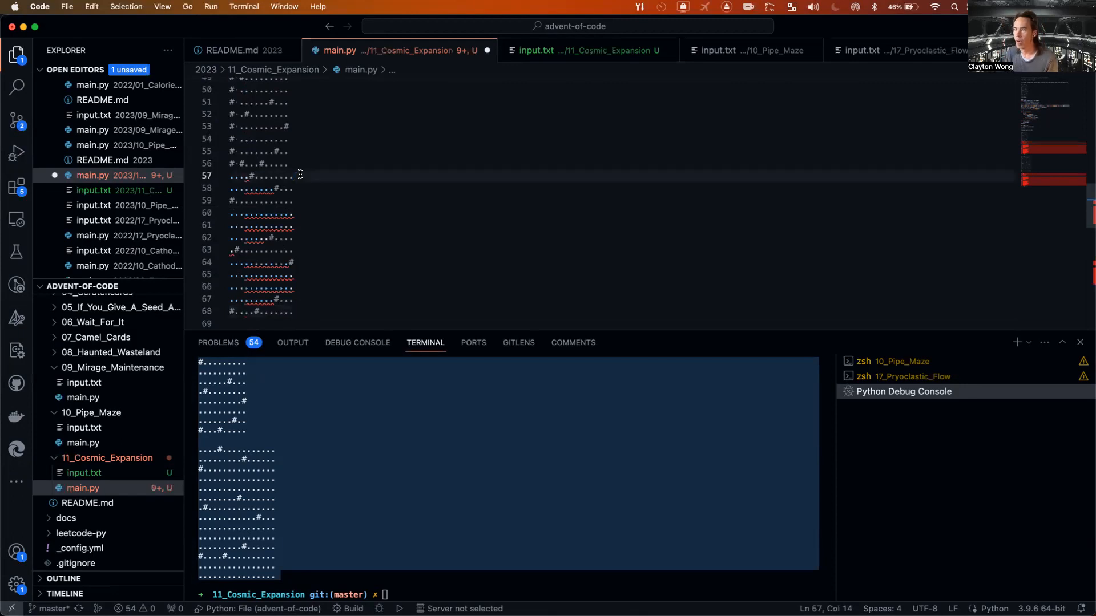
{"action": "left_click_drag", "start_coordinate": [299, 174], "coordinate": [308, 283]}
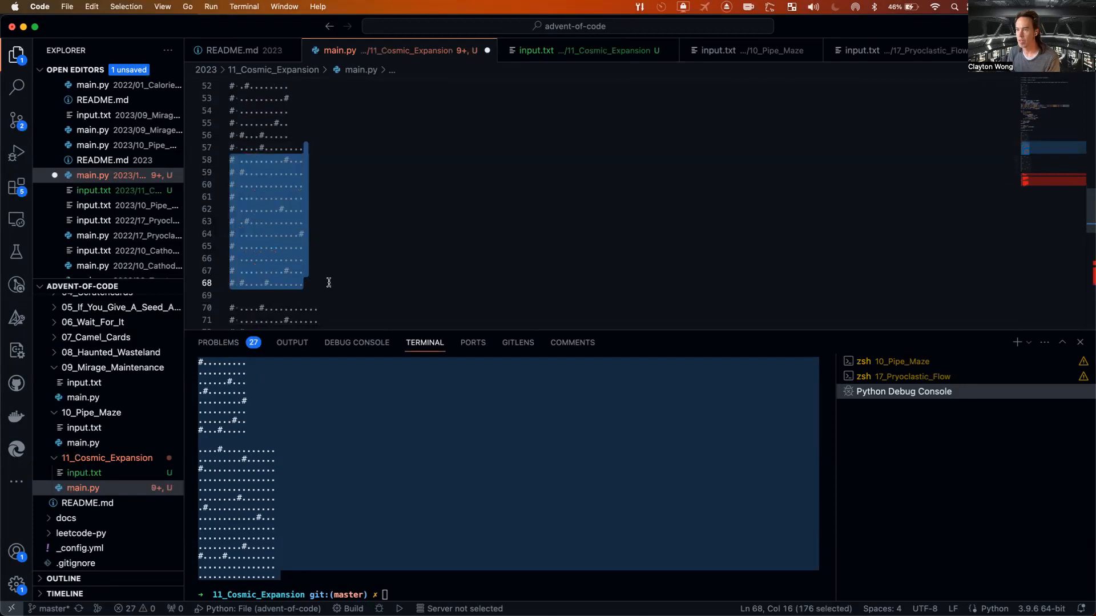
{"action": "scroll", "scroll_direction": "down", "scroll_amount": 3}
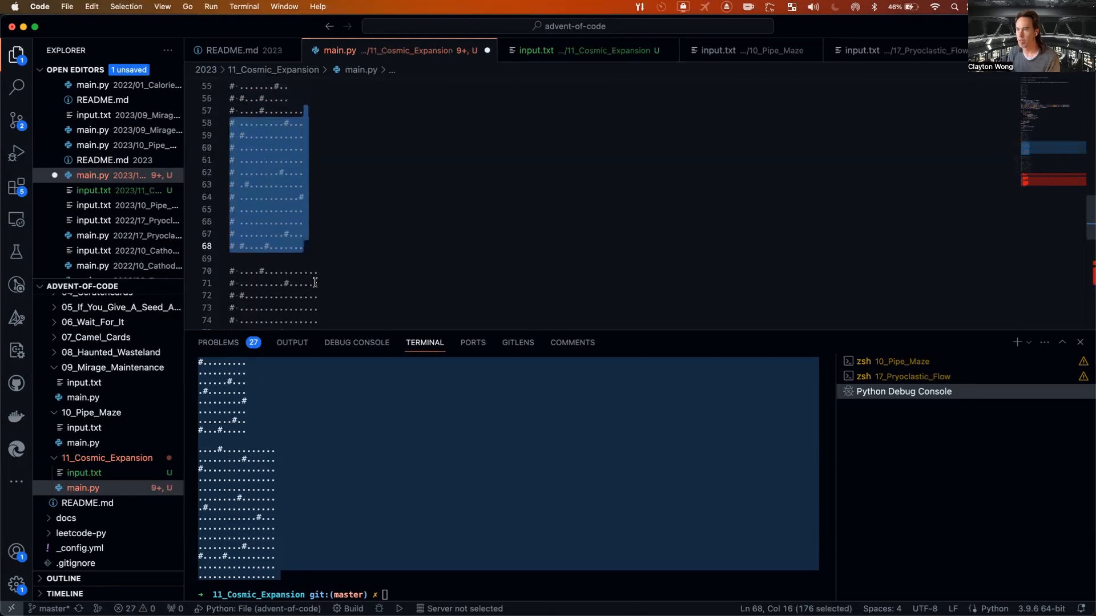
{"action": "mouse_move", "coordinate": [333, 278]}
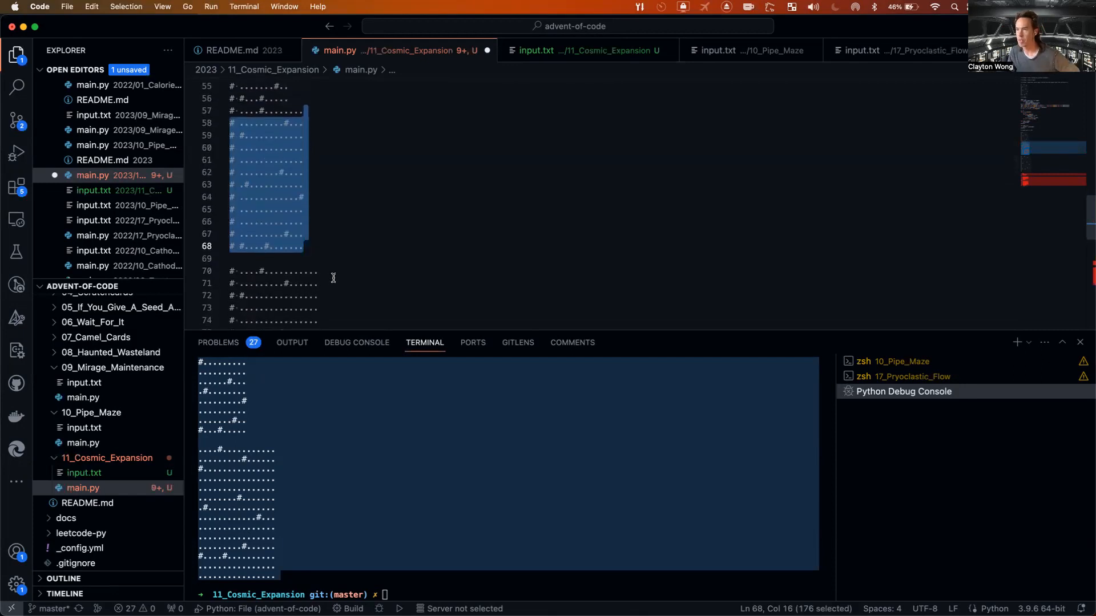
{"action": "scroll", "scroll_direction": "down", "scroll_amount": 3}
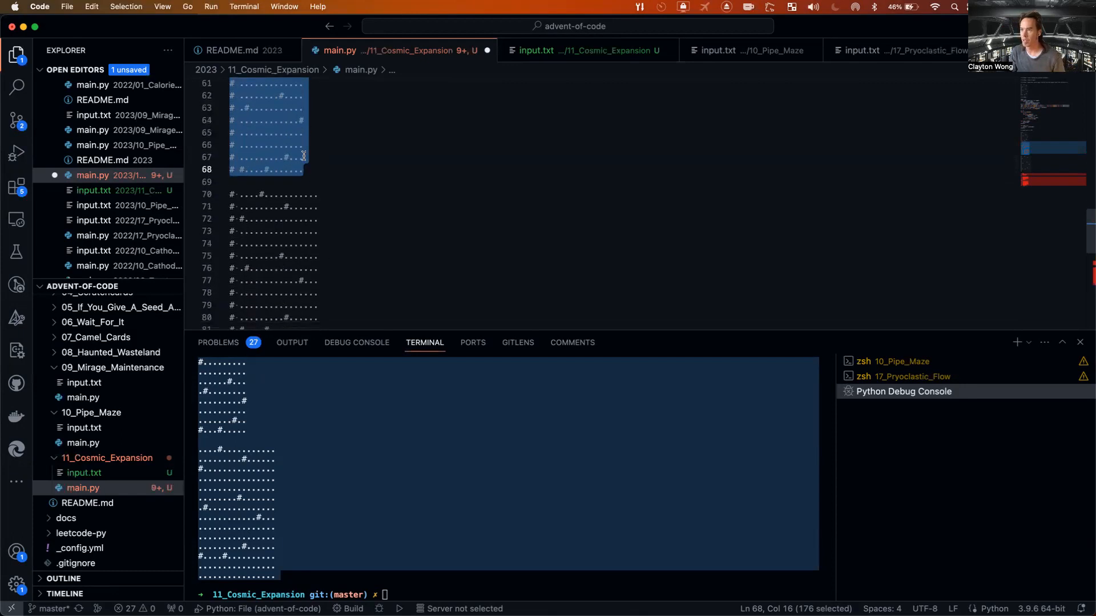
{"action": "scroll", "scroll_direction": "down", "scroll_amount": 3}
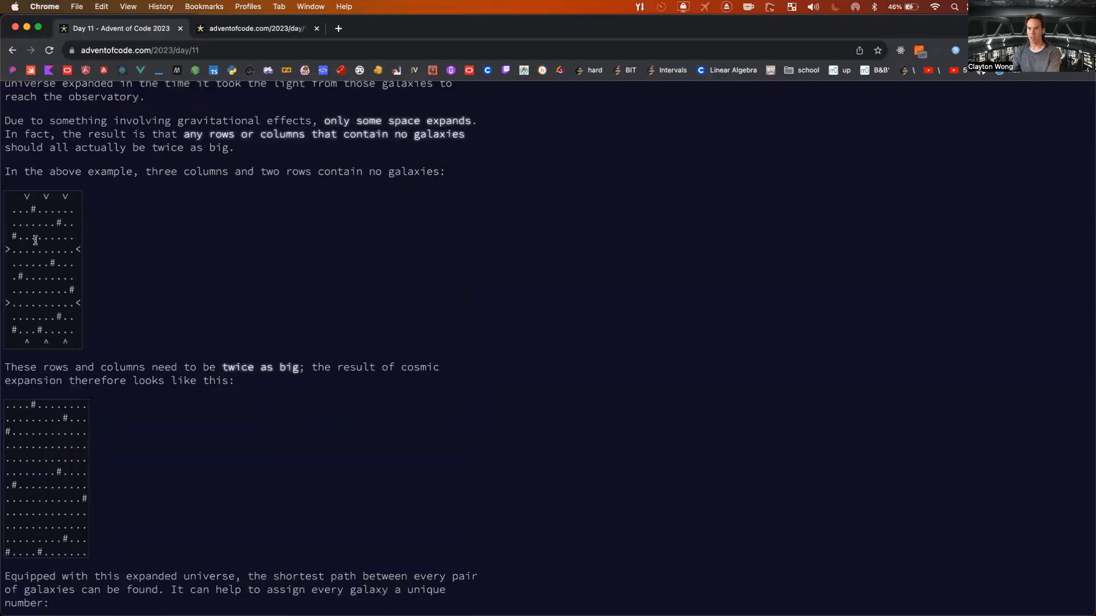
{"action": "mouse_move", "coordinate": [37, 253]}
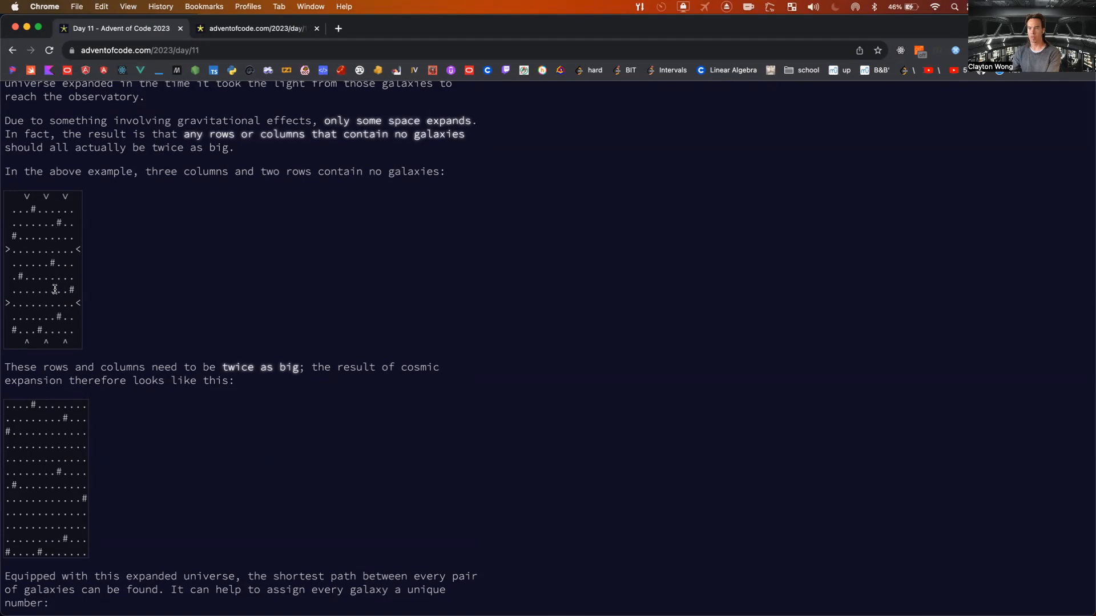
{"action": "mouse_move", "coordinate": [51, 332]}
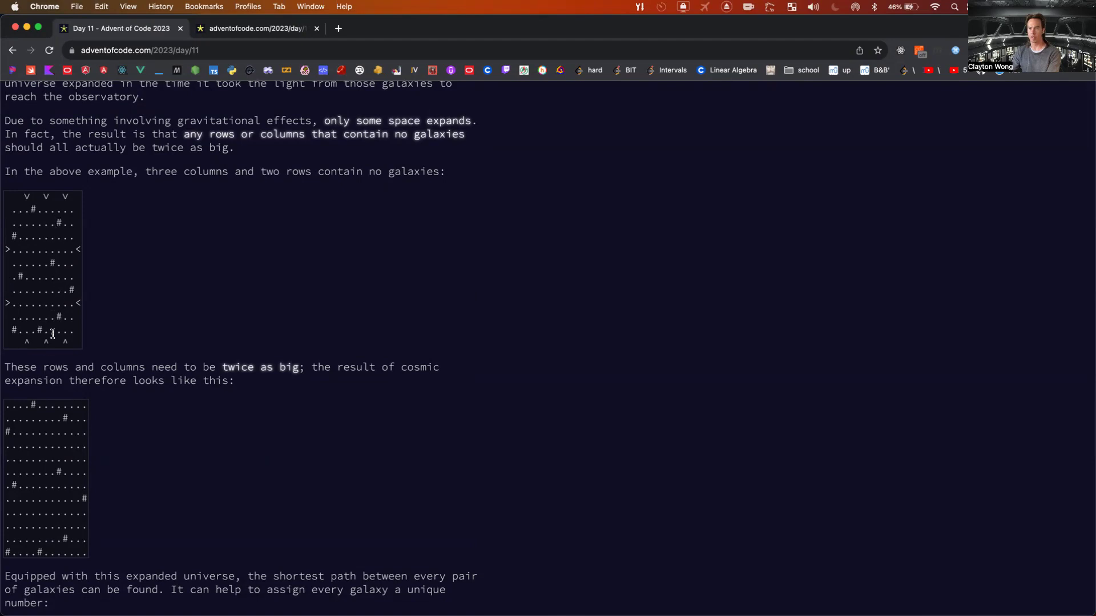
{"action": "mouse_move", "coordinate": [24, 261]}
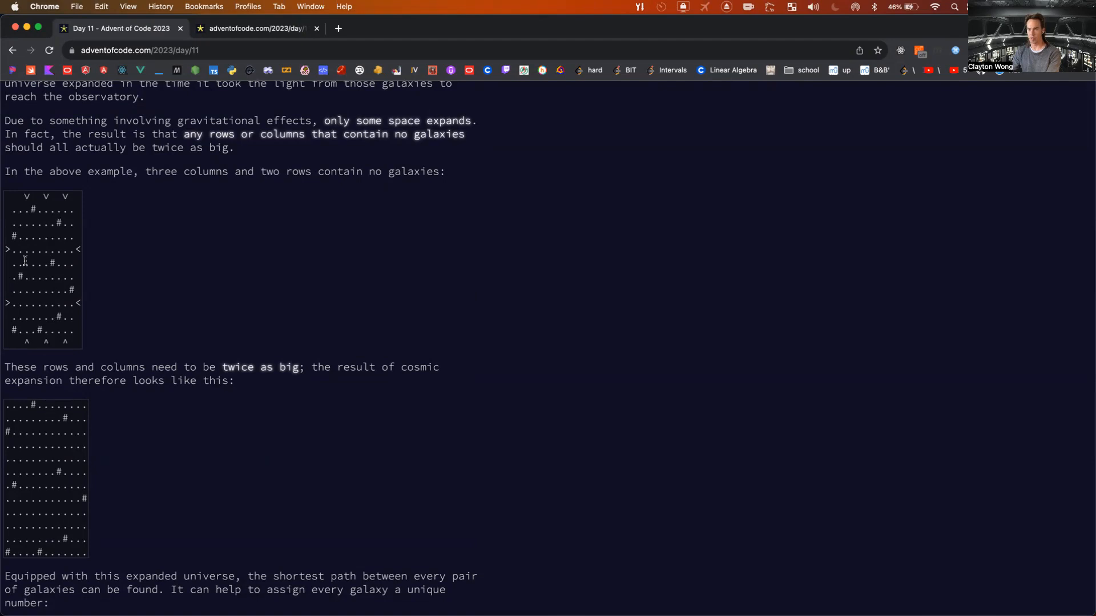
{"action": "mouse_move", "coordinate": [14, 301]}
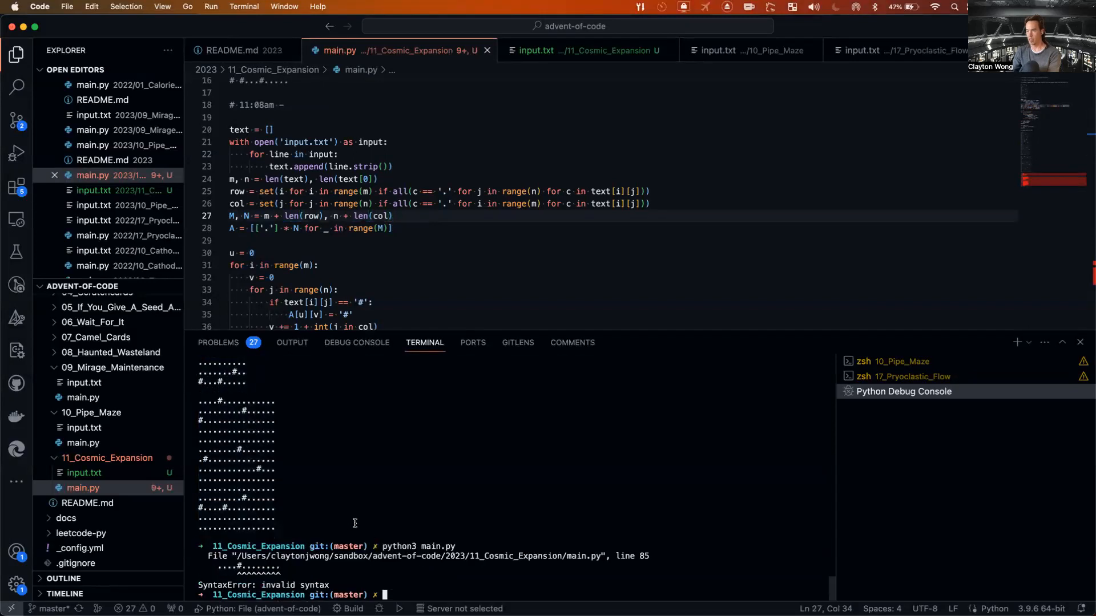
Scroll to the leftover example grid on lines 85–96 and comment it out.
{"action": "scroll", "scroll_direction": "down", "scroll_amount": 3}
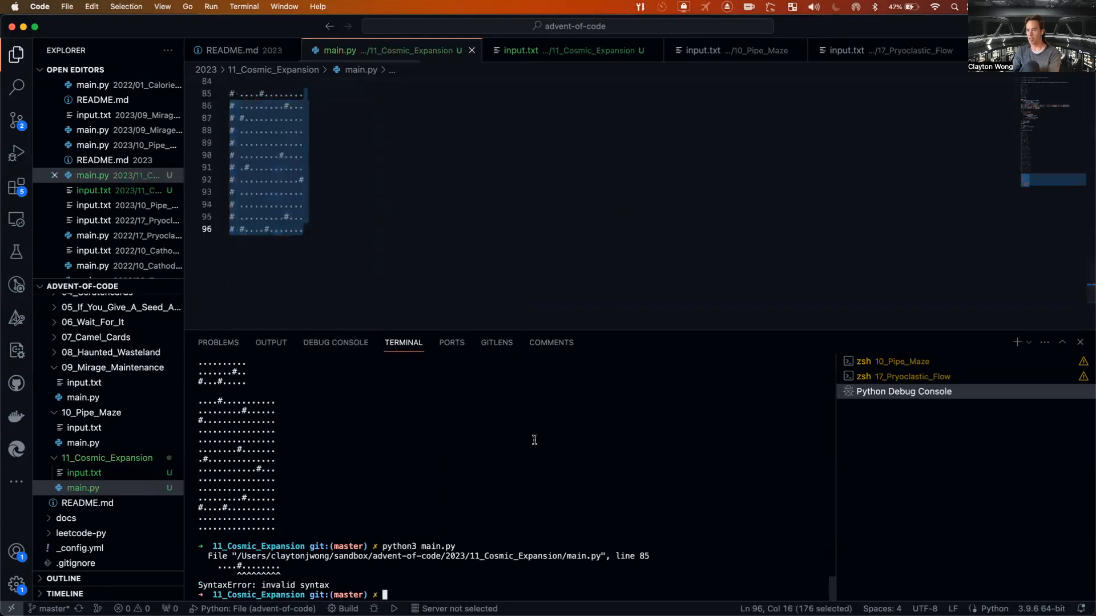
{"action": "scroll", "scroll_direction": "down", "scroll_amount": 3}
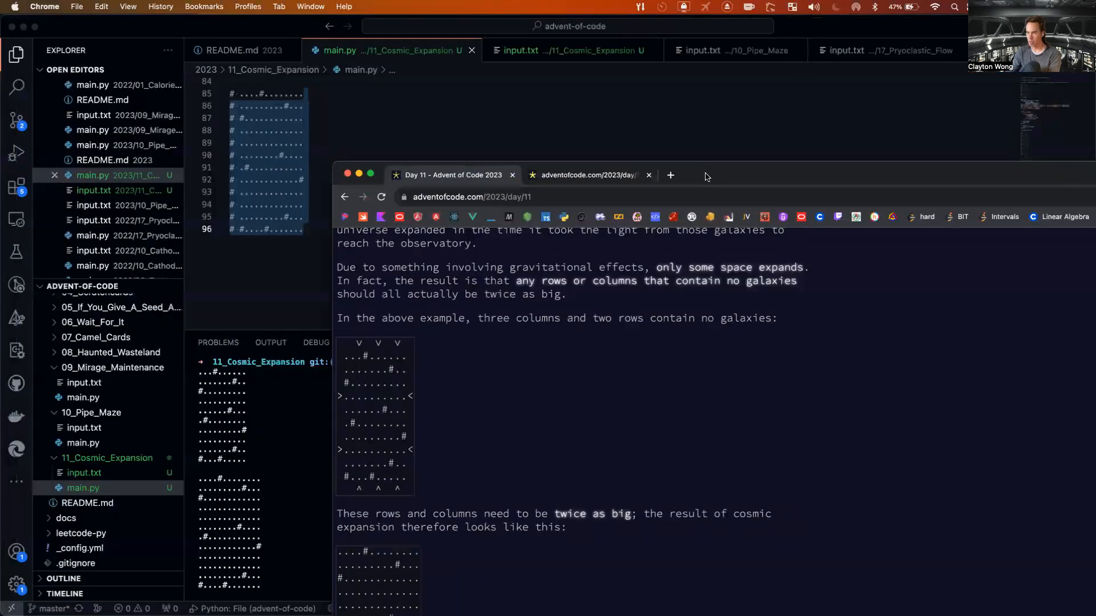
{"action": "scroll", "scroll_direction": "up", "scroll_amount": 3}
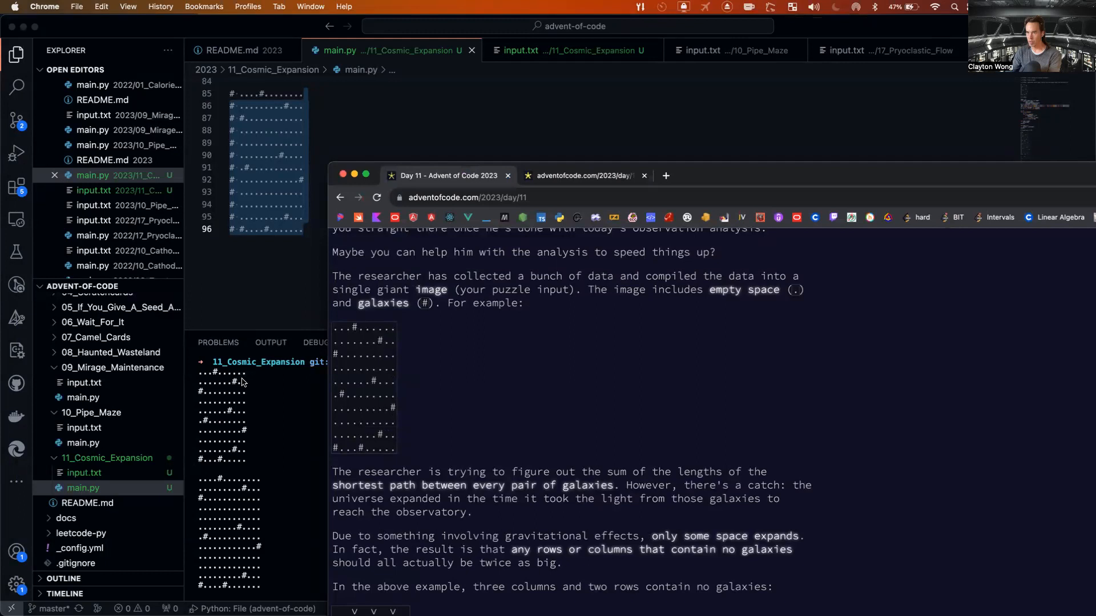
{"action": "mouse_move", "coordinate": [243, 409]}
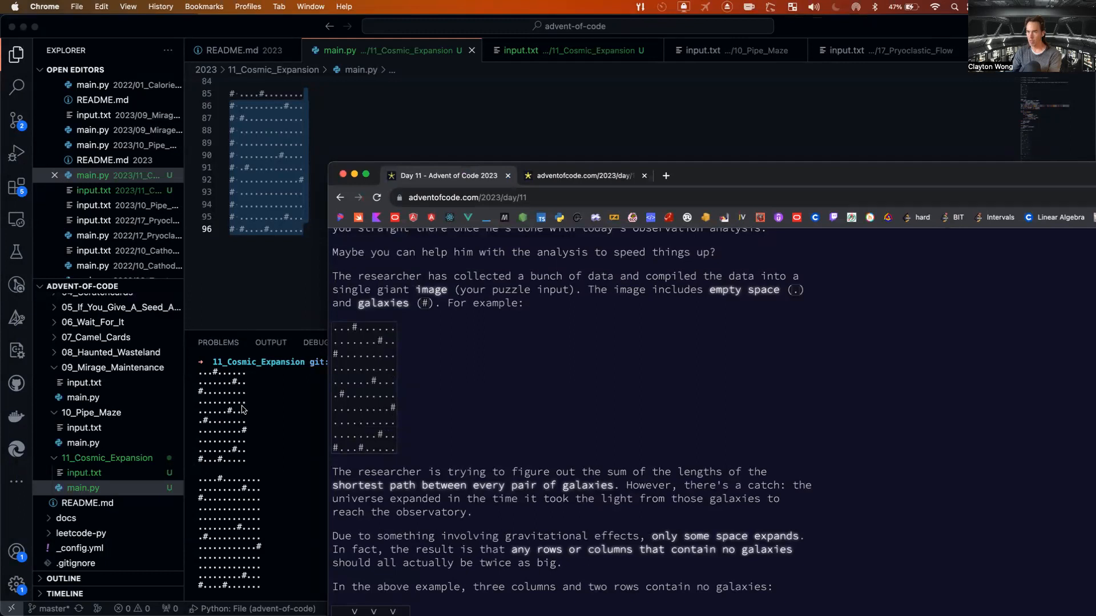
{"action": "mouse_move", "coordinate": [240, 454]}
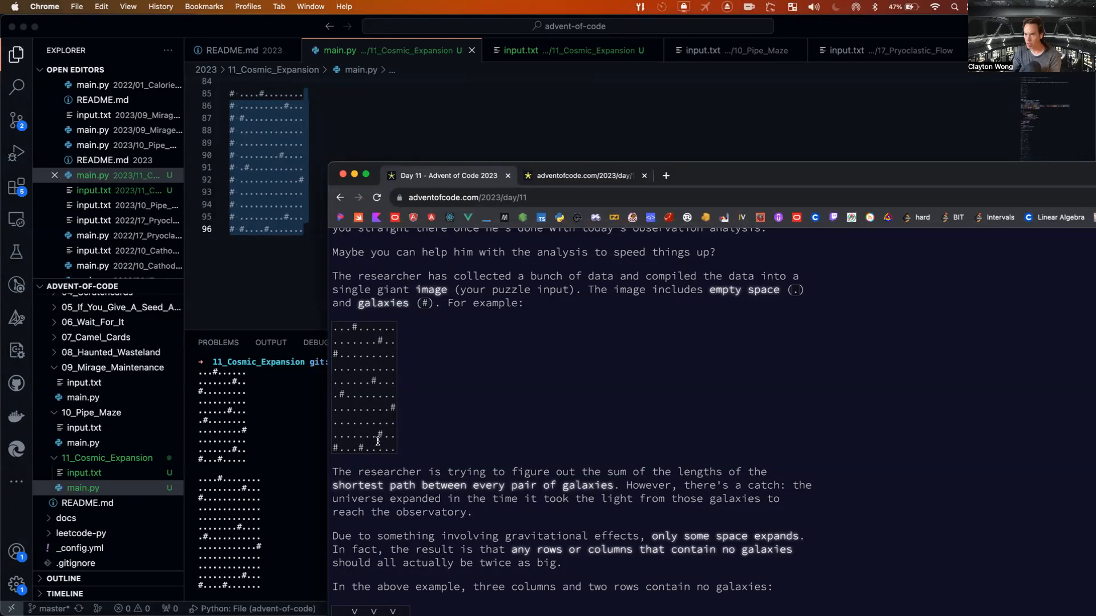
{"action": "scroll", "scroll_direction": "down", "scroll_amount": 3}
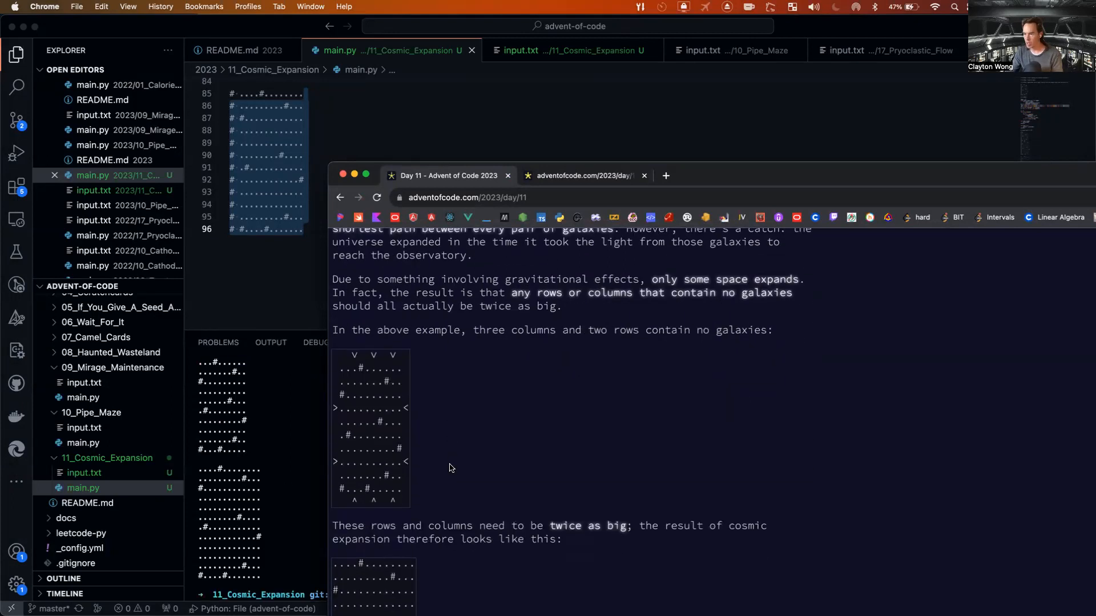
{"action": "scroll", "scroll_direction": "down", "scroll_amount": 3}
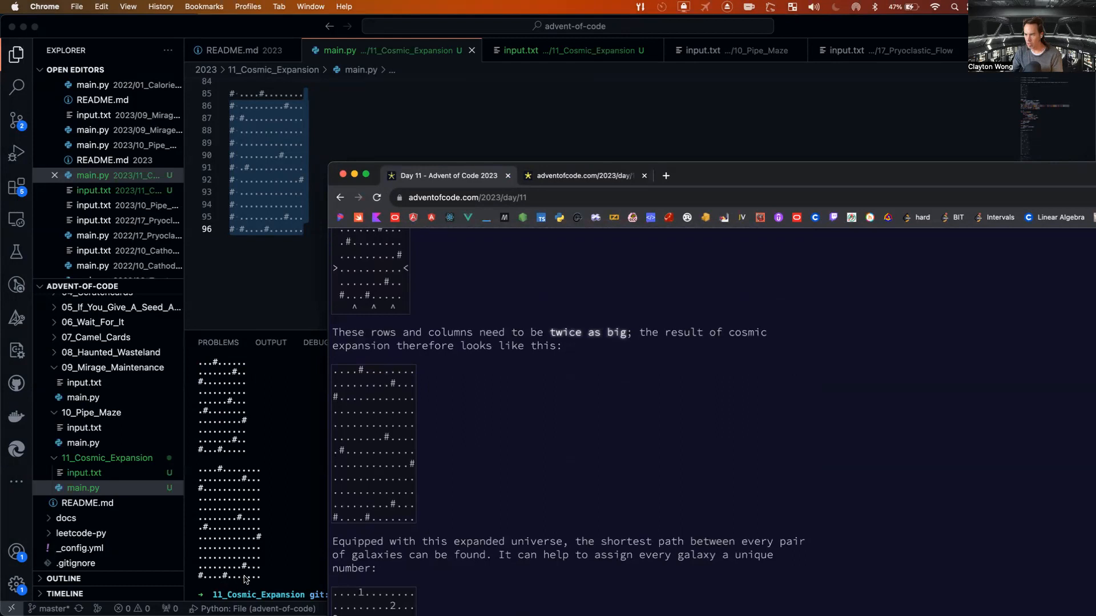
{"action": "mouse_move", "coordinate": [258, 536]}
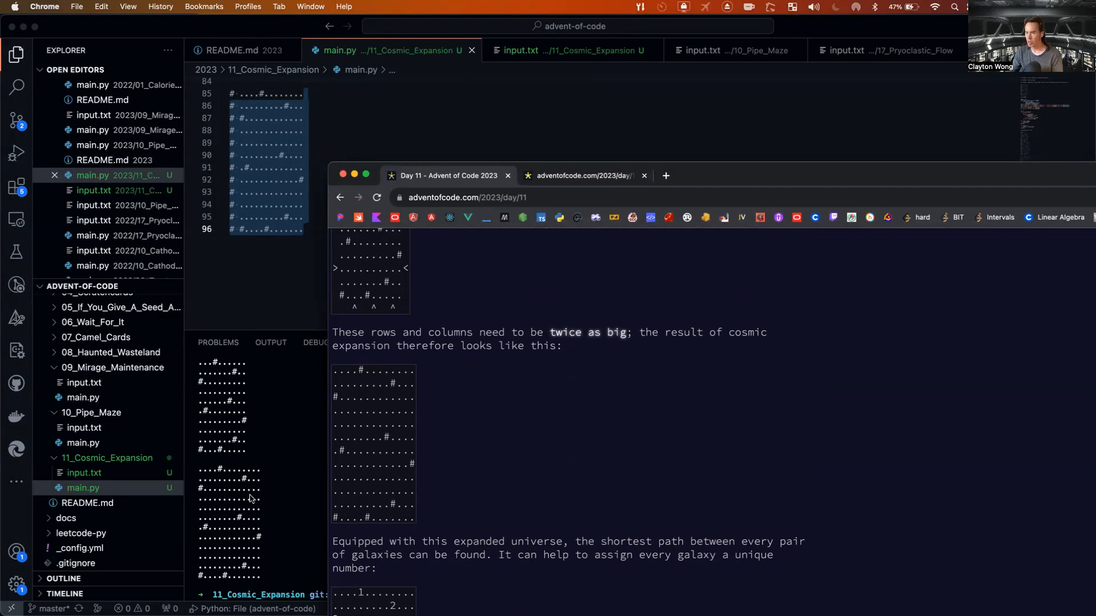
{"action": "mouse_move", "coordinate": [728, 170]}
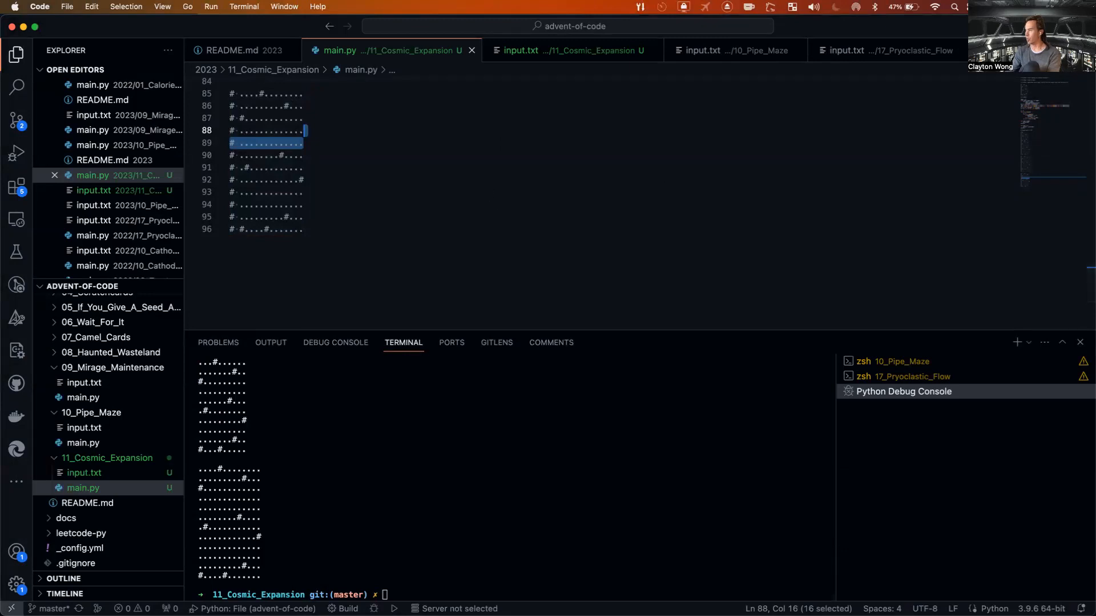
{"action": "mouse_move", "coordinate": [359, 259]}
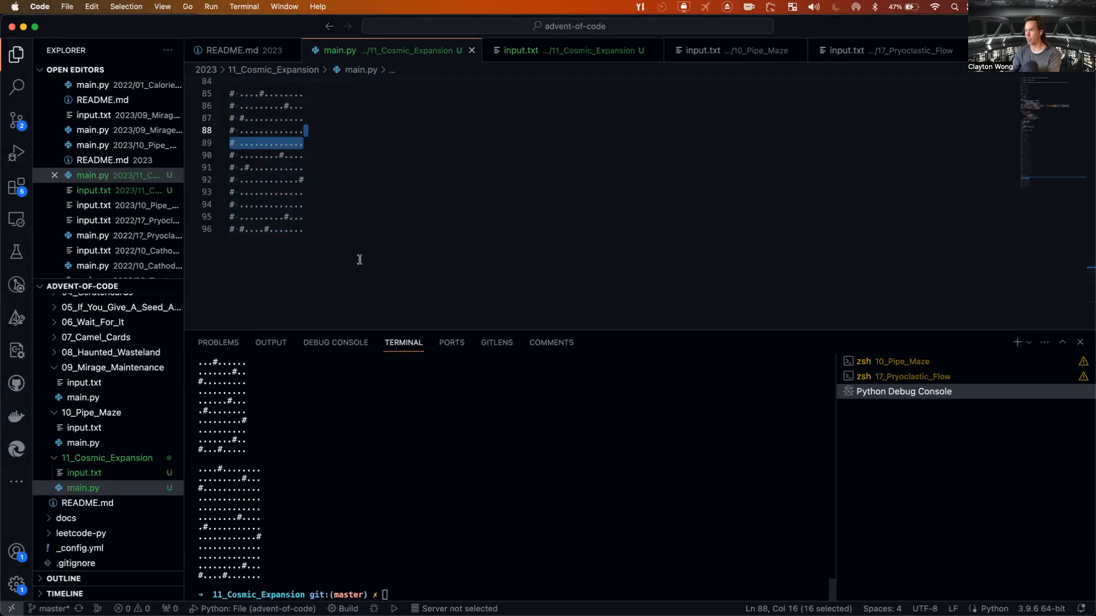
{"action": "left_click", "coordinate": [84, 472]}
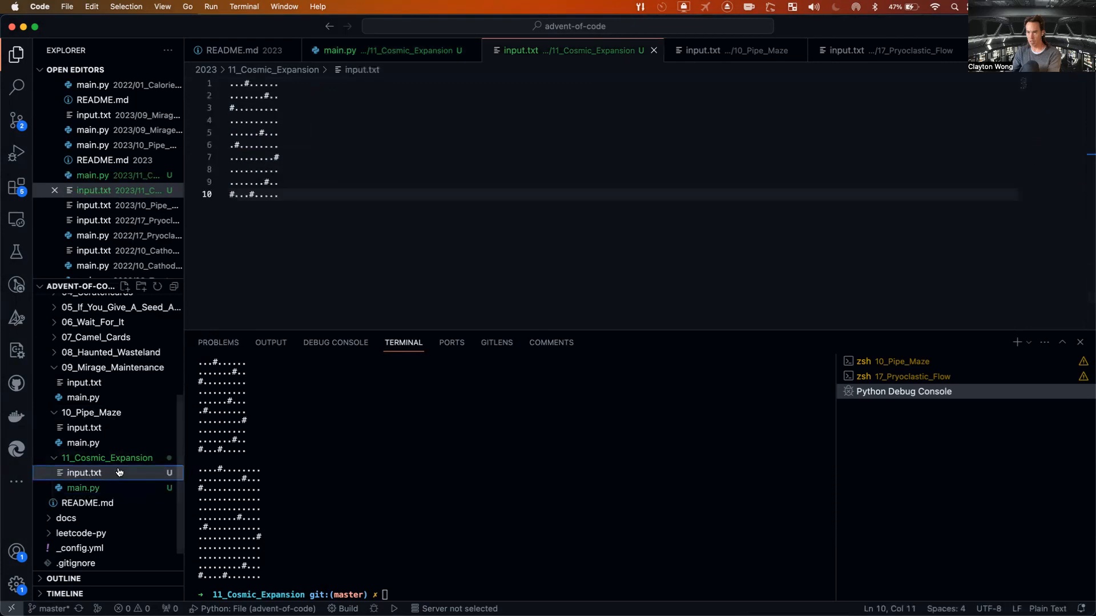
{"action": "left_click", "coordinate": [83, 488]}
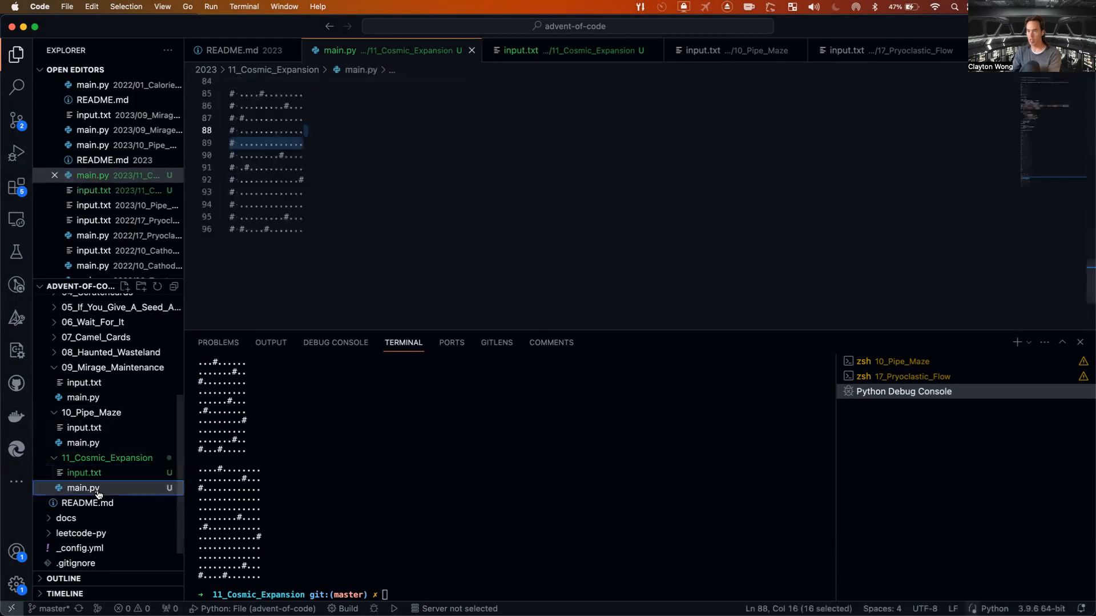
{"action": "scroll", "scroll_direction": "up", "scroll_amount": 3}
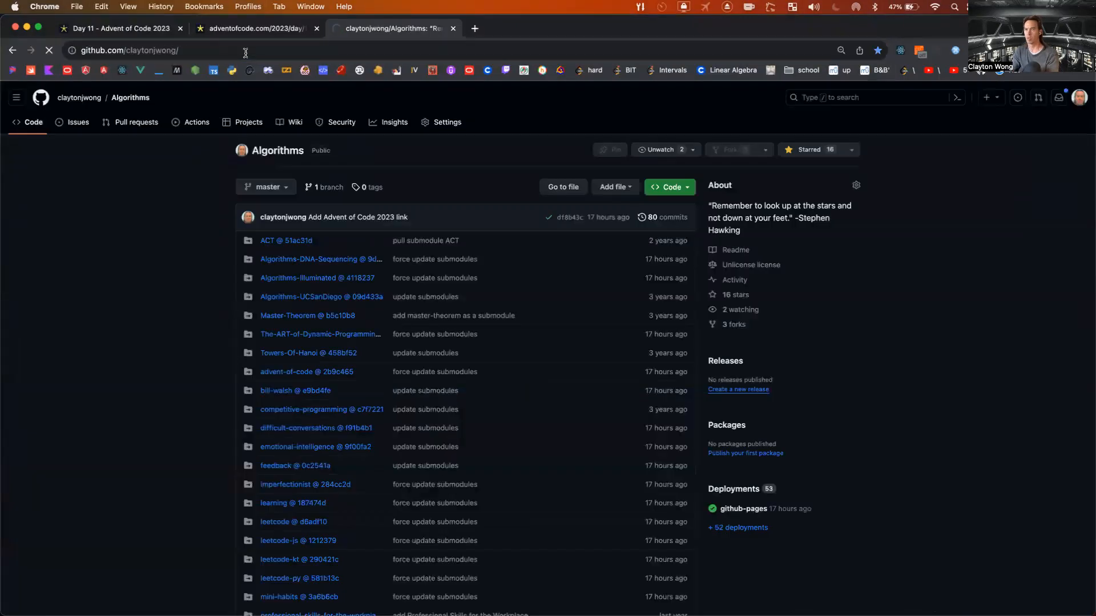
Open the Algorithms-Illuminated pinned repository from the GitHub profile and scroll its README.
{"action": "left_click", "coordinate": [79, 98]}
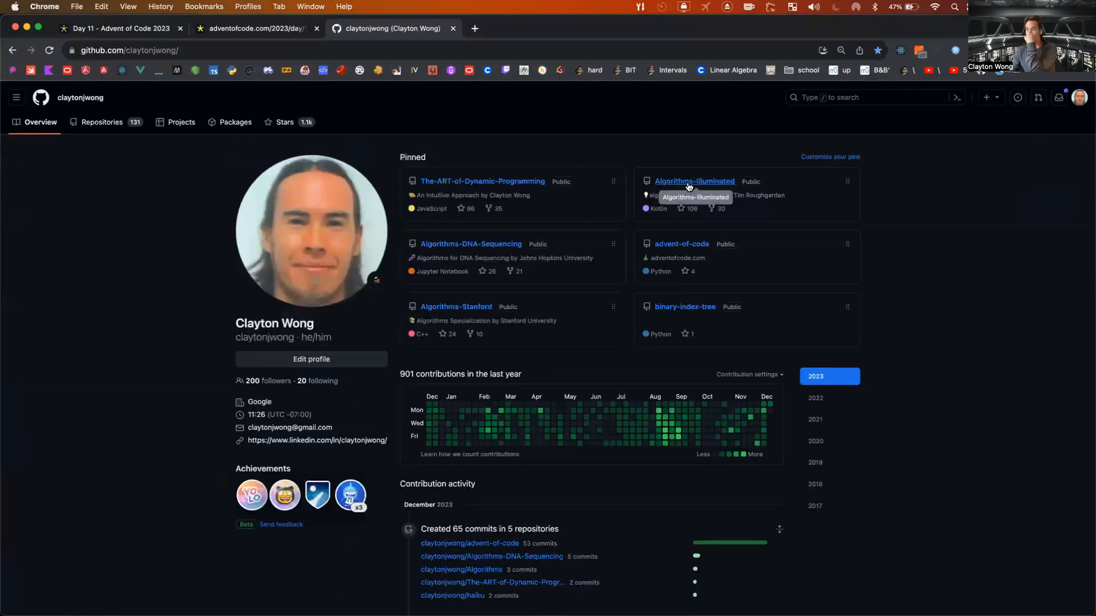
{"action": "left_click", "coordinate": [695, 181]}
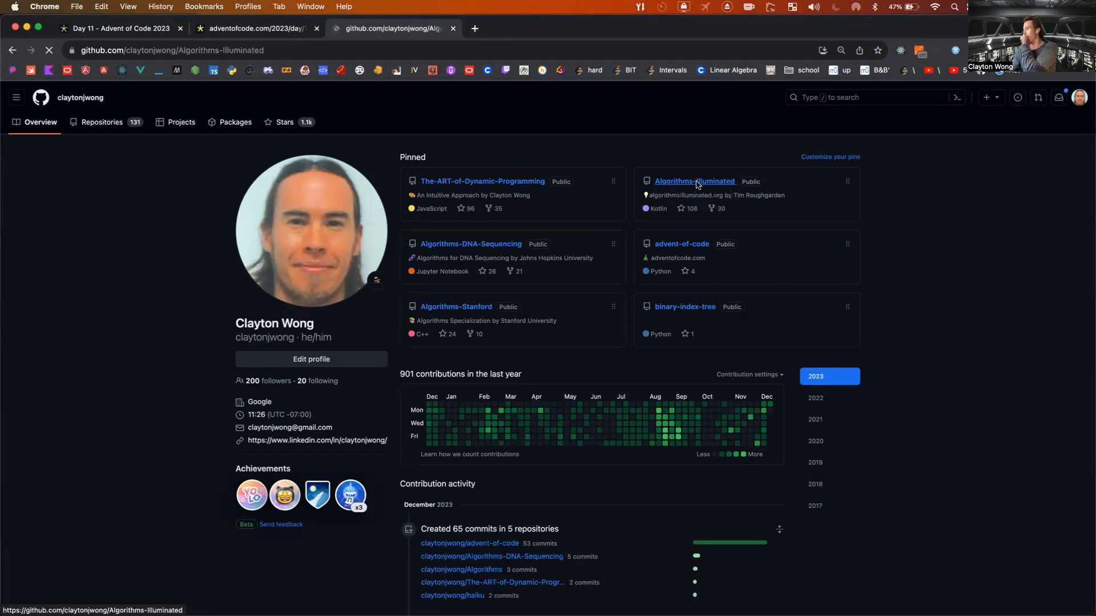
{"action": "left_click", "coordinate": [694, 181]}
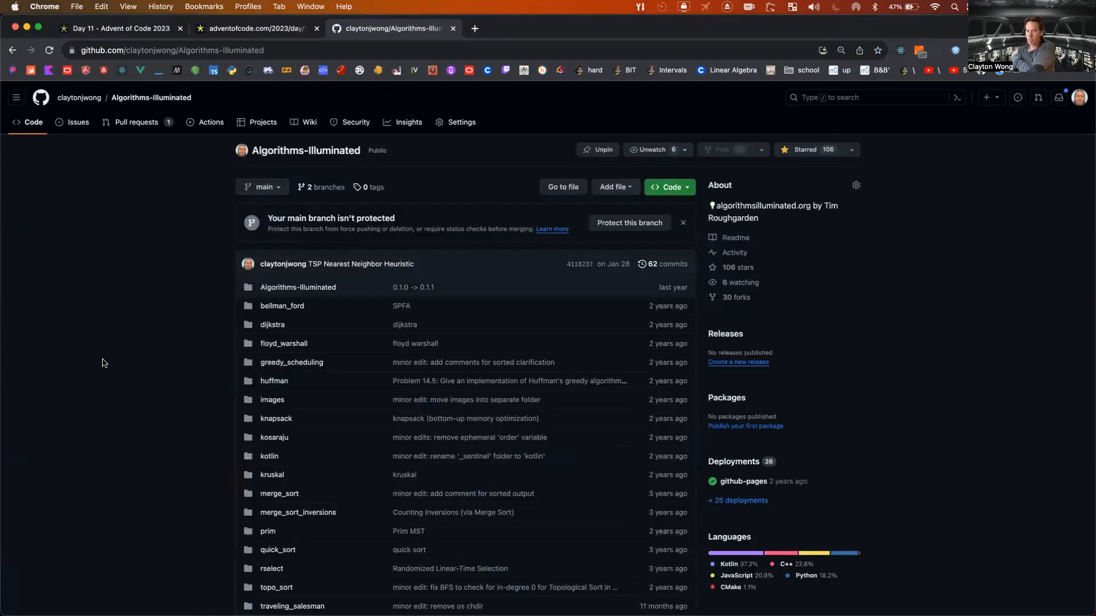
{"action": "scroll", "scroll_direction": "down", "scroll_amount": 3}
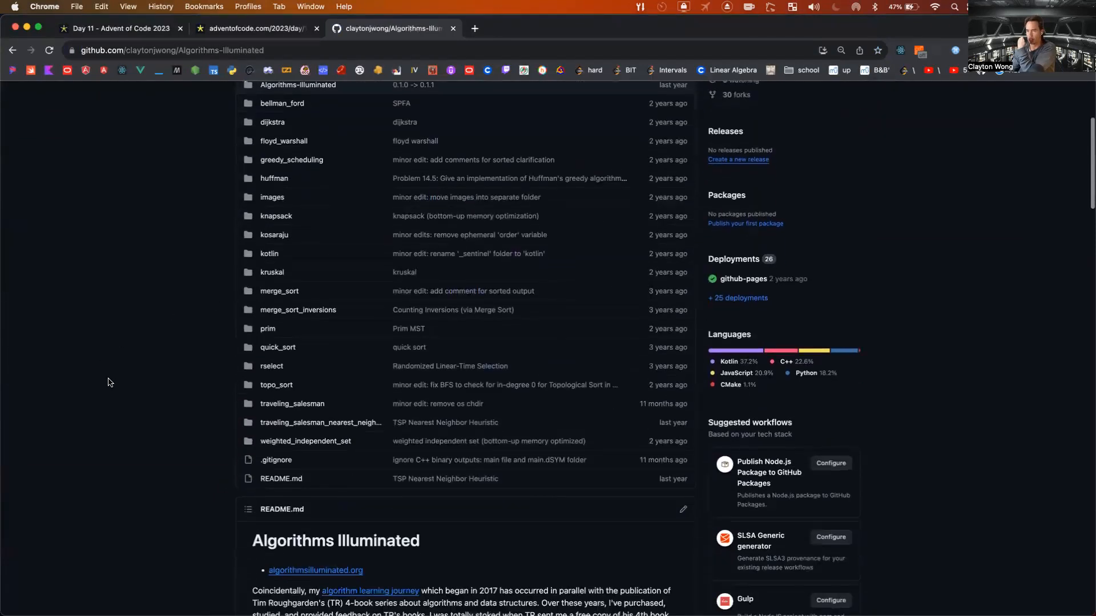
{"action": "scroll", "scroll_direction": "down", "scroll_amount": 3}
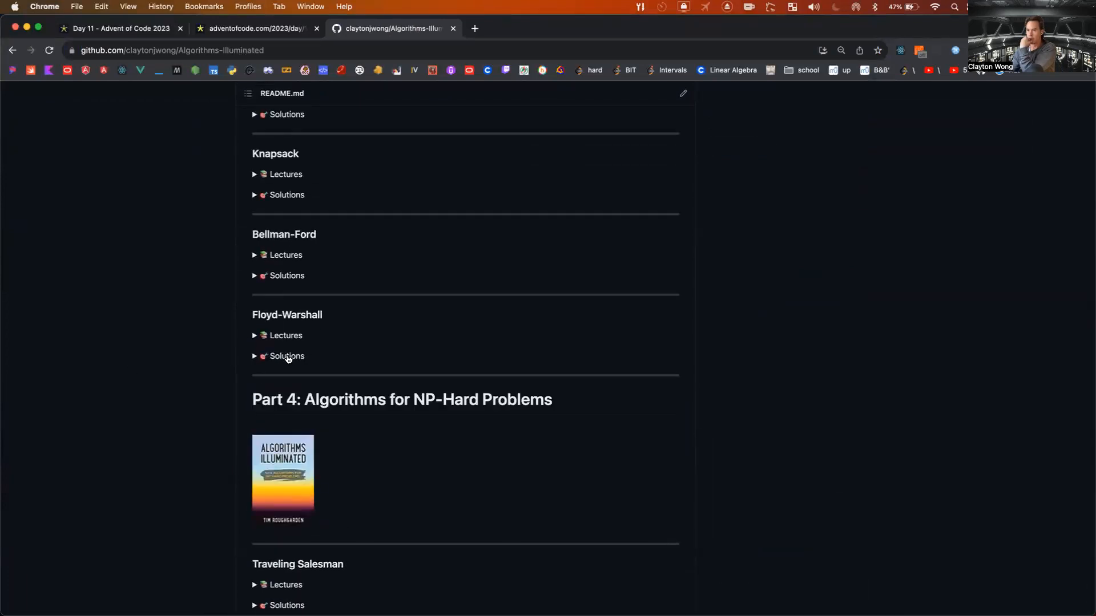
Expand Floyd-Warshall Solutions and copy the Python3 key lambda and floyd_warshall function.
{"action": "left_click", "coordinate": [285, 356]}
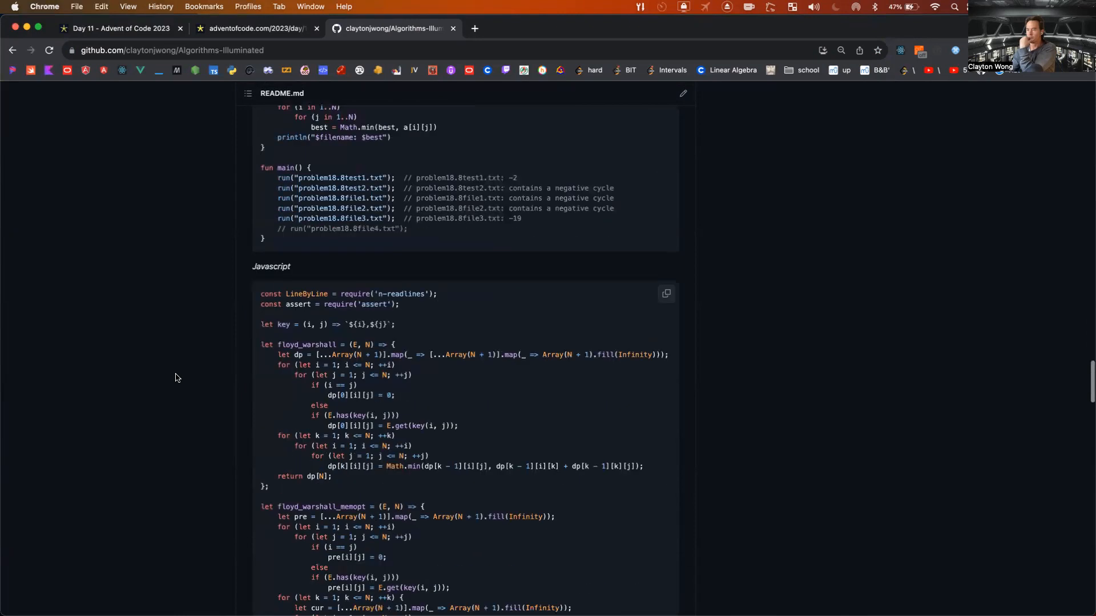
{"action": "scroll", "scroll_direction": "down", "scroll_amount": 3}
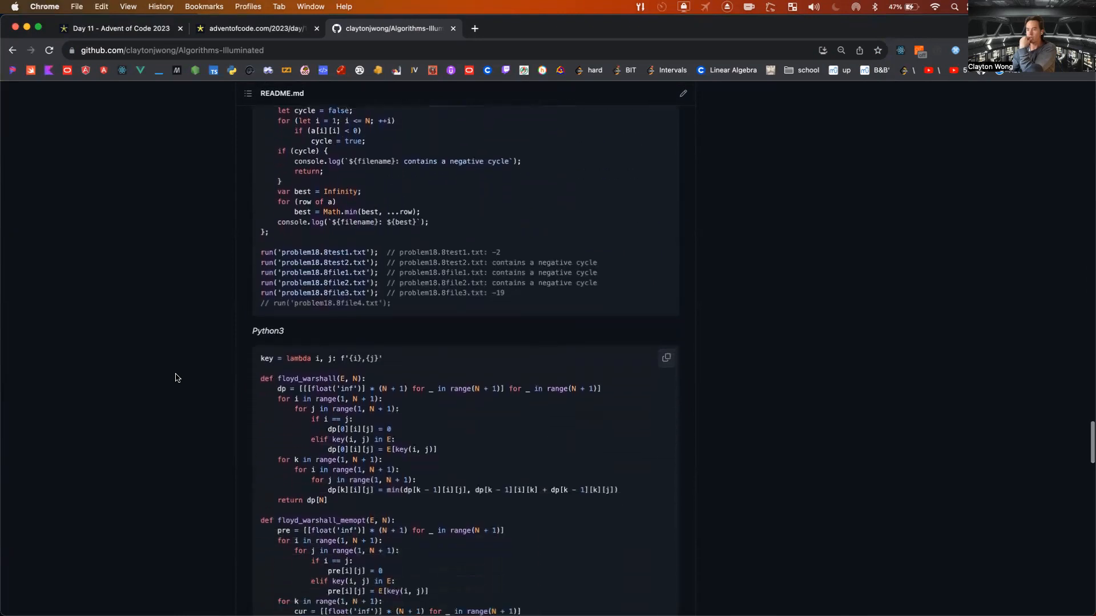
{"action": "scroll", "scroll_direction": "down", "scroll_amount": 3}
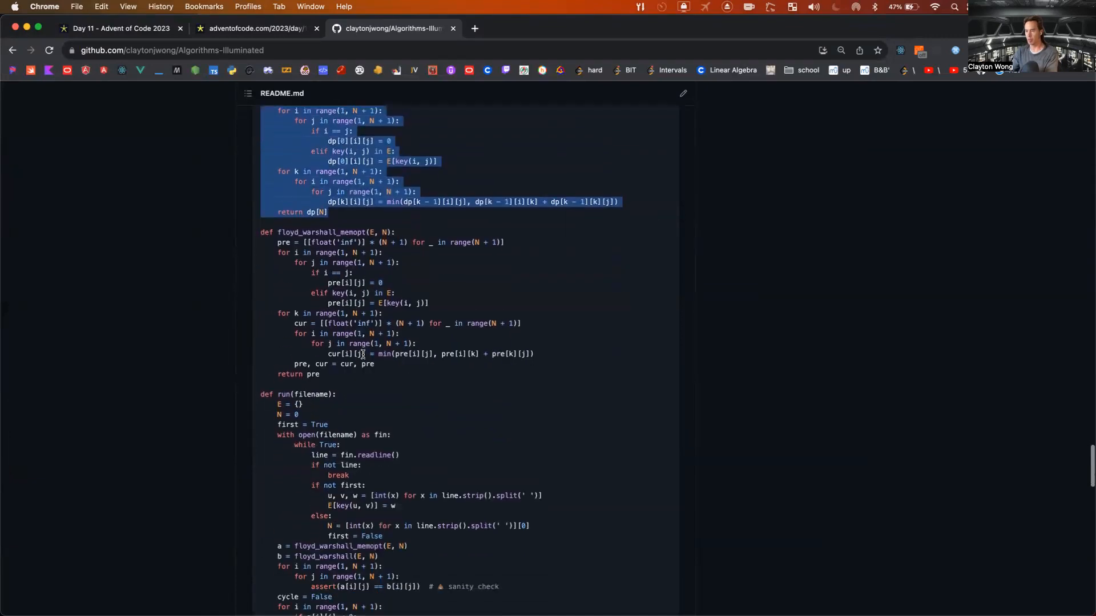
{"action": "scroll", "scroll_direction": "down", "scroll_amount": 3}
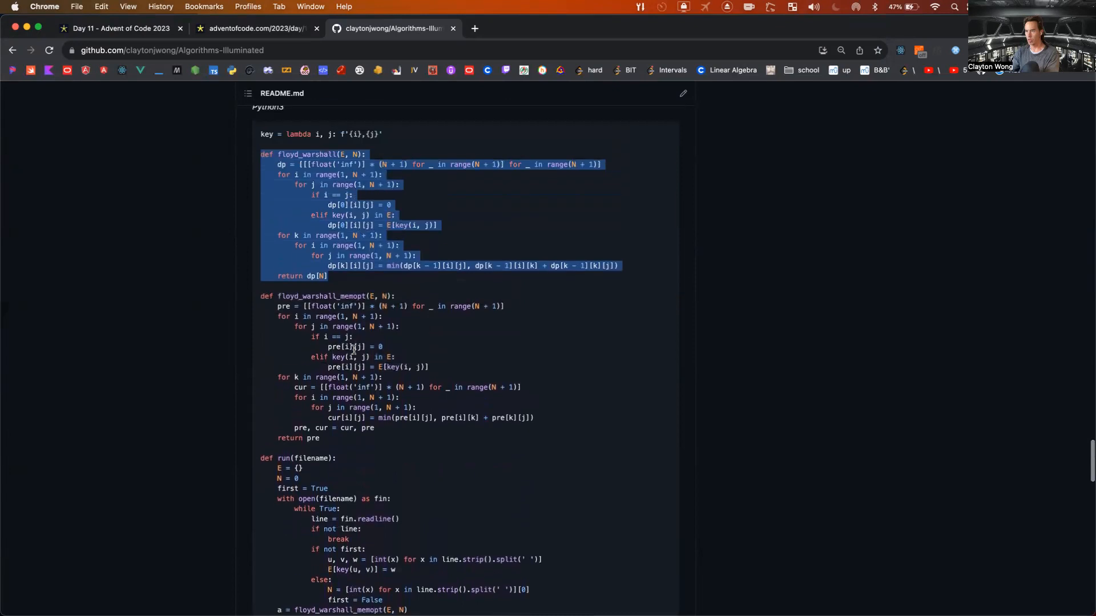
{"action": "scroll", "scroll_direction": "up", "scroll_amount": 3}
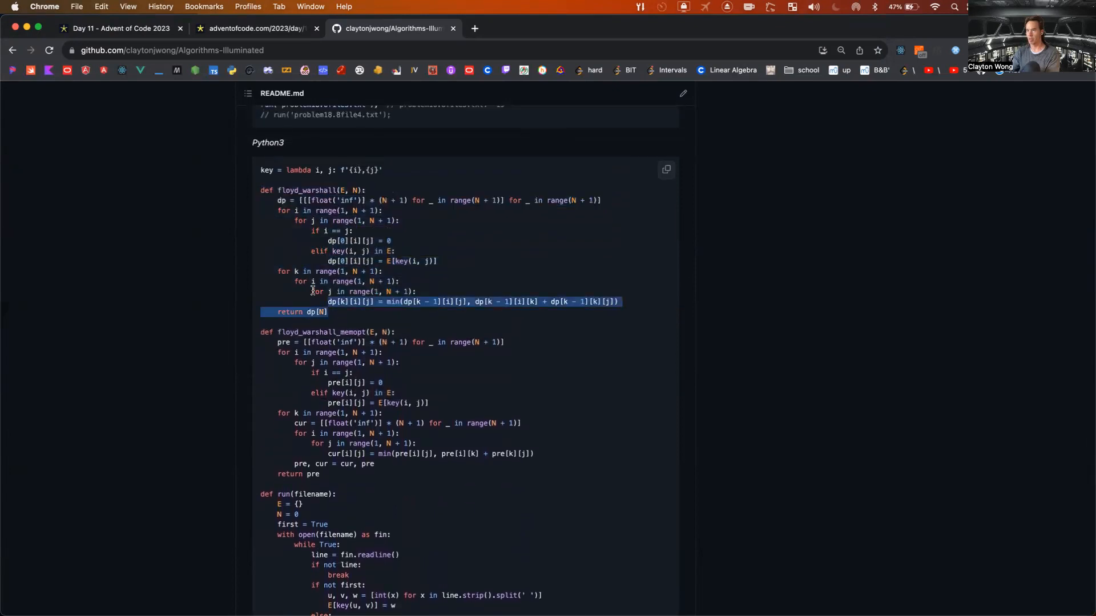
{"action": "scroll", "scroll_direction": "down", "scroll_amount": 3}
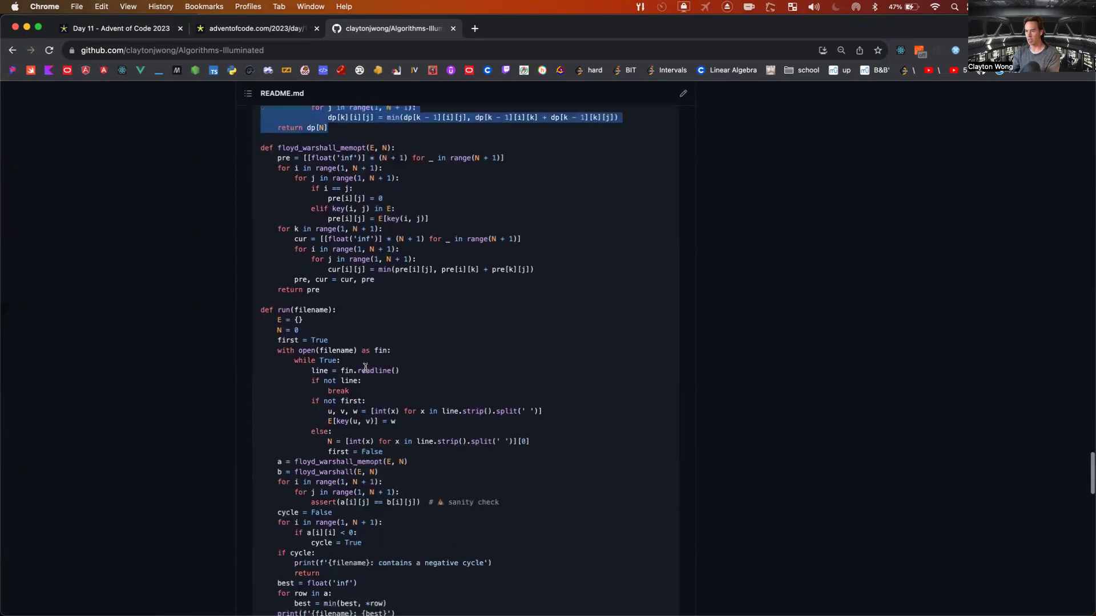
{"action": "scroll", "scroll_direction": "down", "scroll_amount": 3}
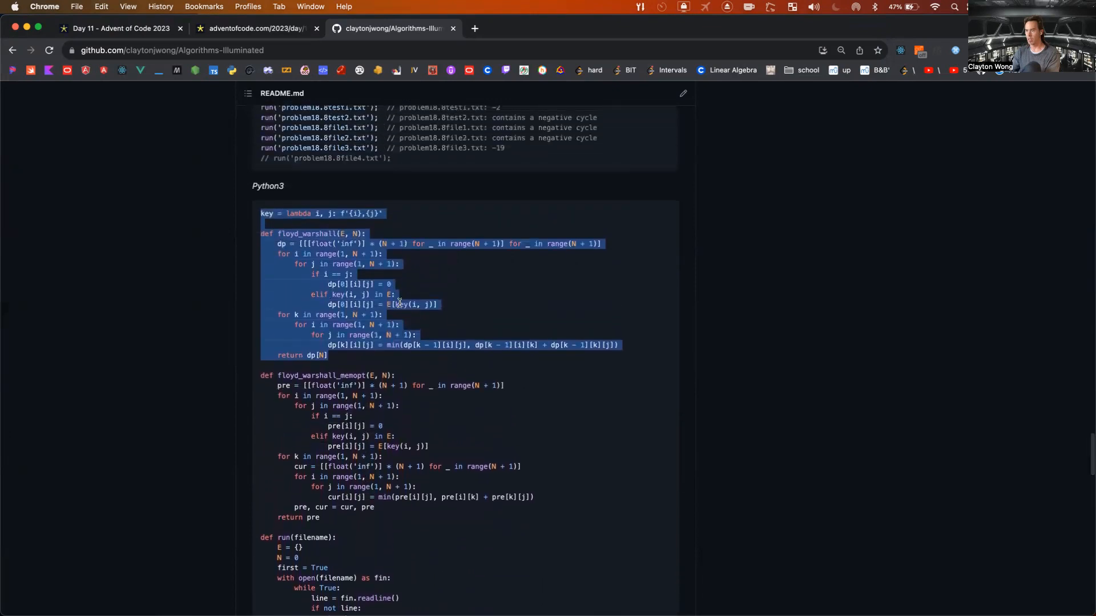
{"action": "mouse_move", "coordinate": [410, 321]}
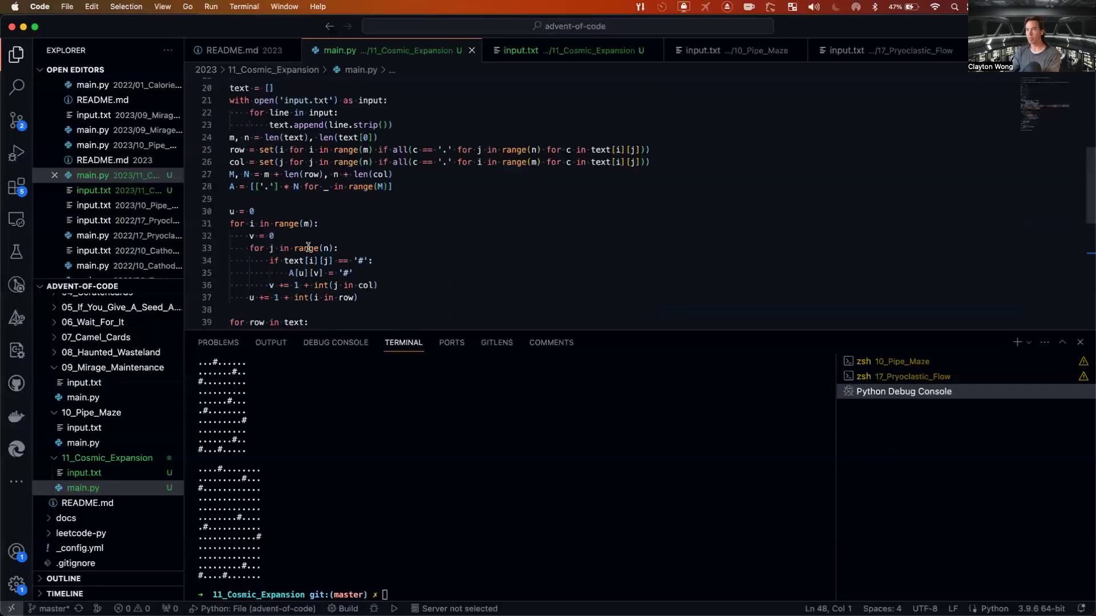
Paste the key lambda and floyd_warshall function above text = [] in main.py.
{"action": "scroll", "scroll_direction": "down", "scroll_amount": 3}
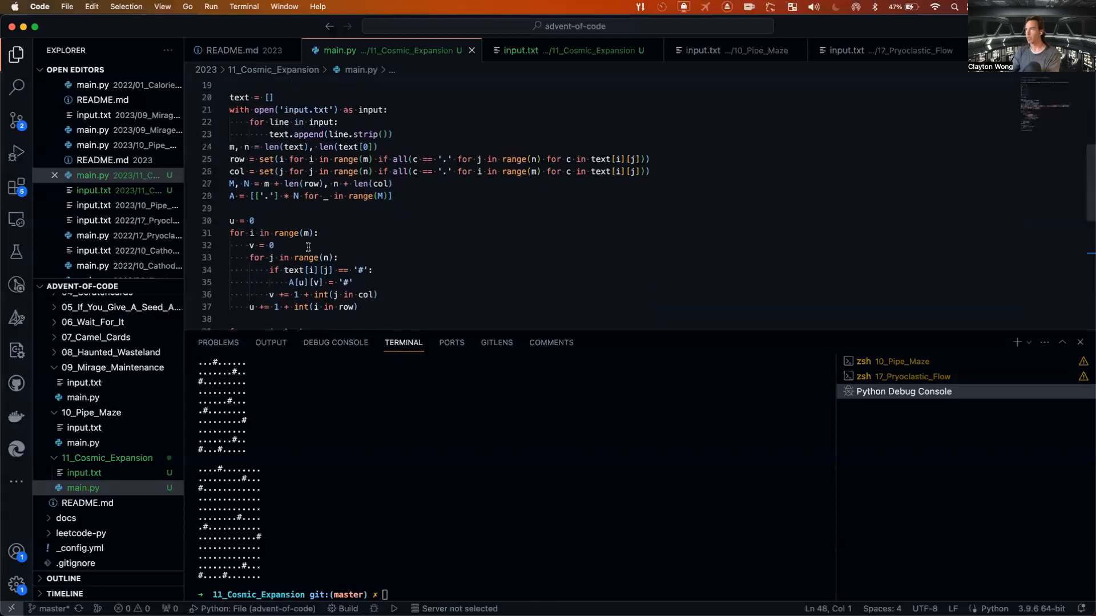
{"action": "scroll", "scroll_direction": "down", "scroll_amount": 3}
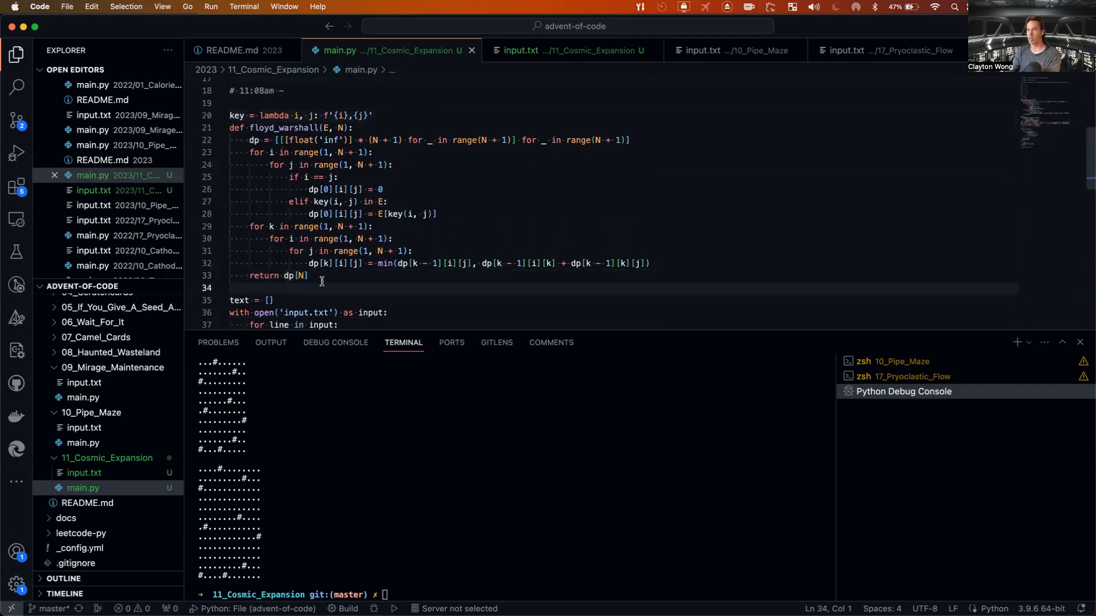
{"action": "scroll", "scroll_direction": "down", "scroll_amount": 3}
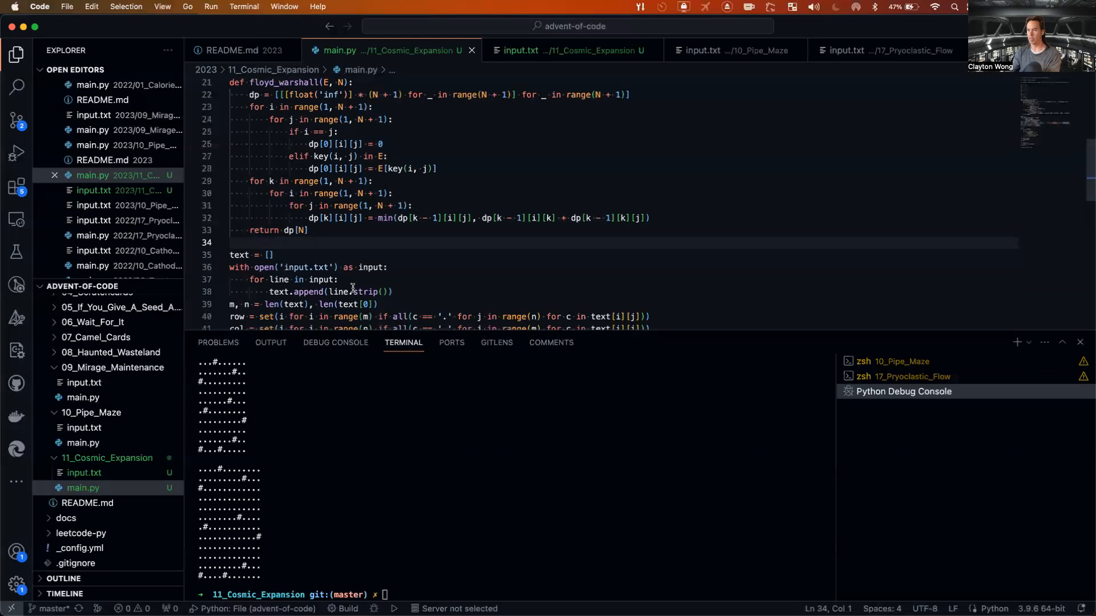
{"action": "scroll", "scroll_direction": "down", "scroll_amount": 3}
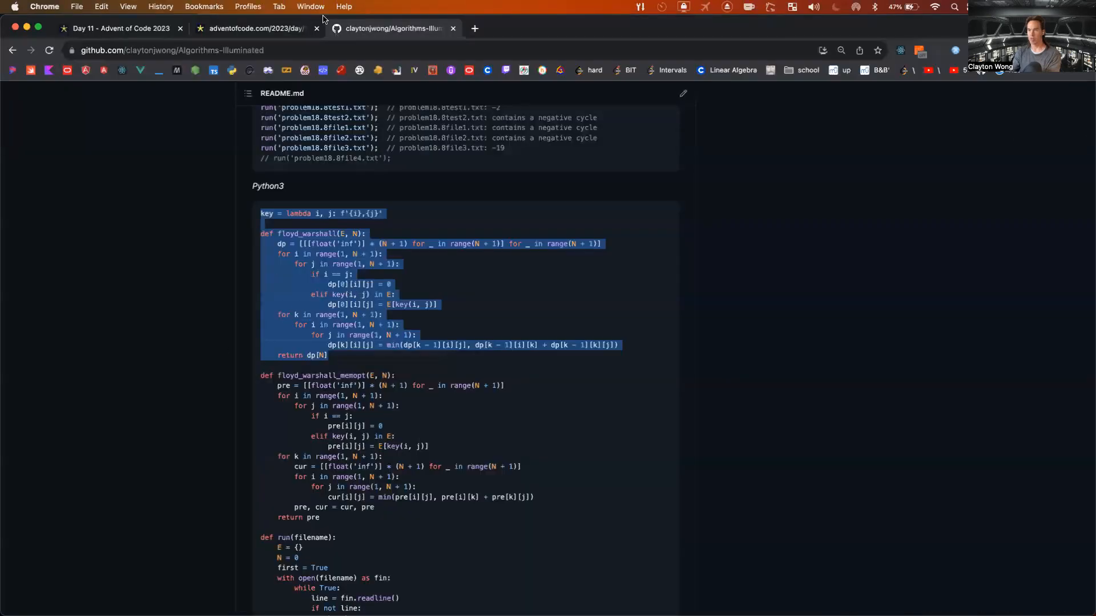
Return to the Day 11 puzzle tab and scroll to the numbered-galaxies example.
{"action": "left_click", "coordinate": [118, 29]}
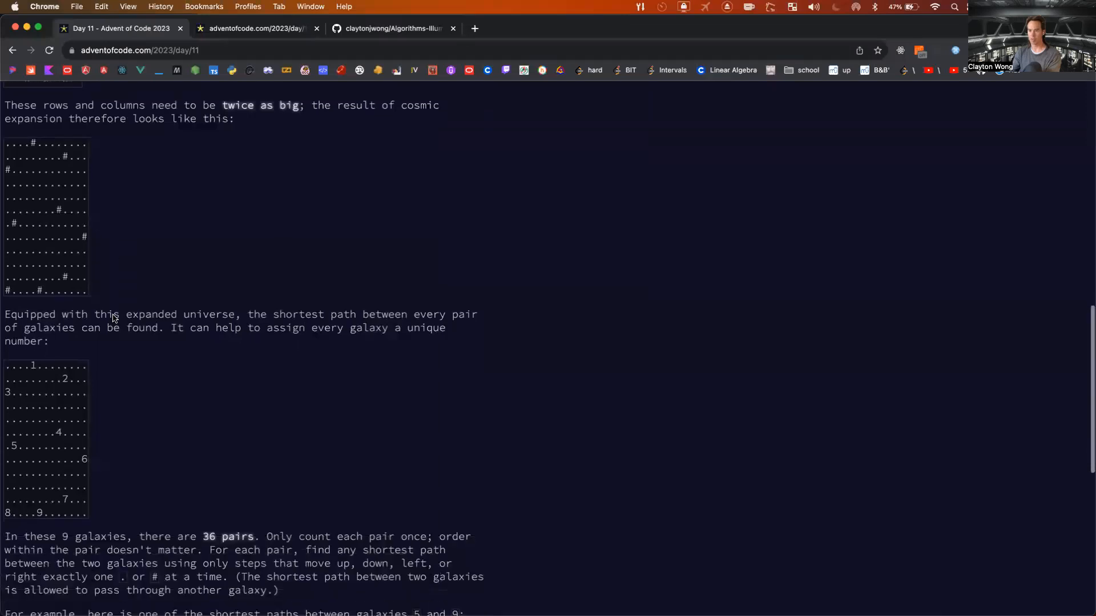
{"action": "scroll", "scroll_direction": "down", "scroll_amount": 3}
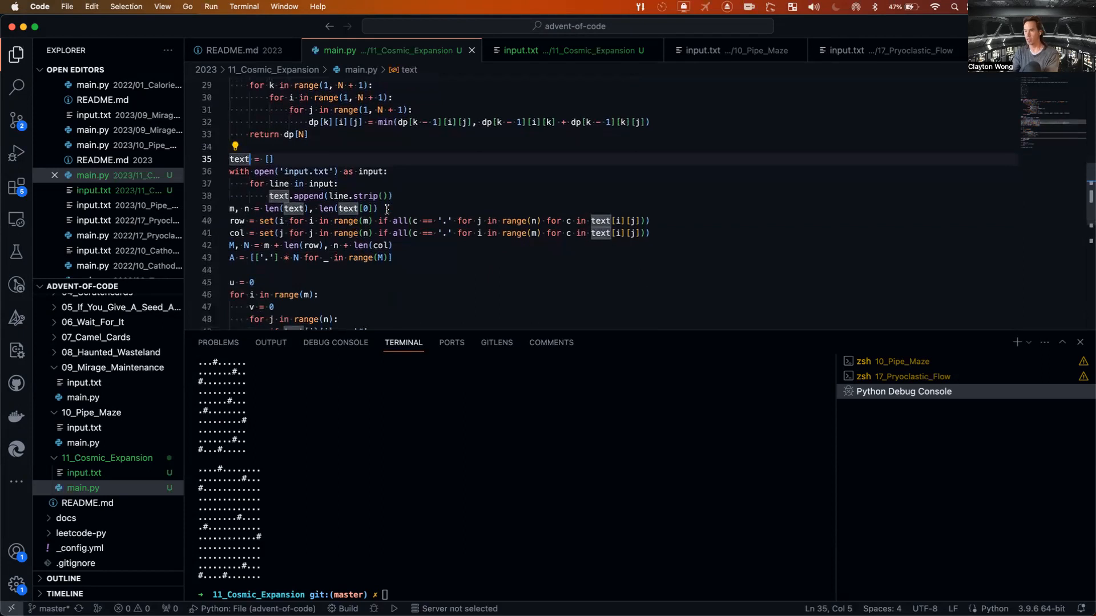
Edit the galaxy loop so each galaxy gets a running number via A[u][v] = str(num).
{"action": "type", "text": ","}
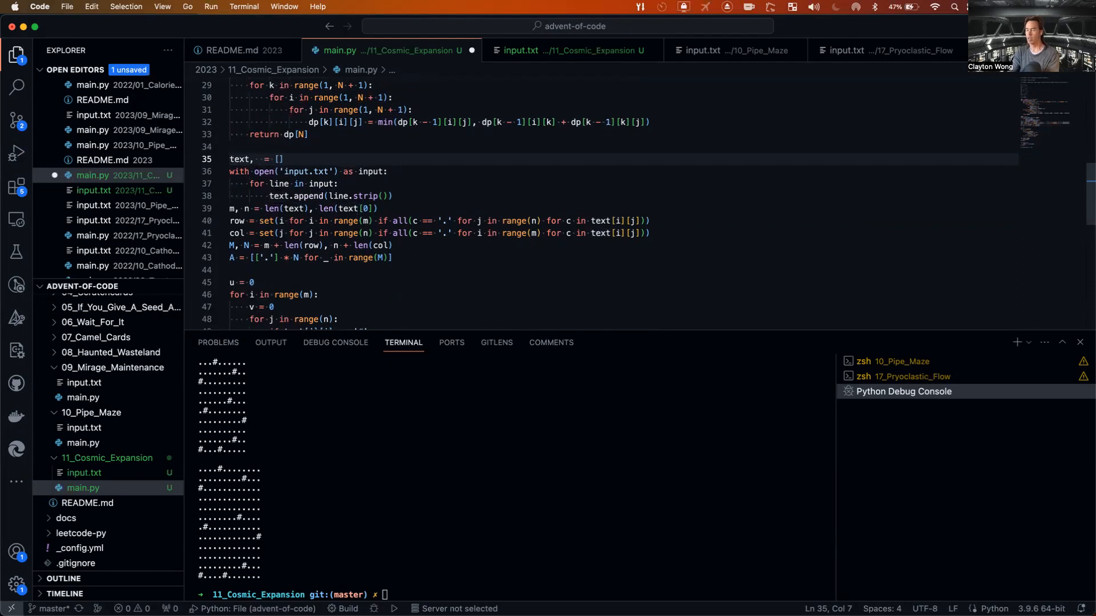
{"action": "type", "text": "nu"}
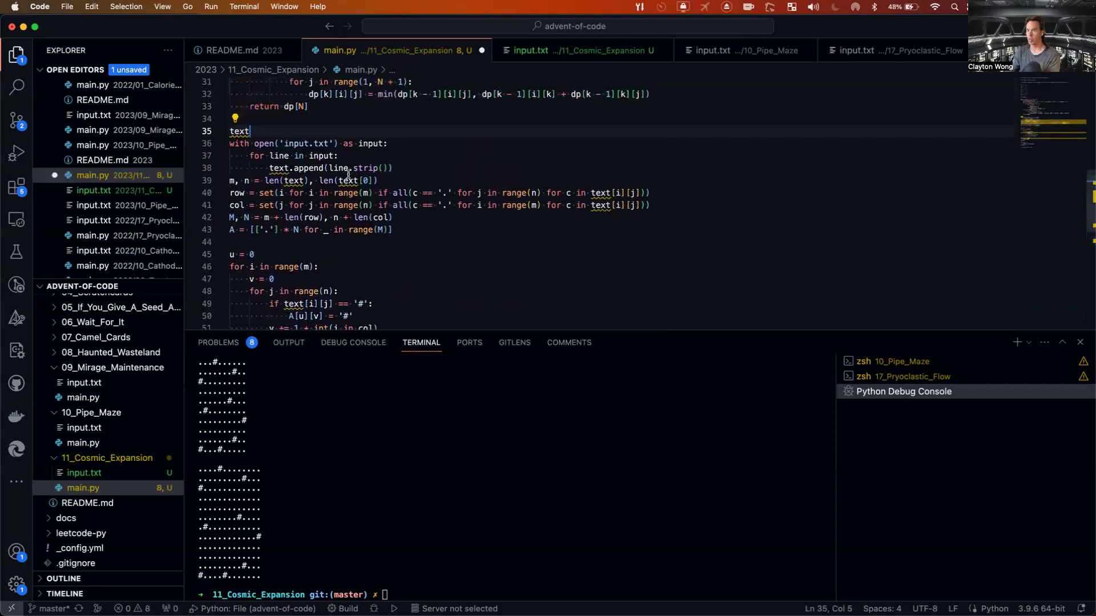
{"action": "type", "text": "= []"}
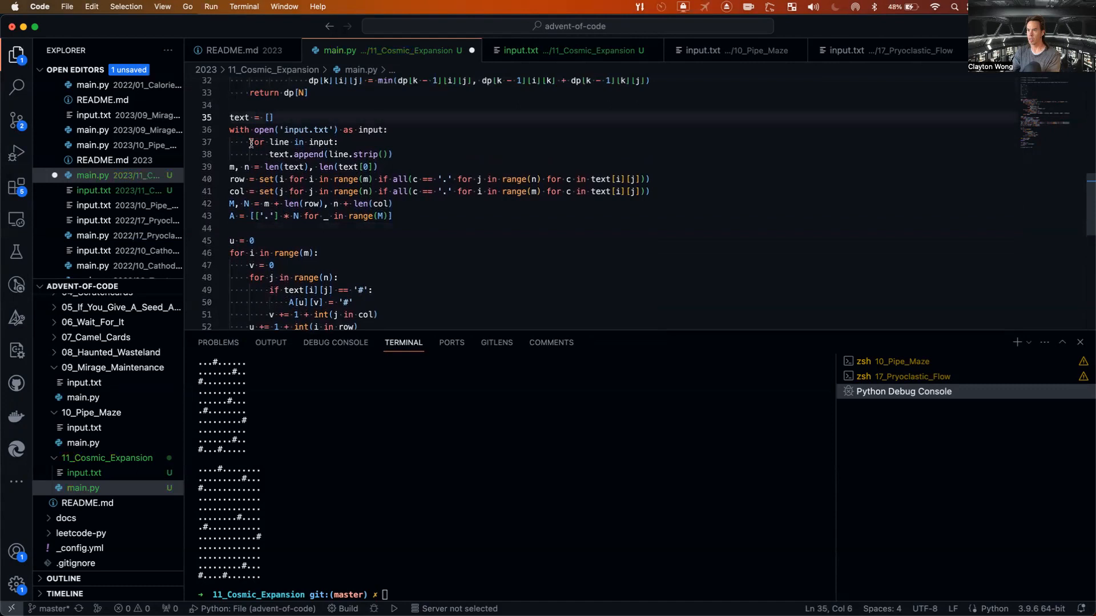
{"action": "double_click", "coordinate": [239, 117]}
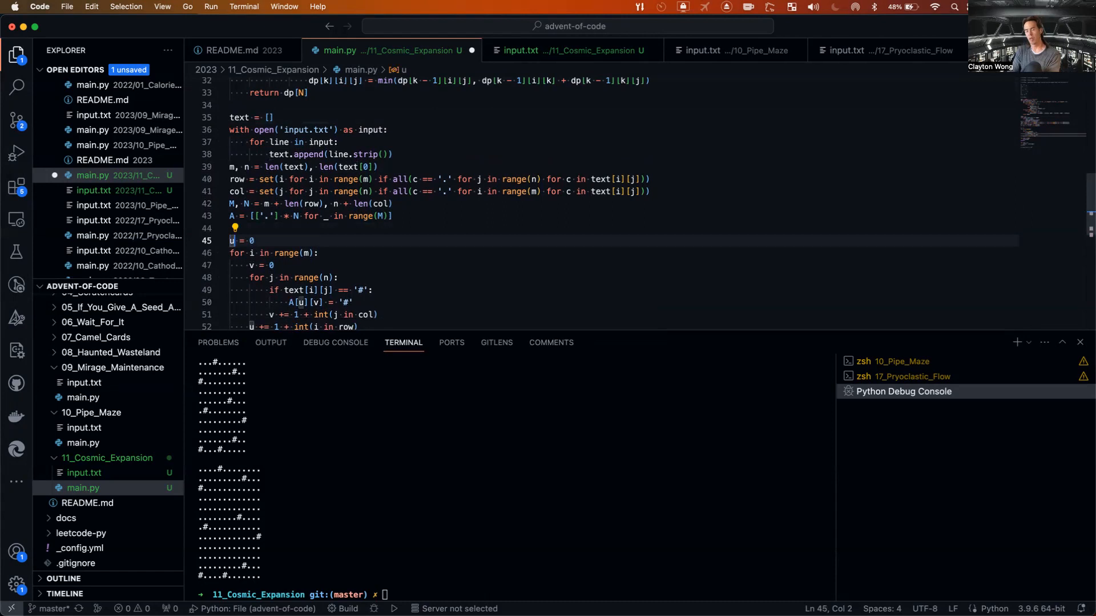
{"action": "type", "text": ","}
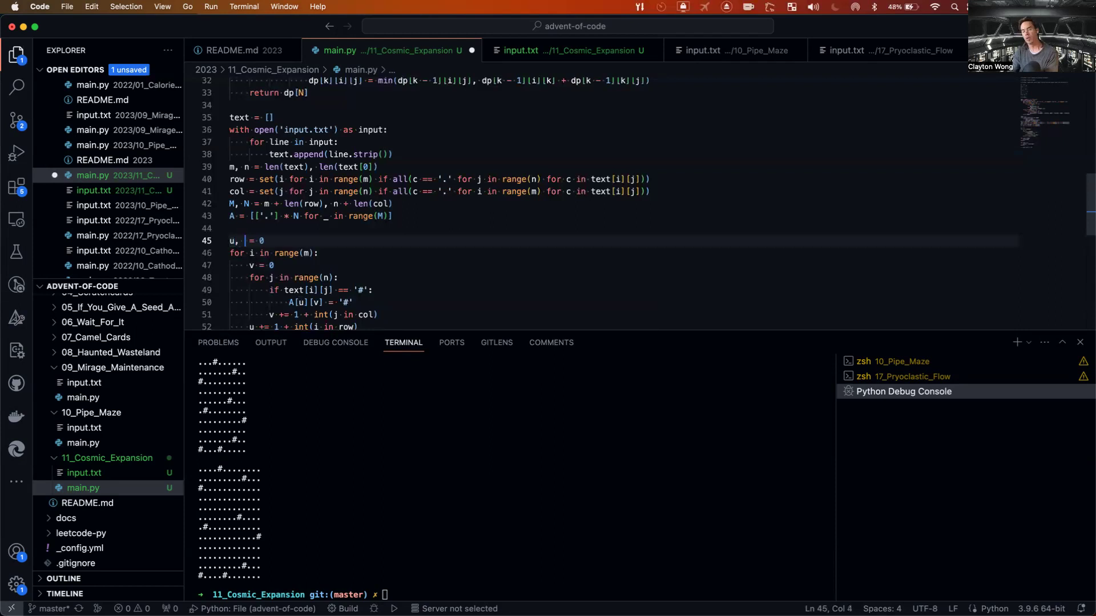
{"action": "type", "text": "x"}
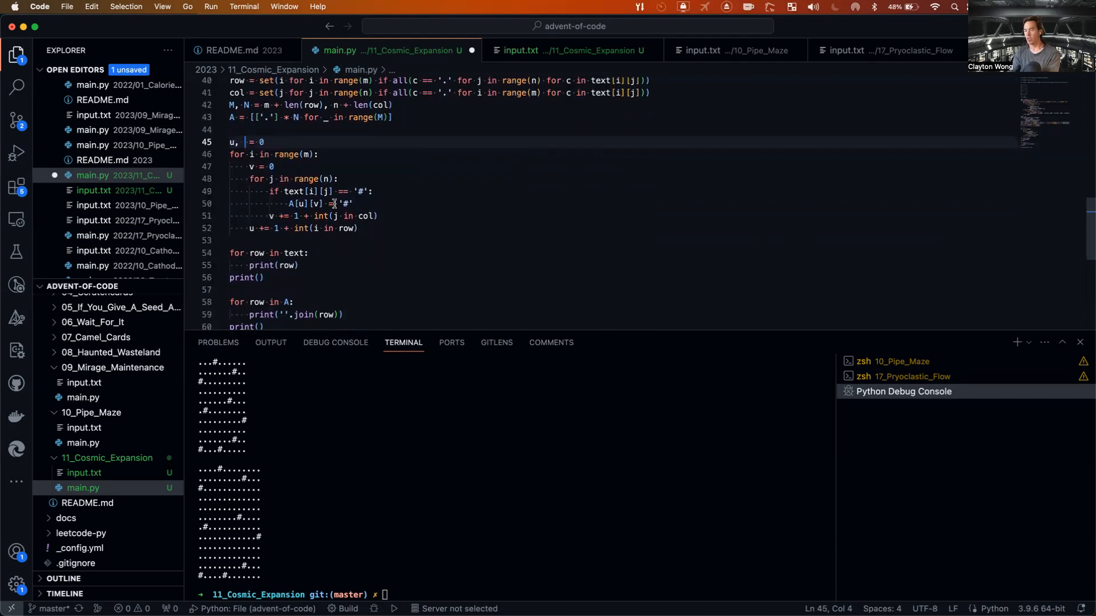
{"action": "type", "text": "cnt"}
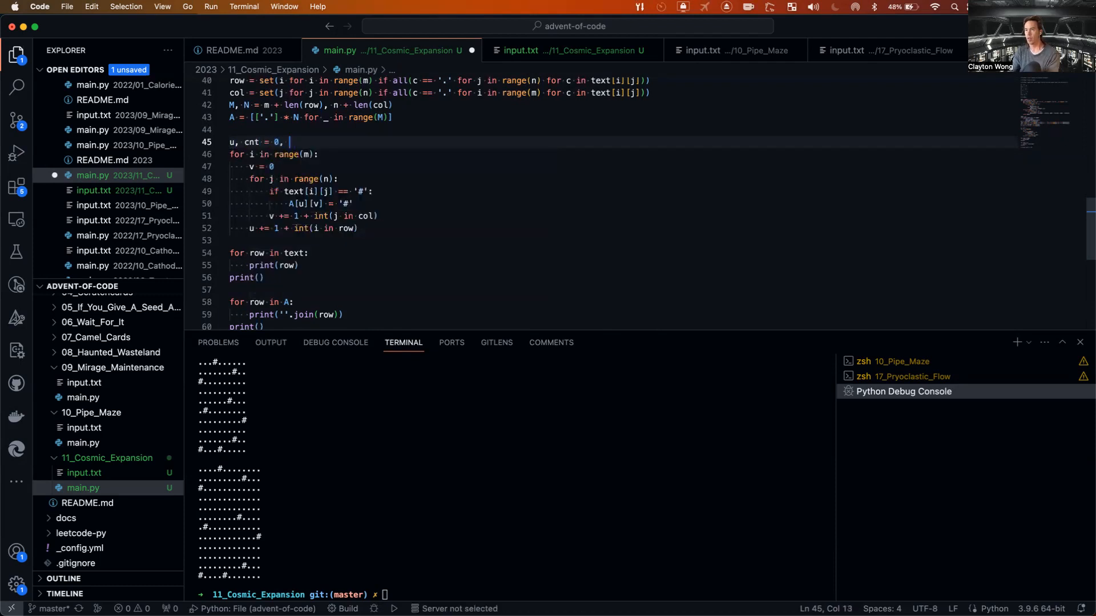
{"action": "type", "text": "n"}
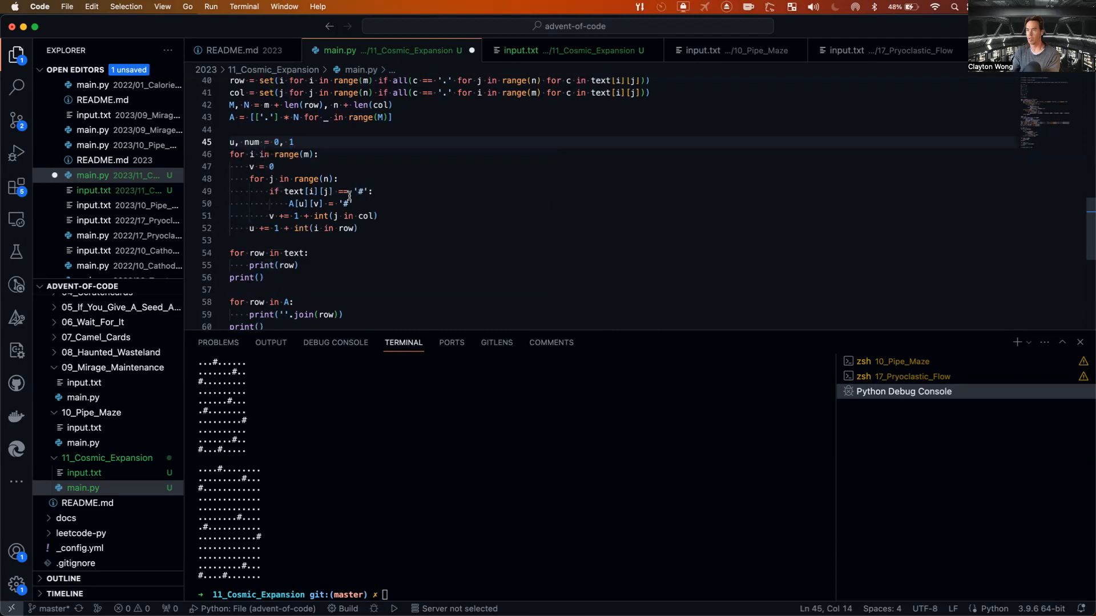
{"action": "double_click", "coordinate": [345, 203]}
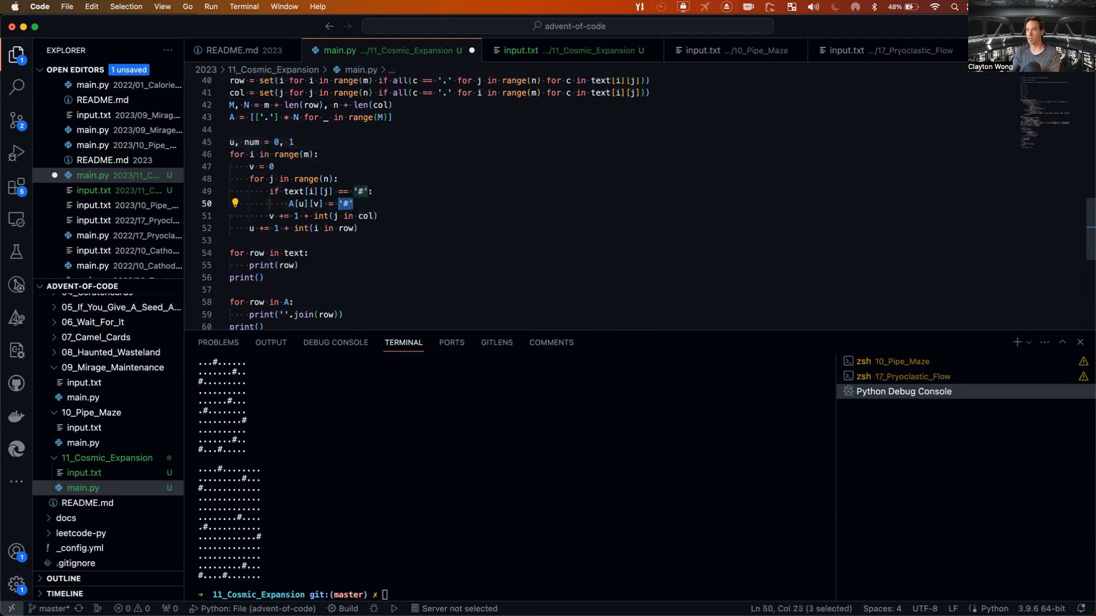
{"action": "type", "text": "num; num"}
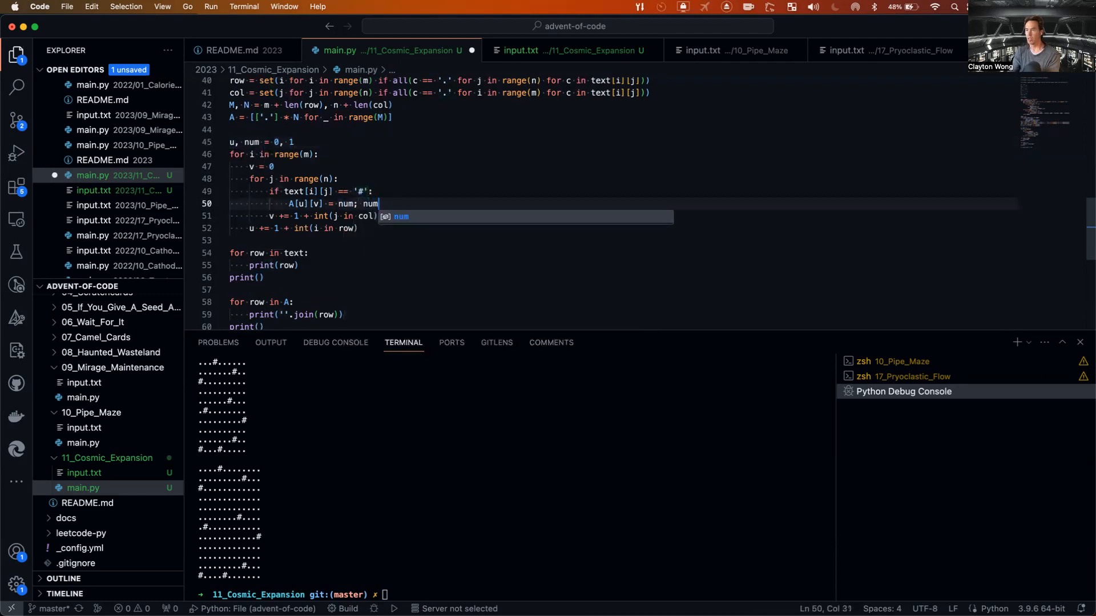
{"action": "type", "text": "+= 1"}
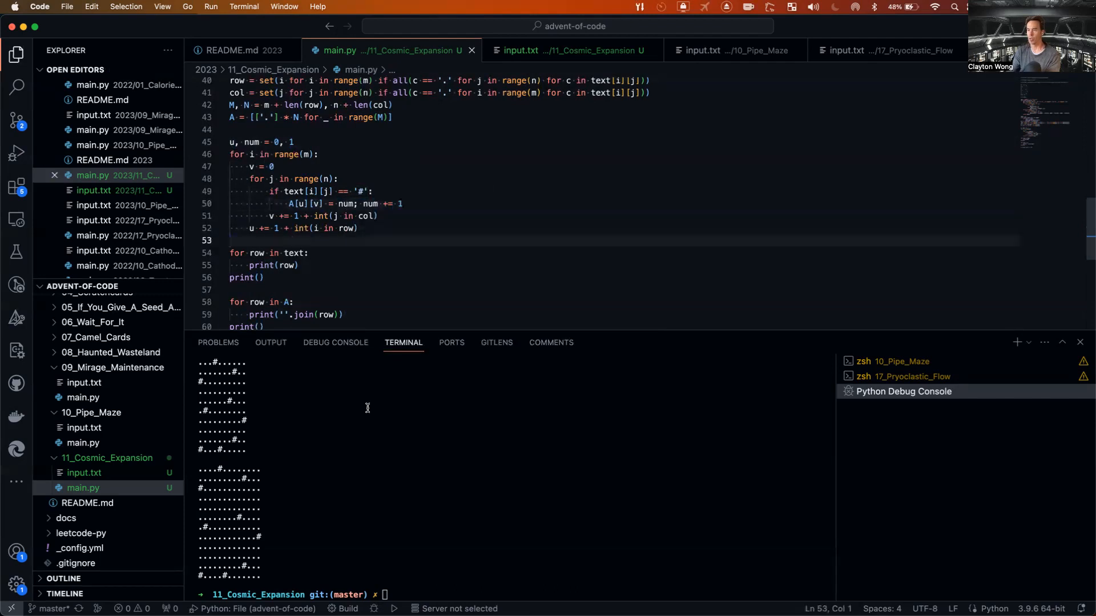
Run python3 main.py and check the expanded grid labelled 1–9.
{"action": "type", "text": "python3 main.py"}
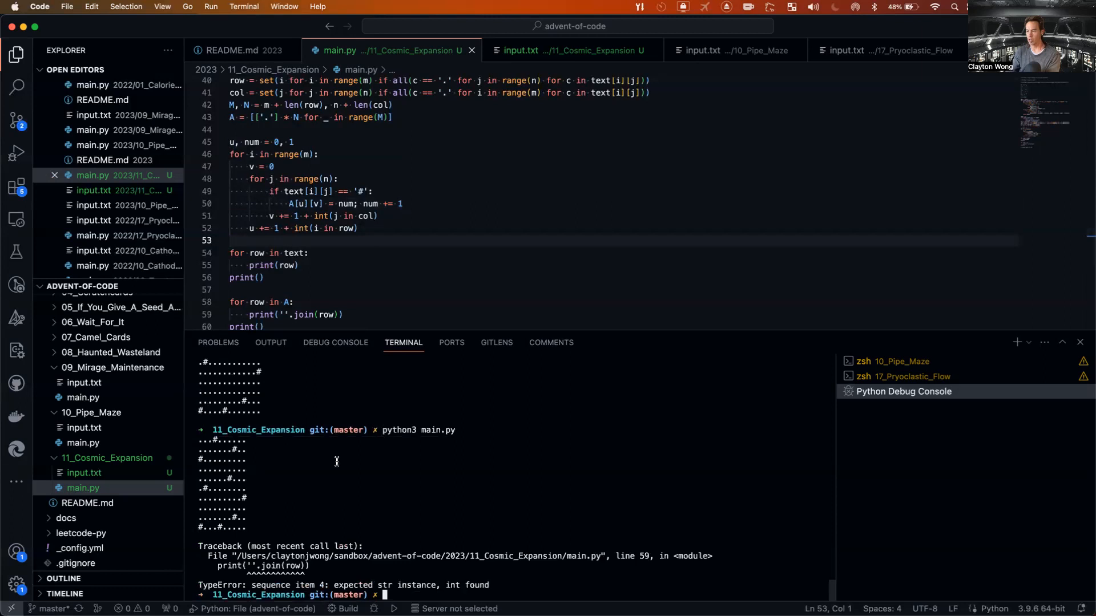
{"action": "mouse_move", "coordinate": [332, 537]}
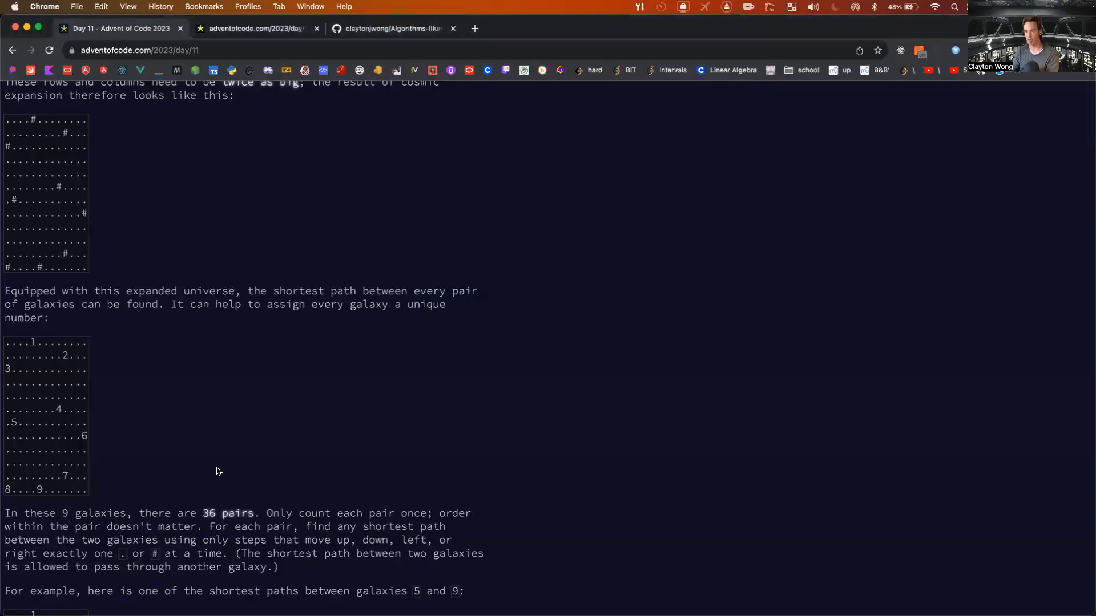
{"action": "scroll", "scroll_direction": "down", "scroll_amount": 3}
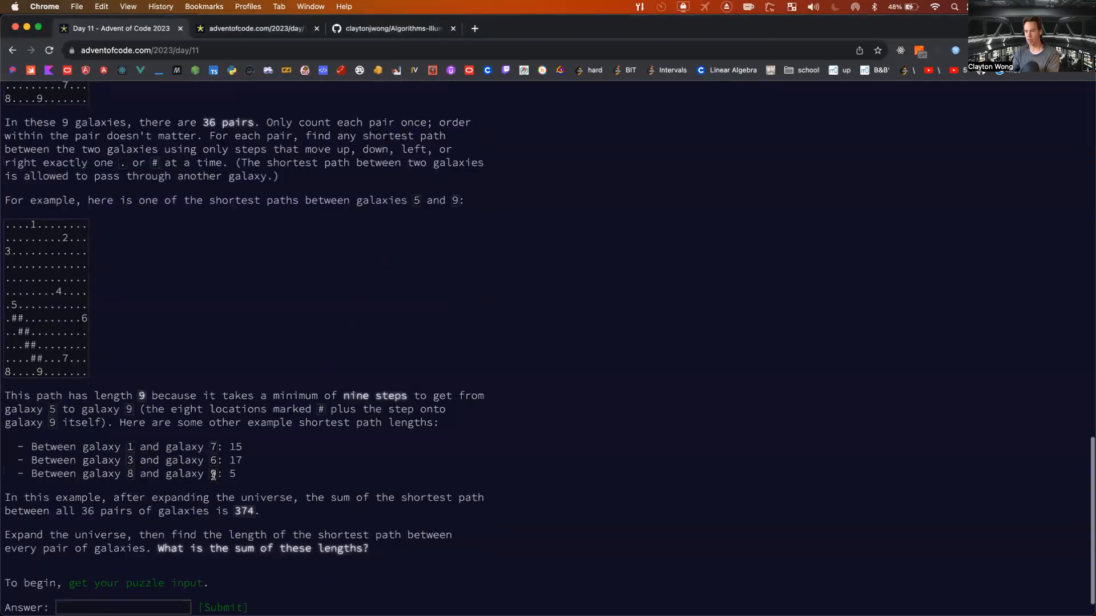
{"action": "scroll", "scroll_direction": "down", "scroll_amount": 3}
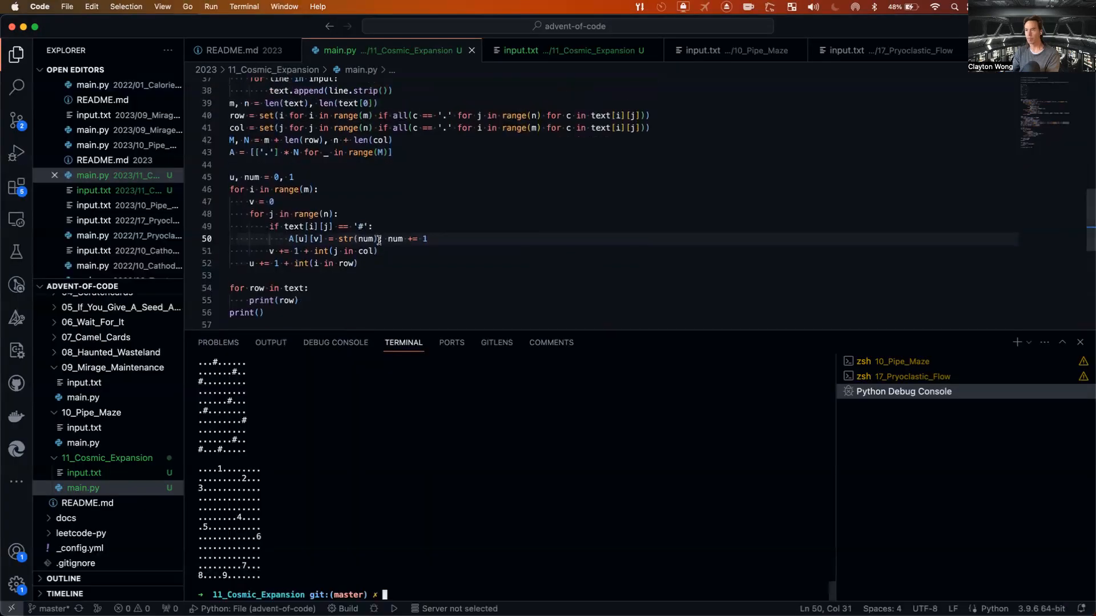
Replace the galaxy number with '#' again and reset the counter to cnt = 0.
{"action": "double_click", "coordinate": [366, 238]}
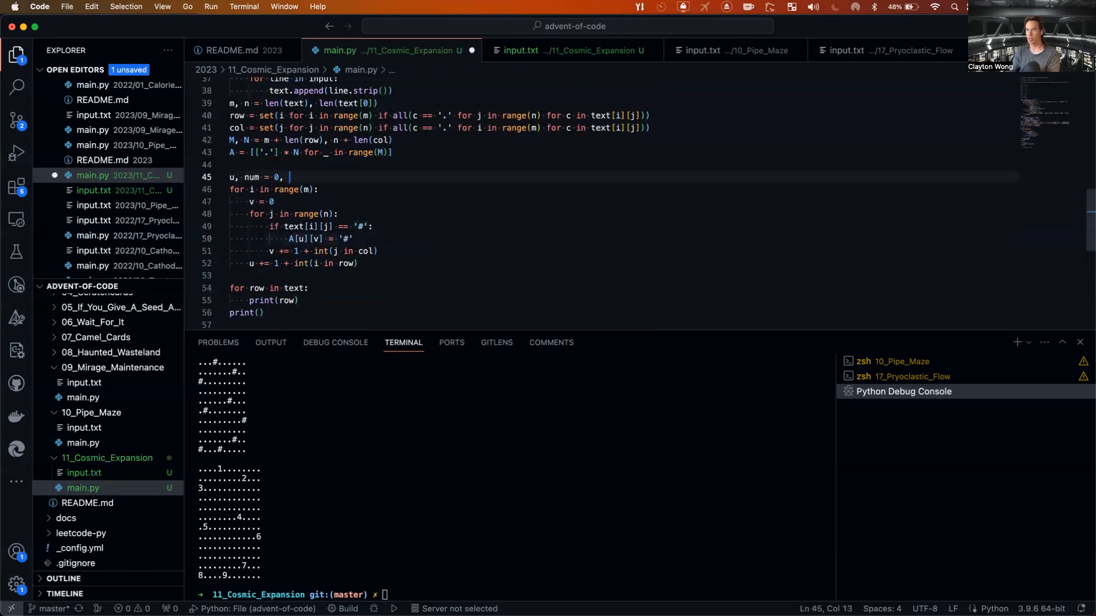
{"action": "type", "text": "cnt = 0"}
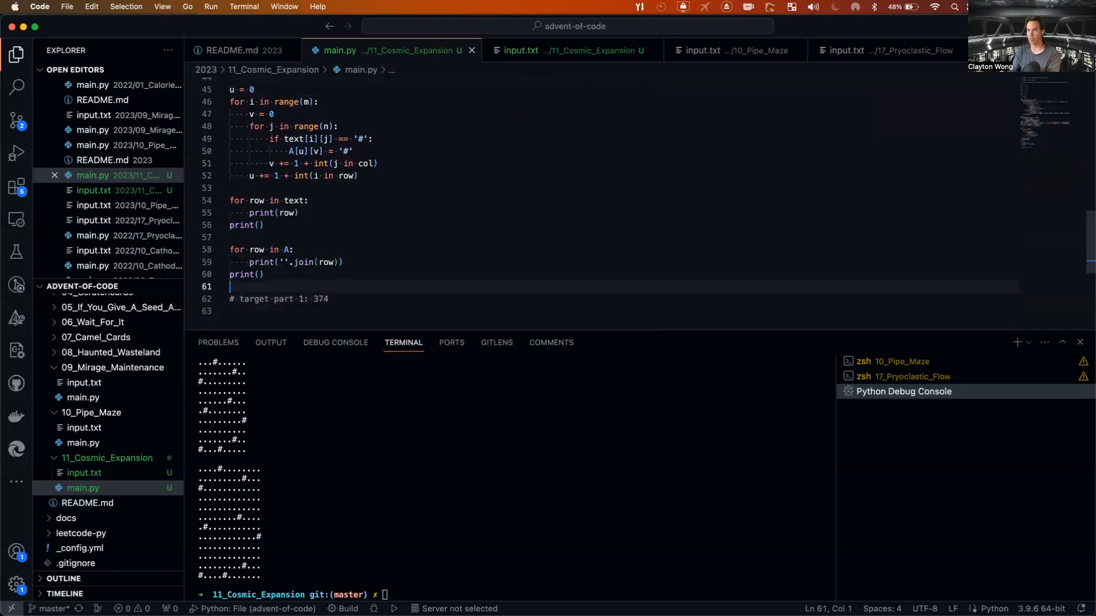
Add V = set((i, j) ... if A[i][j] == '#') and print(V) on a new line.
{"action": "key", "text": "Enter"}
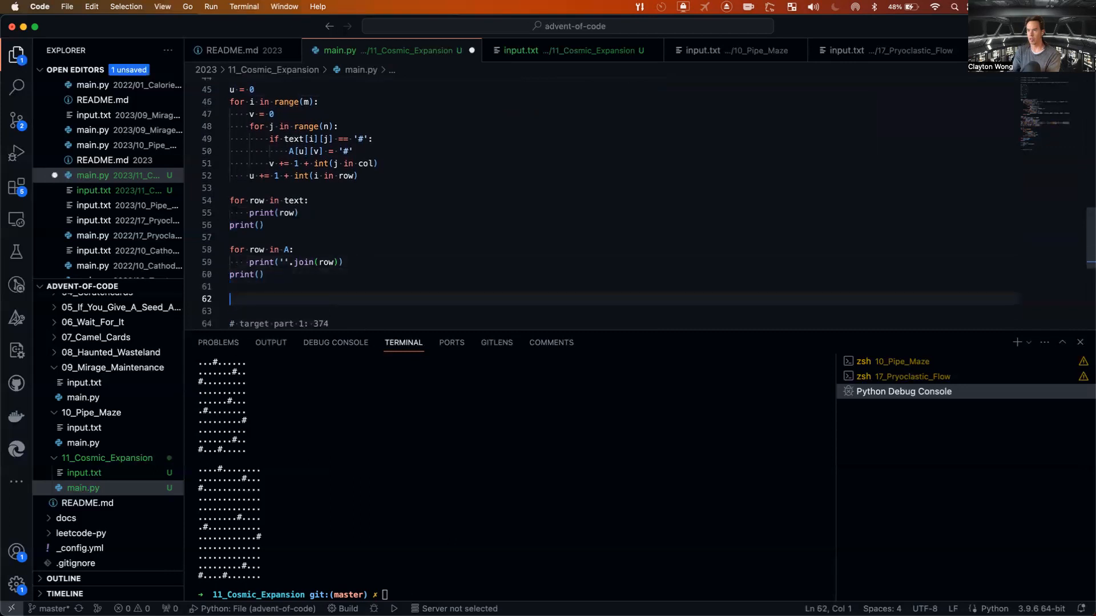
{"action": "type", "text": "V ="}
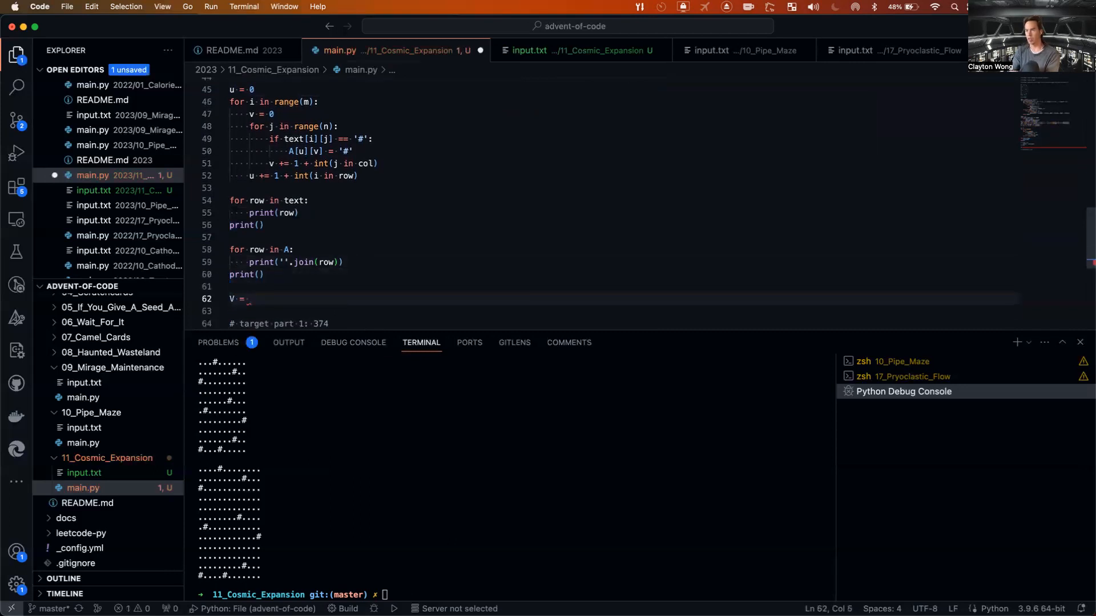
{"action": "type", "text": "set((i, j) for i in"}
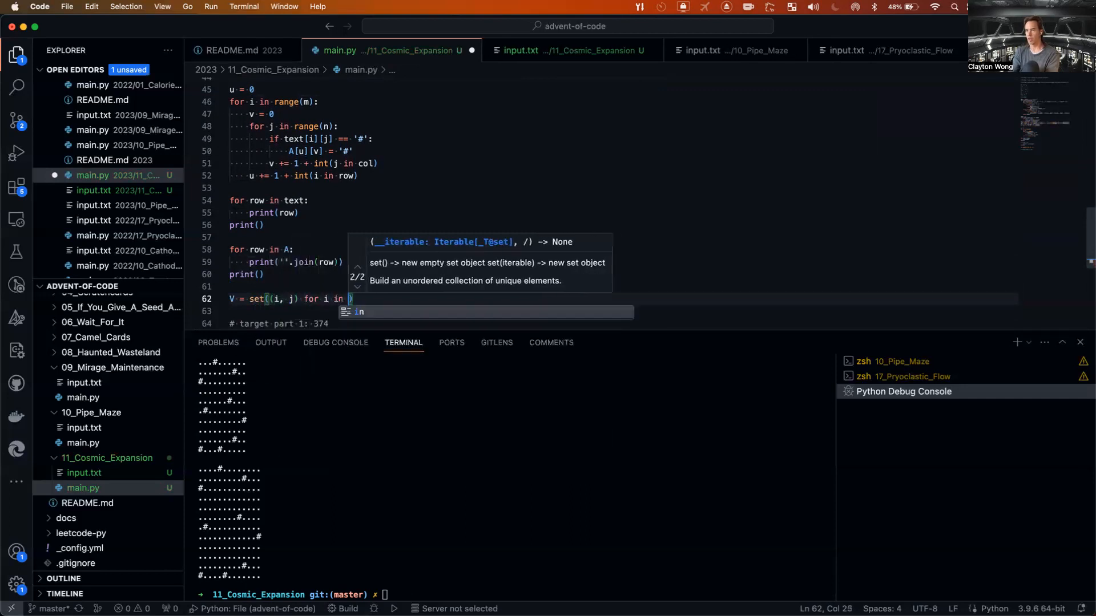
{"action": "type", "text": "range(M"}
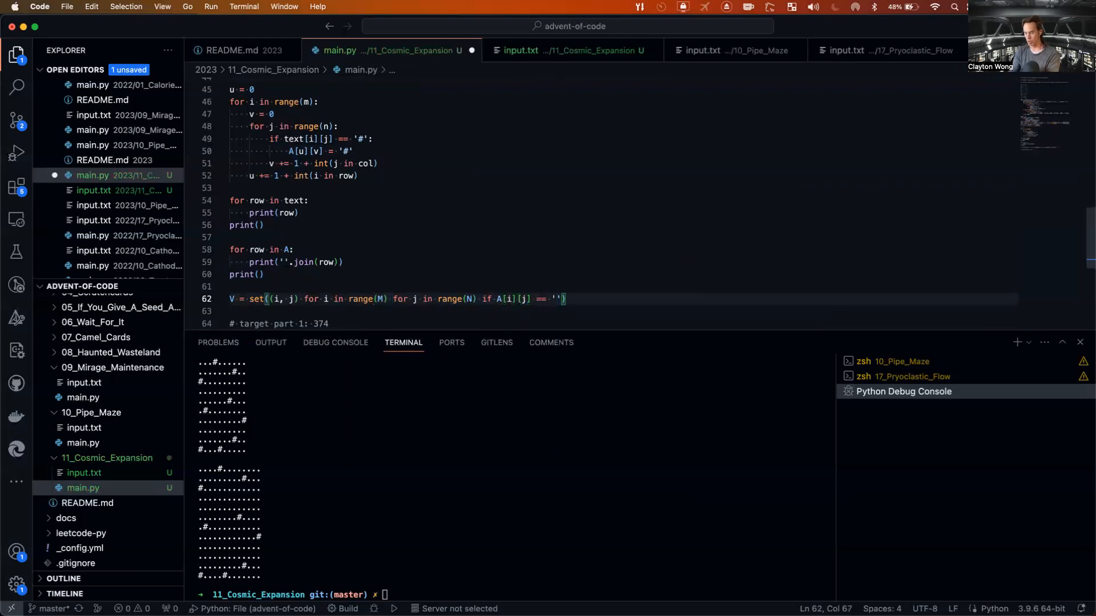
{"action": "type", "text": "print()"}
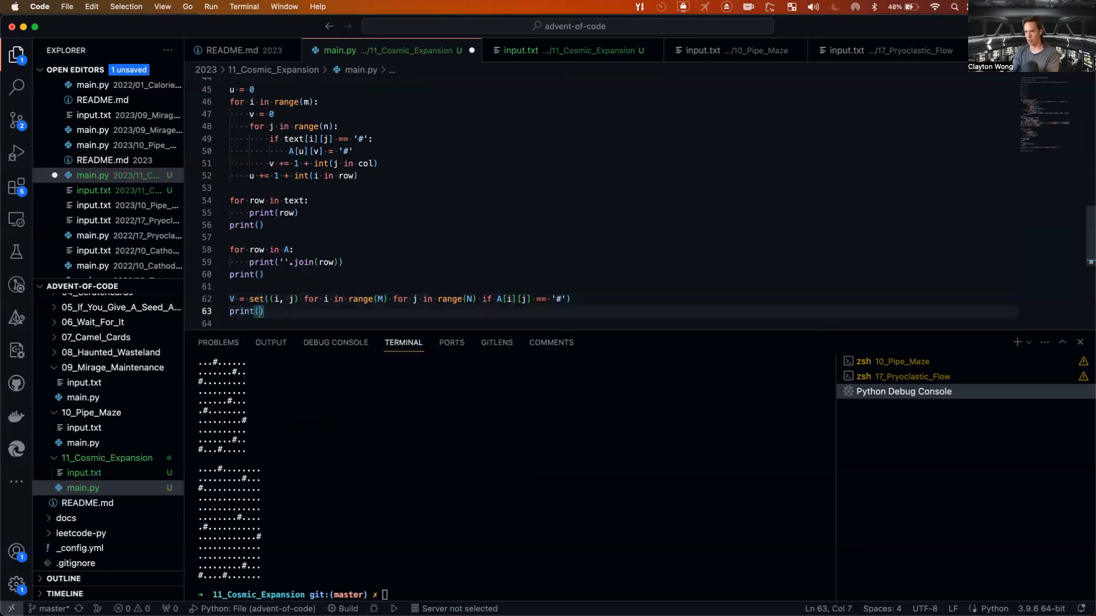
{"action": "type", "text": "V"}
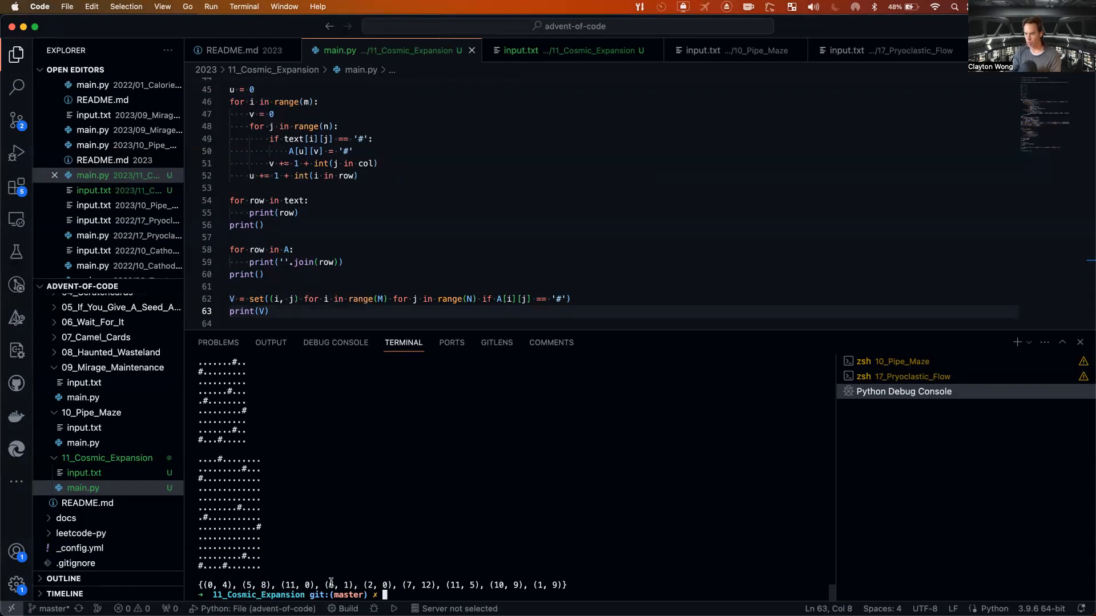
{"action": "mouse_move", "coordinate": [228, 425]}
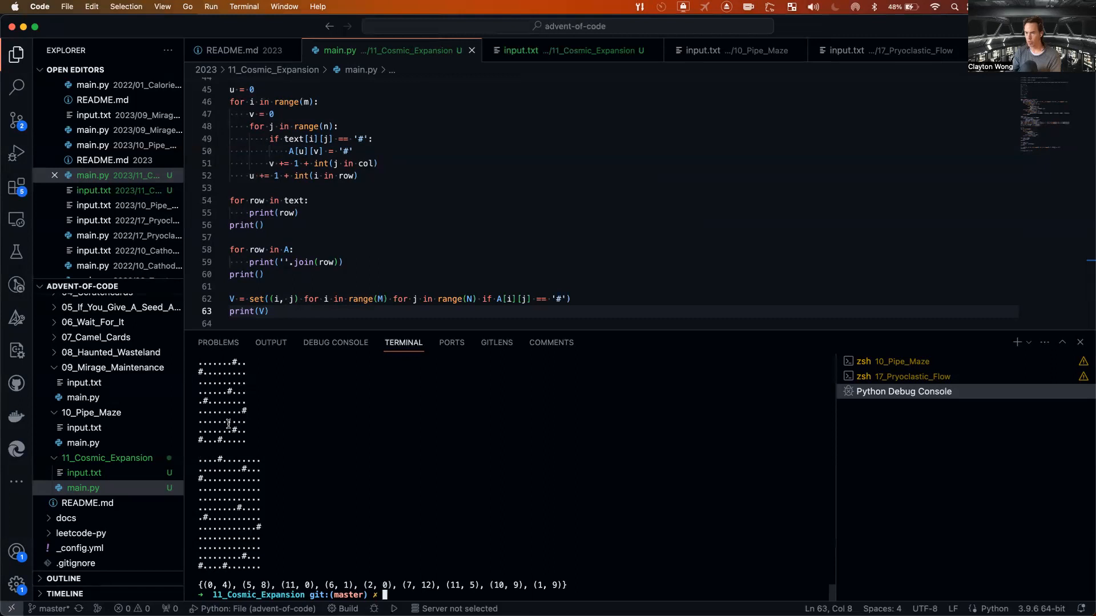
{"action": "mouse_move", "coordinate": [204, 469]}
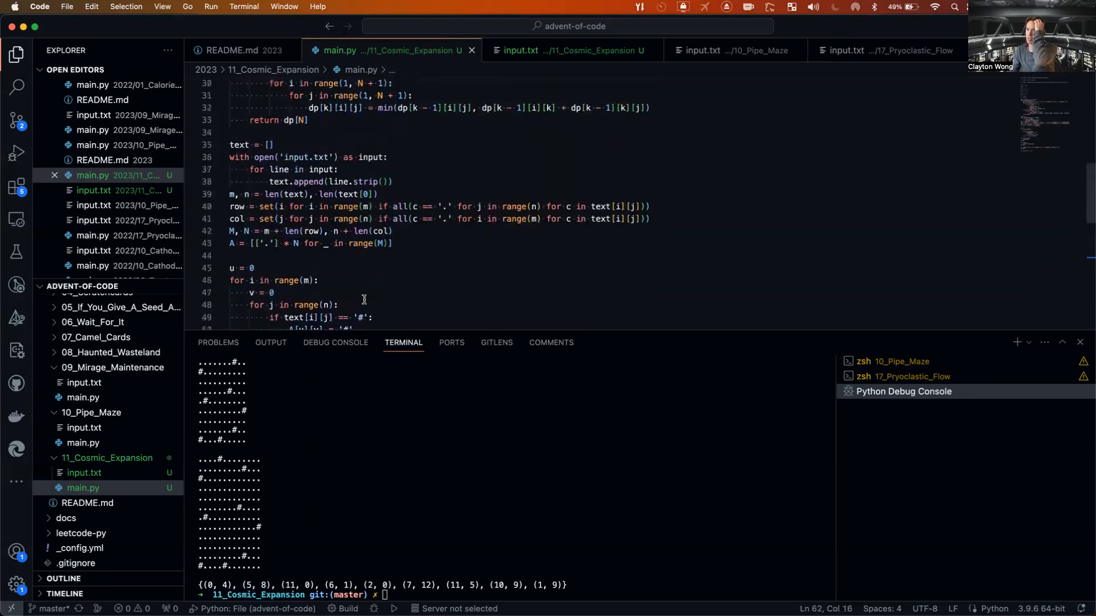
Start the top-of-file note '# perform BFS from each vertex v given...'.
{"action": "scroll", "scroll_direction": "up", "scroll_amount": 3}
{"action": "type", "text": "# 11:08am -"}
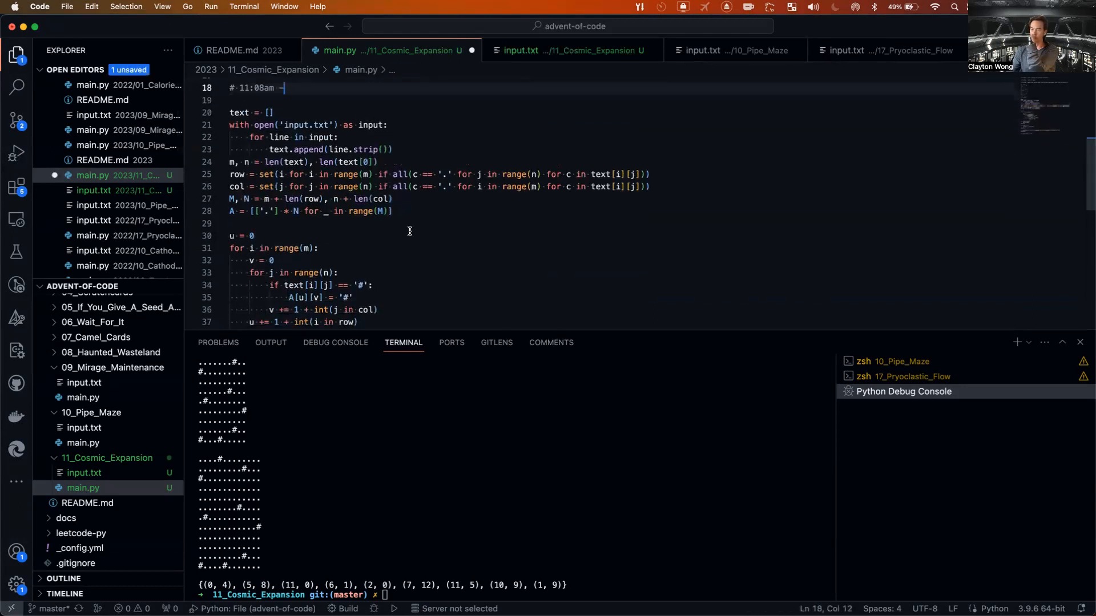
{"action": "scroll", "scroll_direction": "down", "scroll_amount": 3}
{"action": "type", "text": "#"}
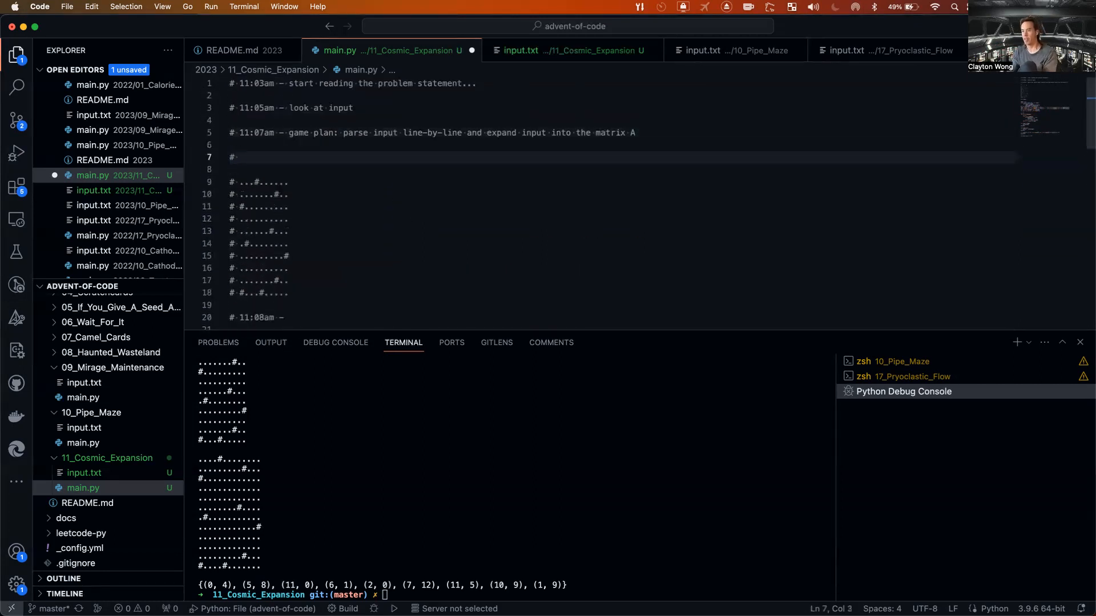
{"action": "type", "text": "perform BFS from each"}
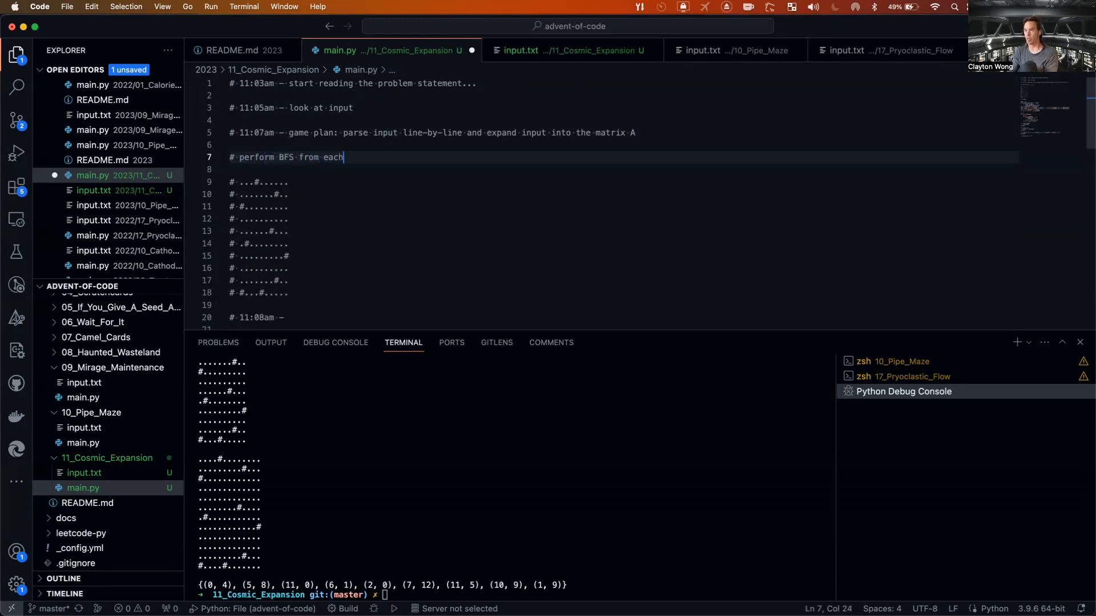
{"action": "type", "text": "vecr"}
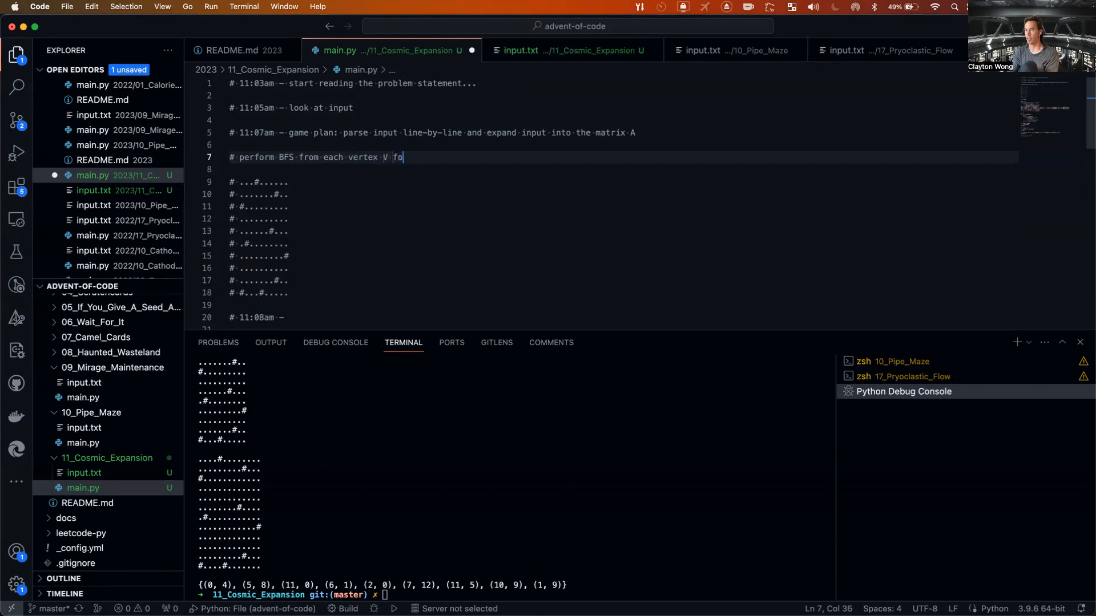
{"action": "type", "text": "give th"}
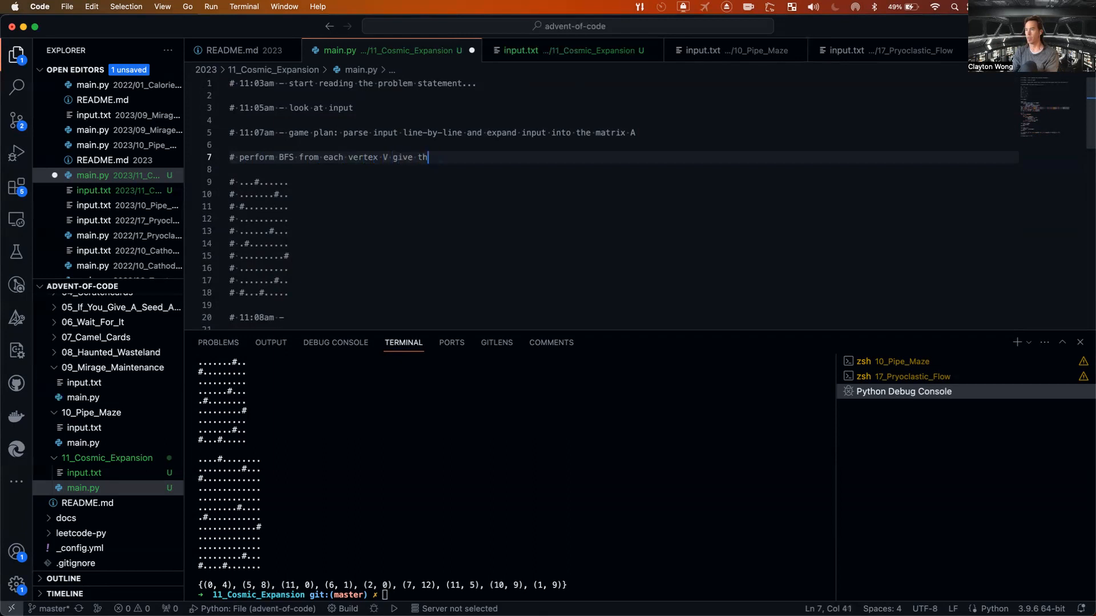
{"action": "key", "text": "Backspace"}
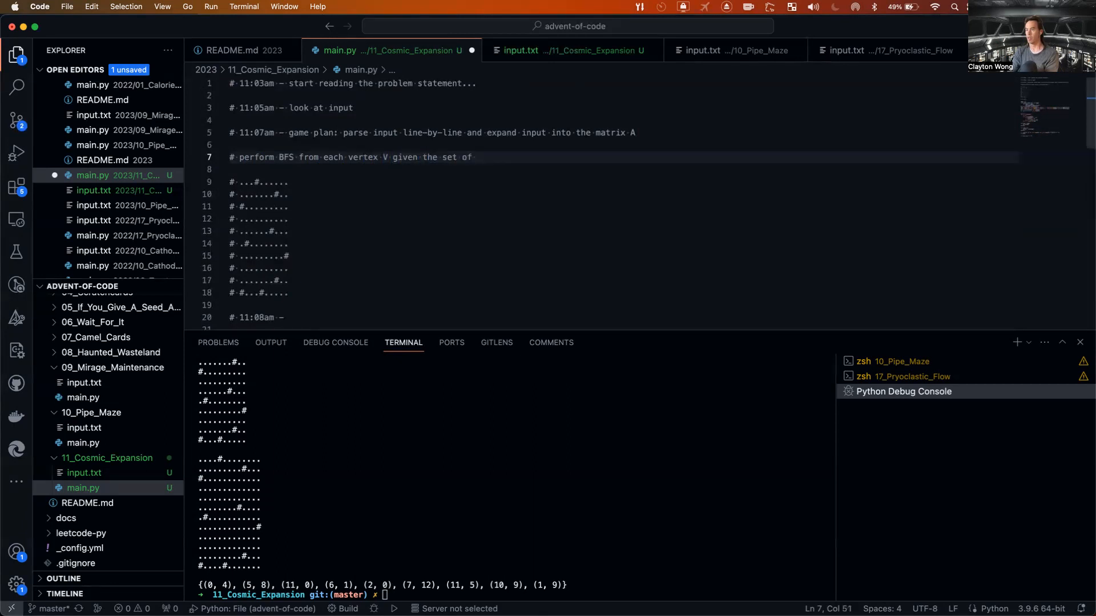
{"action": "type", "text": "veccti"}
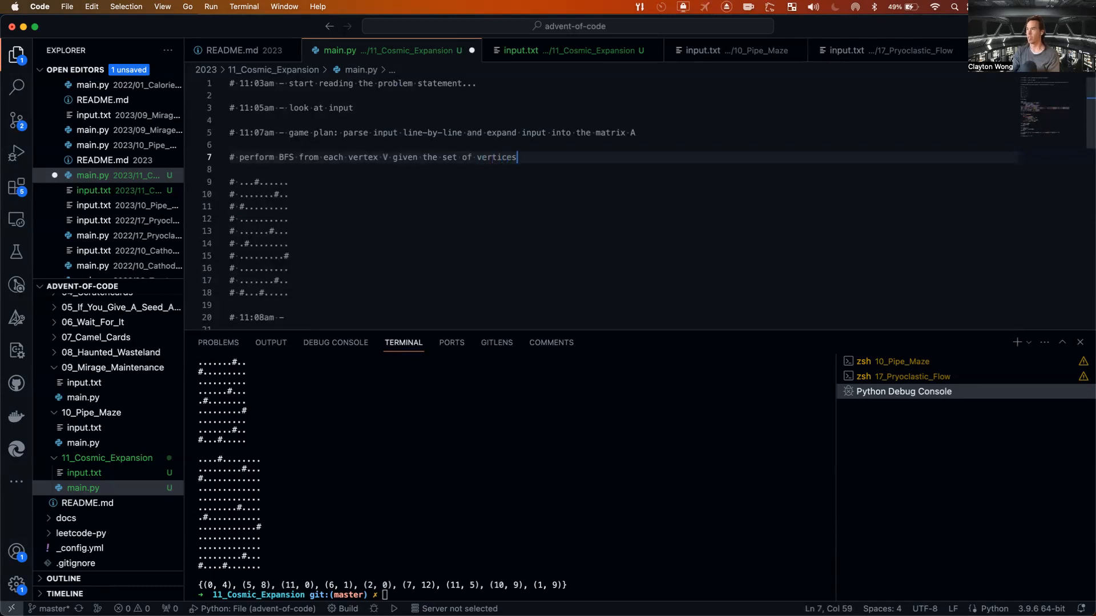
Dismiss the accidental AirDrop menu and finish the note with 'SSSP from v->w'.
{"action": "left_click", "coordinate": [854, 8]}
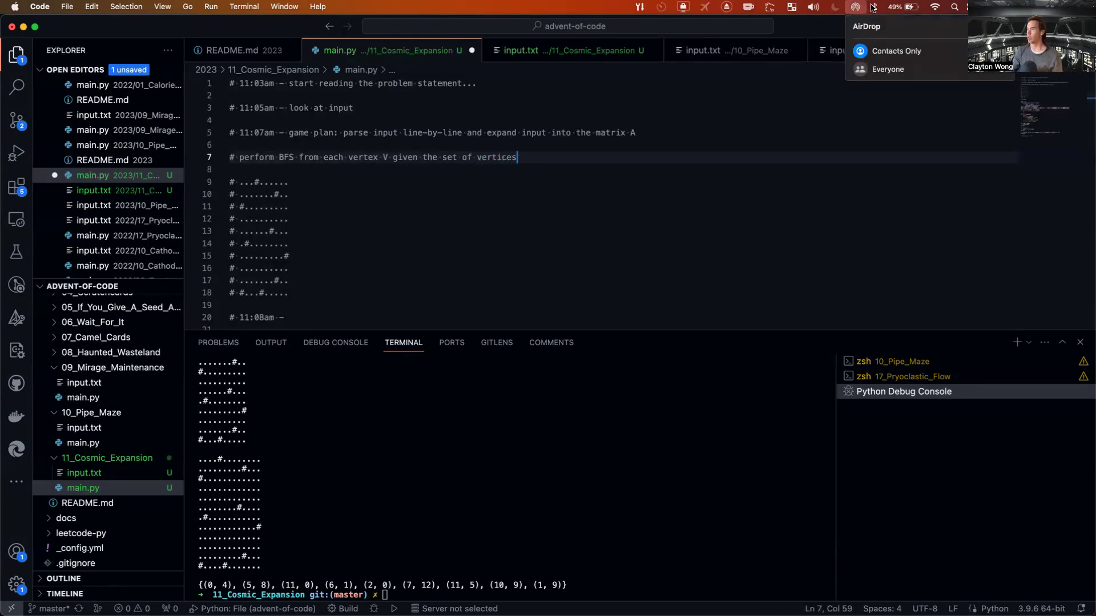
{"action": "left_click", "coordinate": [870, 7]}
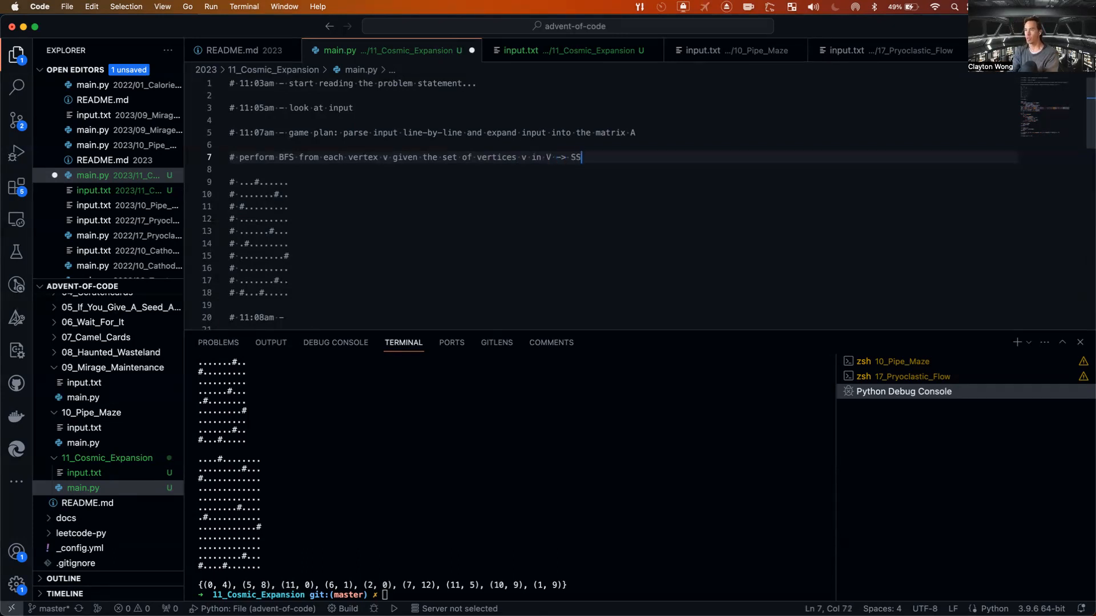
{"action": "type", "text": "SP from v-"}
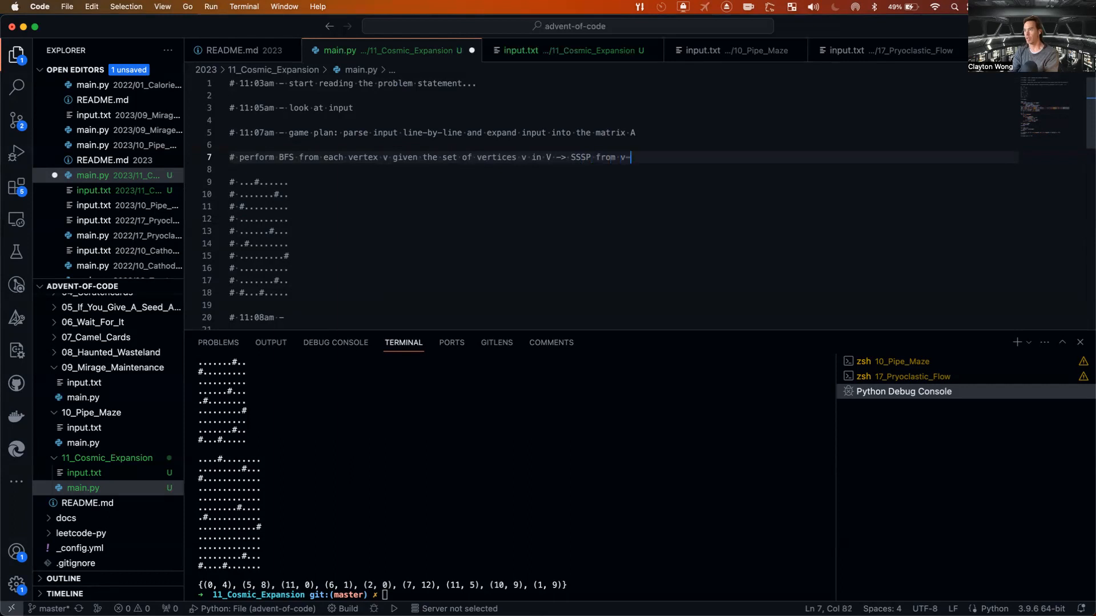
{"action": "type", "text": ">w"}
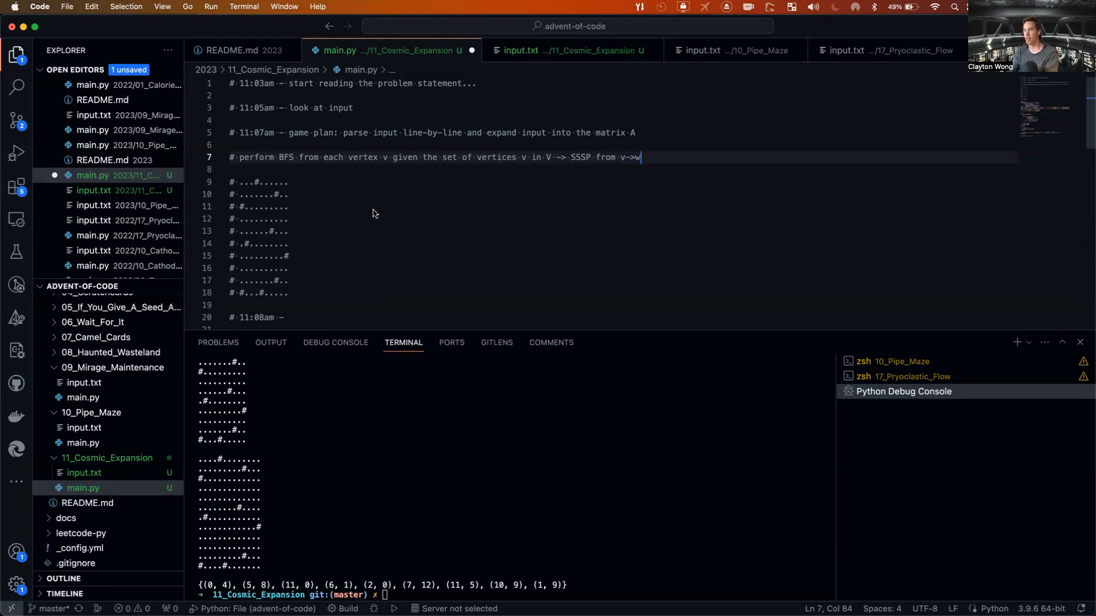
{"action": "scroll", "scroll_direction": "down", "scroll_amount": 3}
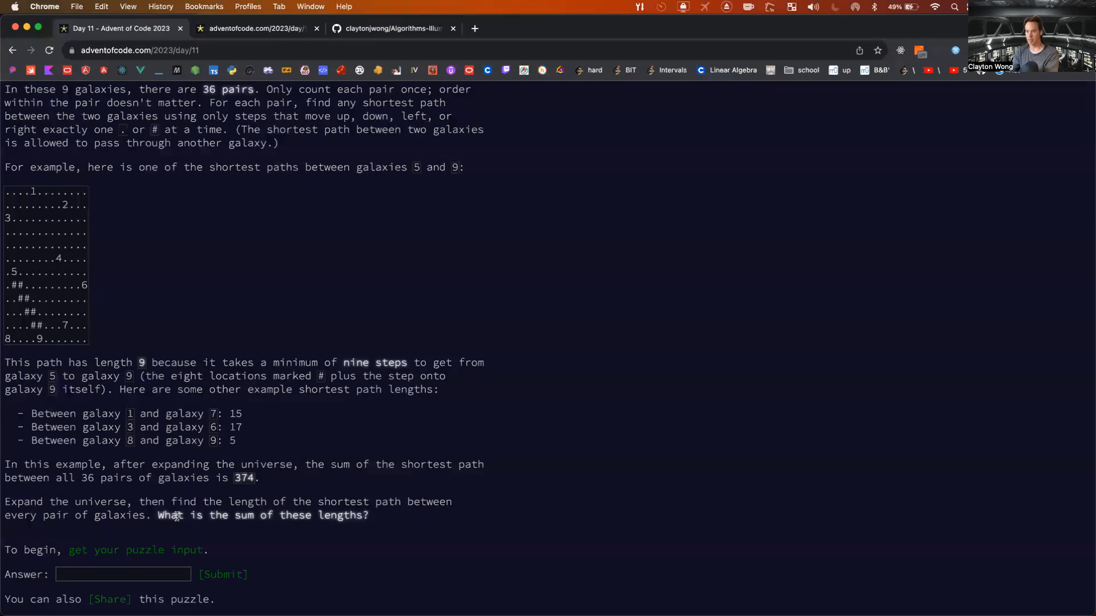
{"action": "mouse_move", "coordinate": [214, 504]}
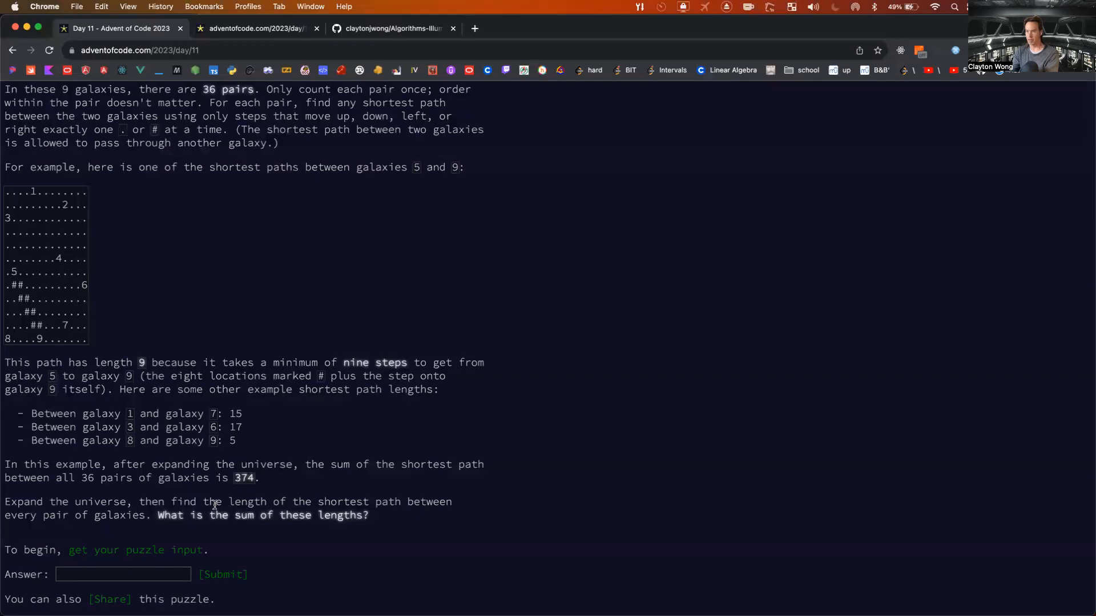
{"action": "mouse_move", "coordinate": [309, 414]}
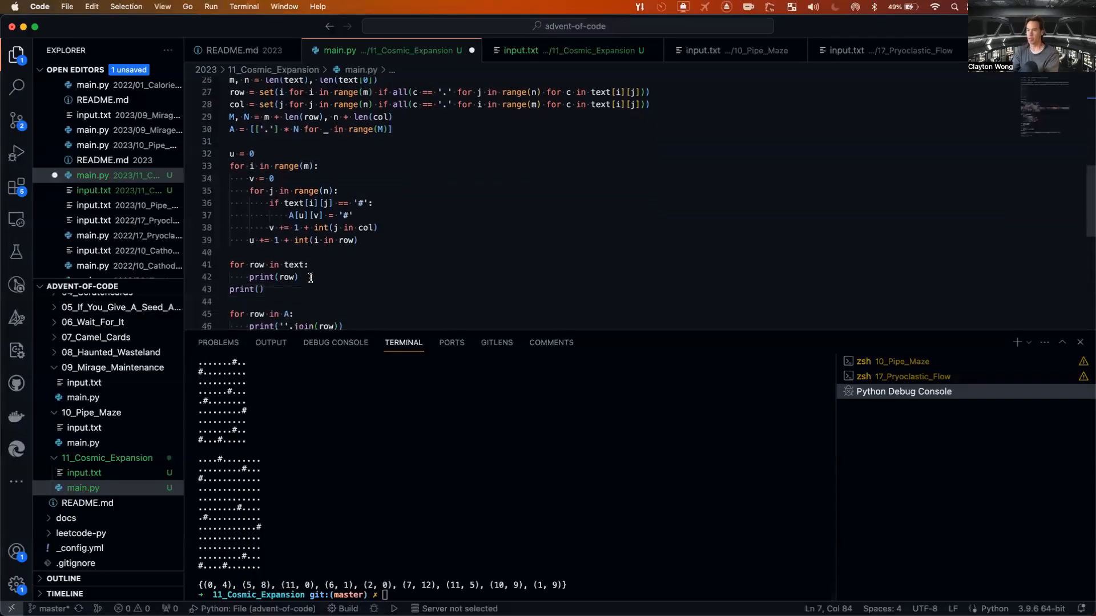
Define key = lambda i, j: f'{i},{j}' and an empty dist dict below V.
{"action": "scroll", "scroll_direction": "down", "scroll_amount": 3}
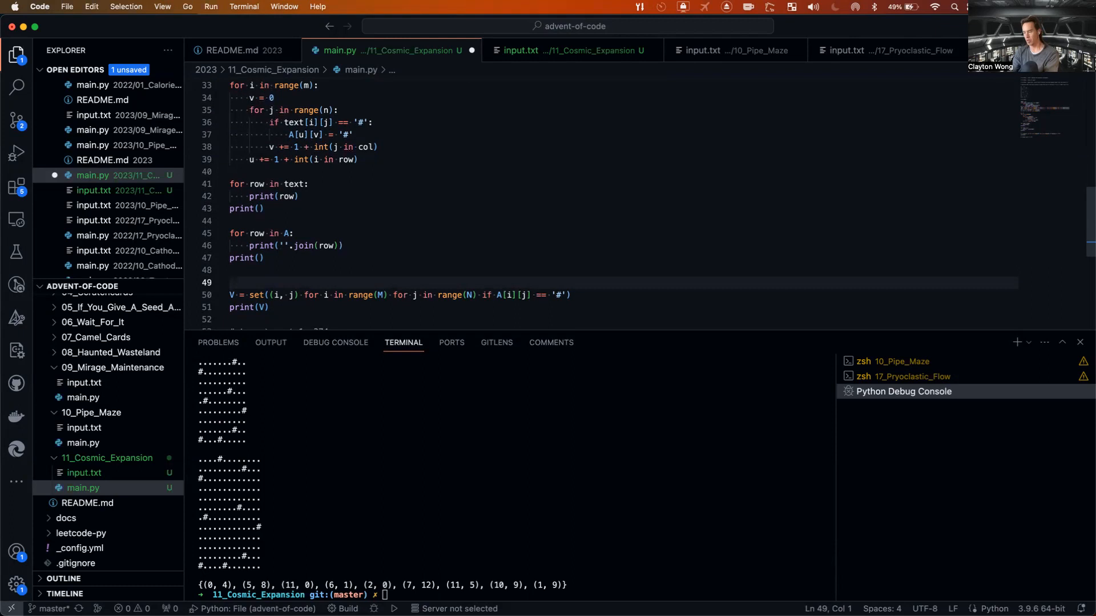
{"action": "type", "text": "dist ="}
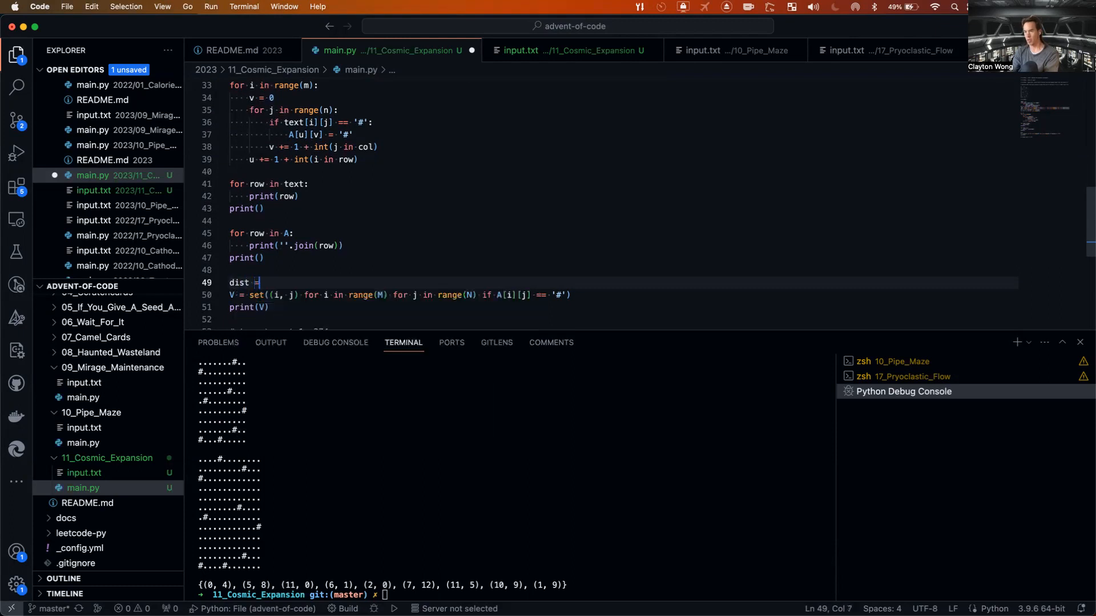
{"action": "type", "text": "\" \""}
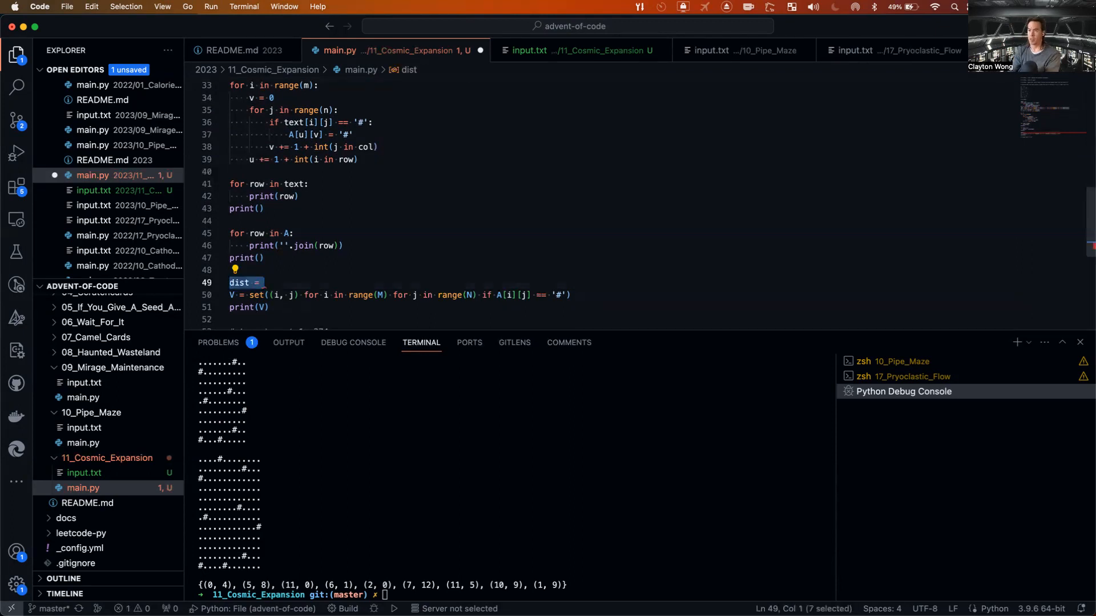
{"action": "type", "text": "key = f''"}
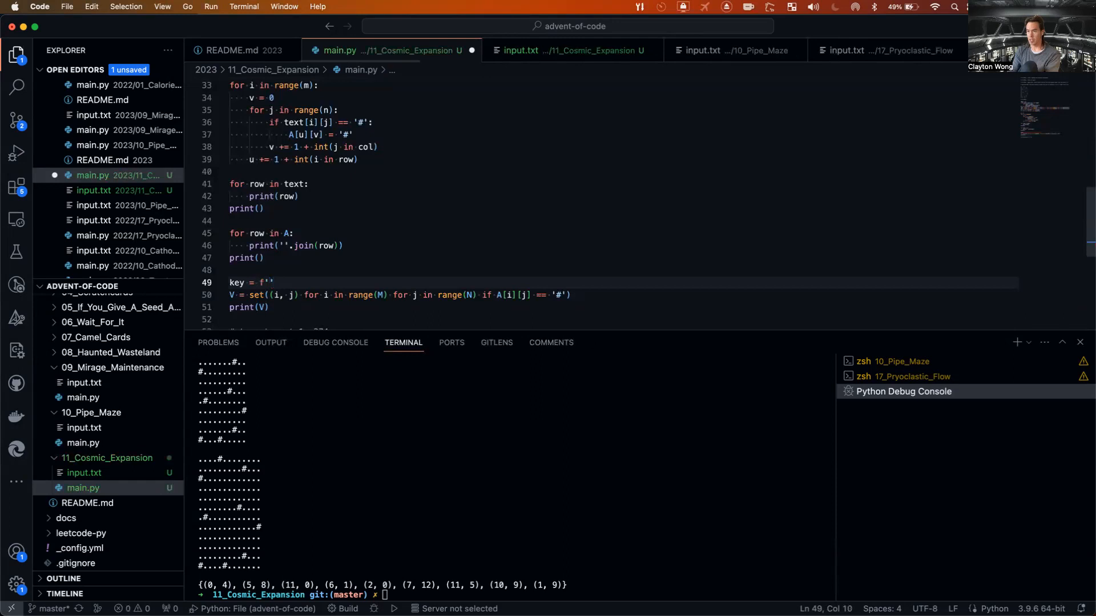
{"action": "type", "text": "lambda i"}
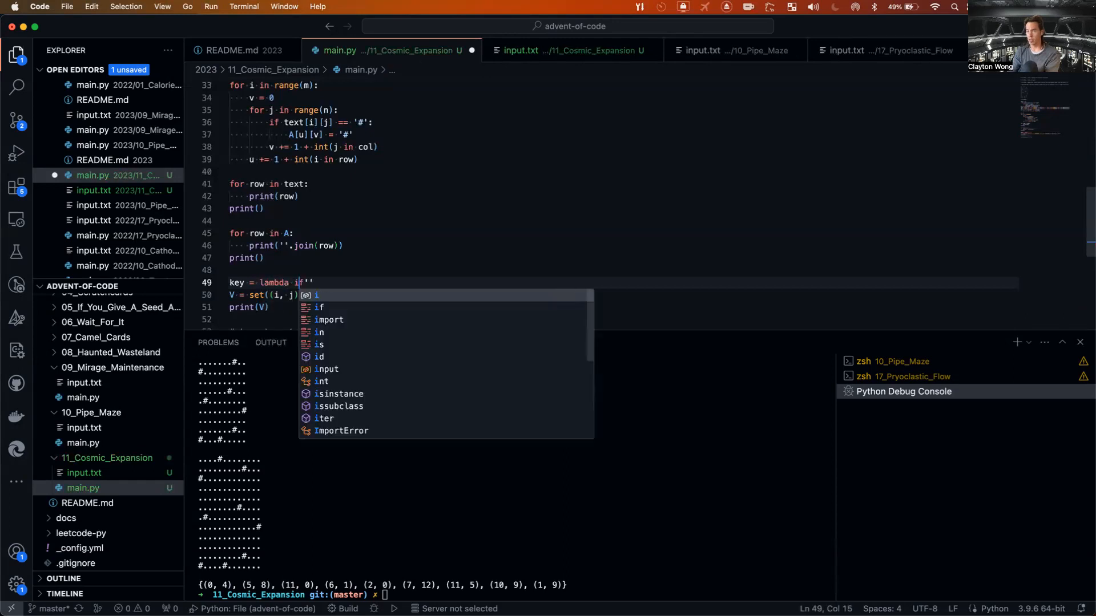
{"action": "type", "text": ", j:"}
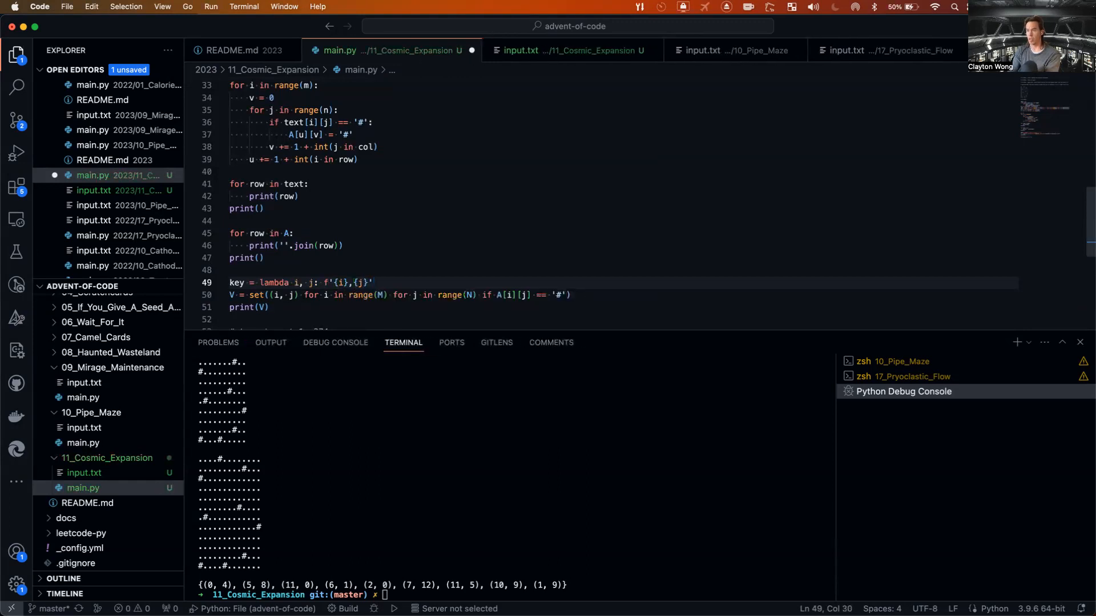
{"action": "key", "text": "Enter"}
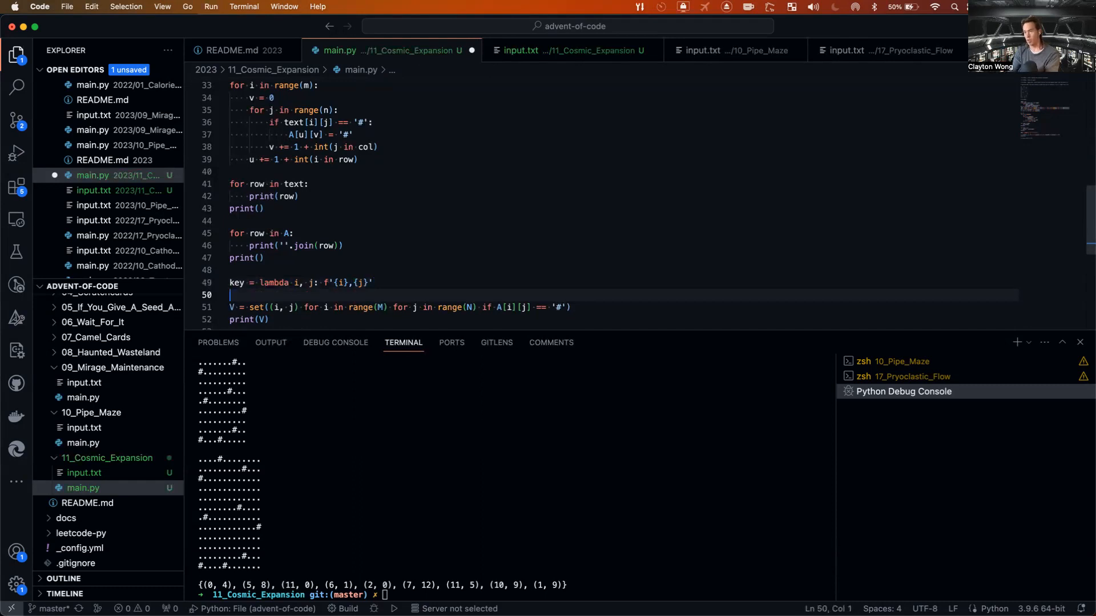
{"action": "type", "text": "dist = {"}
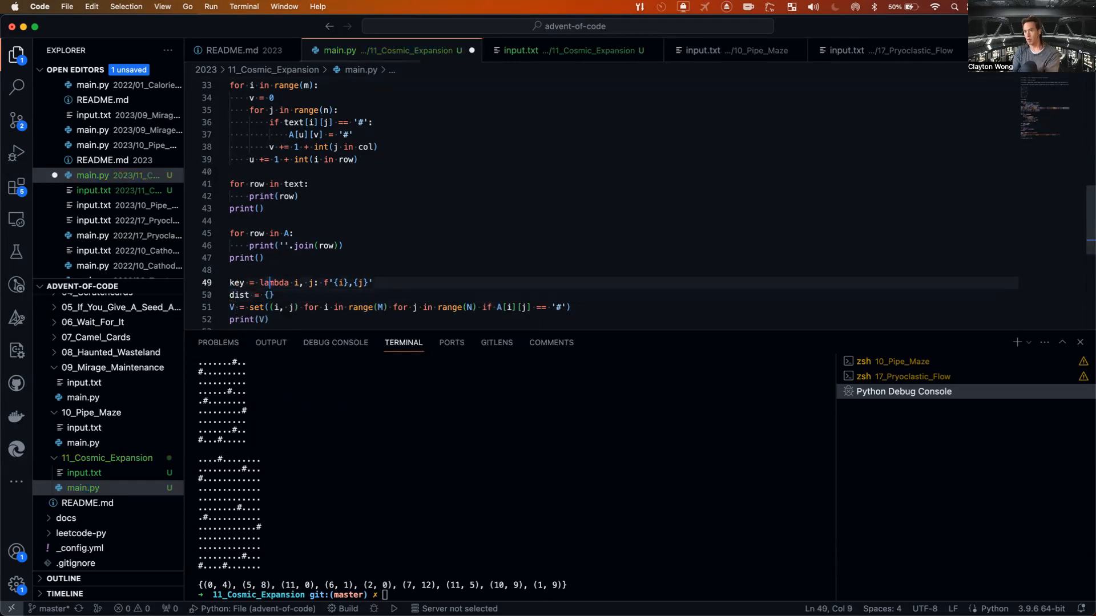
{"action": "type", "text": ","}
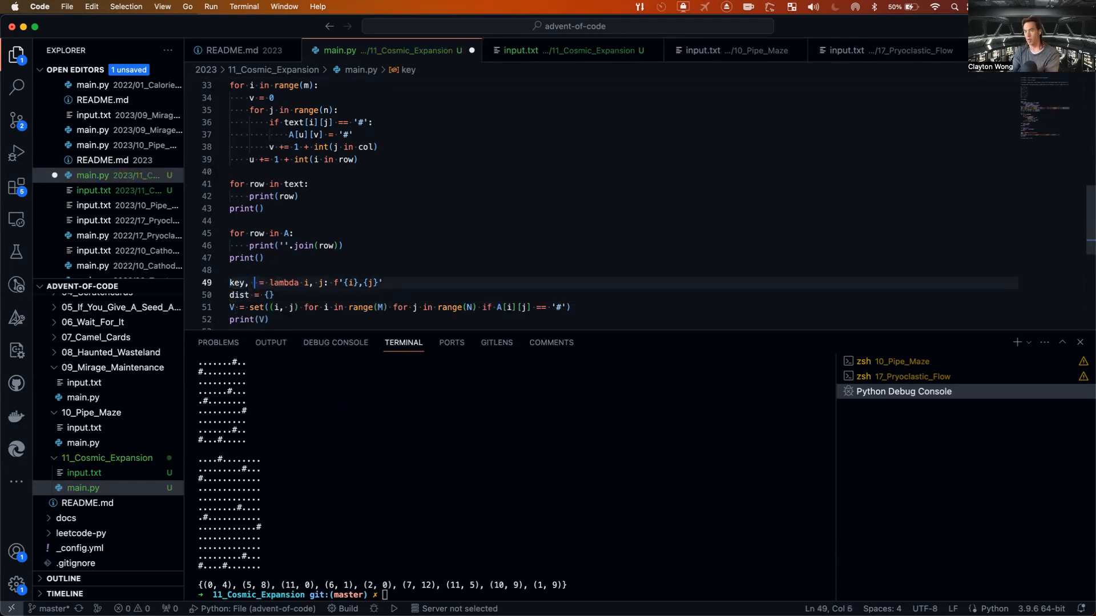
{"action": "type", "text": "dist"}
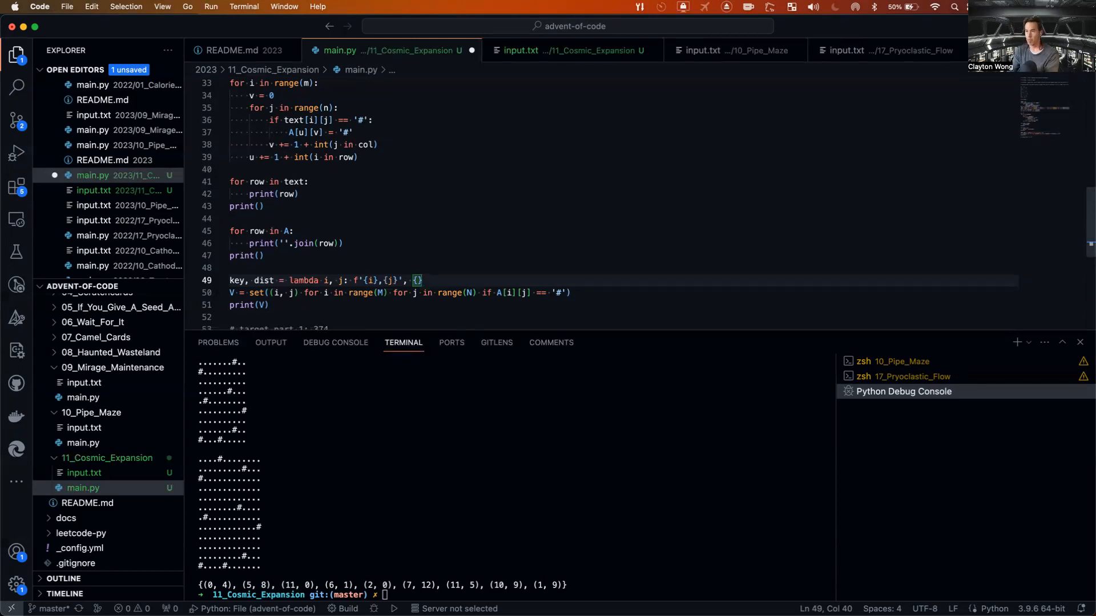
{"action": "scroll", "scroll_direction": "down", "scroll_amount": 3}
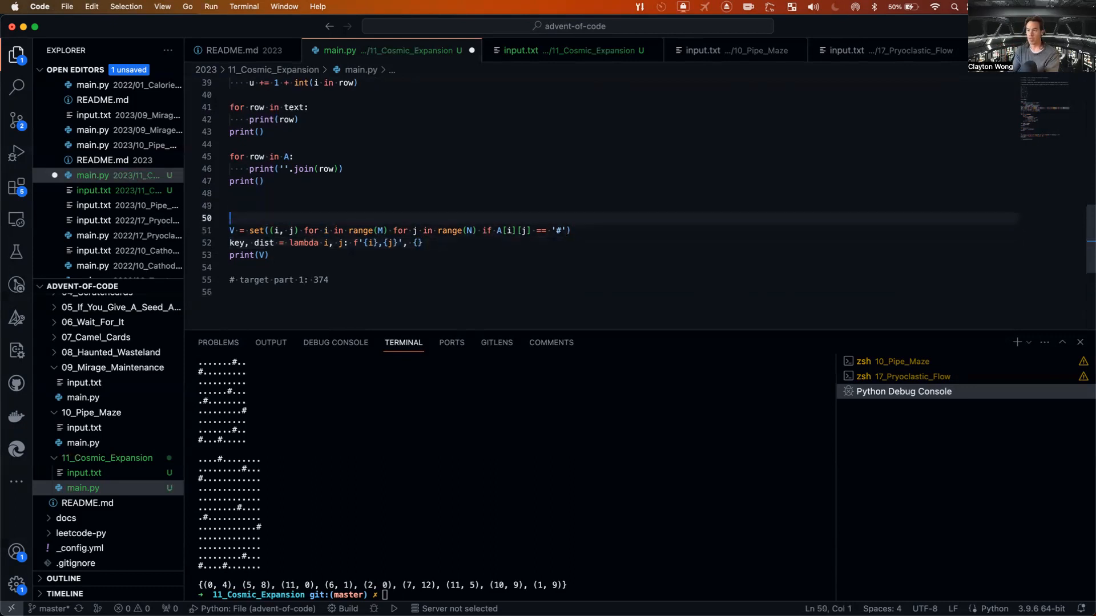
Define INF as int(1e9 + 7).
{"action": "type", "text": "INF ="}
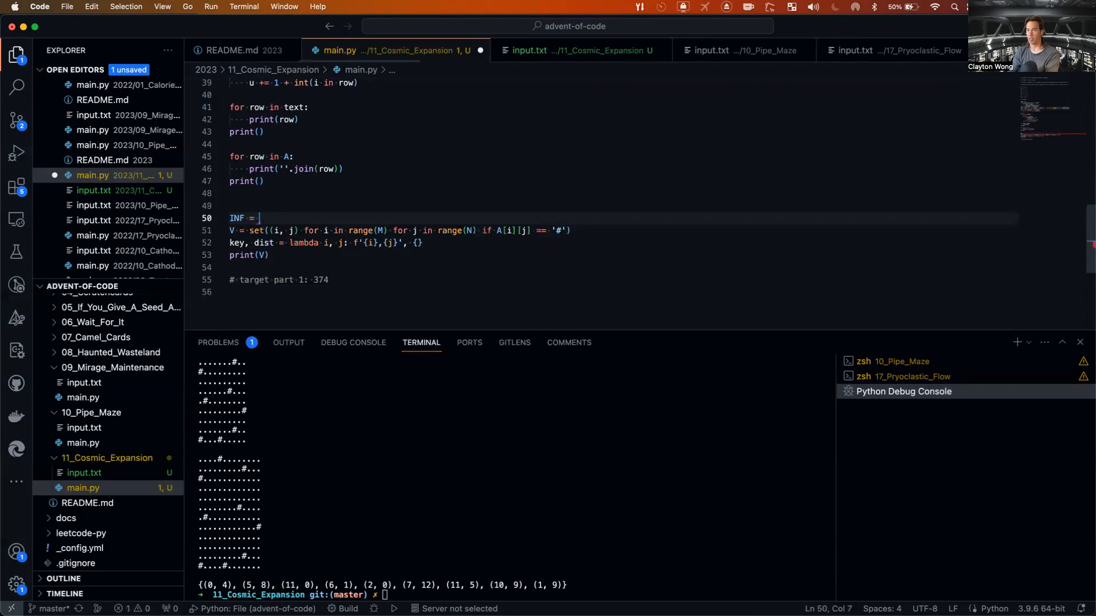
{"action": "type", "text": "int(1e9"}
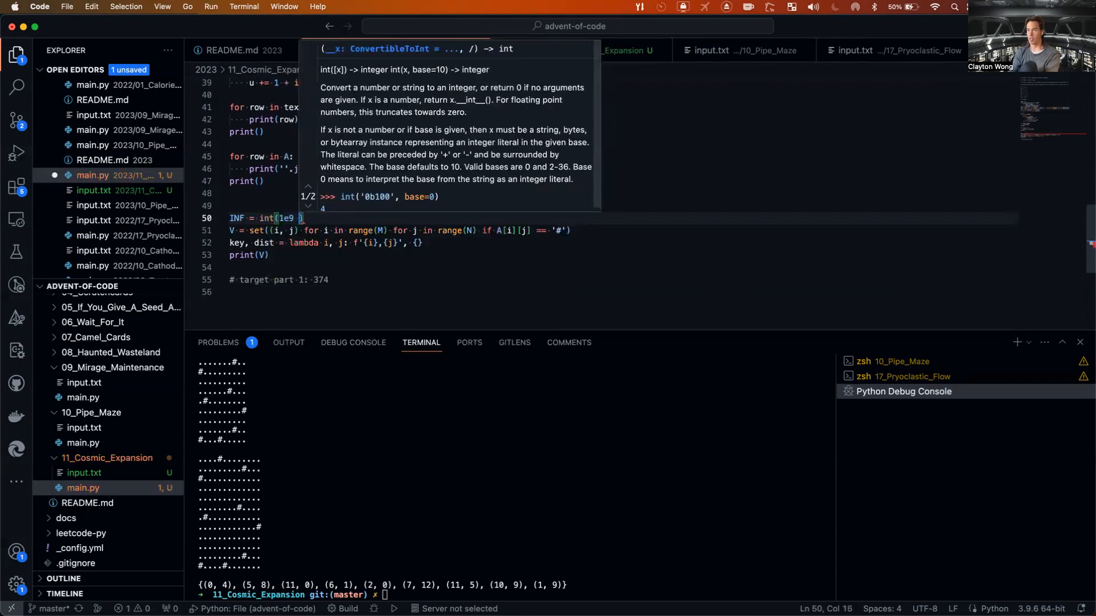
{"action": "type", "text": "+ 7"}
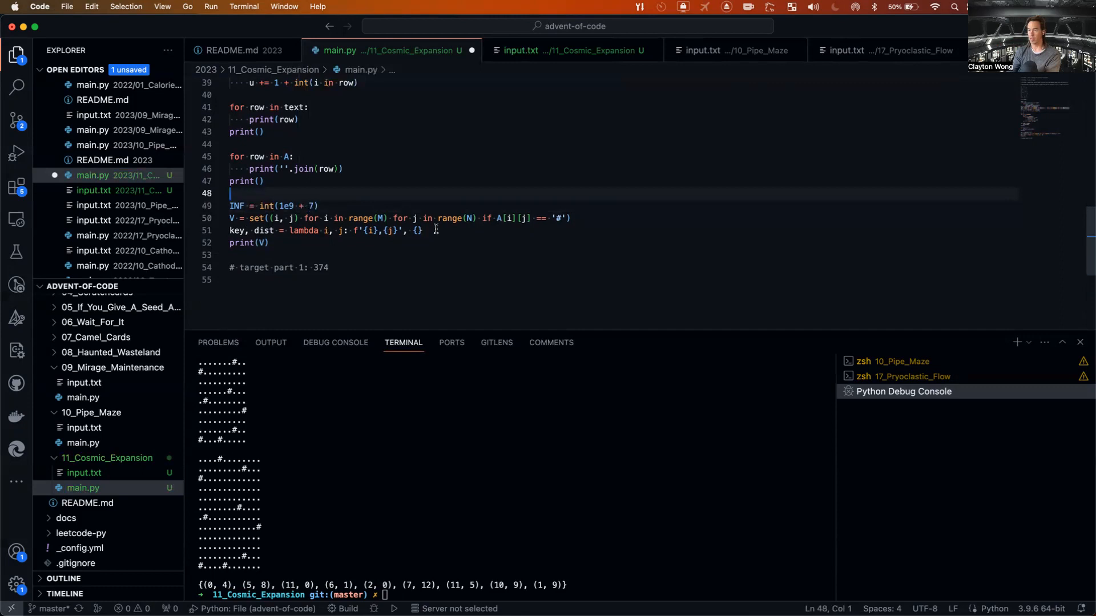
Fill dist with INF for every key(i, j) grid cell, and print dist instead of V.
{"action": "left_click", "coordinate": [421, 231]}
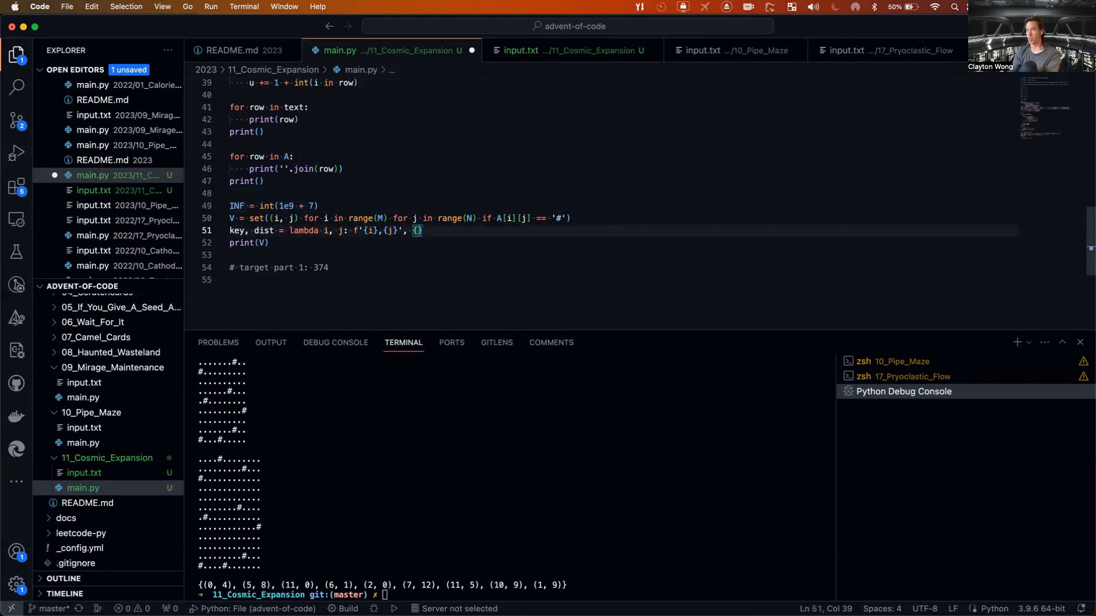
{"action": "type", "text": "key(i, j): INF"}
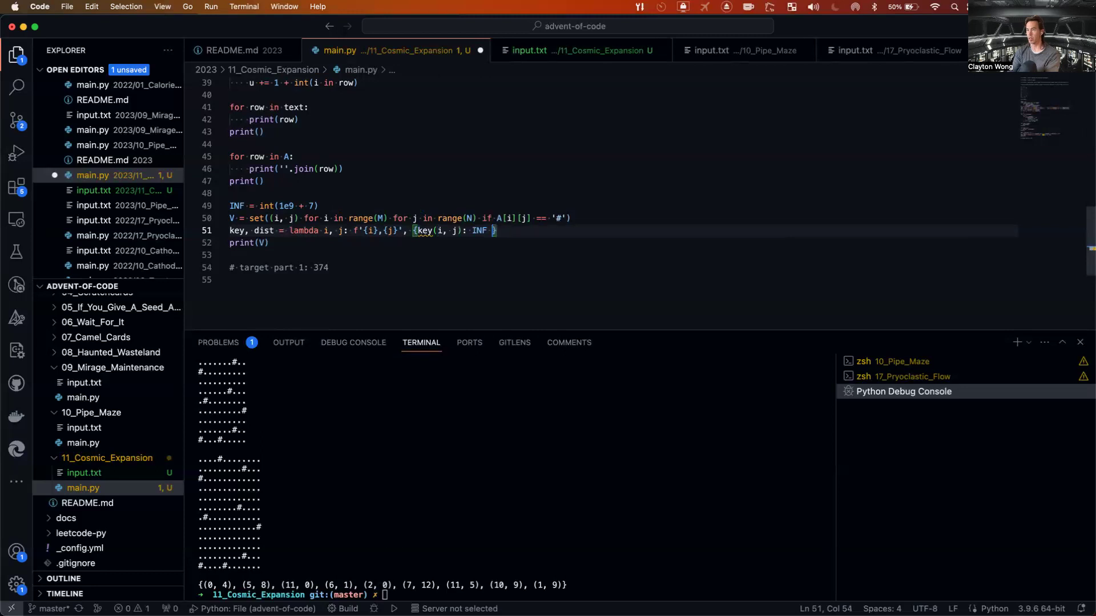
{"action": "type", "text": "for i in range(M) for j in ra"}
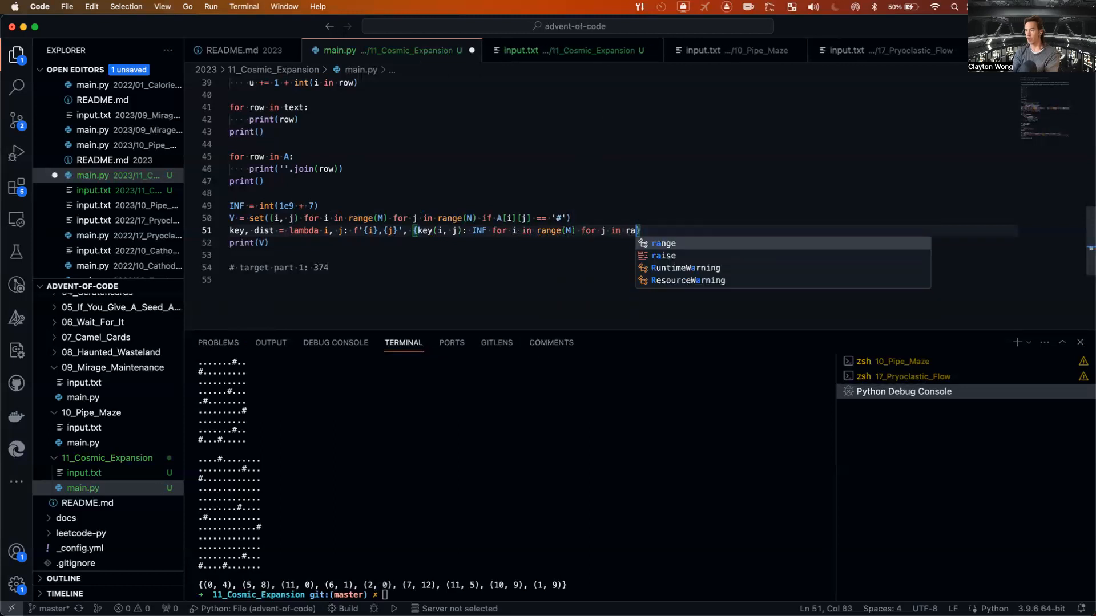
{"action": "type", "text": "nge(N)}"}
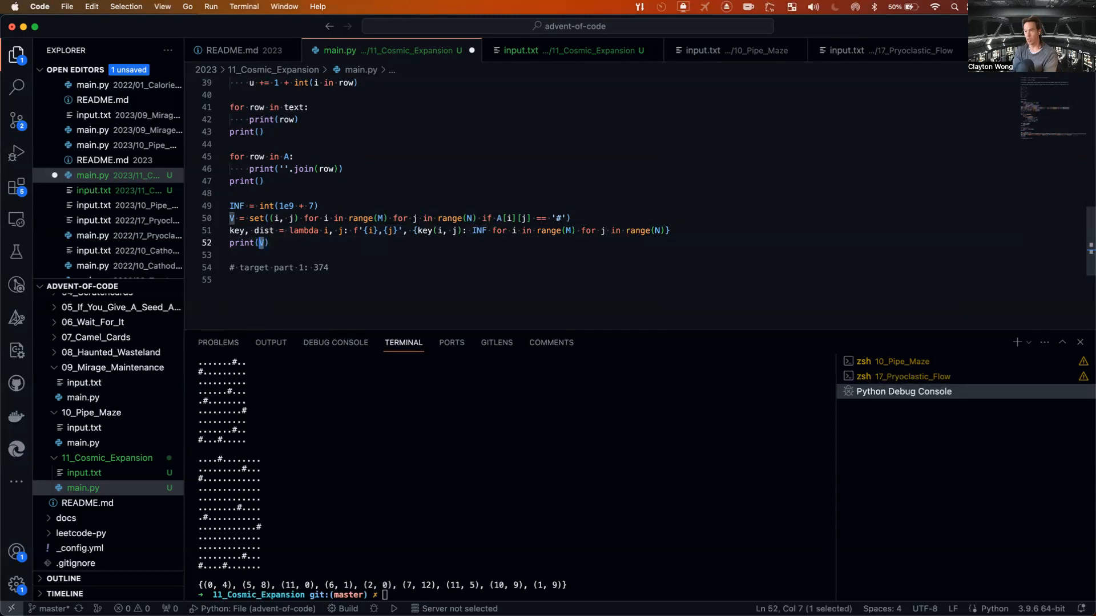
{"action": "type", "text": "ds"}
{"action": "left_click", "coordinate": [516, 594]}
{"action": "type", "text": "python3 main.py"}
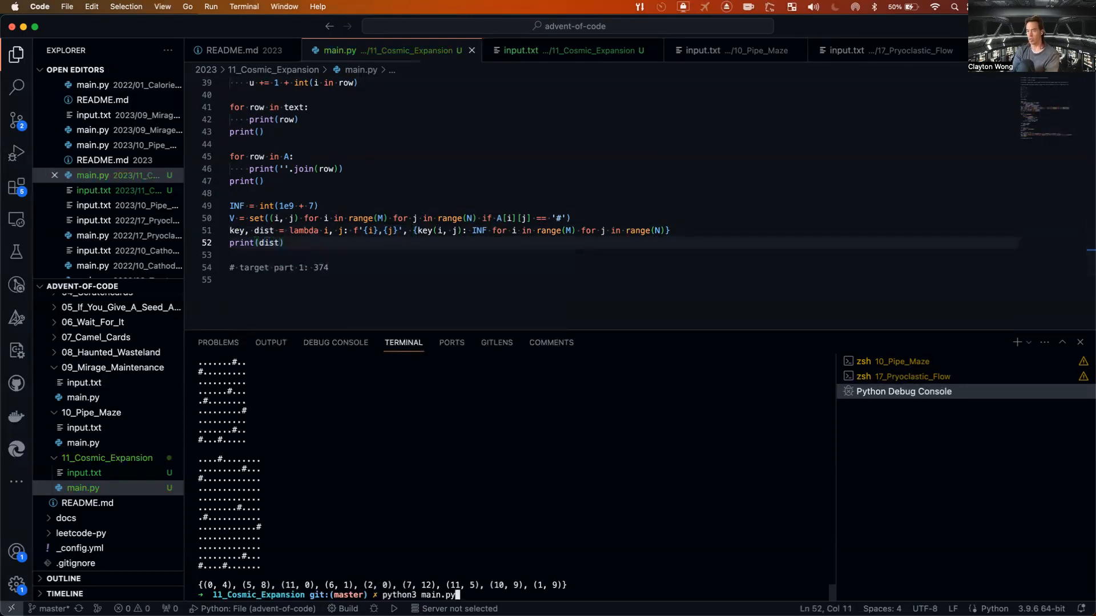
Run main.py, fix the NameError by putting key and dist on separate lines, and rerun.
{"action": "key", "text": "Enter"}
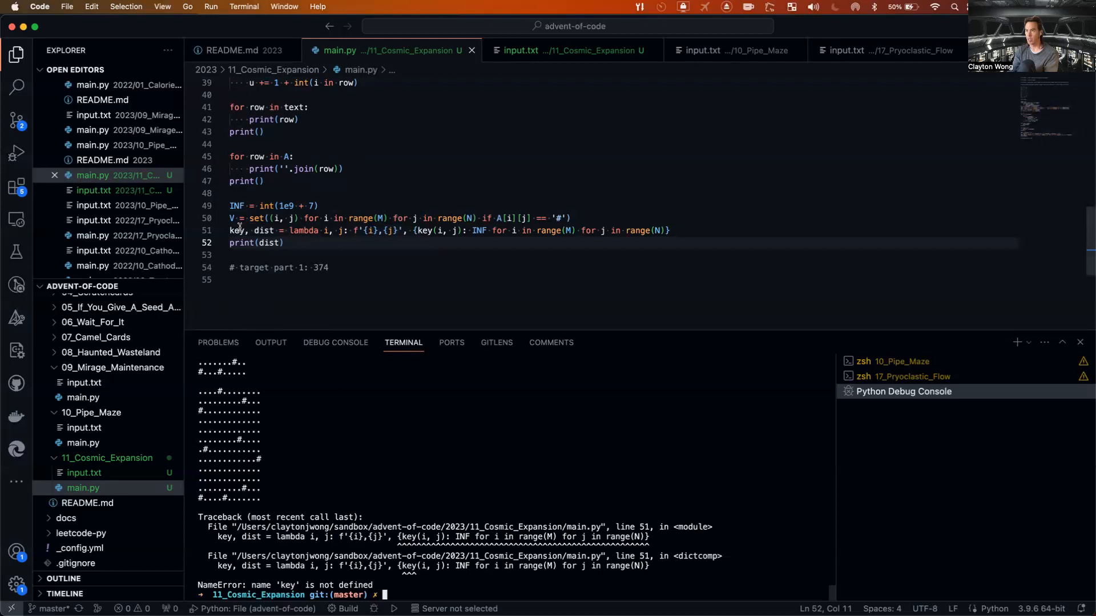
{"action": "mouse_move", "coordinate": [235, 230]}
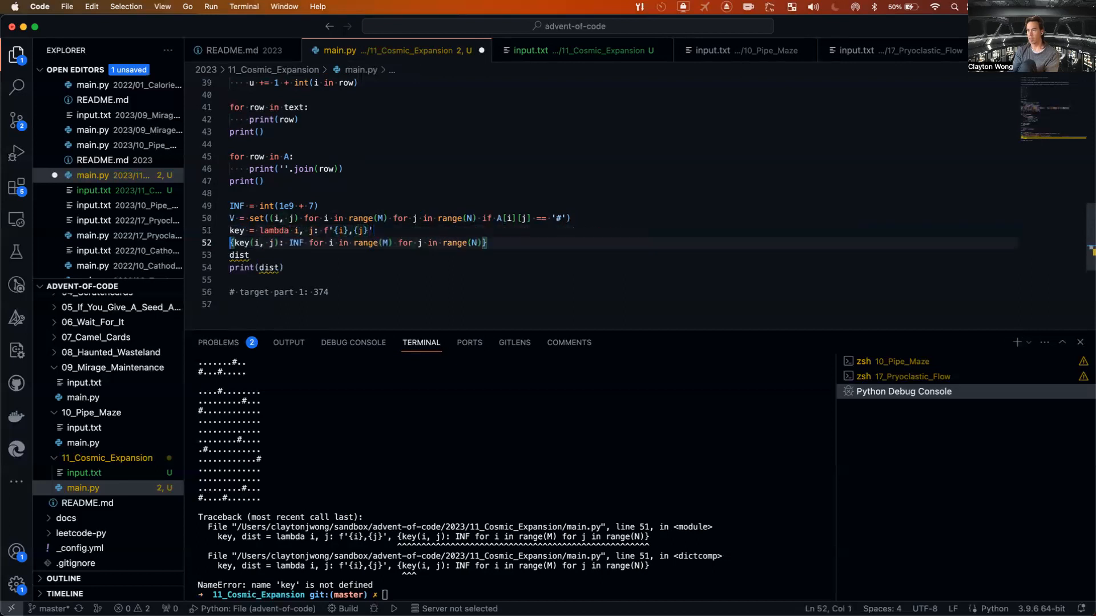
{"action": "key", "text": "Backspace"}
{"action": "type", "text": "dist = "}
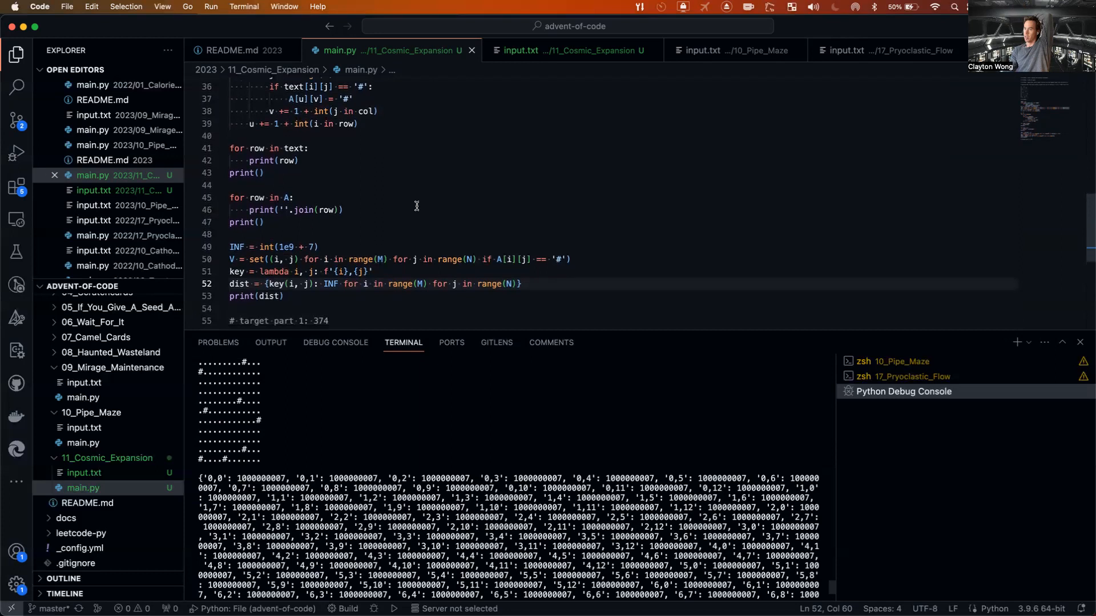
{"action": "scroll", "scroll_direction": "down", "scroll_amount": 3}
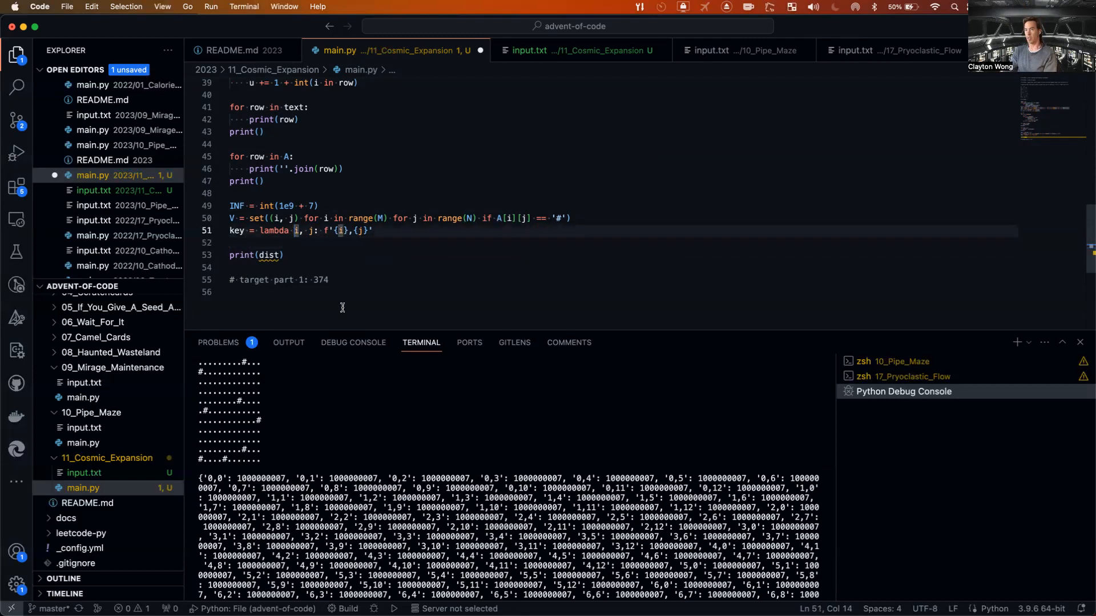
Rework the dist and m declarations, then select the old key line for removal.
{"action": "type", "text": "pair1"}
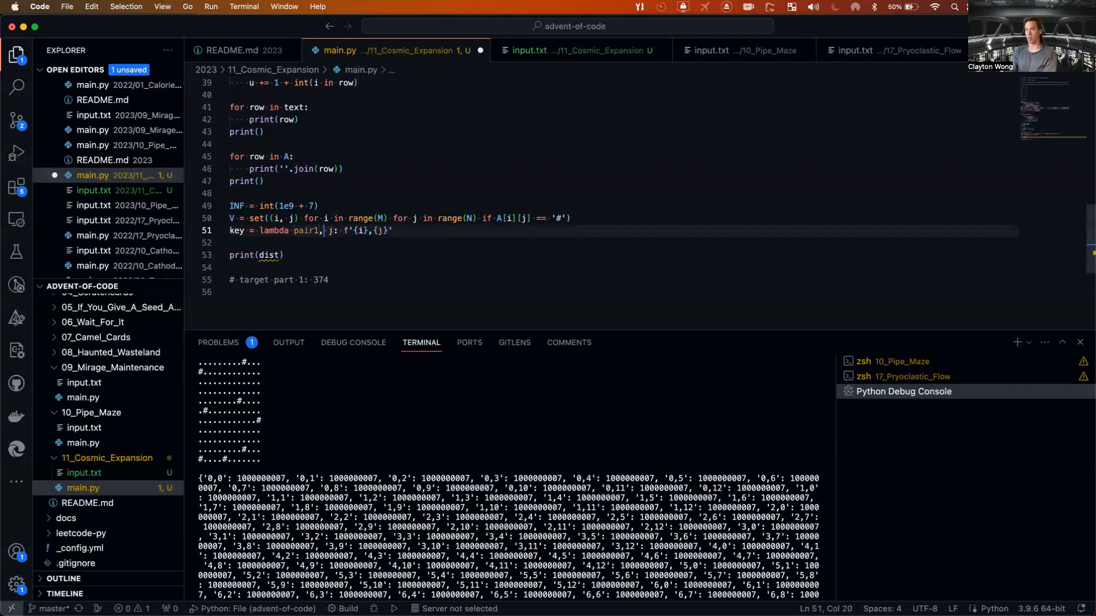
{"action": "type", "text": "pair2"}
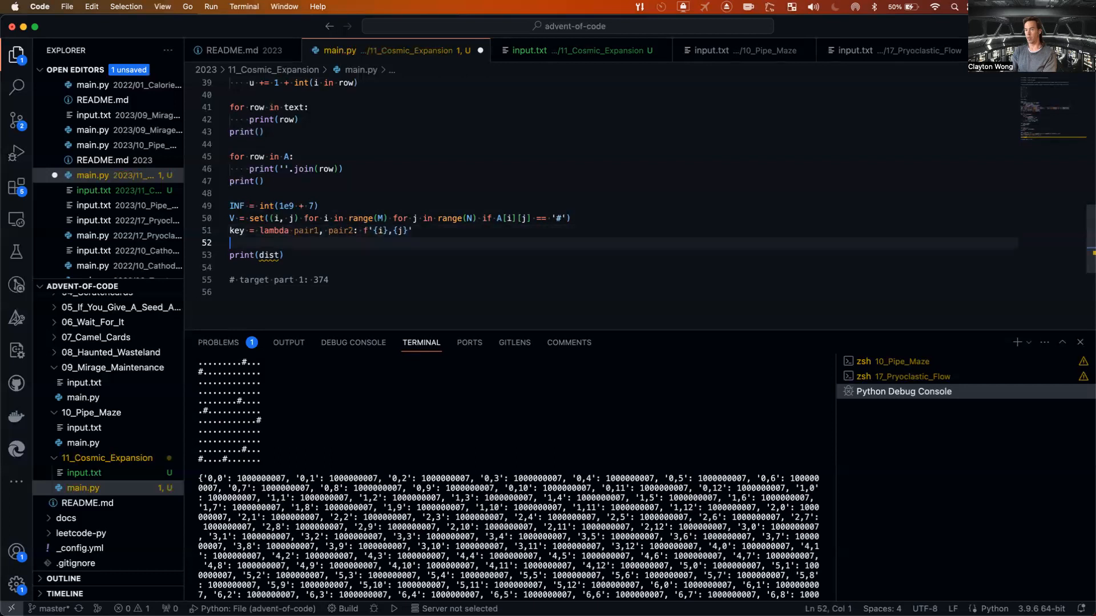
{"action": "type", "text": "dist ="}
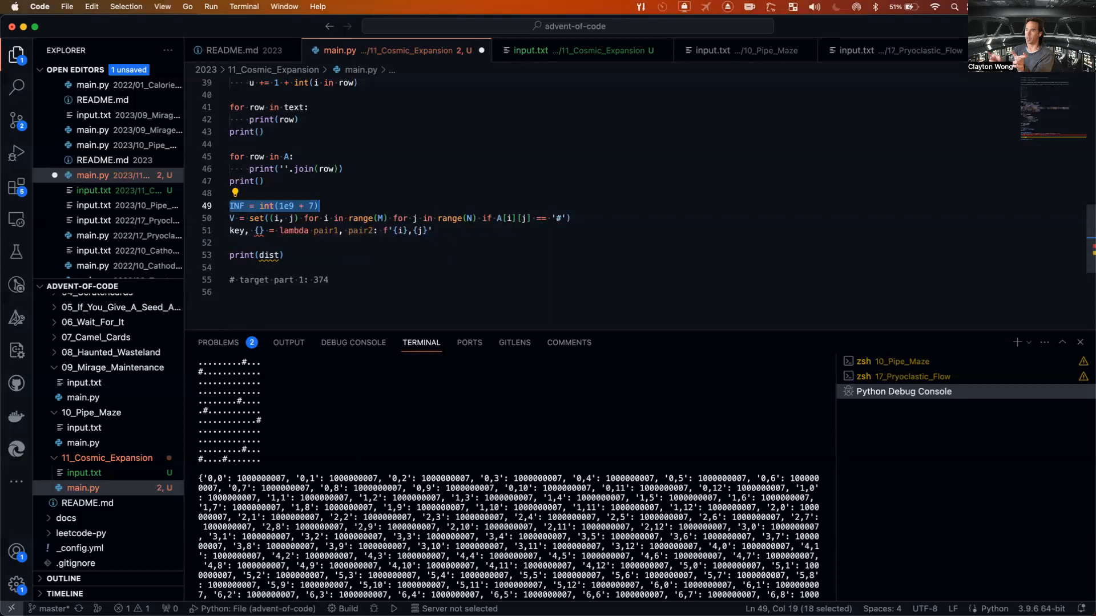
{"action": "left_click", "coordinate": [346, 201]}
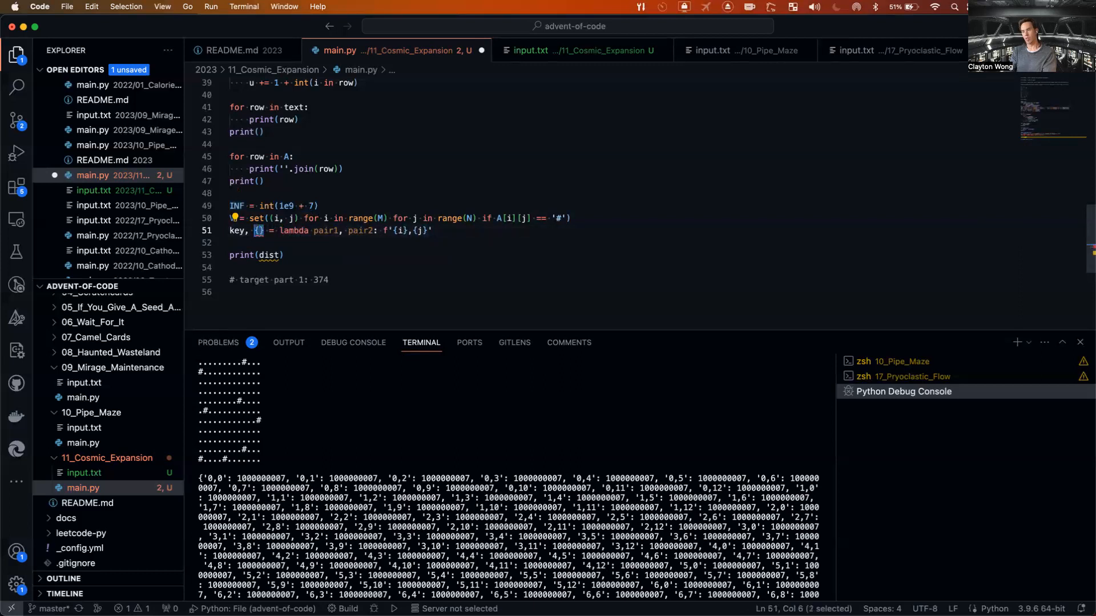
{"action": "type", "text": "defaultdict"}
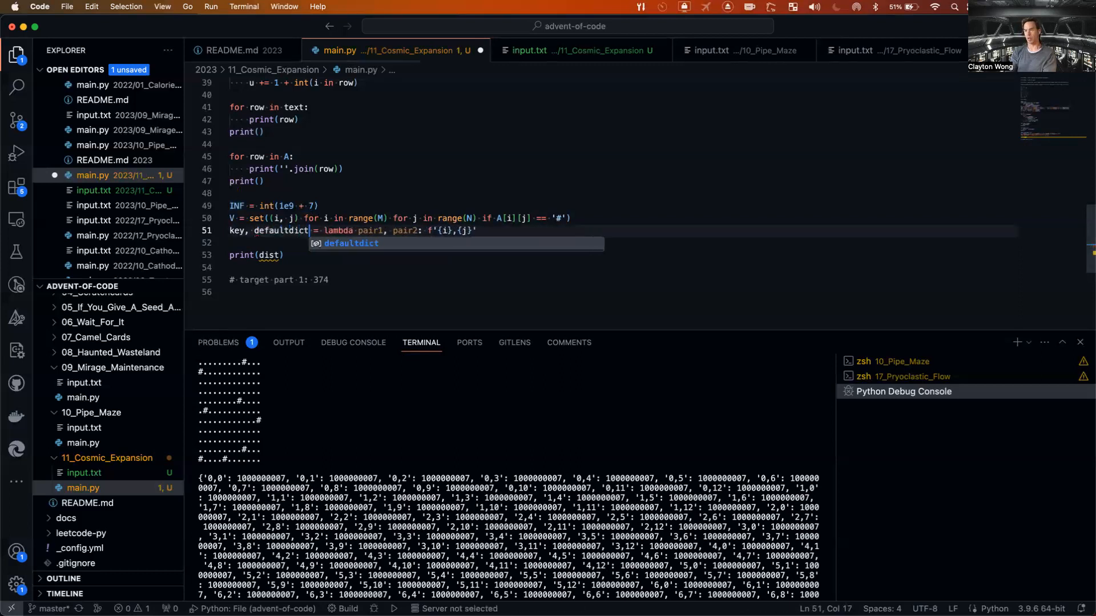
{"action": "double_click", "coordinate": [280, 230]}
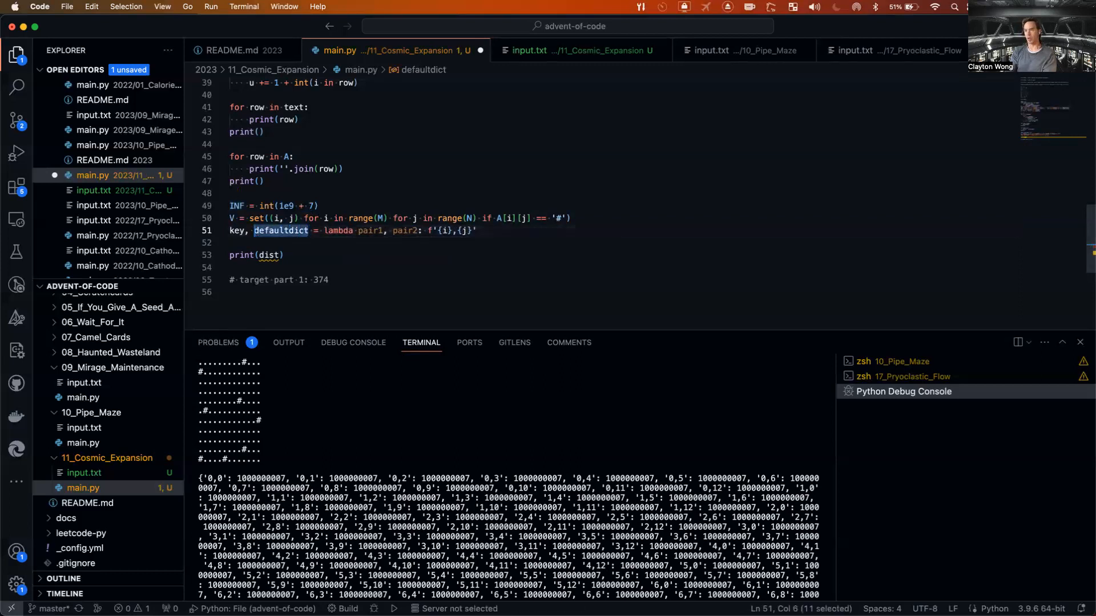
{"action": "type", "text": "dist"}
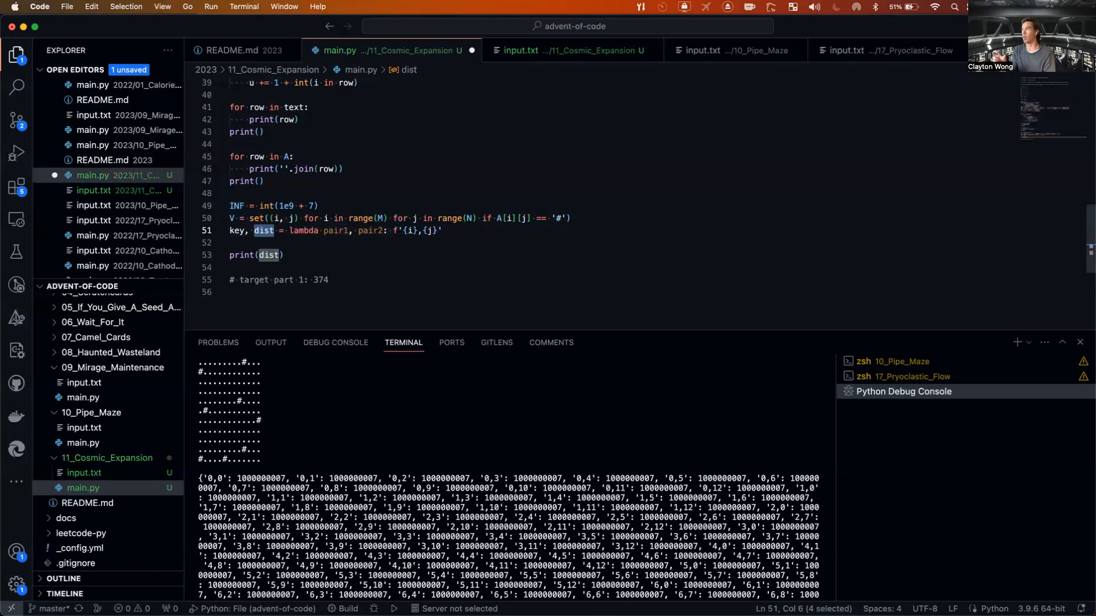
{"action": "type", "text": "m"}
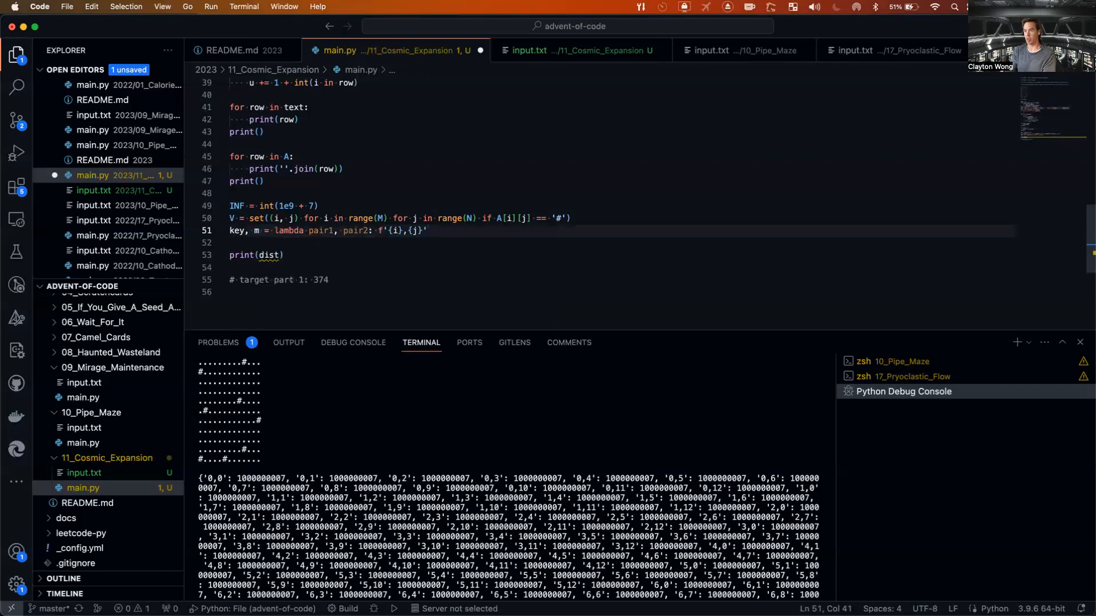
{"action": "left_click_drag", "start_coordinate": [229, 231], "coordinate": [426, 230]}
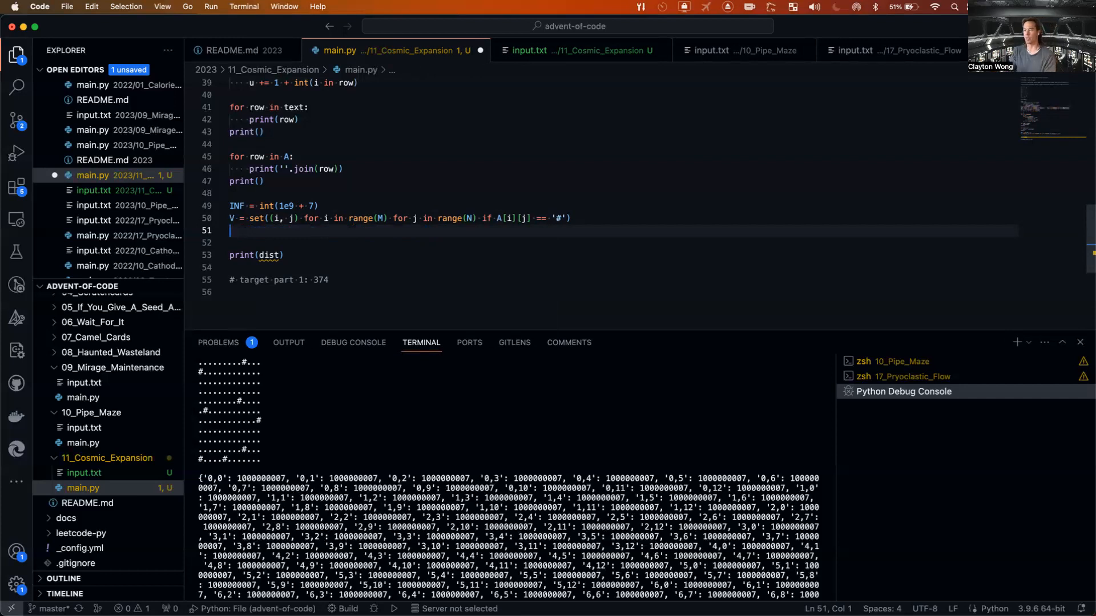
Write key = lambda tuple: f'{tuple[0]},{tuple[1]}' and run main.py.
{"action": "type", "text": "key = lam"}
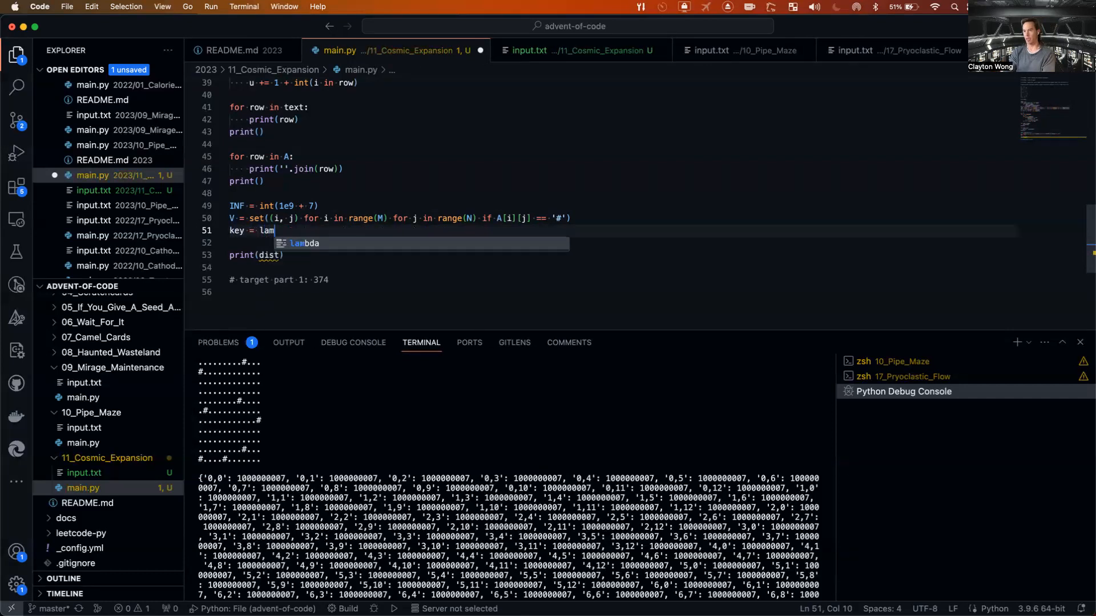
{"action": "type", "text": "bda ()"}
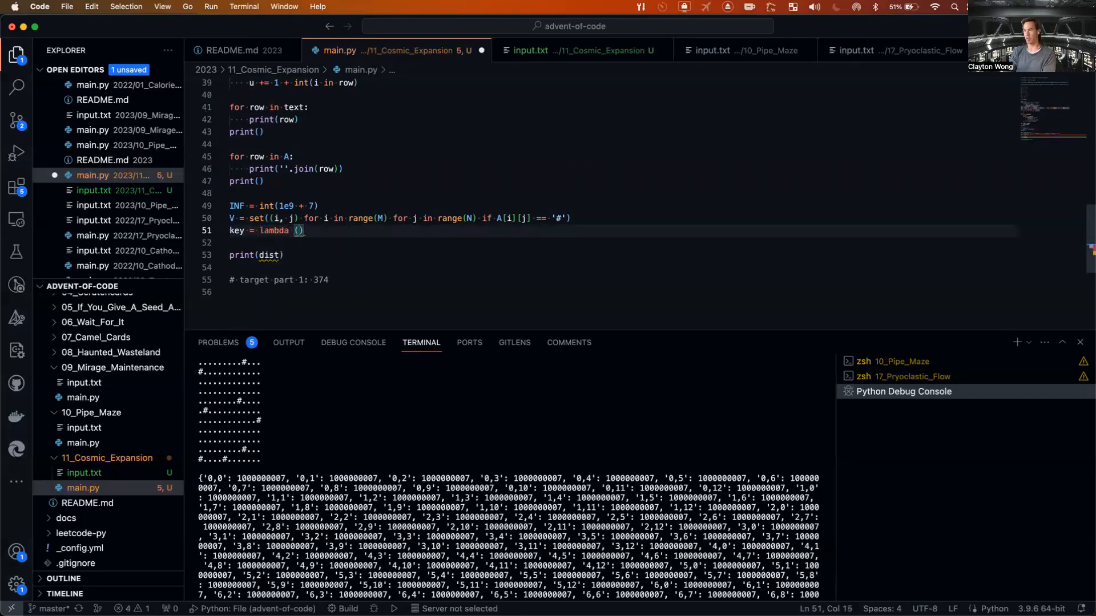
{"action": "key", "text": "Backspace"}
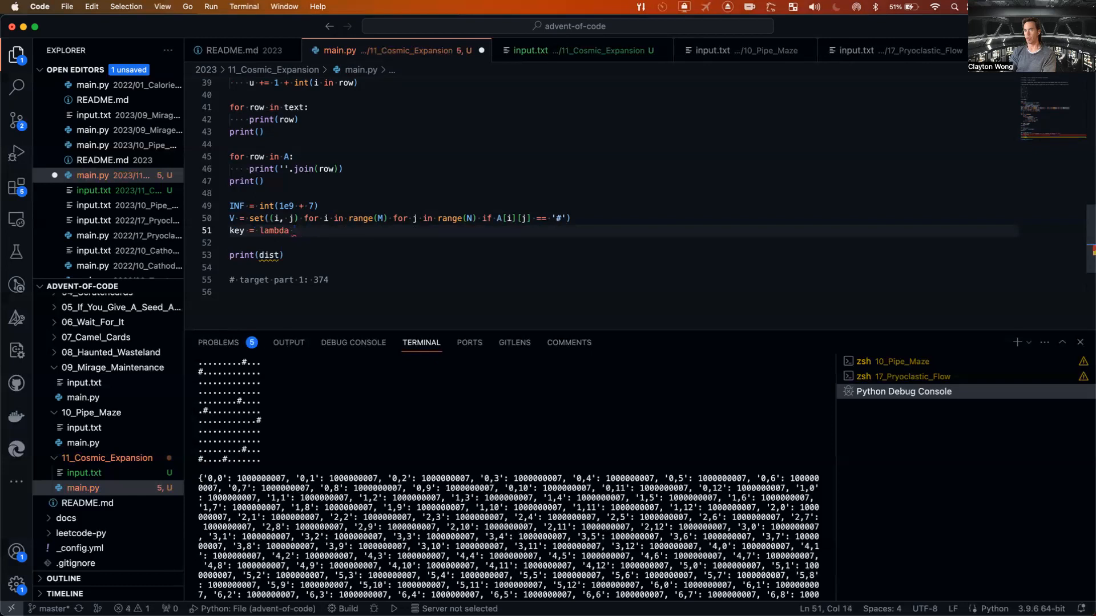
{"action": "type", "text": "tulp"}
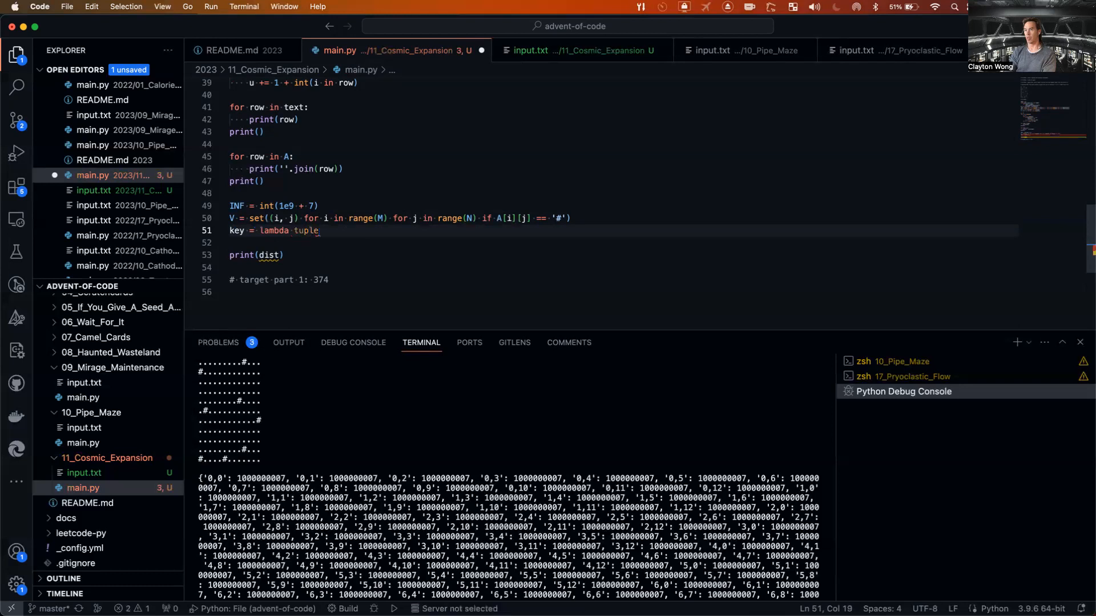
{"action": "type", "text": "\": \""}
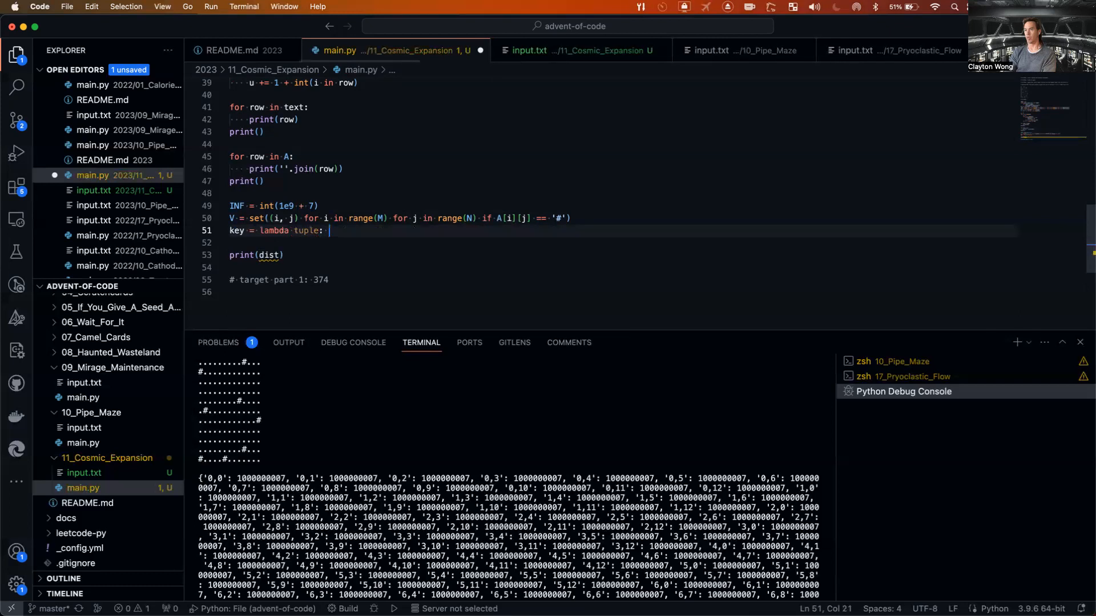
{"action": "type", "text": "f'tuple"}
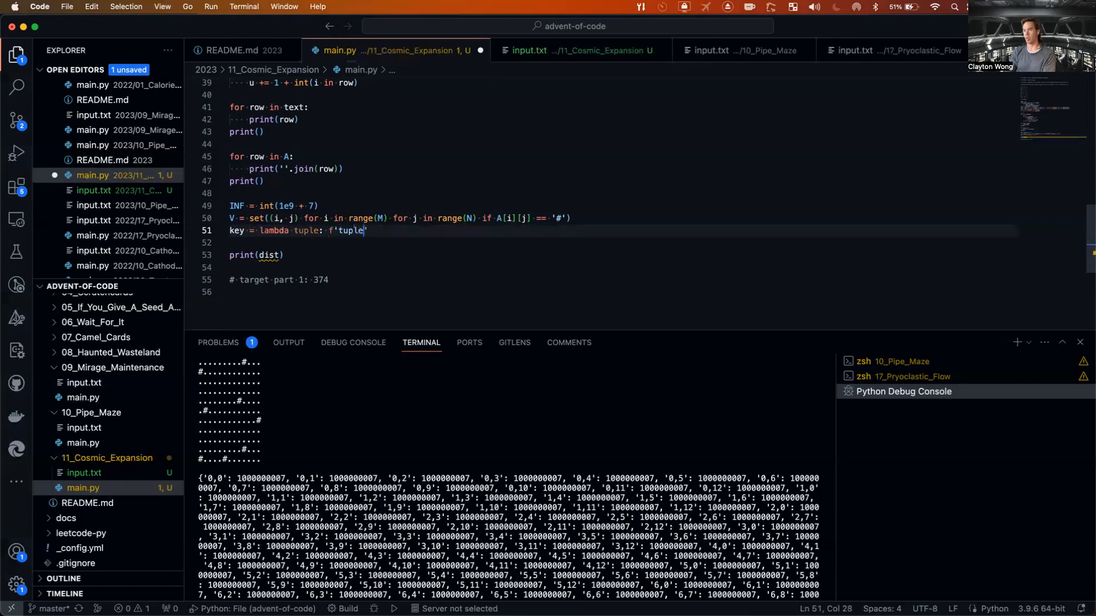
{"action": "type", "text": "[0],"}
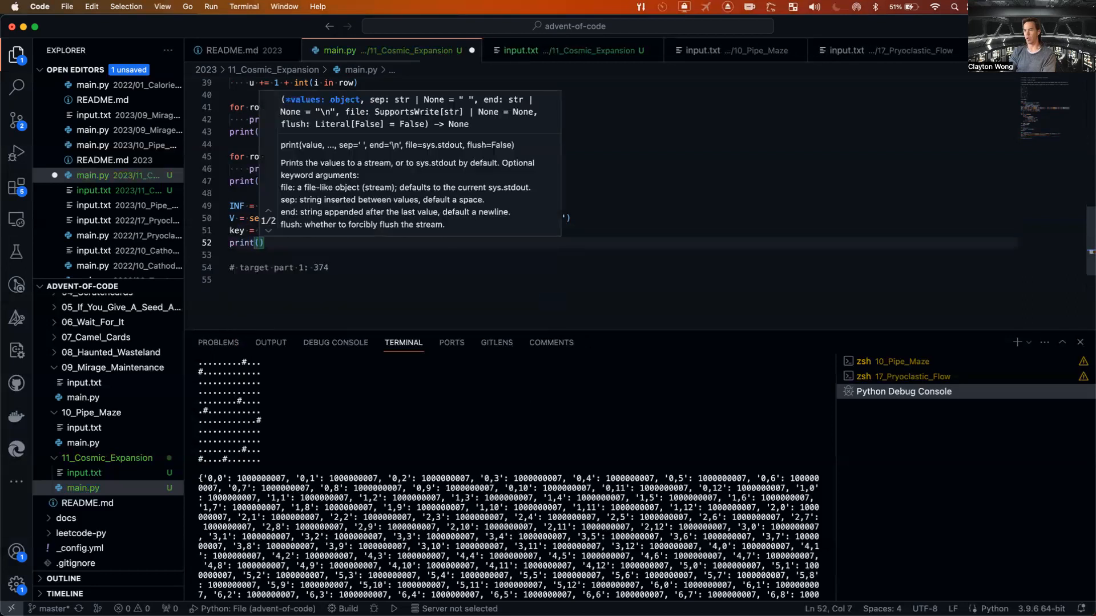
{"action": "type", "text": "ke"}
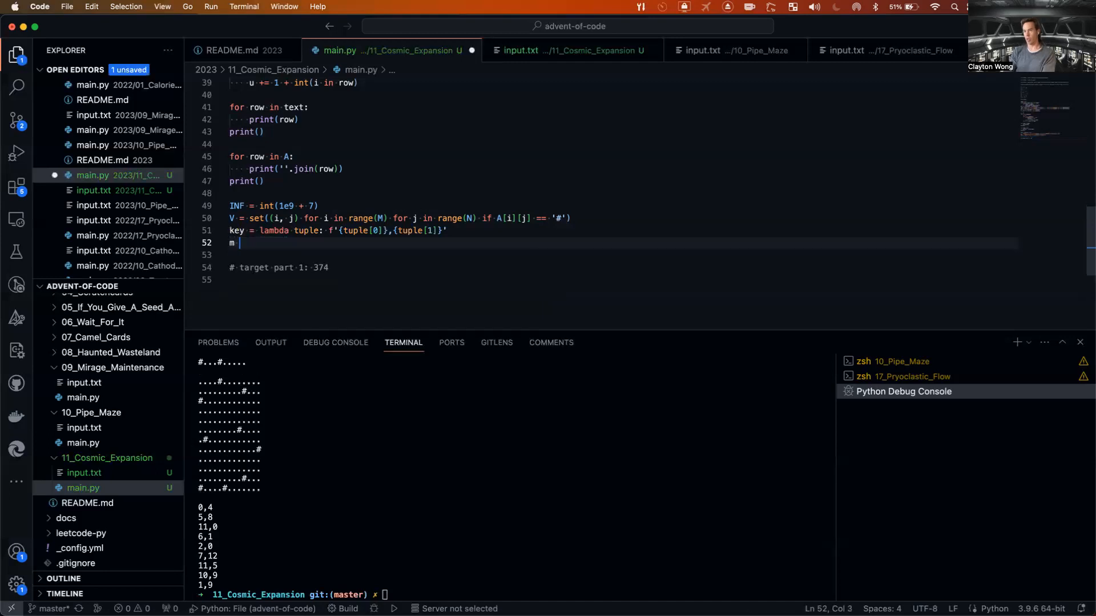
Add m = {} on line 52 and start nested for u in V / for v in V loops.
{"action": "type", "text": "= defaultdict()"}
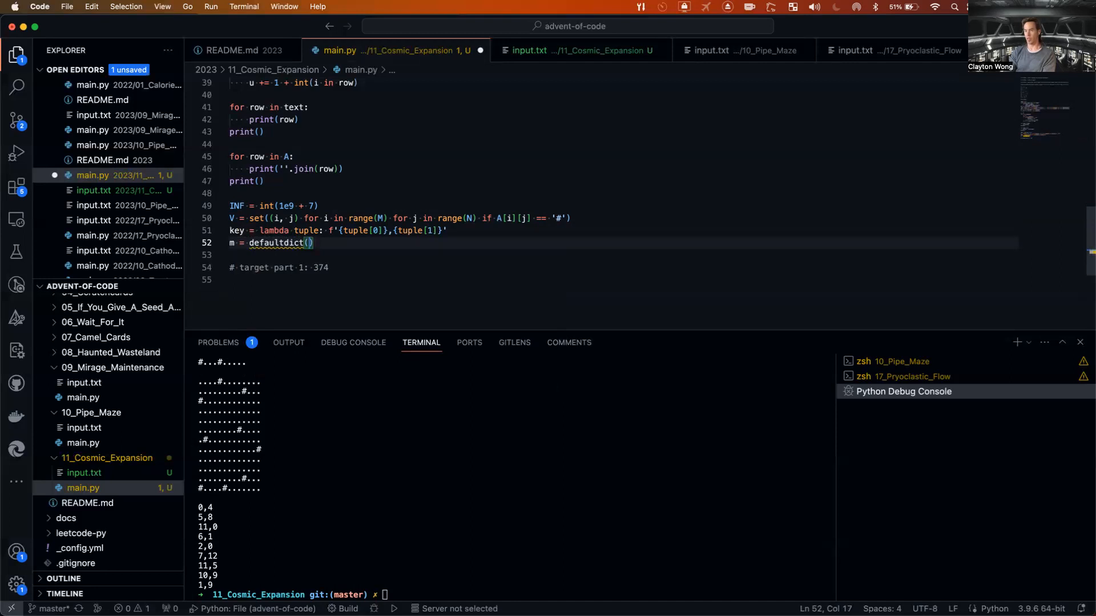
{"action": "type", "text": "{"}
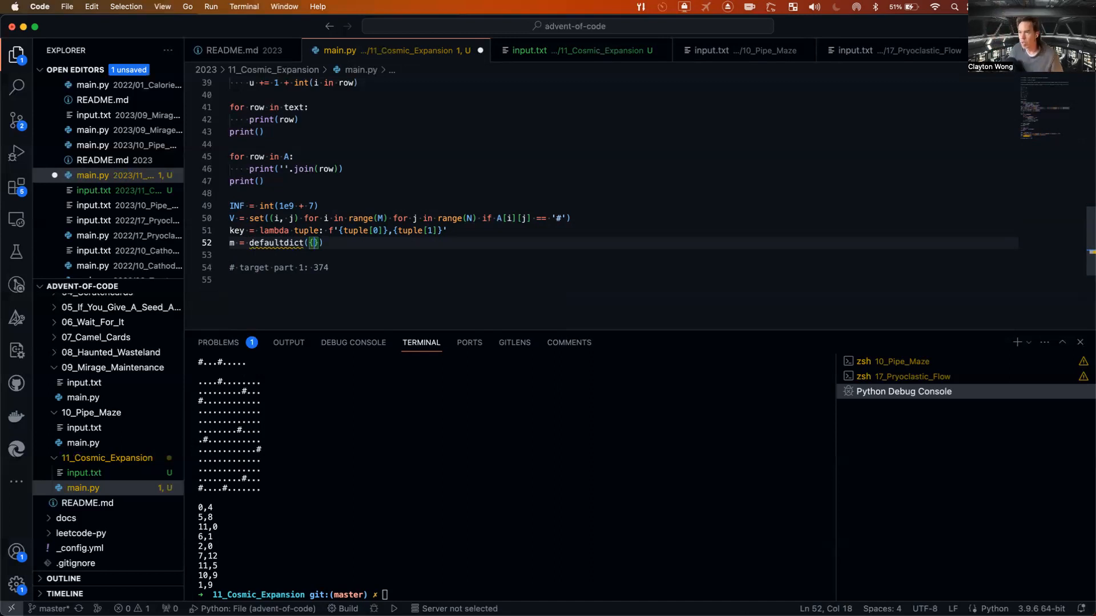
{"action": "type", "text": "map"}
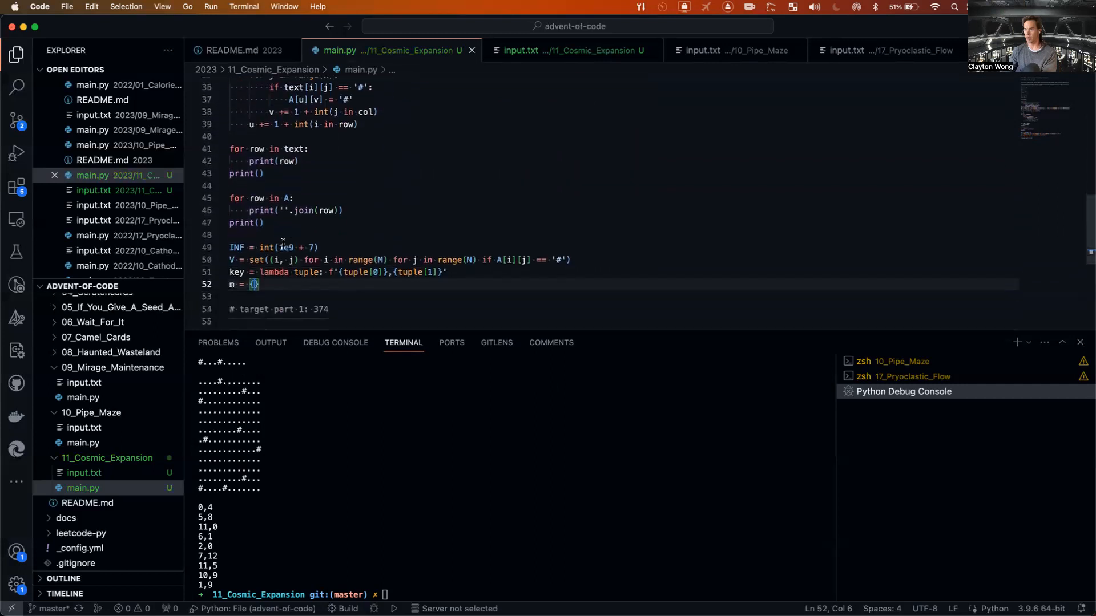
{"action": "scroll", "scroll_direction": "down", "scroll_amount": 3}
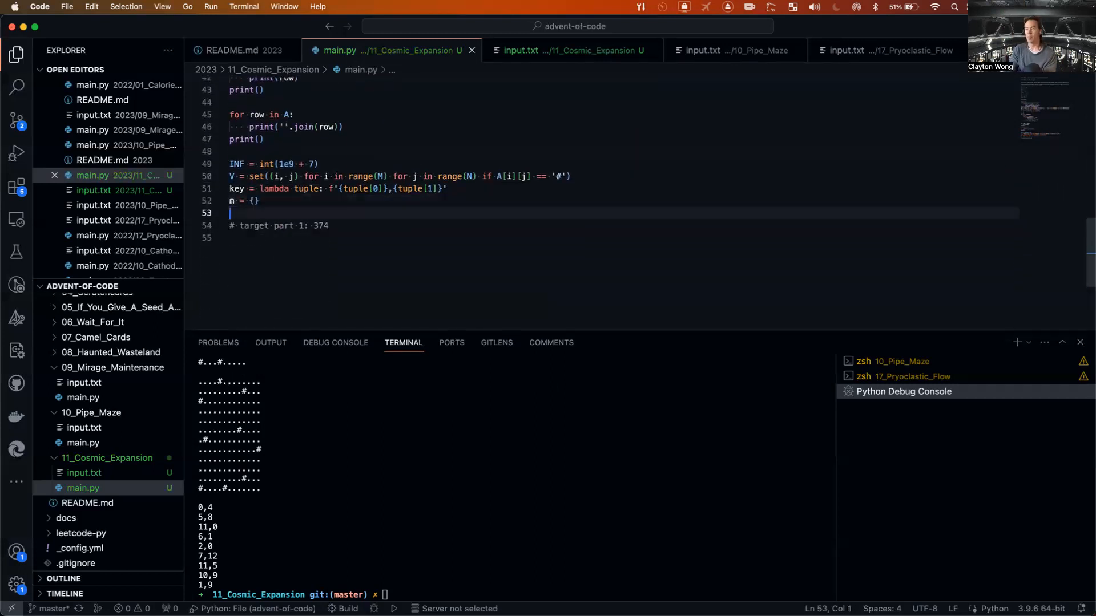
{"action": "type", "text": "for u in V:"}
{"action": "type", "text": "if u"}
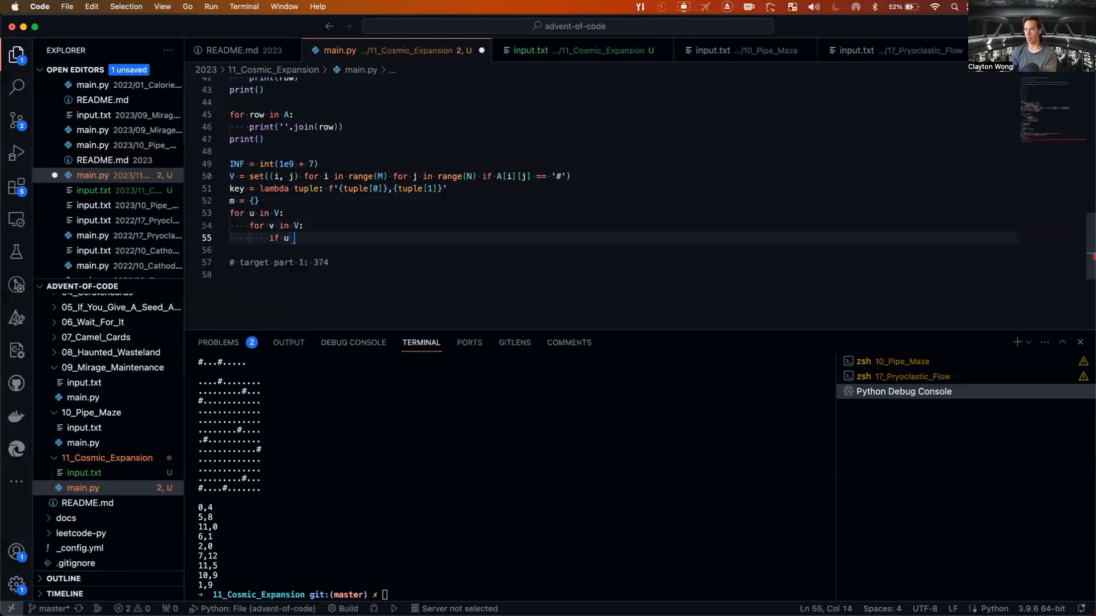
Skip self-pairs with if u == v: continue.
{"action": "type", "text": "== v:"}
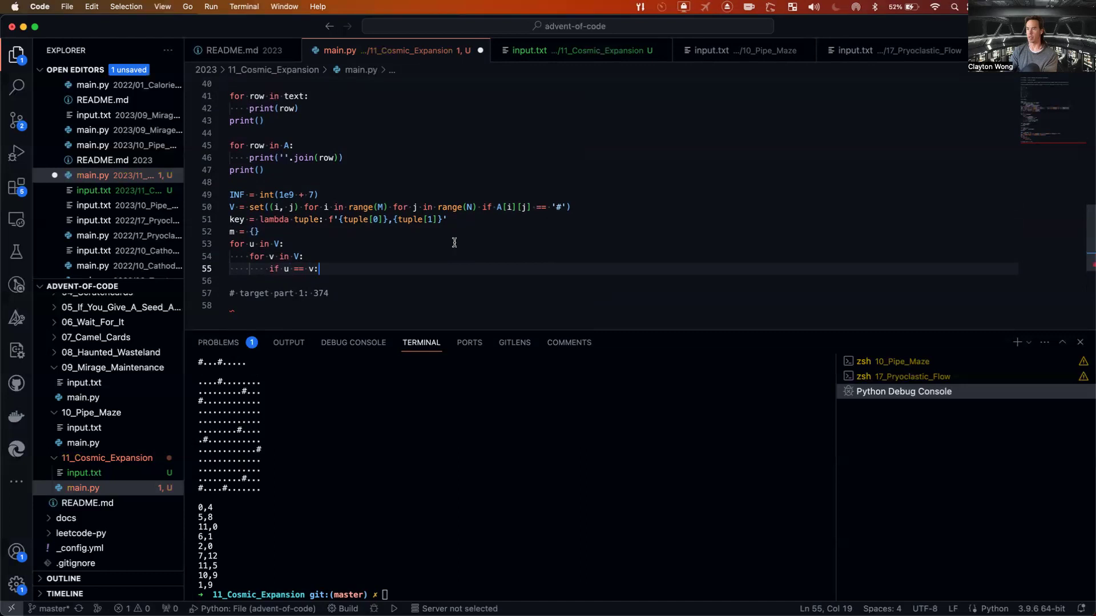
{"action": "type", "text": "conti"}
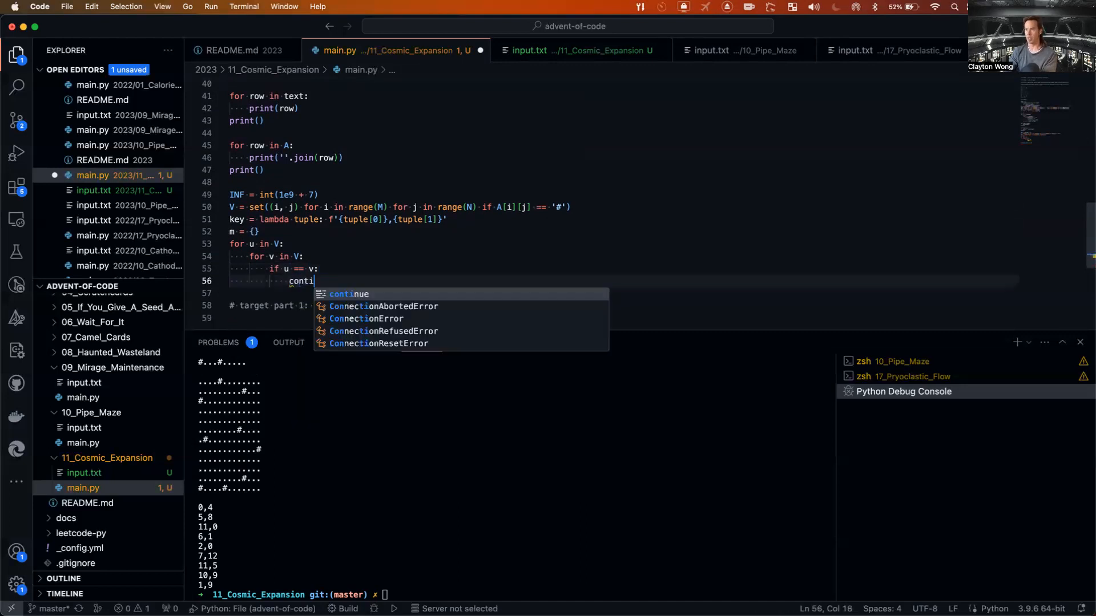
{"action": "key", "text": "Tab"}
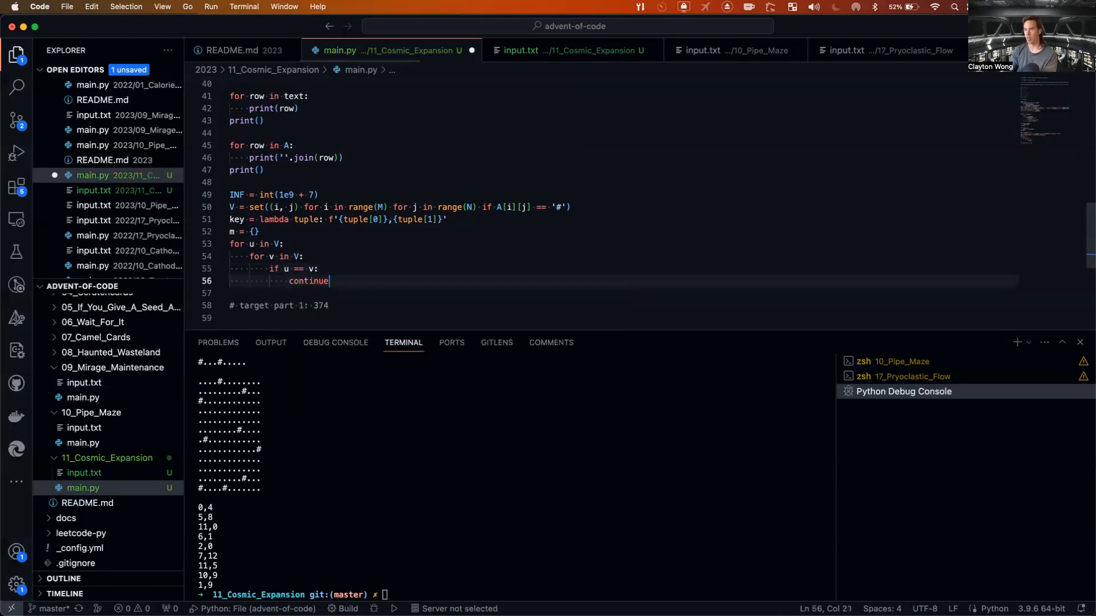
{"action": "key", "text": "Enter"}
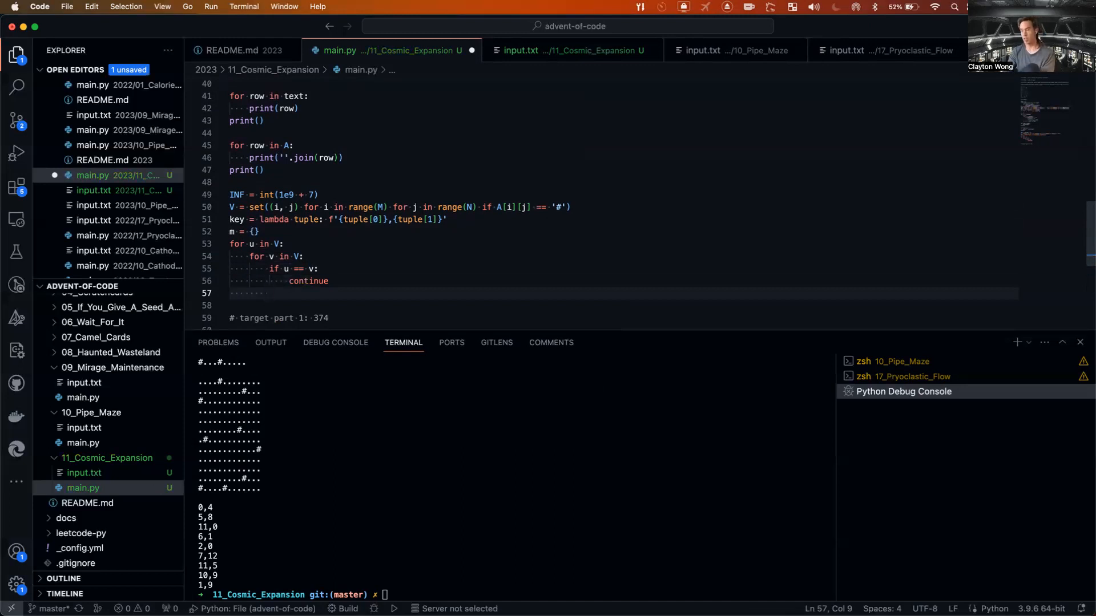
Compute dist = abs(u[0] - v[0]) + abs(u[1] - v[1]) inside the loop.
{"action": "type", "text": "dist ="}
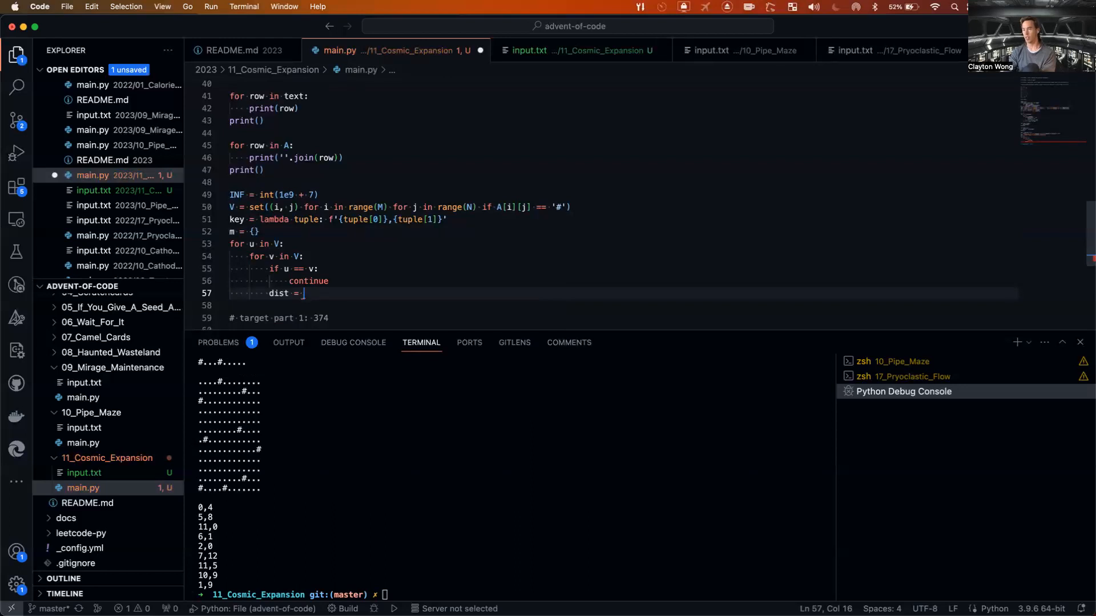
{"action": "type", "text": "abs("}
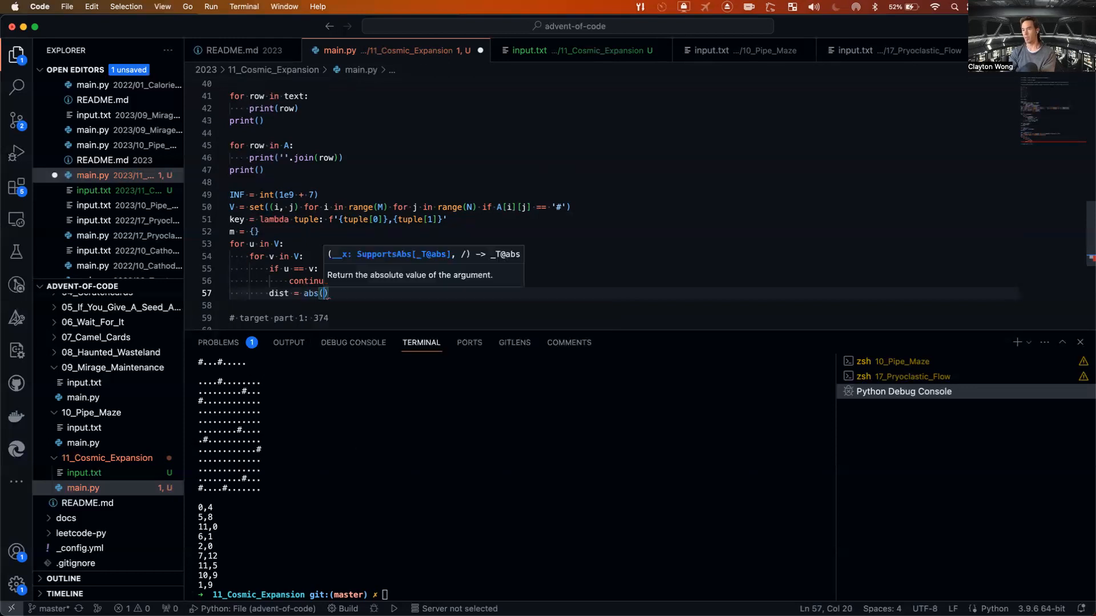
{"action": "type", "text": "u[0]"}
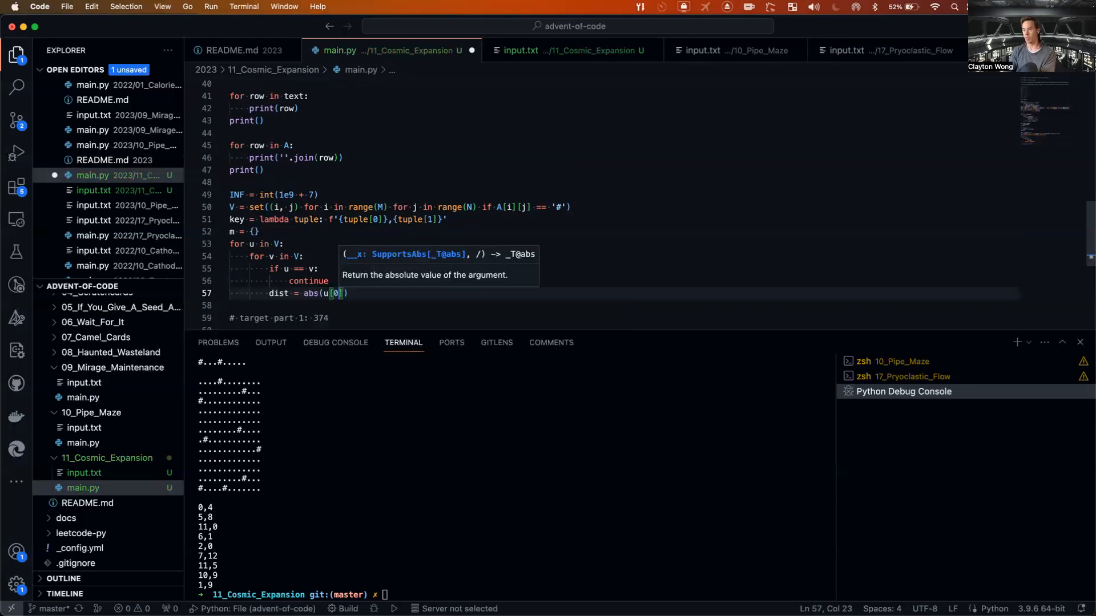
{"action": "type", "text": "-"}
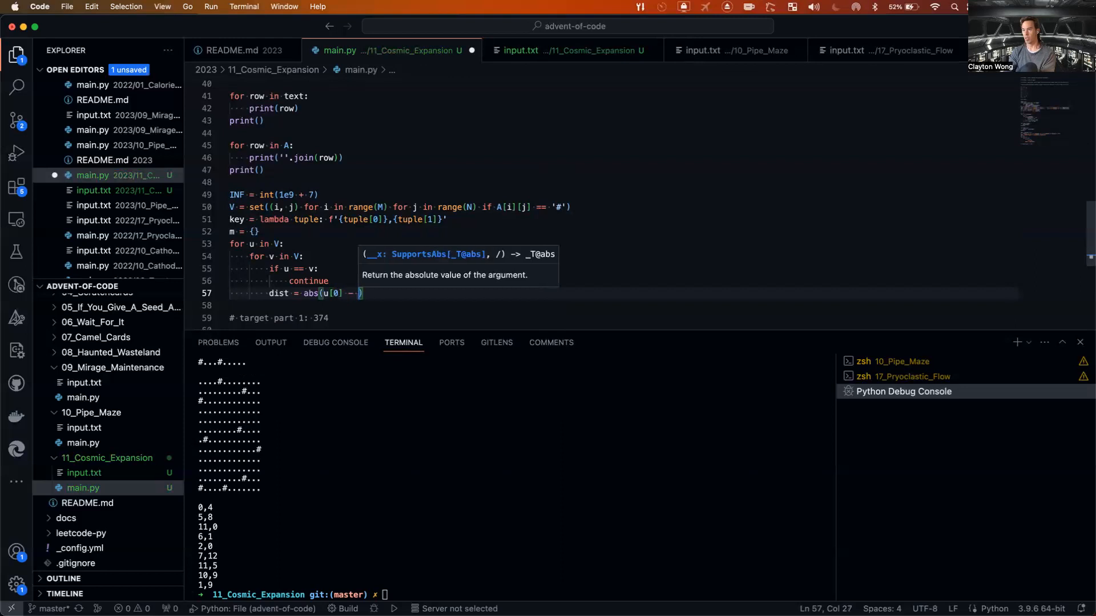
{"action": "type", "text": "v[0])"}
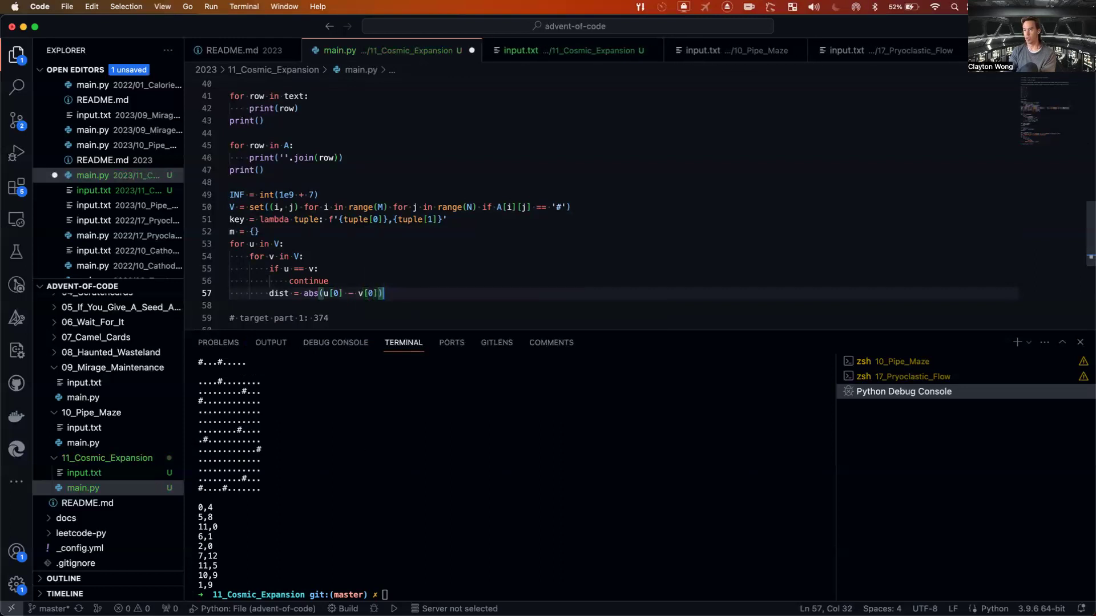
{"action": "type", "text": "+ abs(v"}
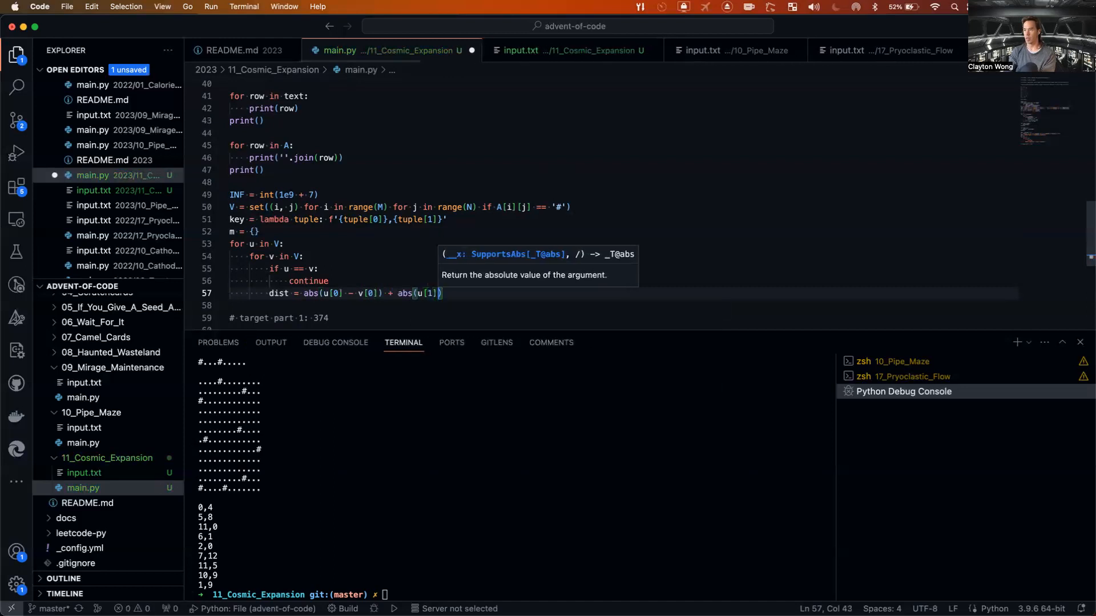
{"action": "type", "text": "- v"}
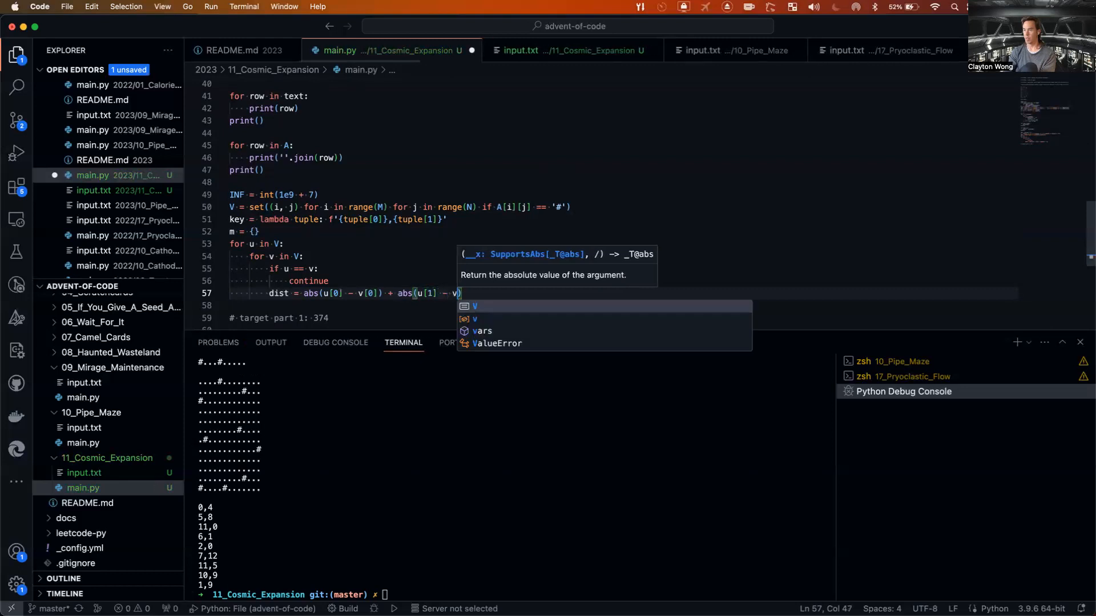
{"action": "type", "text": "[1])"}
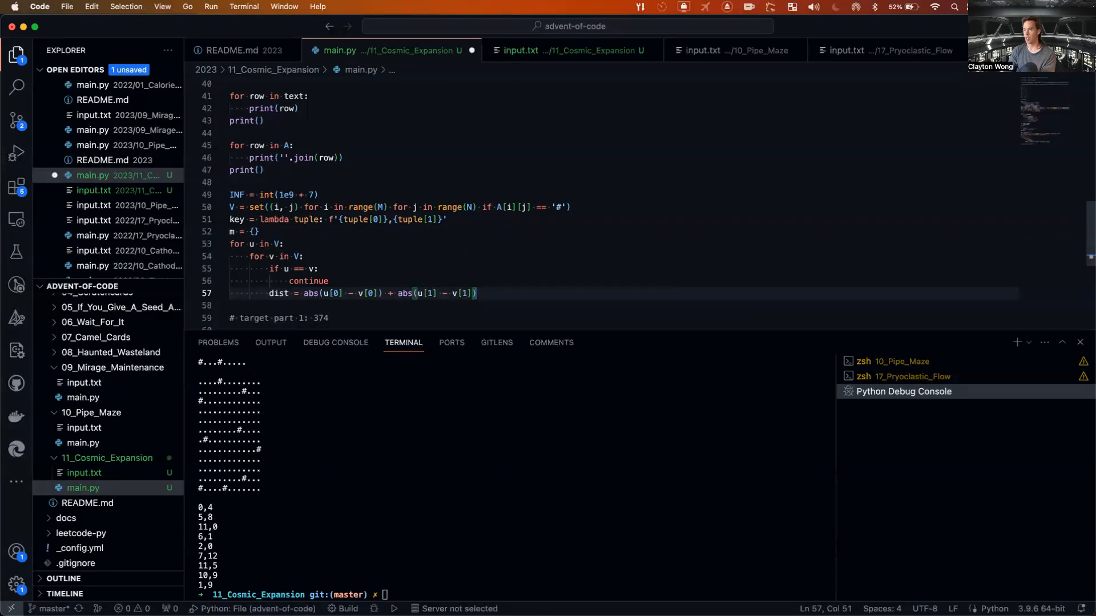
{"action": "key", "text": "Enter"}
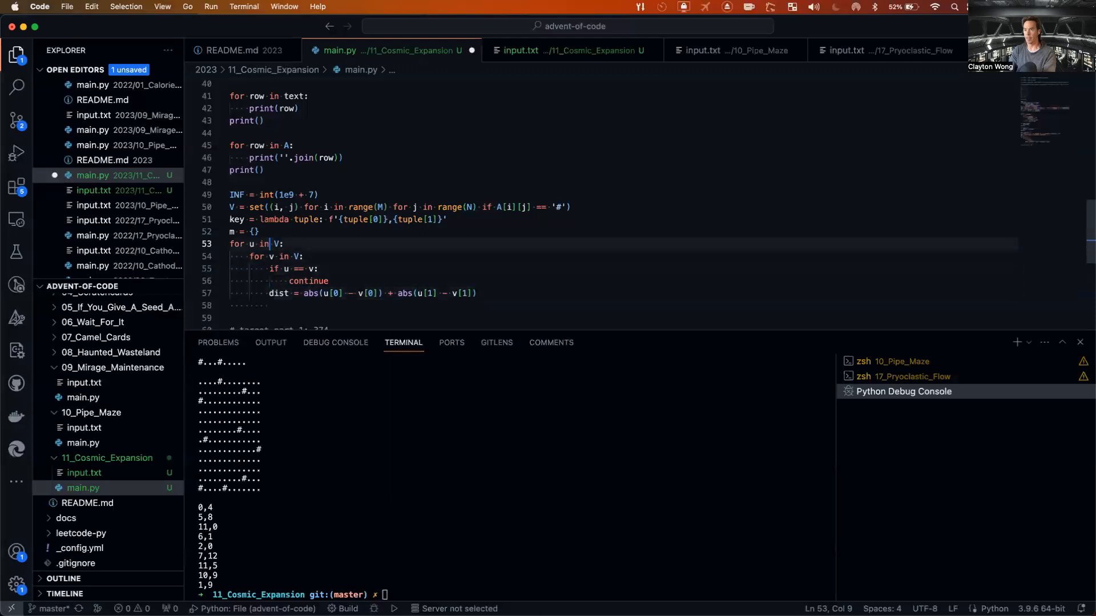
Store dist into m[u][v] for each galaxy pair and print m.
{"action": "type", "text": "m[u] = {"}
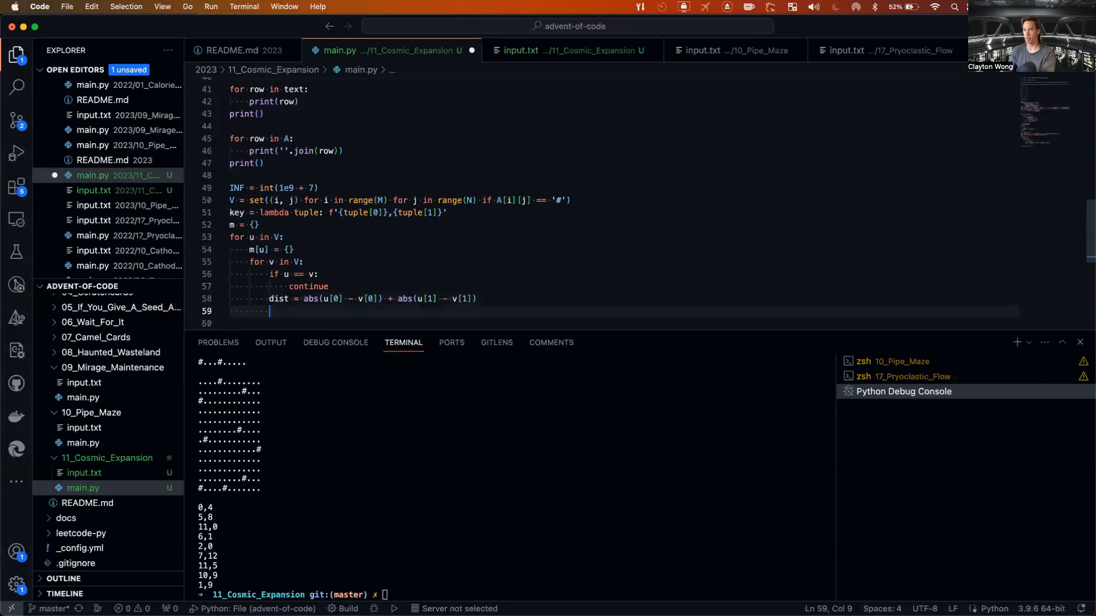
{"action": "type", "text": "m[u]["}
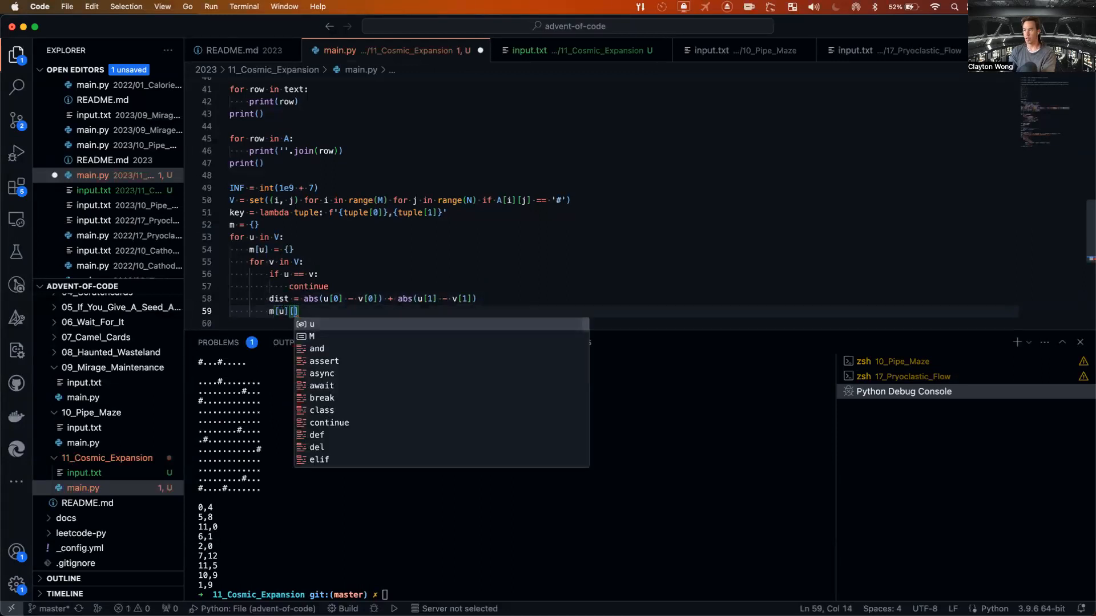
{"action": "type", "text": "v"}
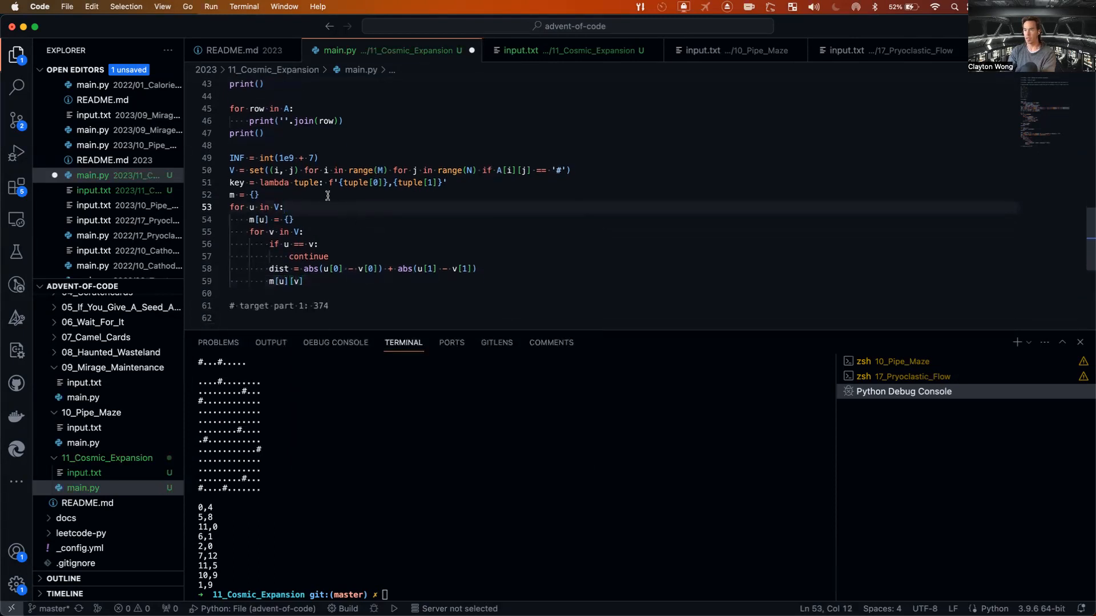
{"action": "left_click", "coordinate": [329, 183]}
{"action": "type", "text": " ="}
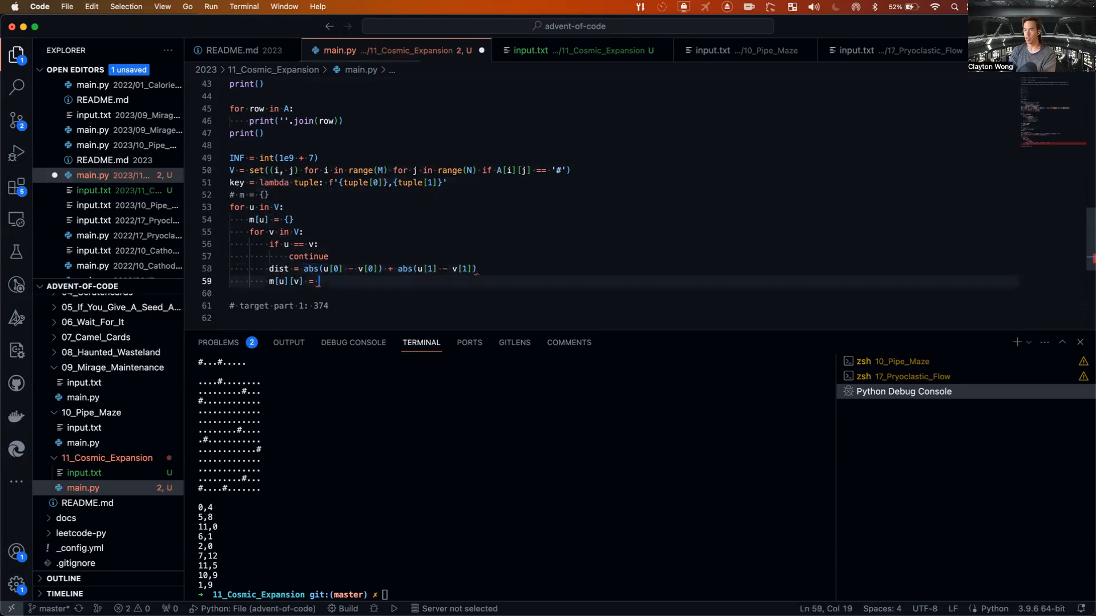
{"action": "type", "text": "dist"}
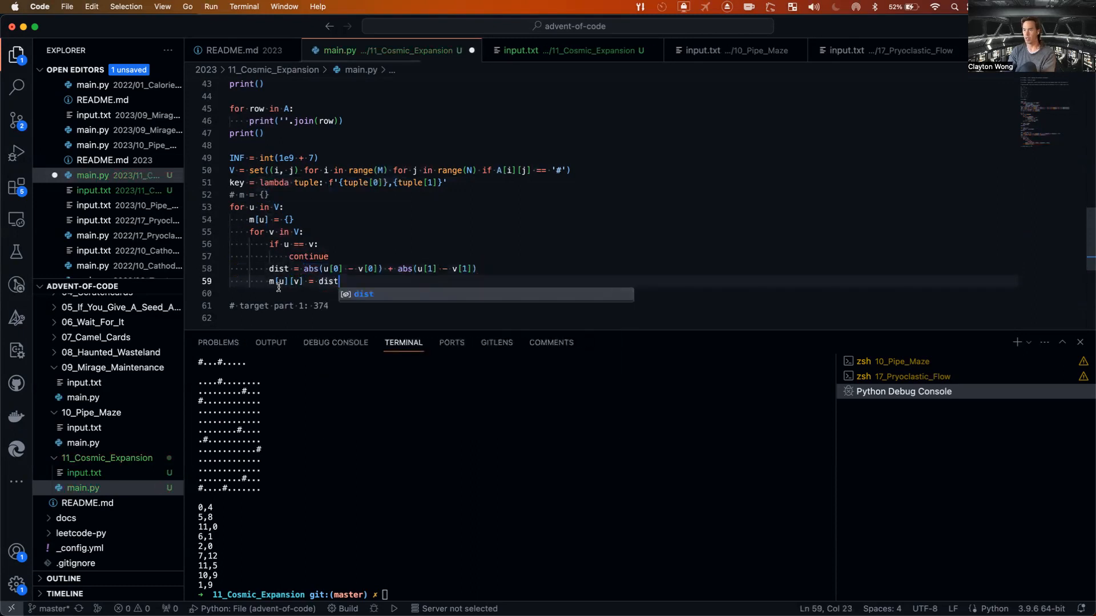
{"action": "key", "text": "Enter"}
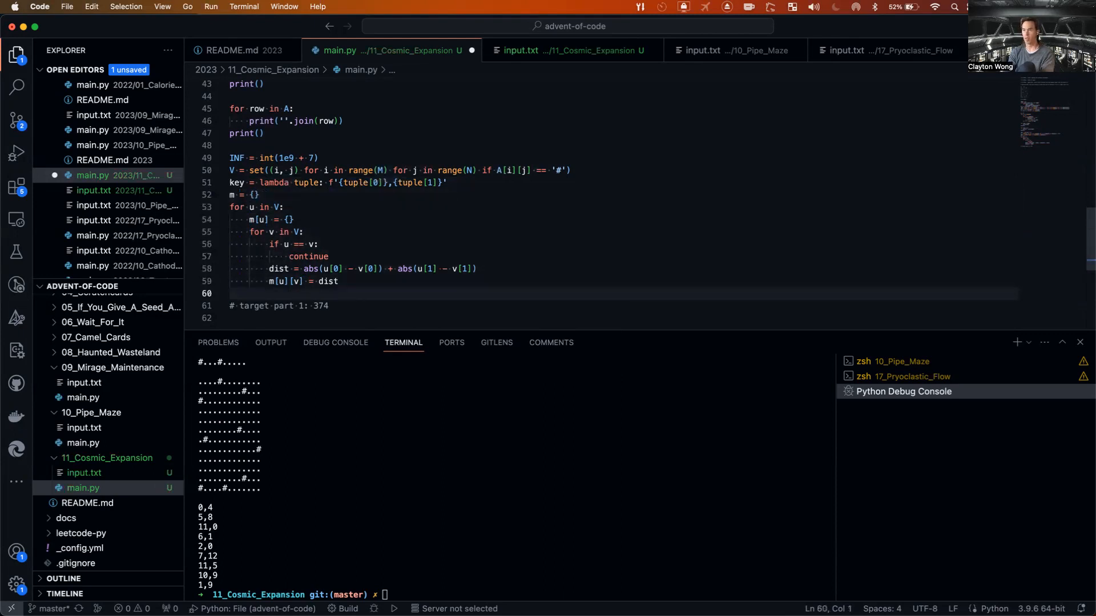
{"action": "type", "text": "print(m"}
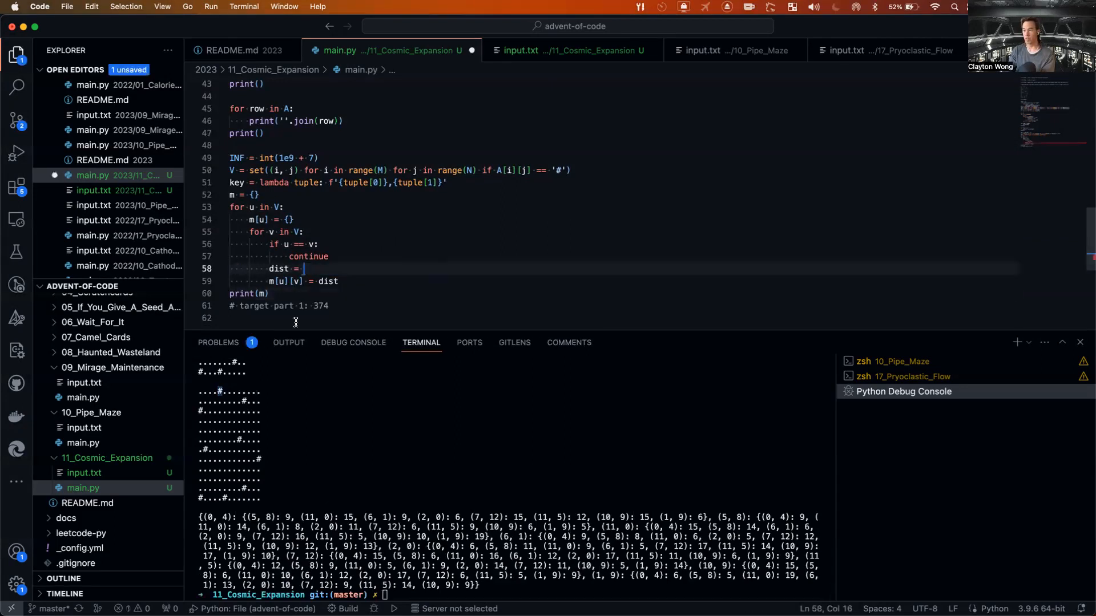
Set m[u][v] = abs(u[0] - v[0]) + abs(u[1] - v[1]) with a Manhattan 'from u -> v' comment; delete print(m).
{"action": "type", "text": "abs(u[0] - v[0]) + abs(u[1] - v[1])  #"}
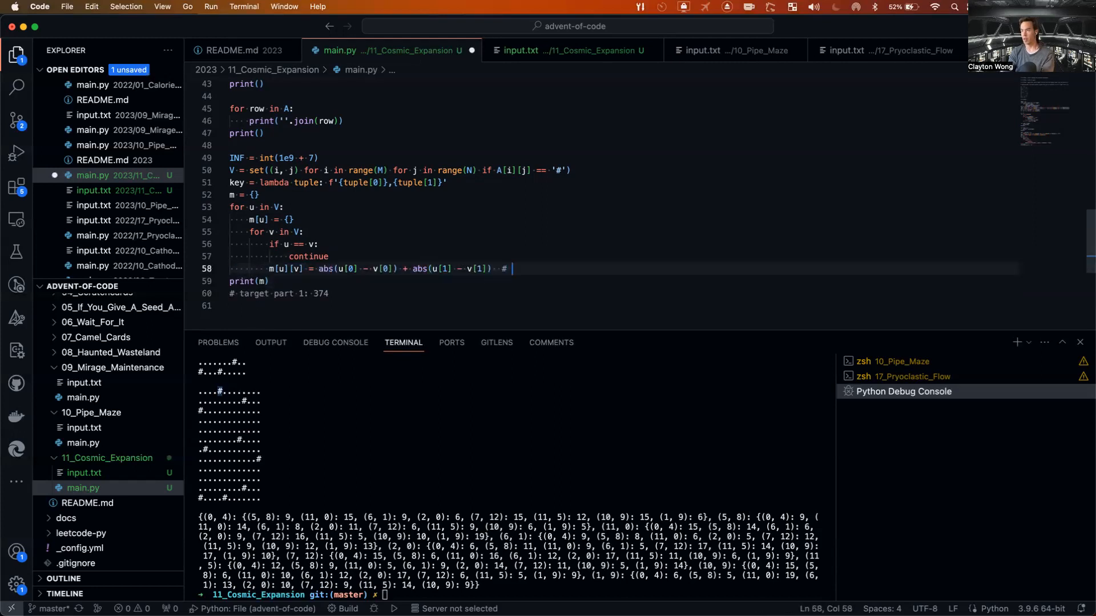
{"action": "type", "text": "manhattan distanc"}
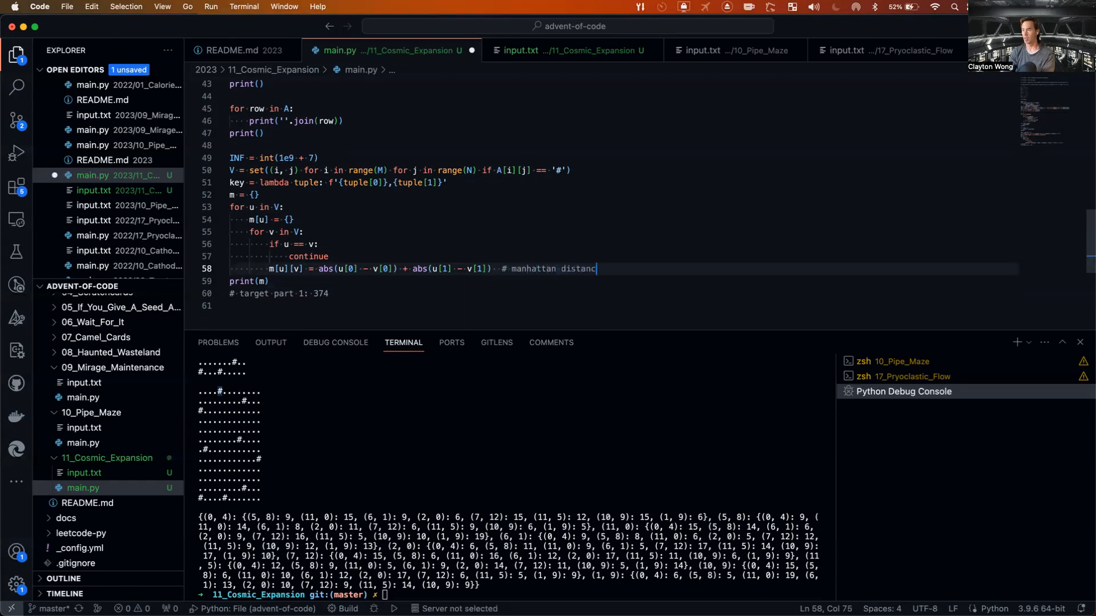
{"action": "type", "text": "e"}
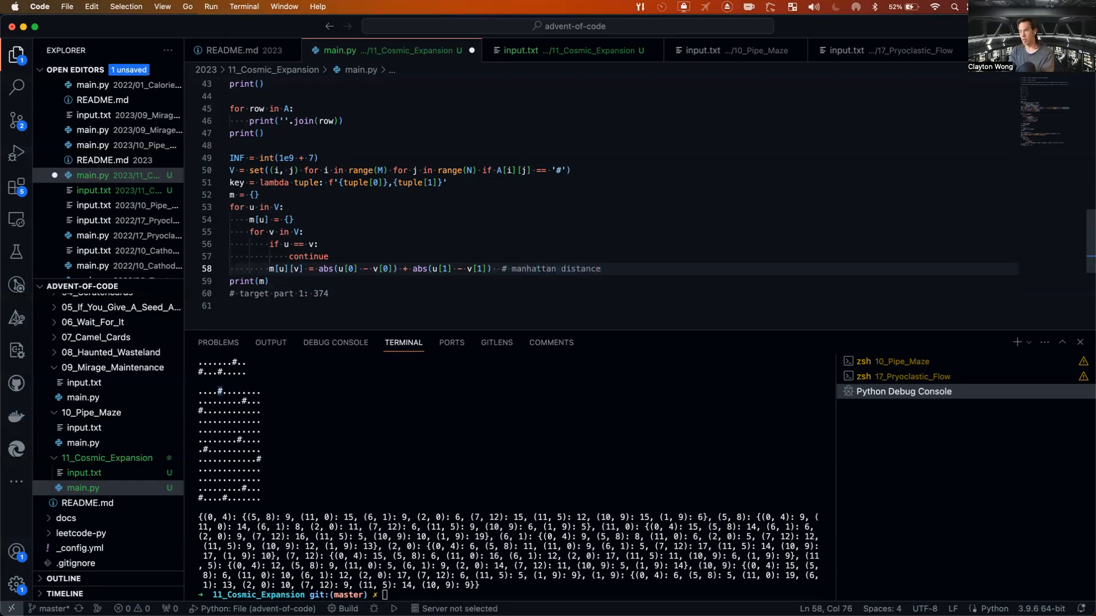
{"action": "type", "text": "fro"}
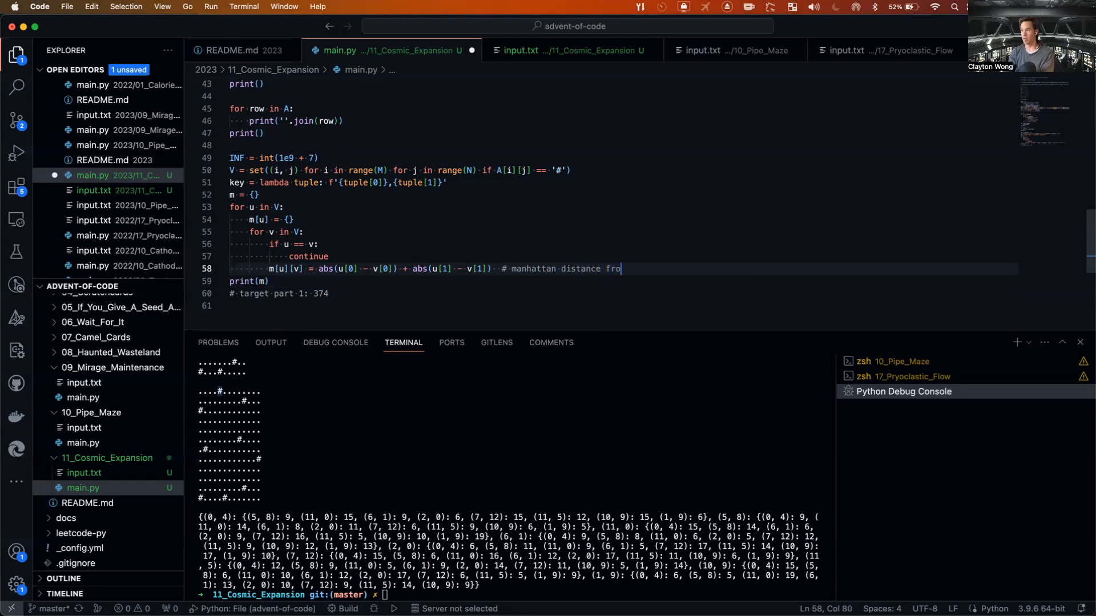
{"action": "type", "text": "m"}
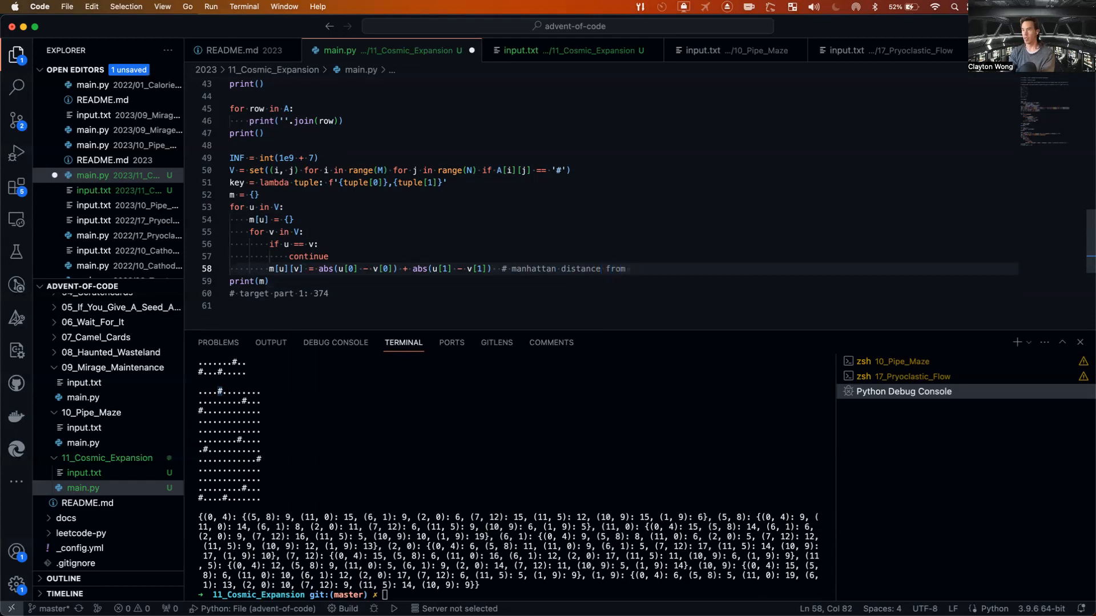
{"action": "type", "text": "verte"}
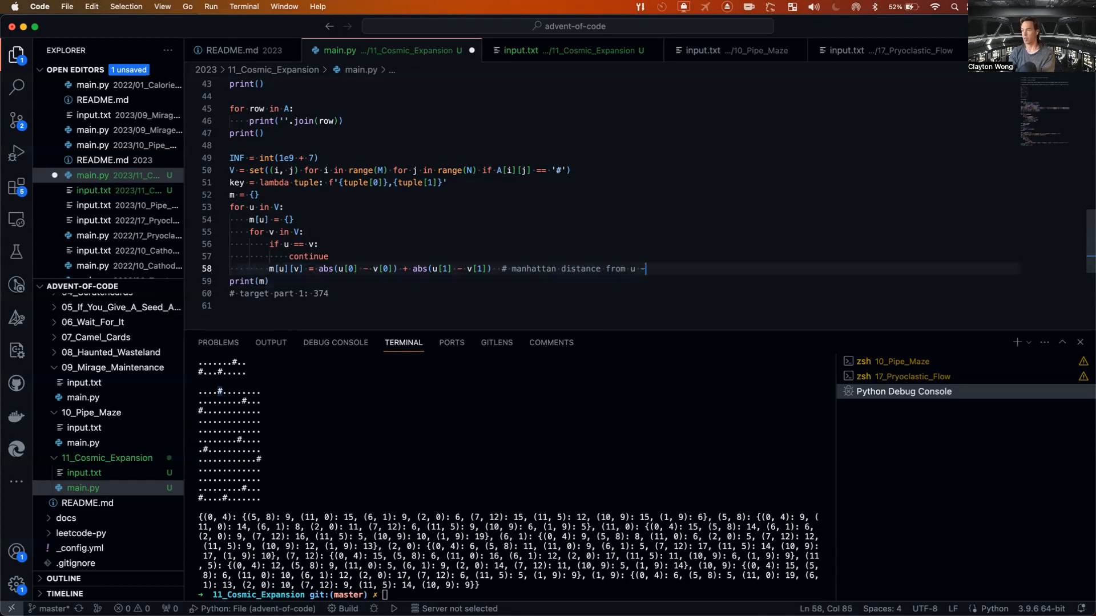
{"action": "type", "text": "> v"}
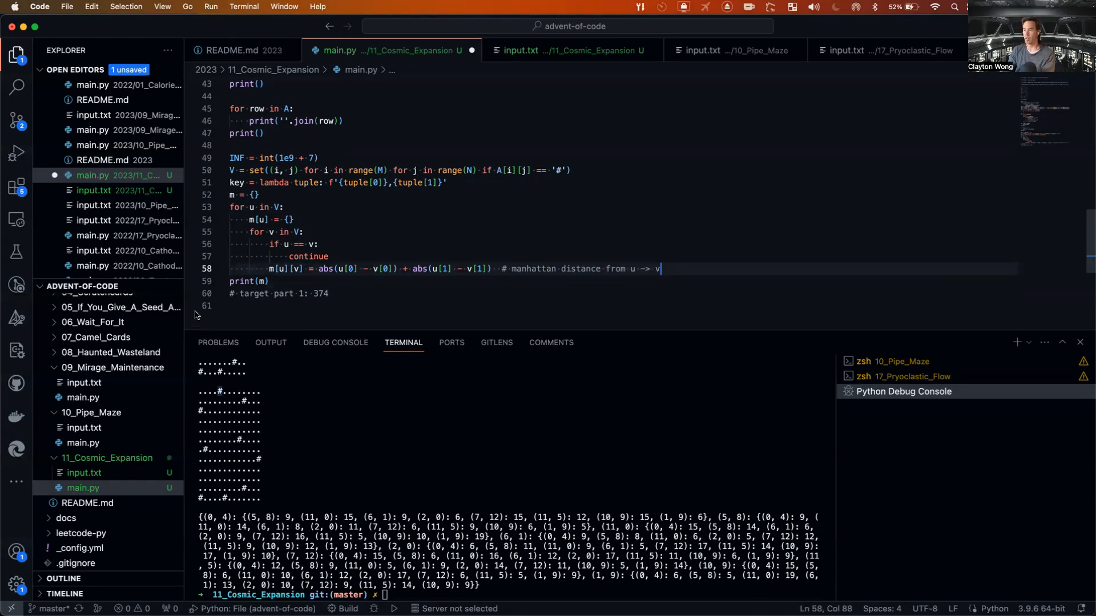
{"action": "double_click", "coordinate": [242, 281]}
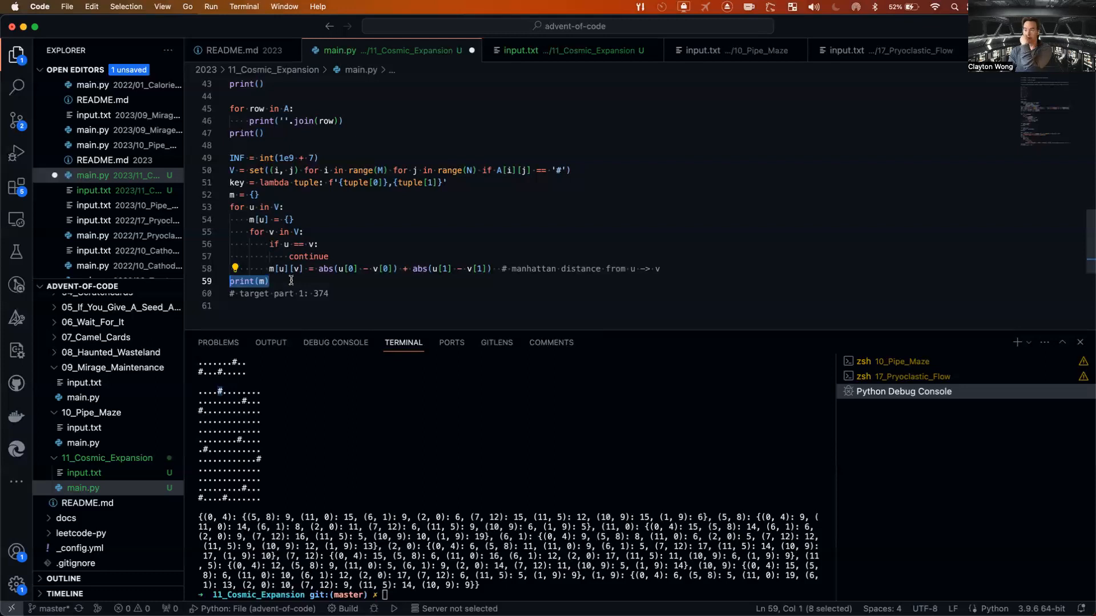
{"action": "key", "text": "Delete"}
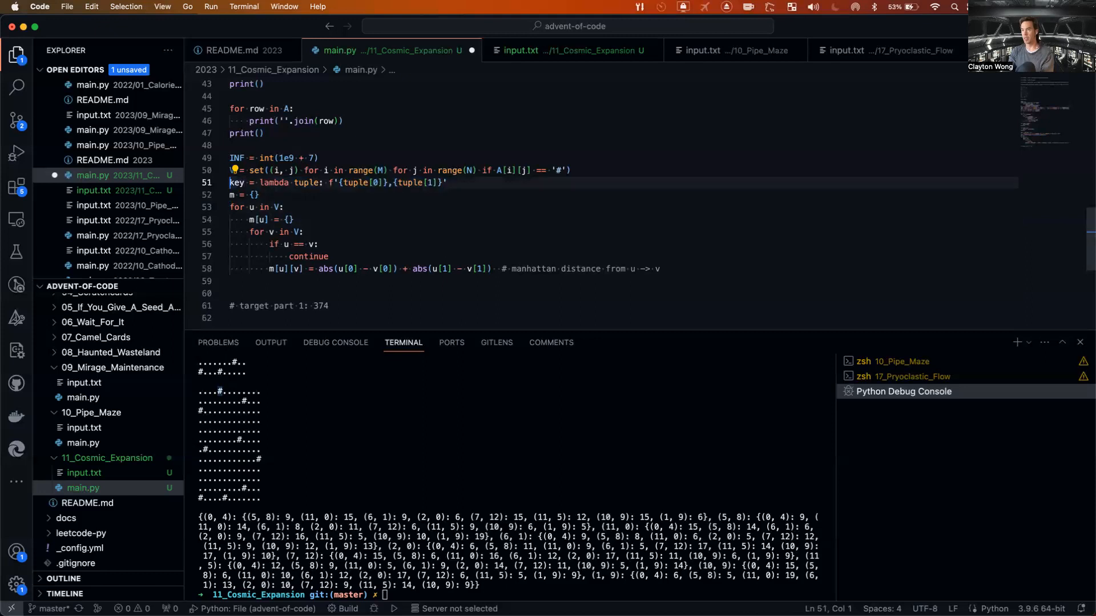
Replace the key lambda's tuple parameter with u, v.
{"action": "double_click", "coordinate": [305, 183]}
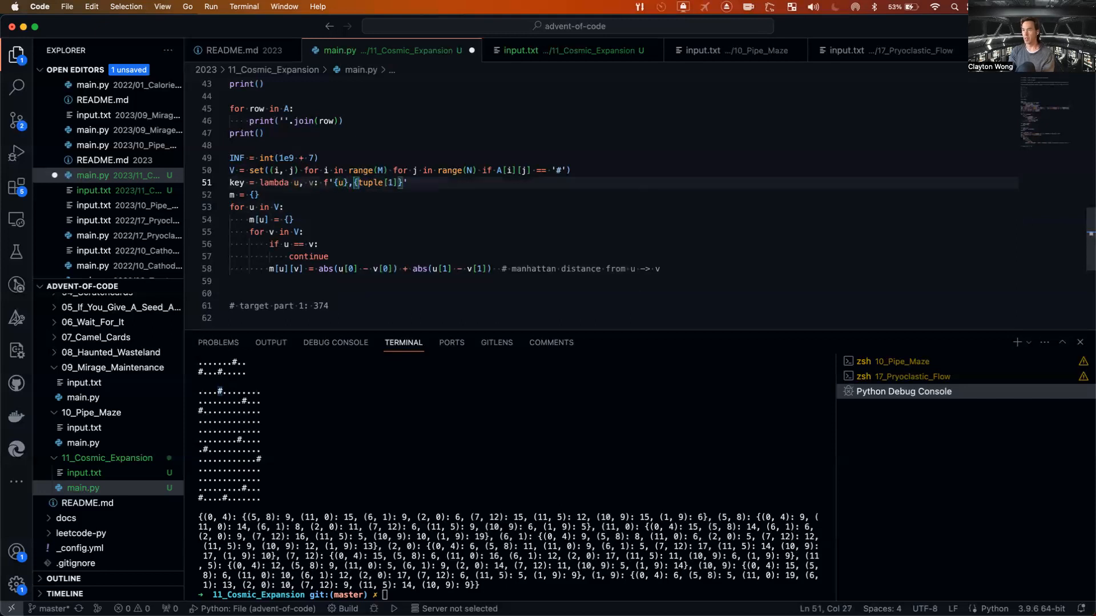
{"action": "type", "text": "v"}
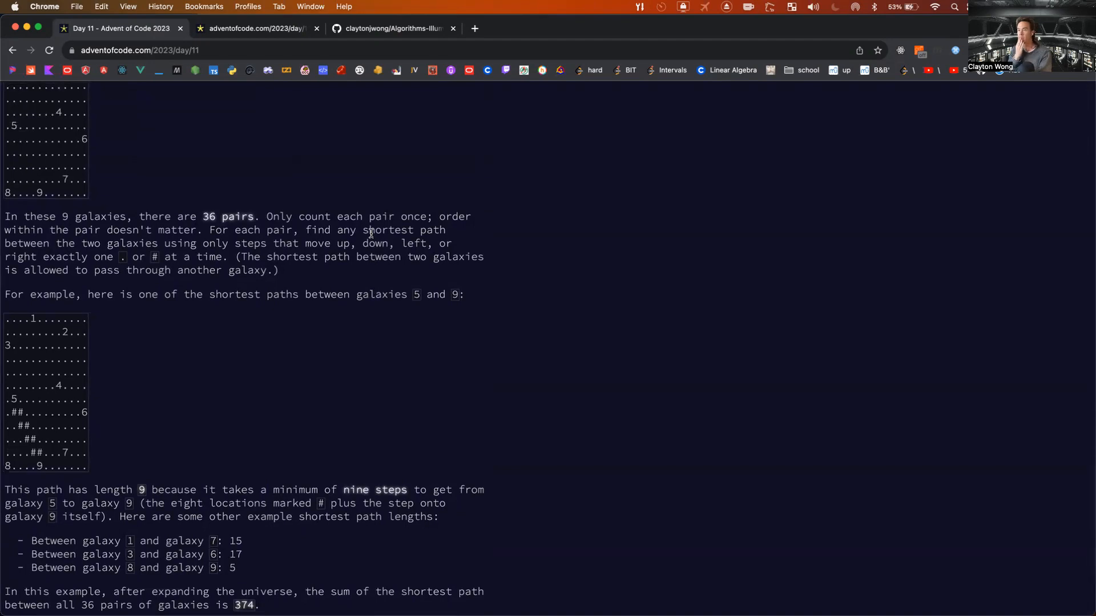
Scroll the Day 11 puzzle page to the example path lengths and the part 1 question.
{"action": "scroll", "scroll_direction": "down", "scroll_amount": 3}
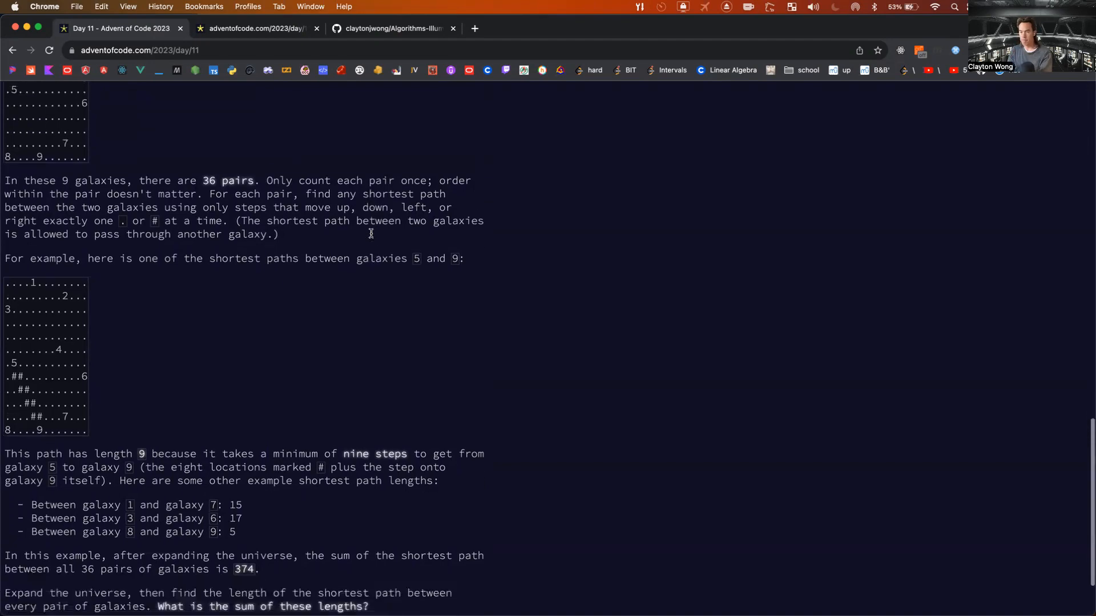
{"action": "scroll", "scroll_direction": "down", "scroll_amount": 3}
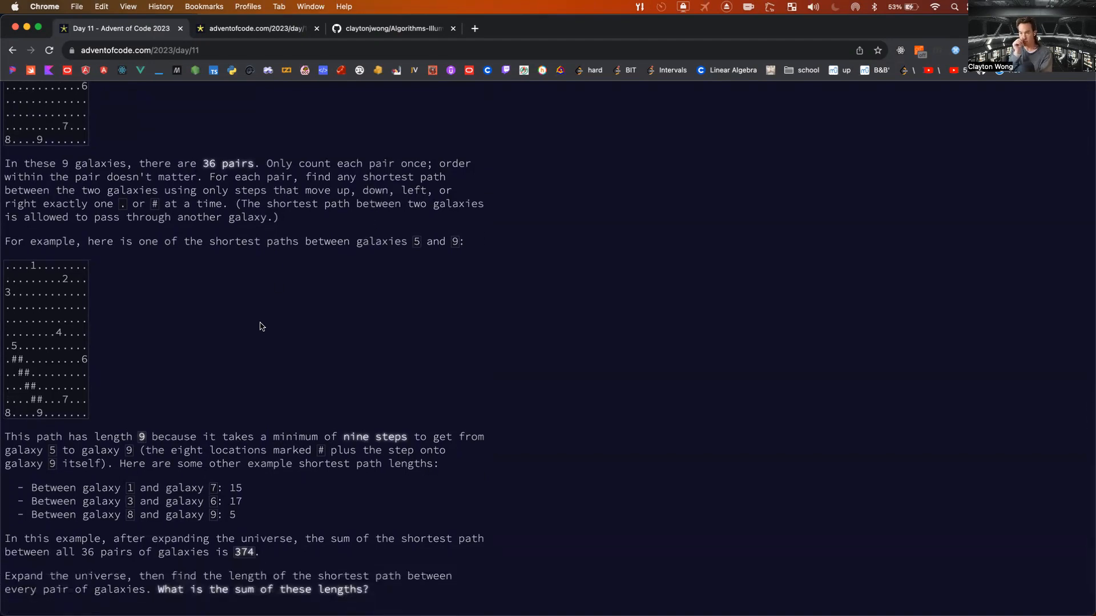
{"action": "mouse_move", "coordinate": [188, 360]}
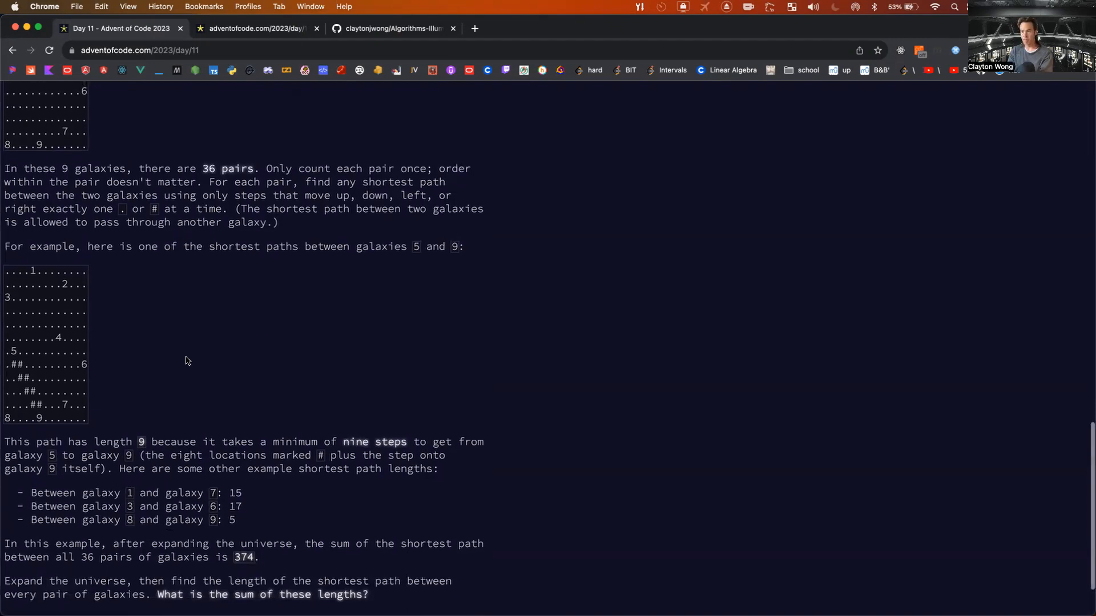
{"action": "scroll", "scroll_direction": "down", "scroll_amount": 3}
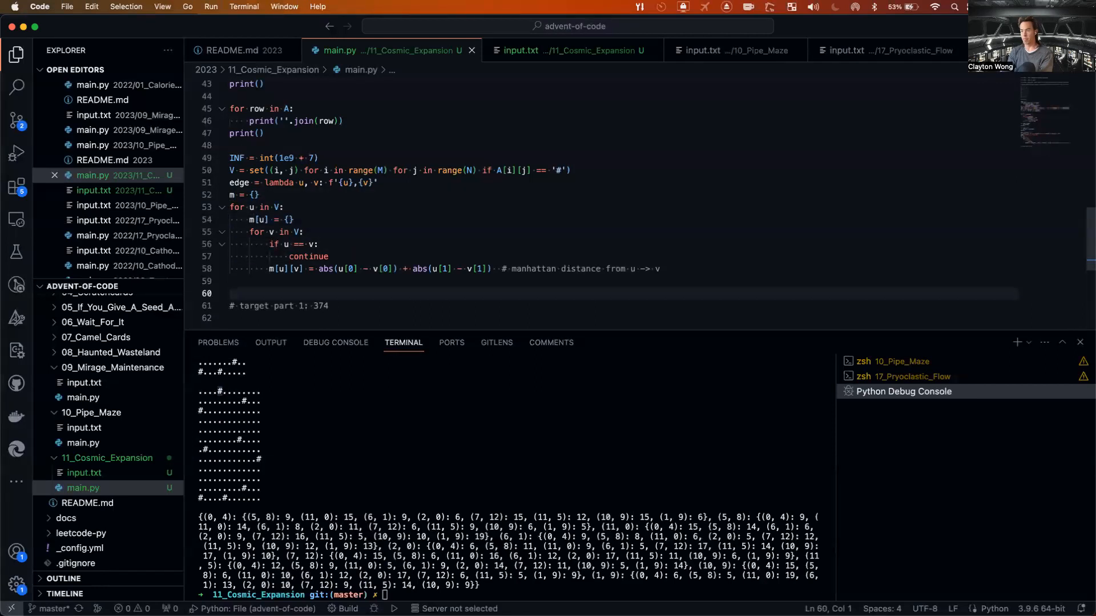
Sum m[u][v] into t from 0, print f'part 1: {t}', then halve it with // 2.
{"action": "type", "text": "print(su"}
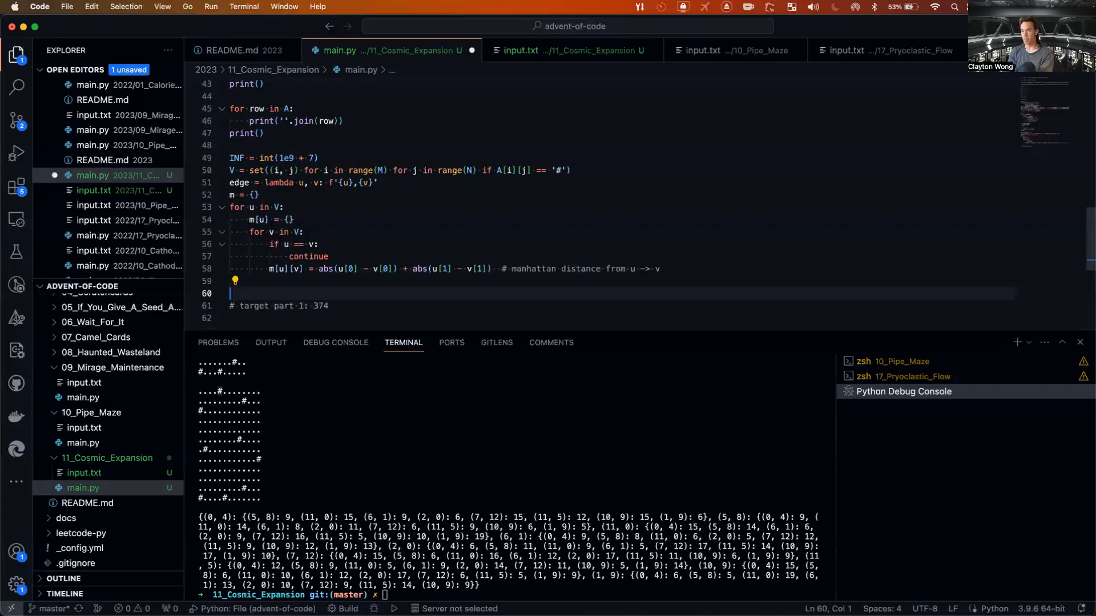
{"action": "type", "text": "t = 0"}
{"action": "left_click", "coordinate": [622, 281]}
{"action": "type", "text": "t +="}
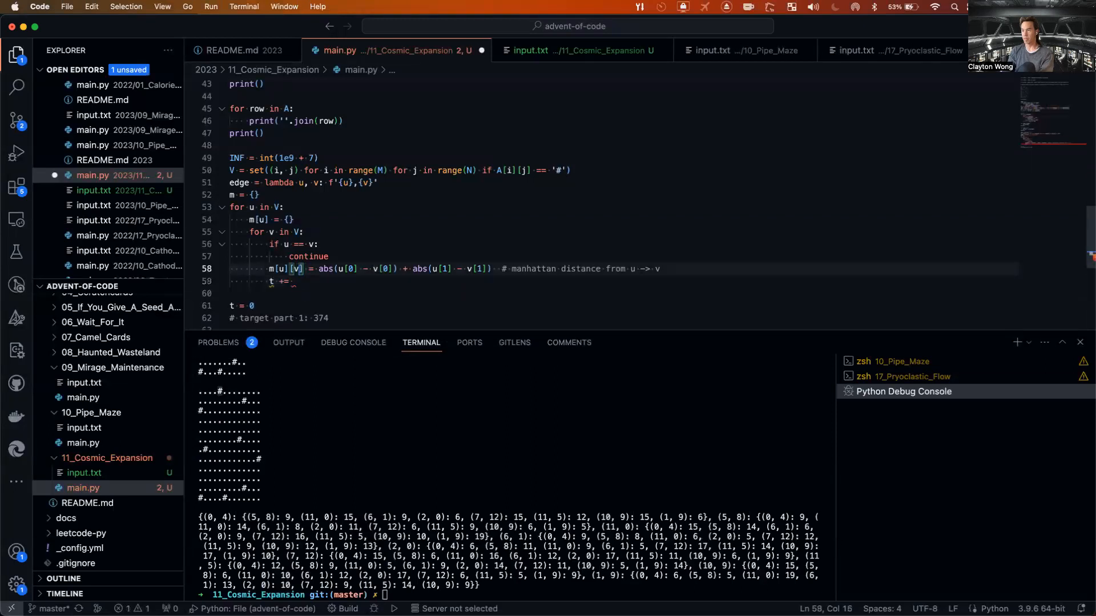
{"action": "type", "text": "m[u][v]"}
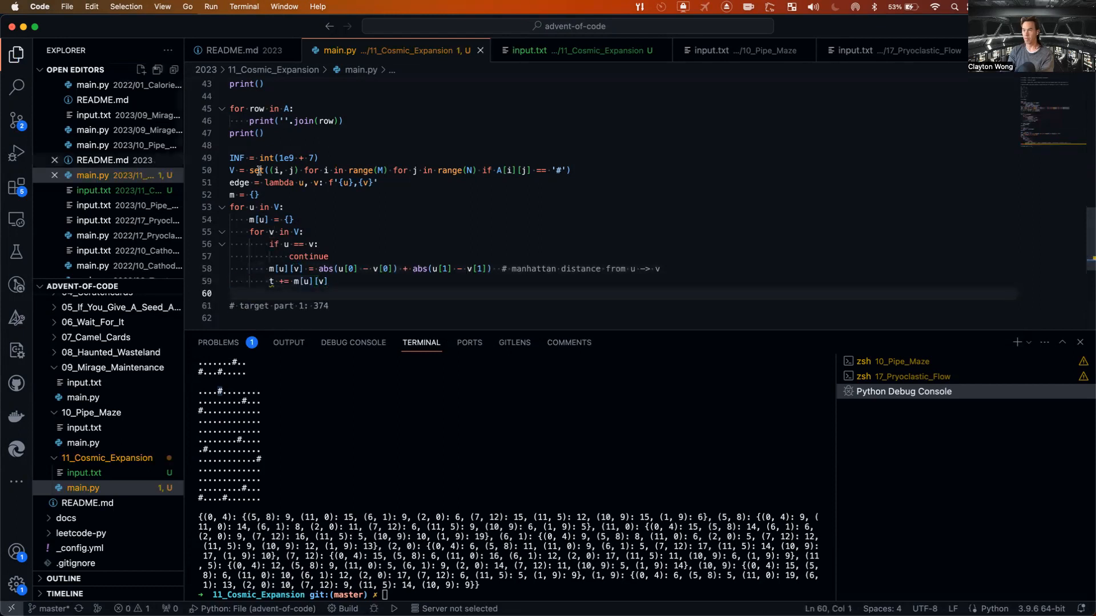
{"action": "type", "text": "t = 0"}
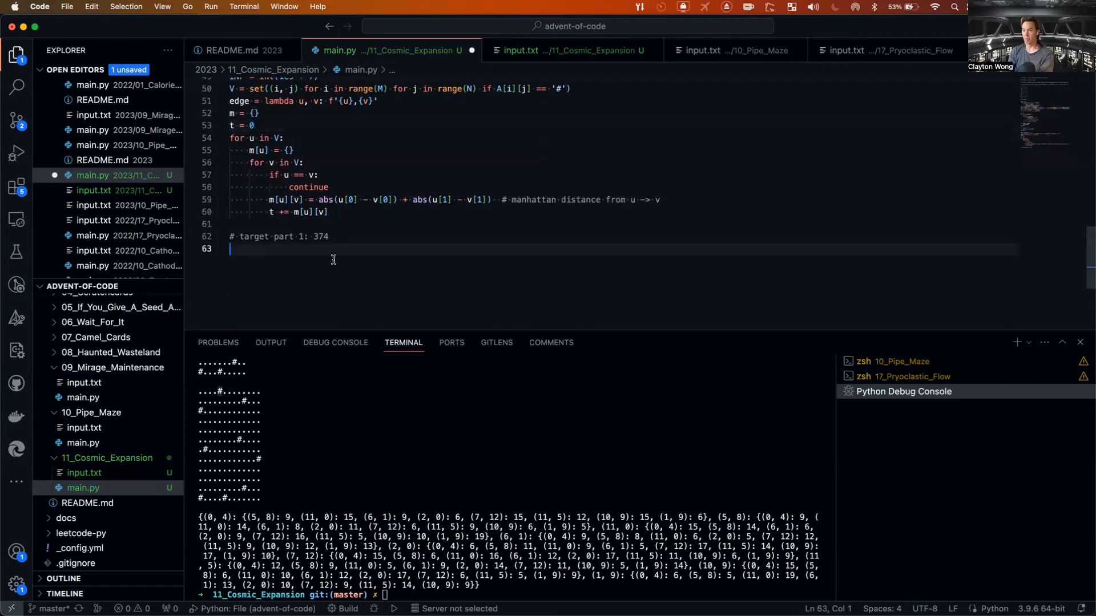
{"action": "type", "text": "print(f''"}
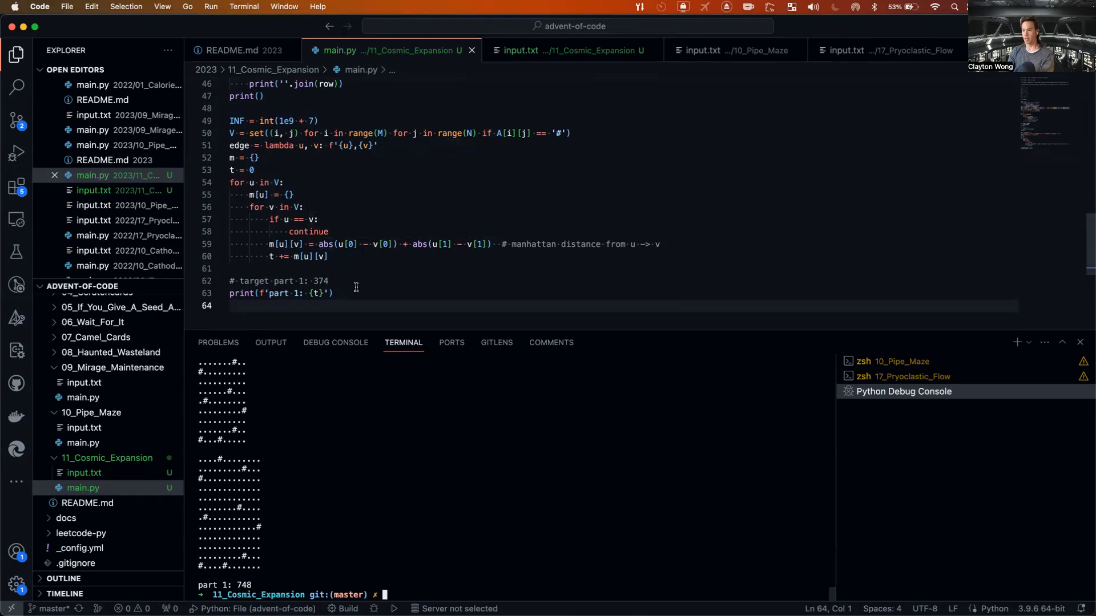
{"action": "type", "text": "// 2"}
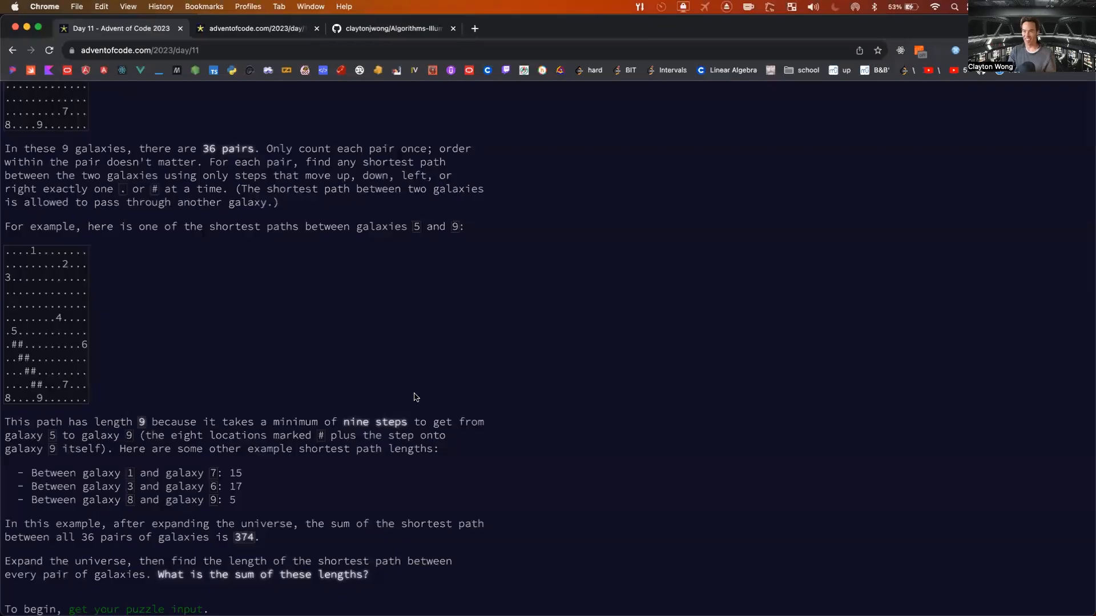
Return to VS Code and open the input.txt puzzle input file.
{"action": "left_click", "coordinate": [134, 609]}
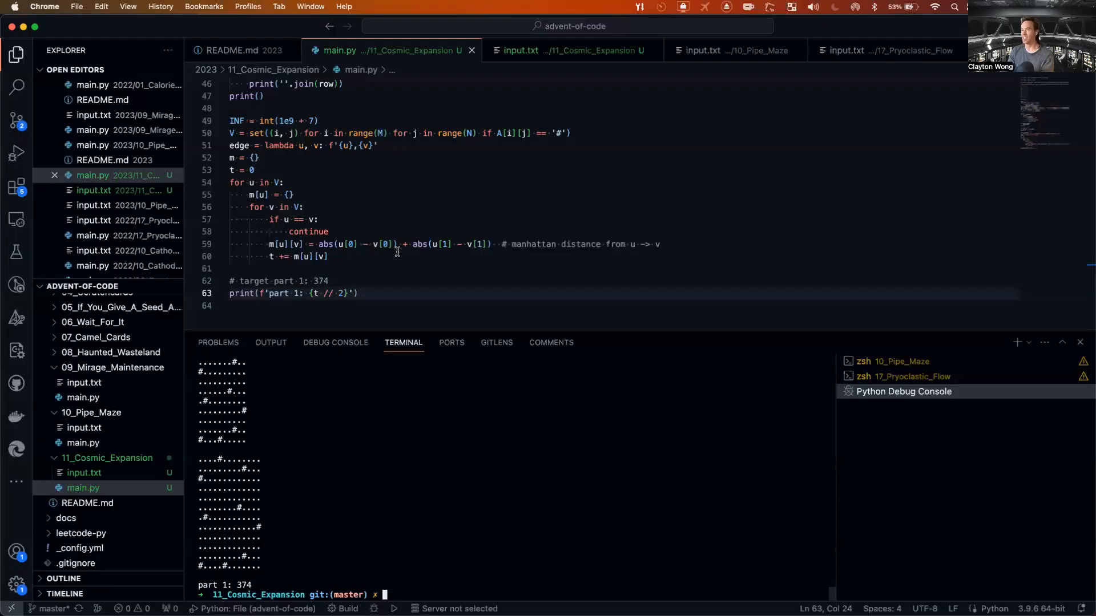
{"action": "left_click", "coordinate": [521, 50]}
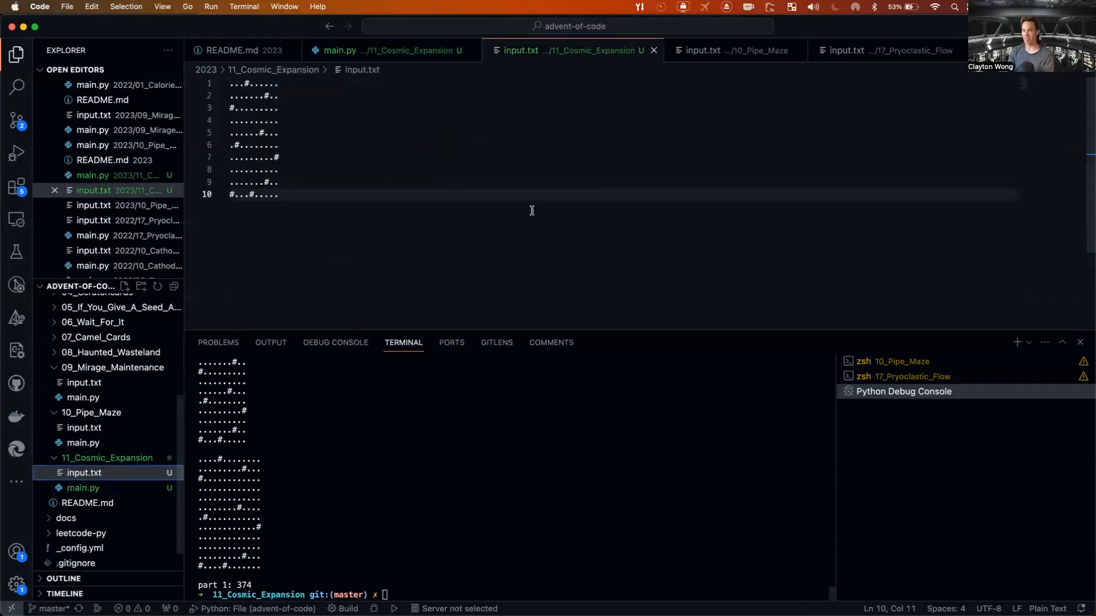
{"action": "scroll", "scroll_direction": "down", "scroll_amount": 3}
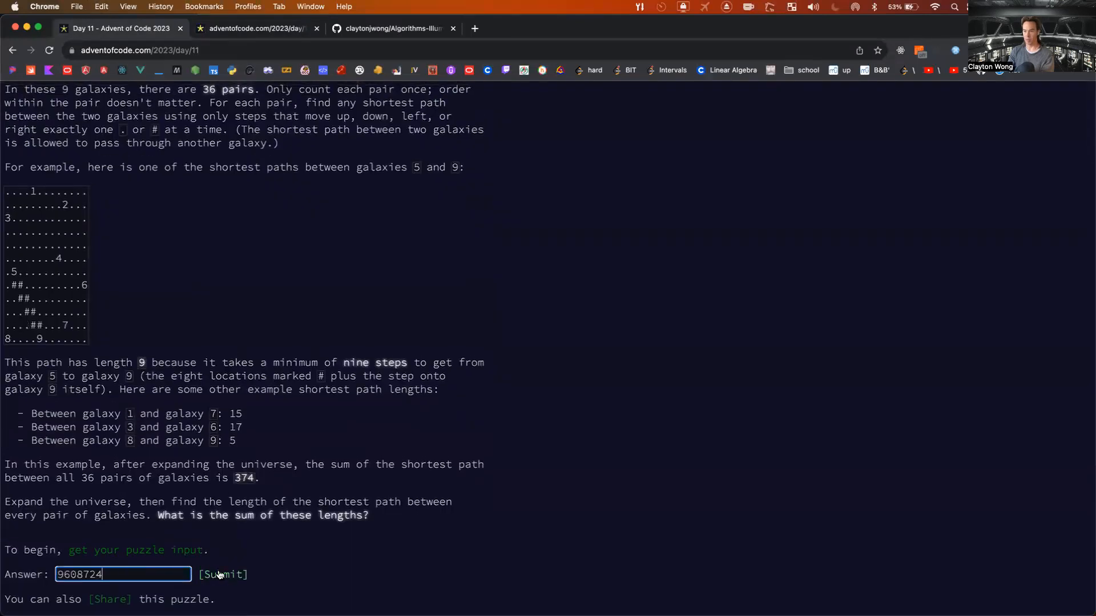
Submit 9608724 as the Day 11 part 1 answer and return to main.py.
{"action": "left_click", "coordinate": [223, 575]}
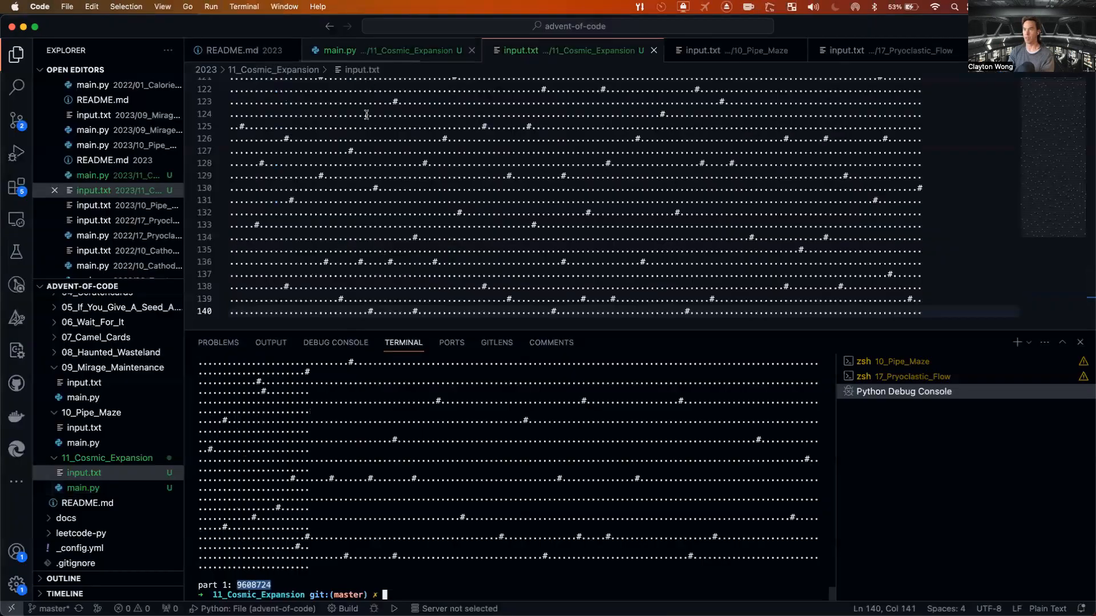
{"action": "left_click", "coordinate": [341, 50]}
{"action": "type", "text": "#"}
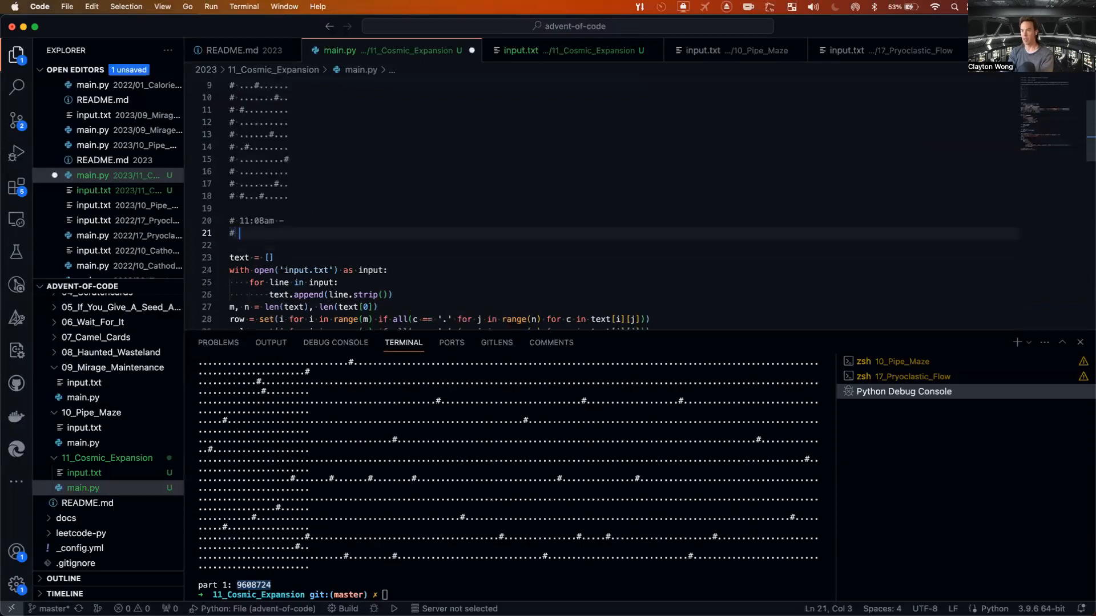
Write the 11:45am note in main.py: part 1 is AC for the Python3 implementation.
{"action": "type", "text": "11:45am"}
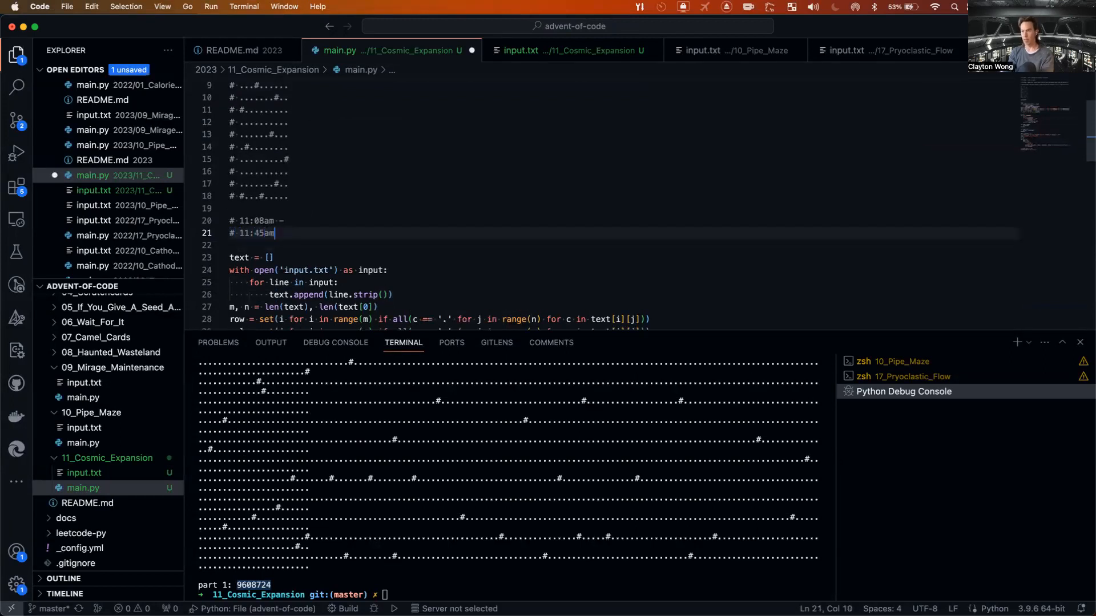
{"action": "type", "text": "start implemena"}
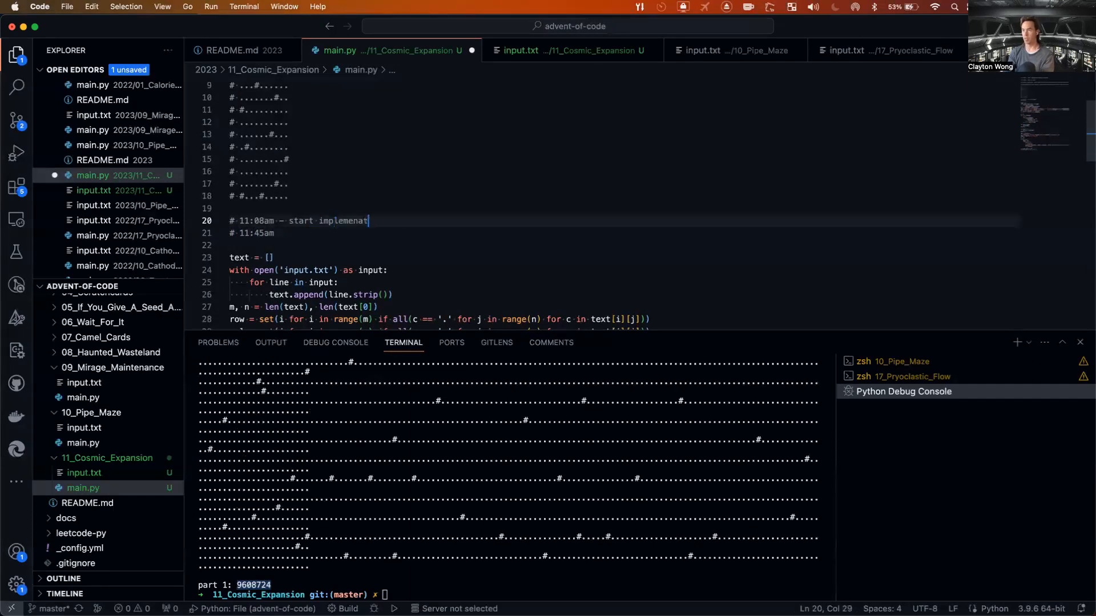
{"action": "type", "text": "tion"}
{"action": "left_click", "coordinate": [624, 233]}
{"action": "type", "text": " -"}
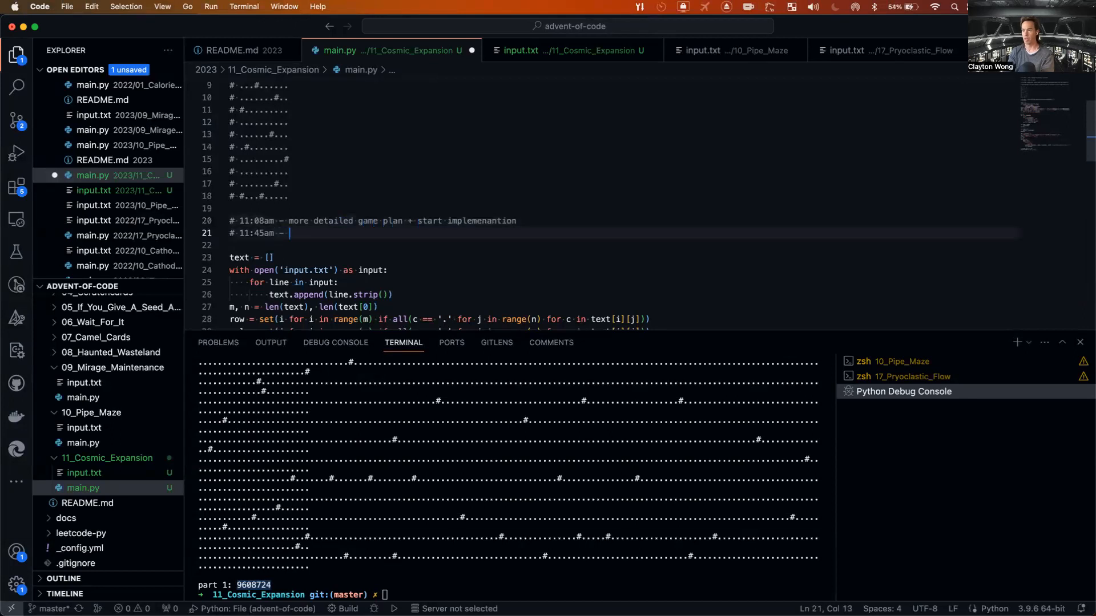
{"action": "type", "text": "implemeatntion"}
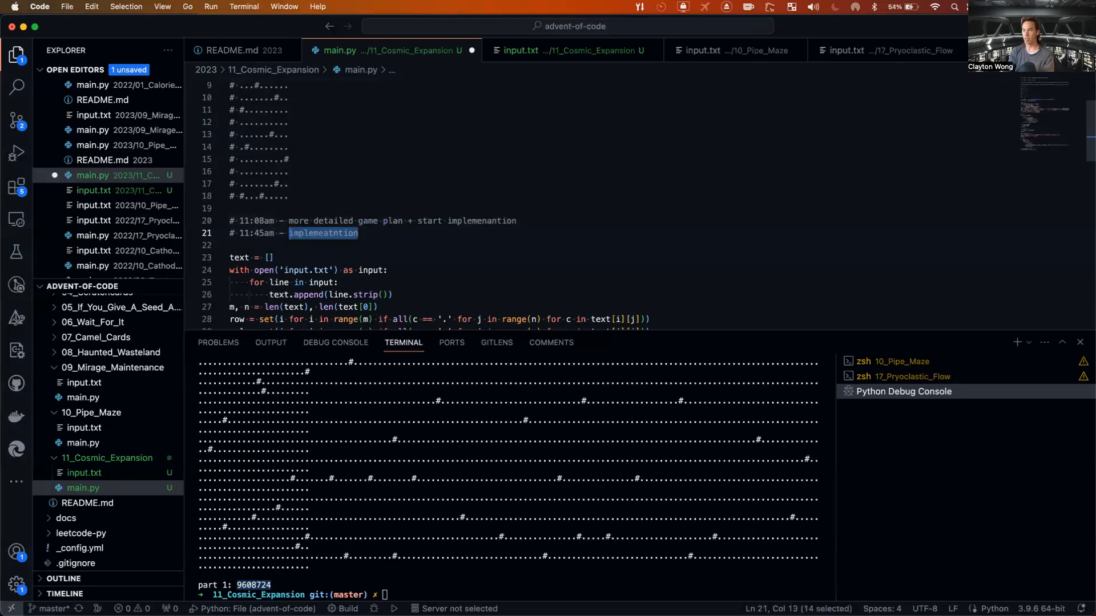
{"action": "type", "text": "part 1 is AC"}
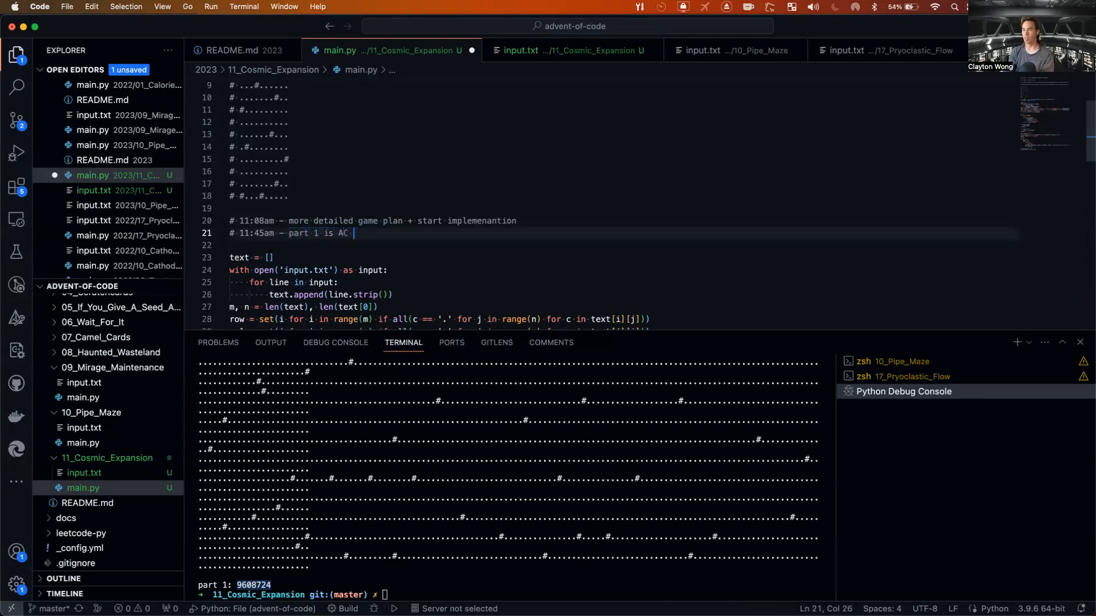
{"action": "type", "text": "for implemetnation"}
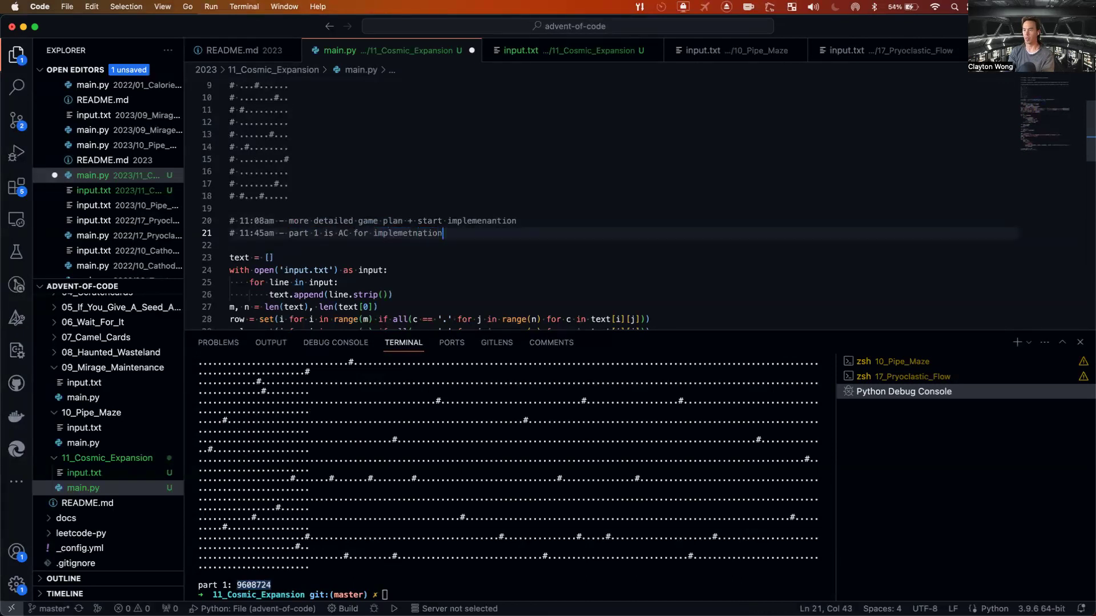
{"action": "key", "text": "Backspace"}
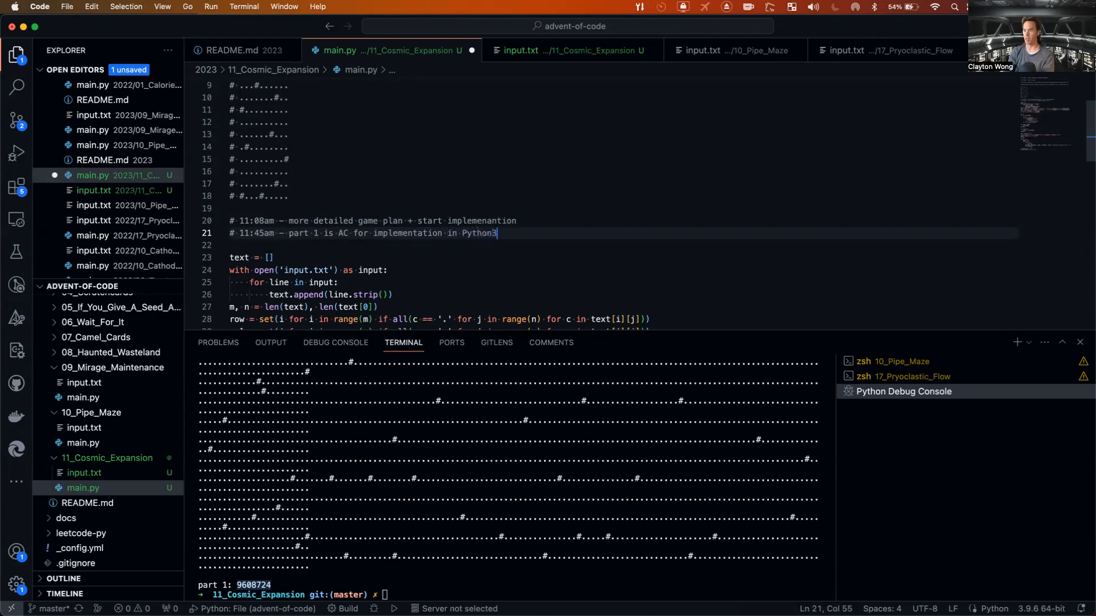
{"action": "type", "text": "which is AC"}
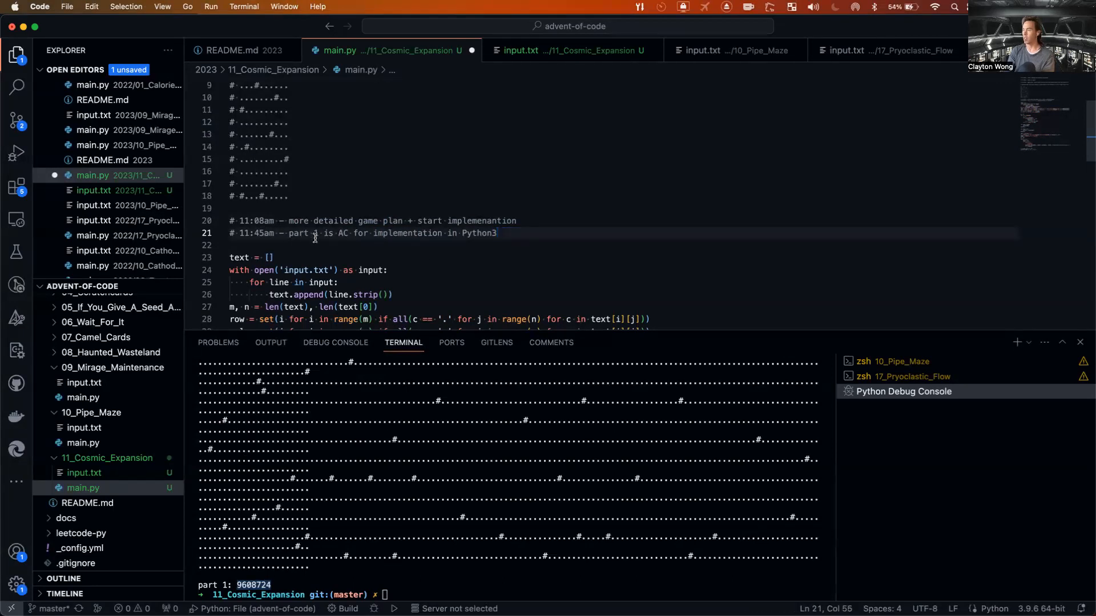
{"action": "scroll", "scroll_direction": "down", "scroll_amount": 3}
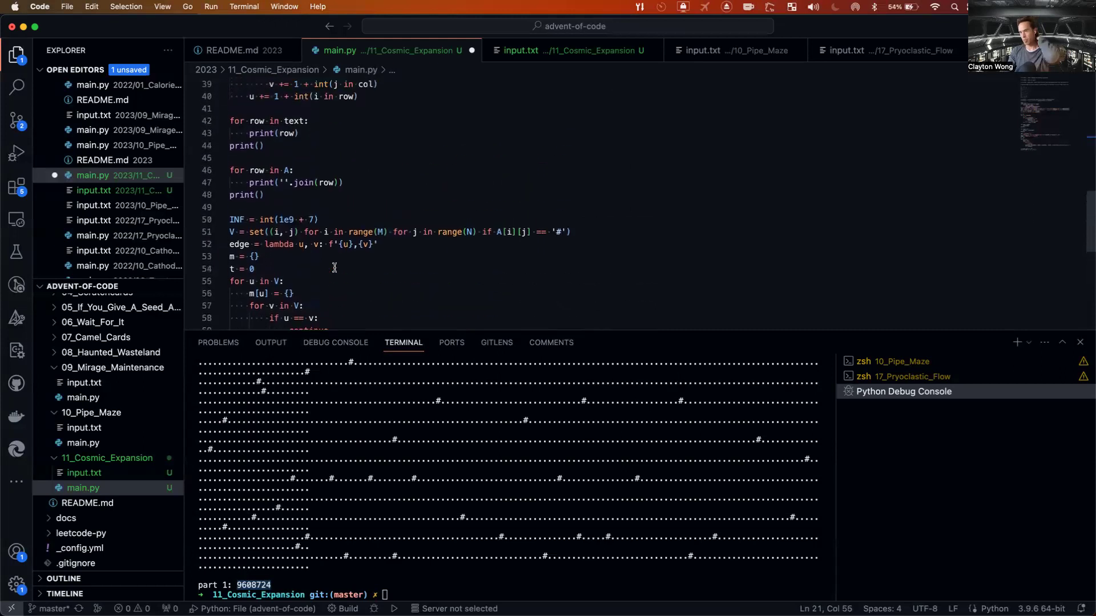
Add distances directly into t and comment 'divide by 2 since edges are bidirectional'.
{"action": "scroll", "scroll_direction": "down", "scroll_amount": 3}
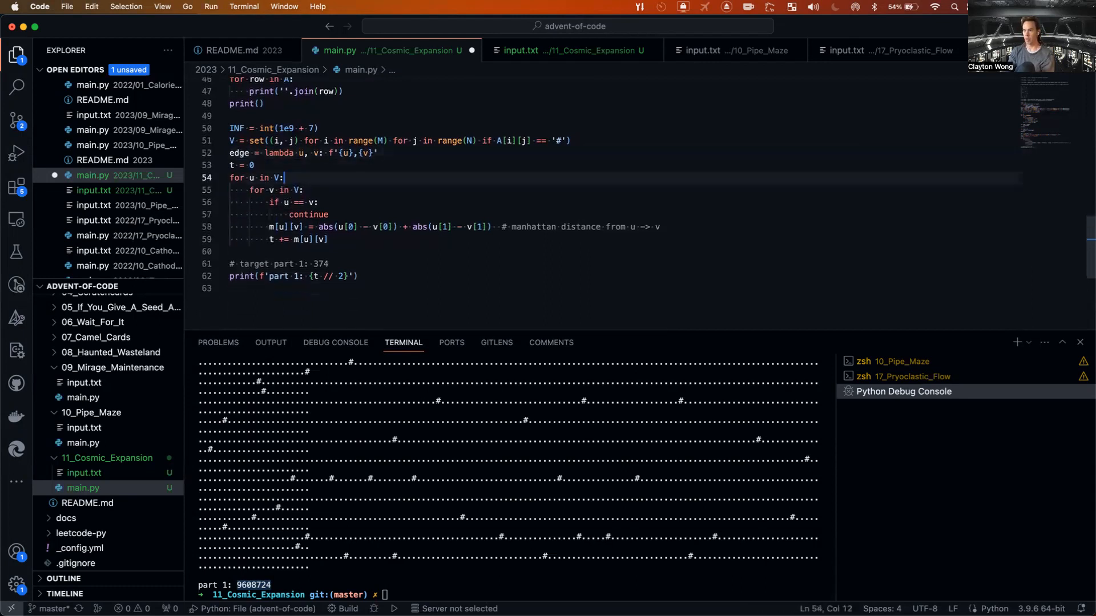
{"action": "double_click", "coordinate": [297, 226]}
{"action": "type", "text": "  #"}
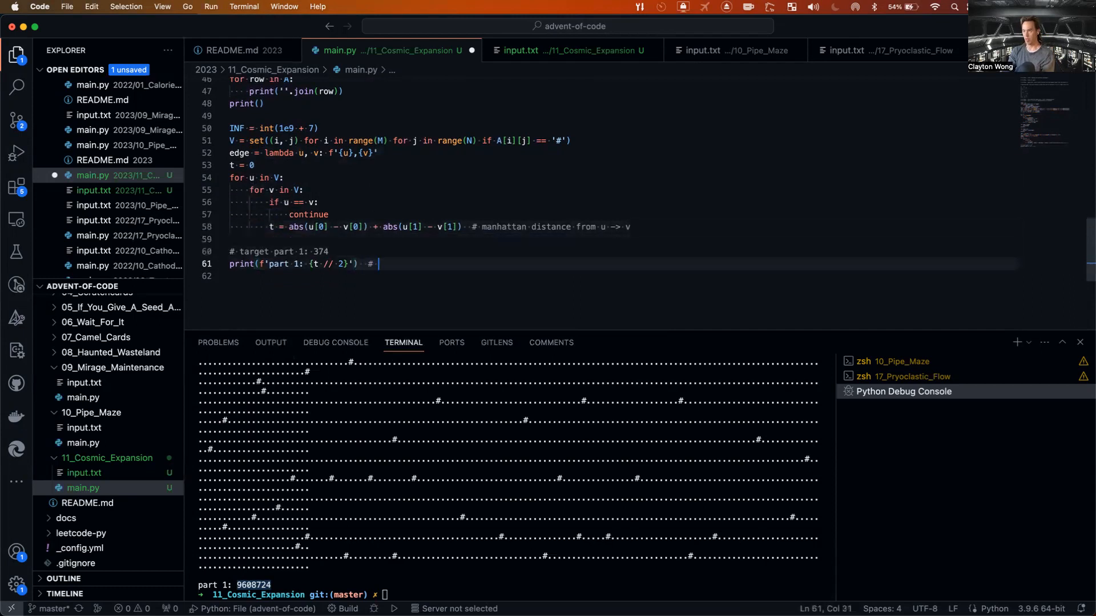
{"action": "type", "text": "divide by 2 sinc"}
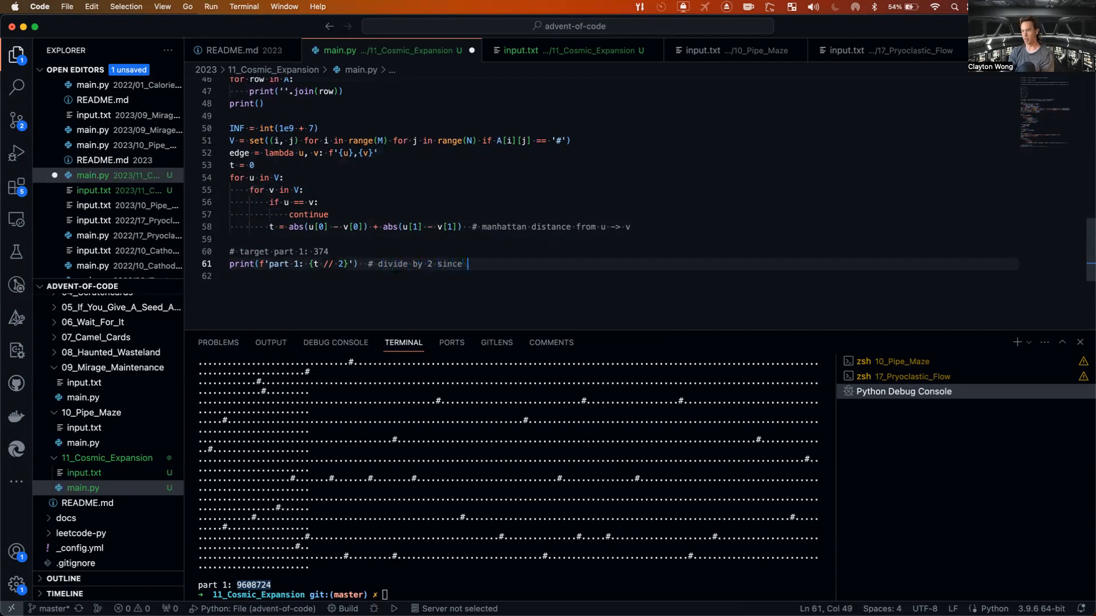
{"action": "type", "text": "edges are"}
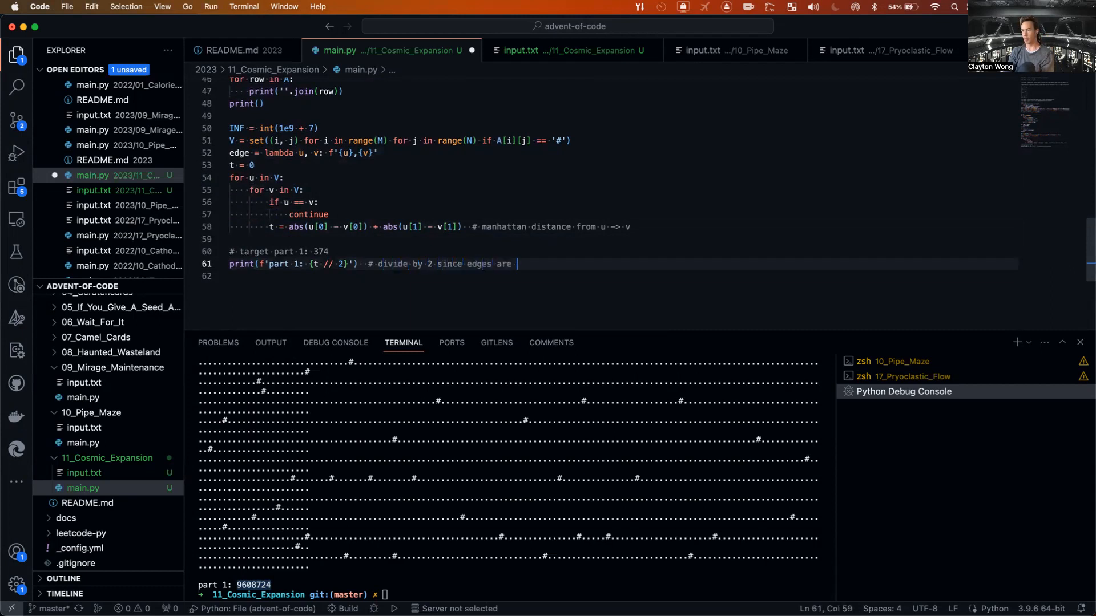
{"action": "type", "text": "bidirectional"}
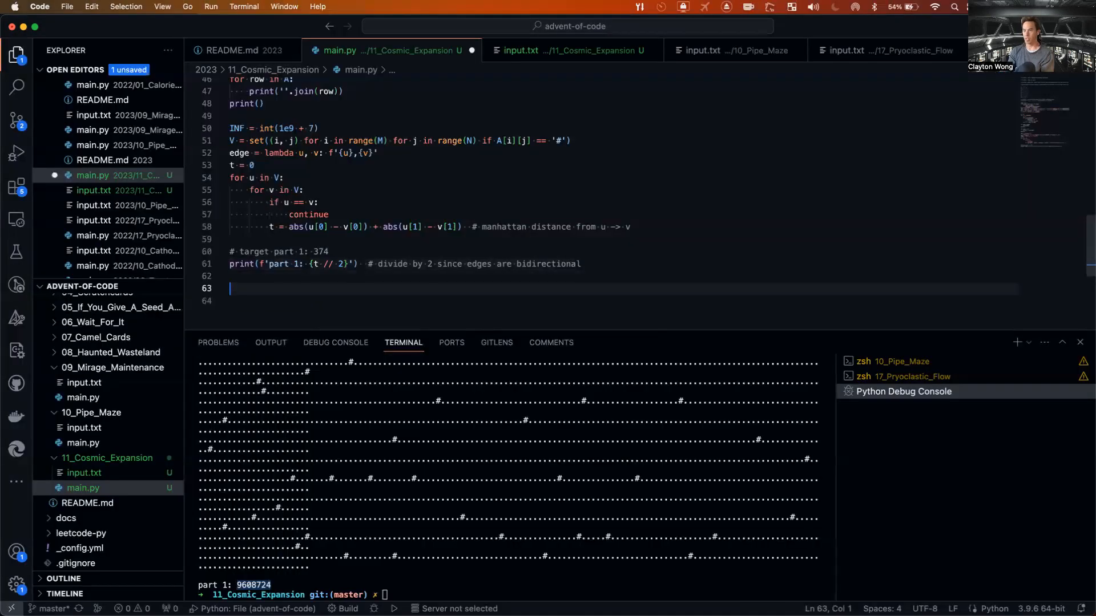
Add the note '# 11:46am — part 2 — read the problem'.
{"action": "type", "text": "# 11:46am - part"}
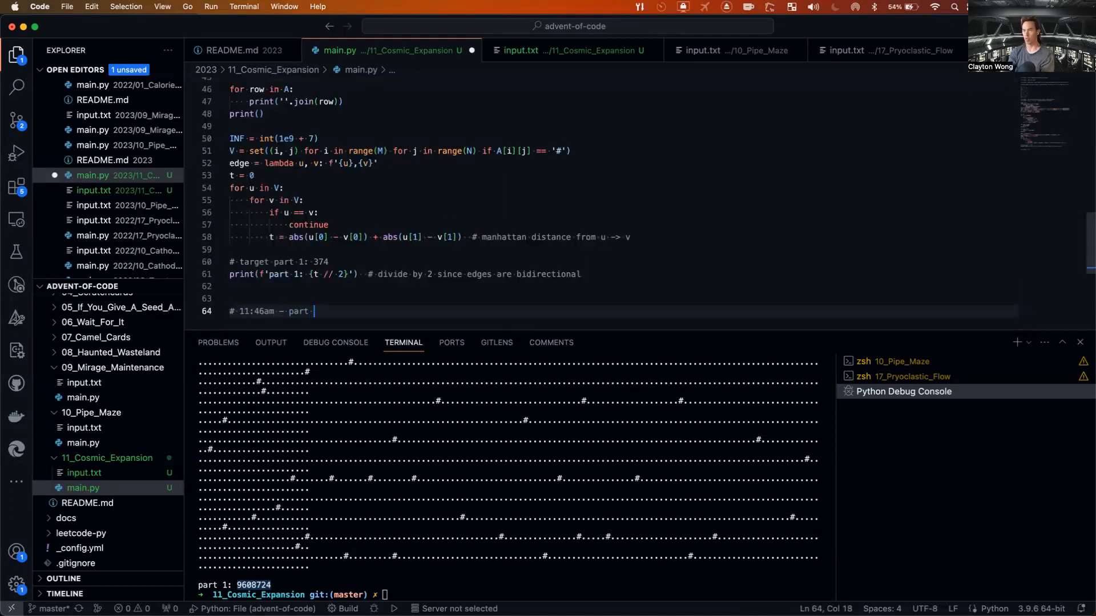
{"action": "type", "text": "2 — read th"}
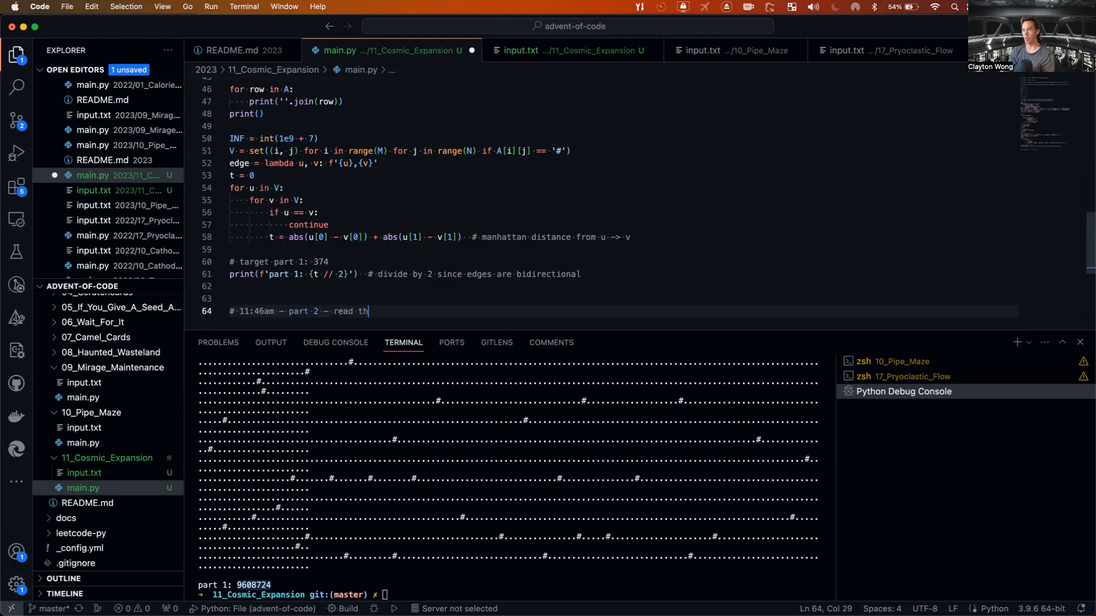
{"action": "type", "text": "e problem"}
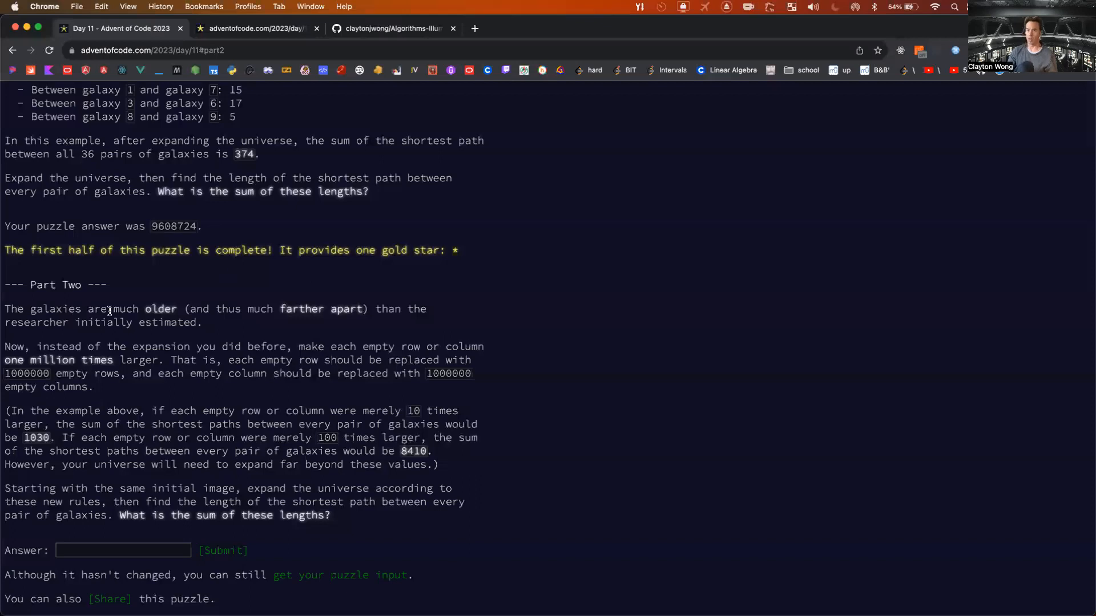
{"action": "mouse_move", "coordinate": [84, 321]}
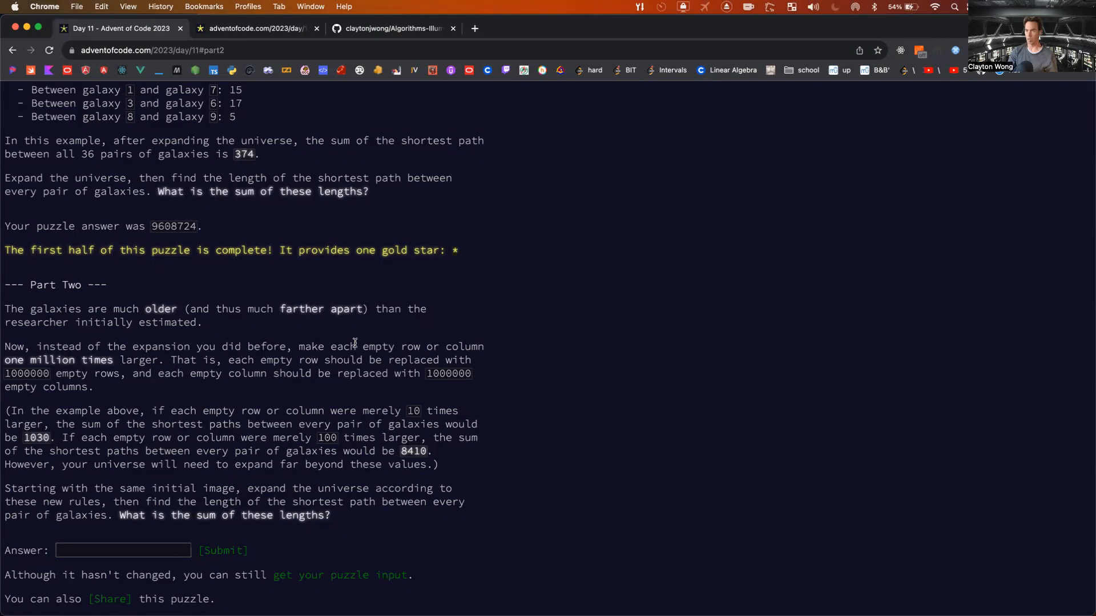
{"action": "mouse_move", "coordinate": [84, 360]}
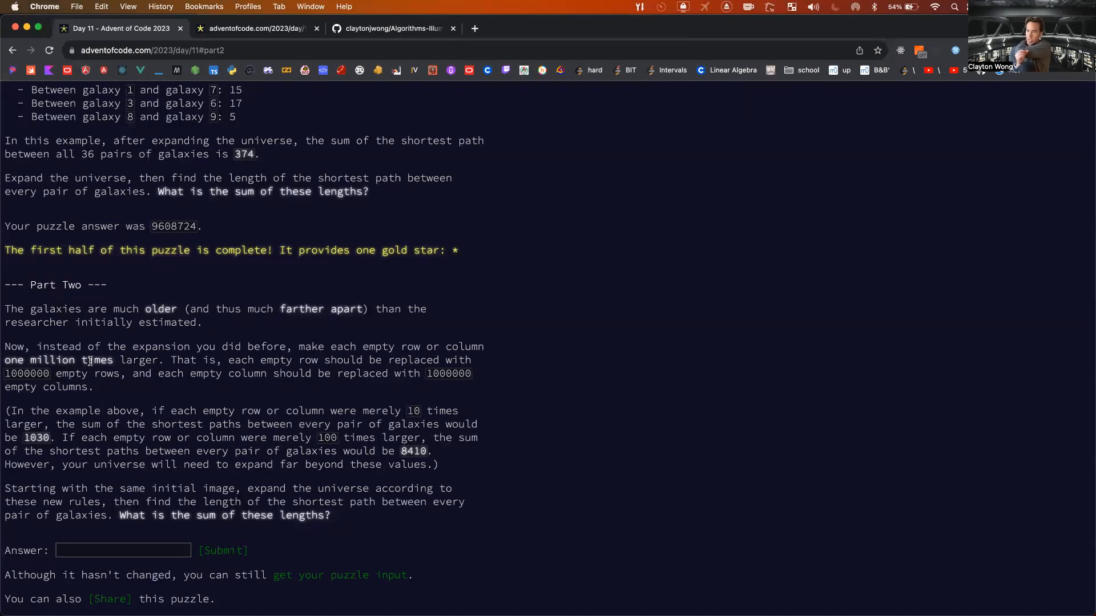
{"action": "mouse_move", "coordinate": [123, 385]}
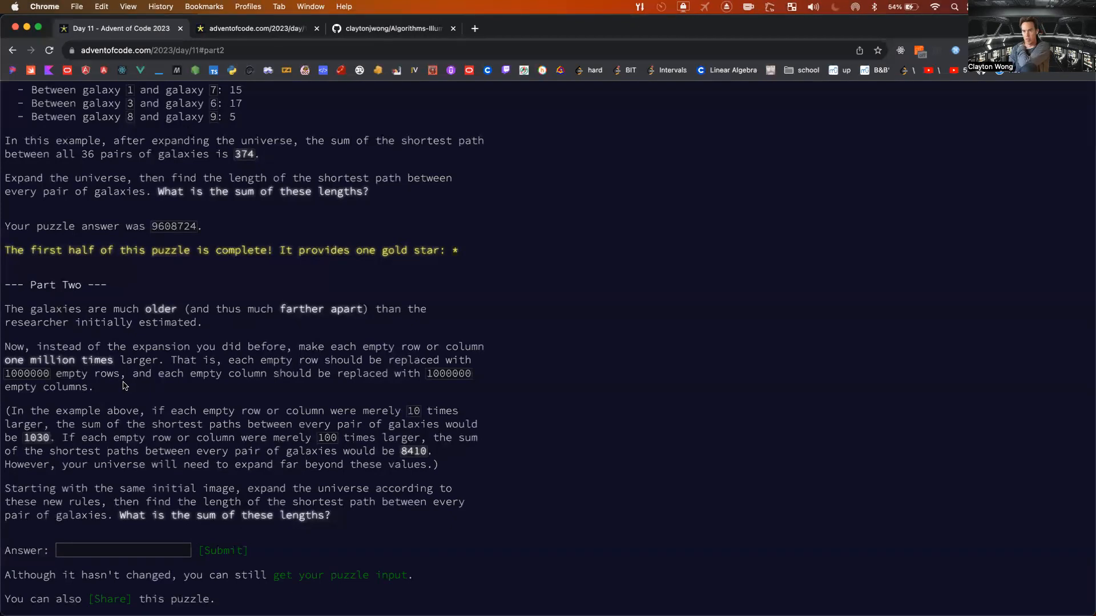
{"action": "mouse_move", "coordinate": [221, 403]}
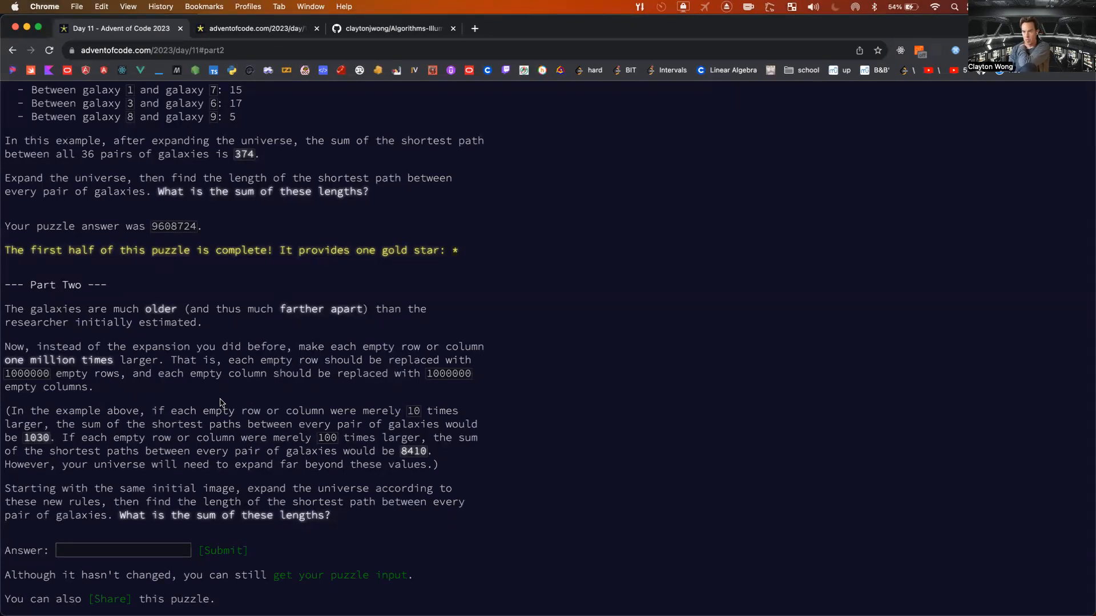
{"action": "mouse_move", "coordinate": [120, 455]}
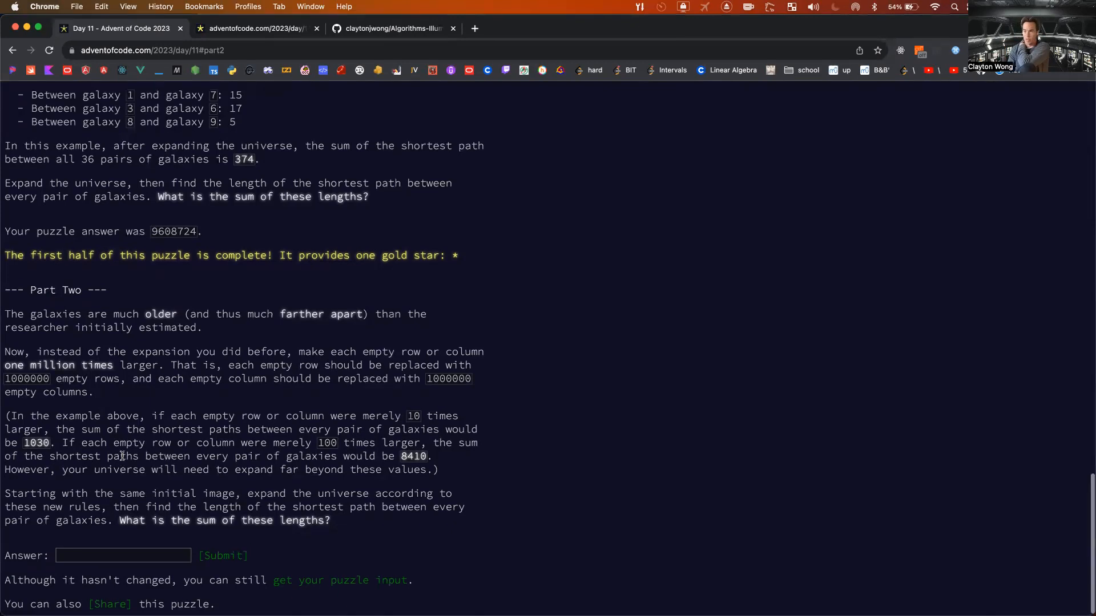
{"action": "scroll", "scroll_direction": "up", "scroll_amount": 3}
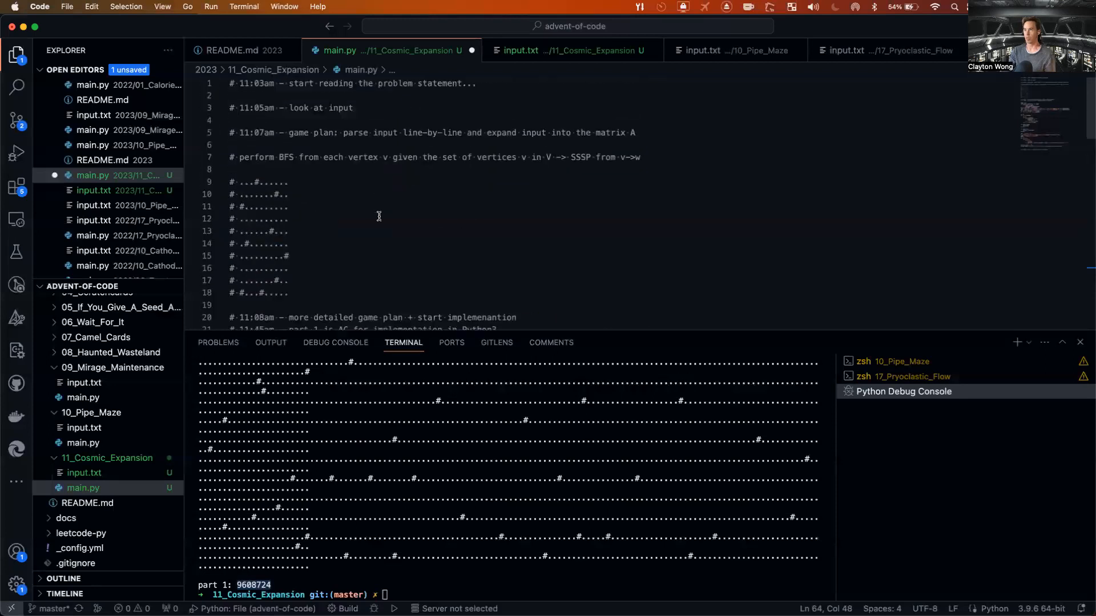
{"action": "scroll", "scroll_direction": "down", "scroll_amount": 3}
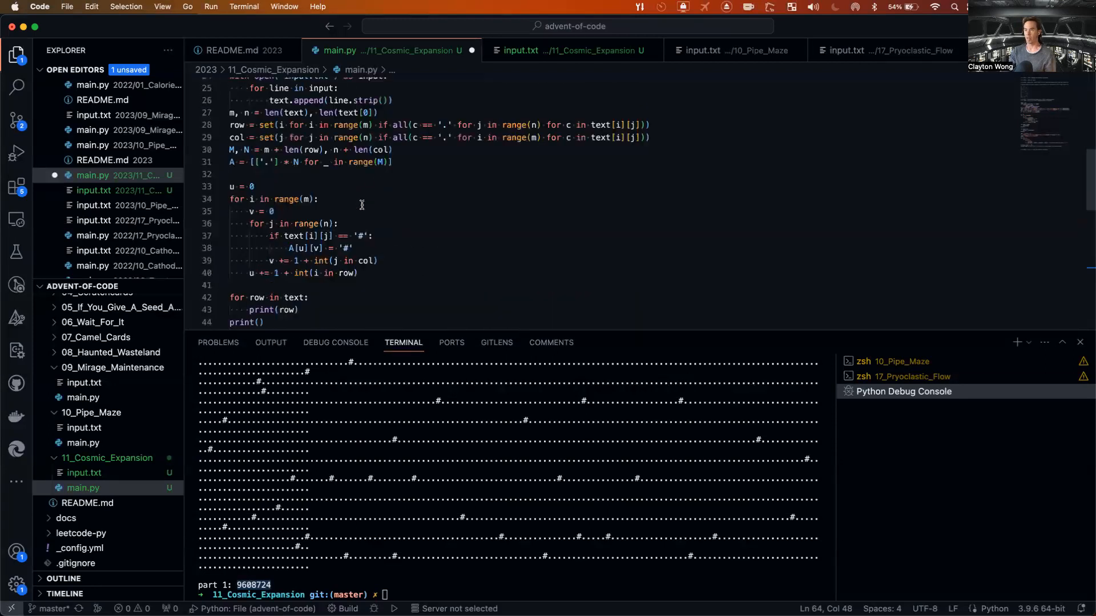
{"action": "scroll", "scroll_direction": "down", "scroll_amount": 3}
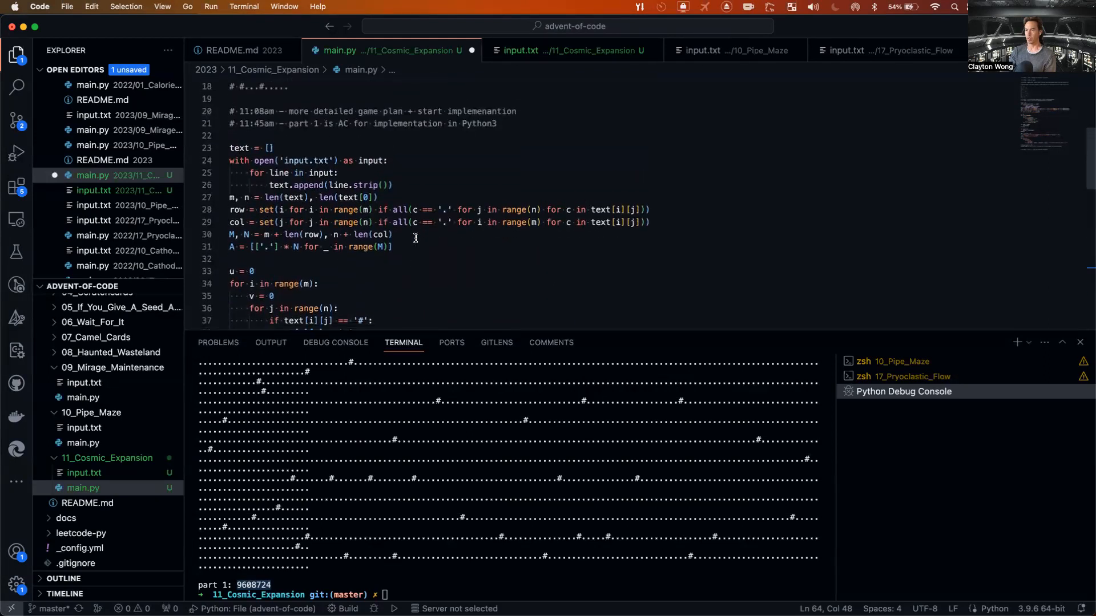
{"action": "scroll", "scroll_direction": "down", "scroll_amount": 3}
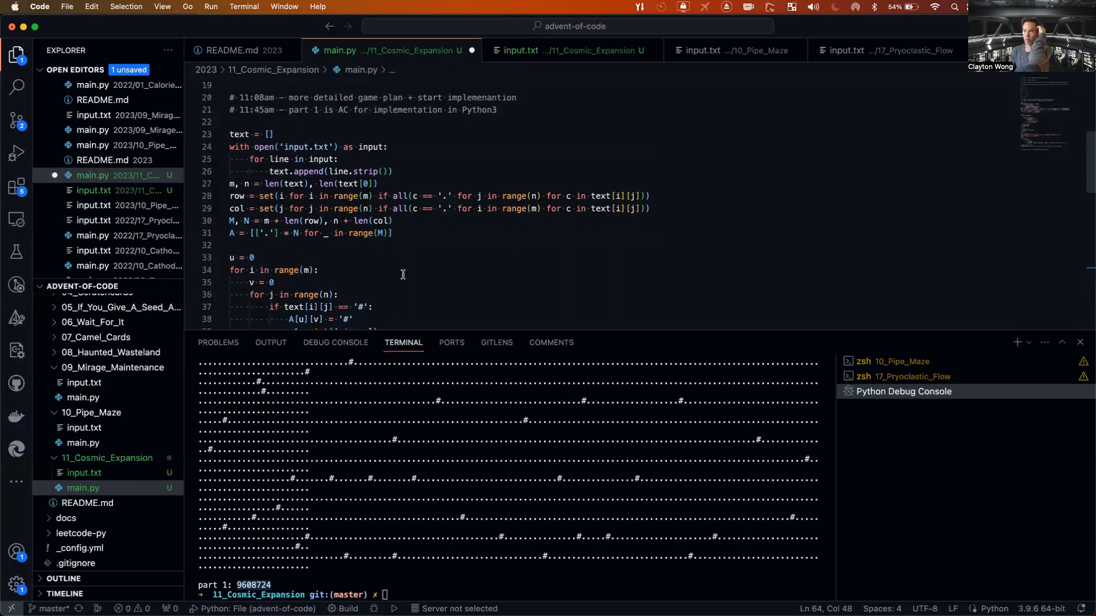
{"action": "scroll", "scroll_direction": "down", "scroll_amount": 3}
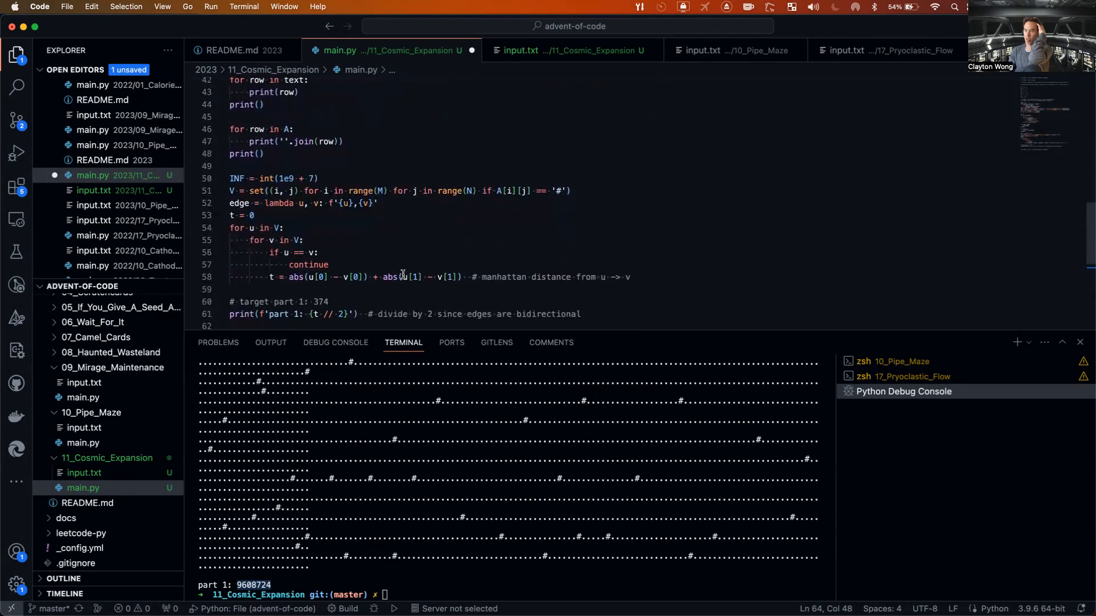
{"action": "scroll", "scroll_direction": "down", "scroll_amount": 3}
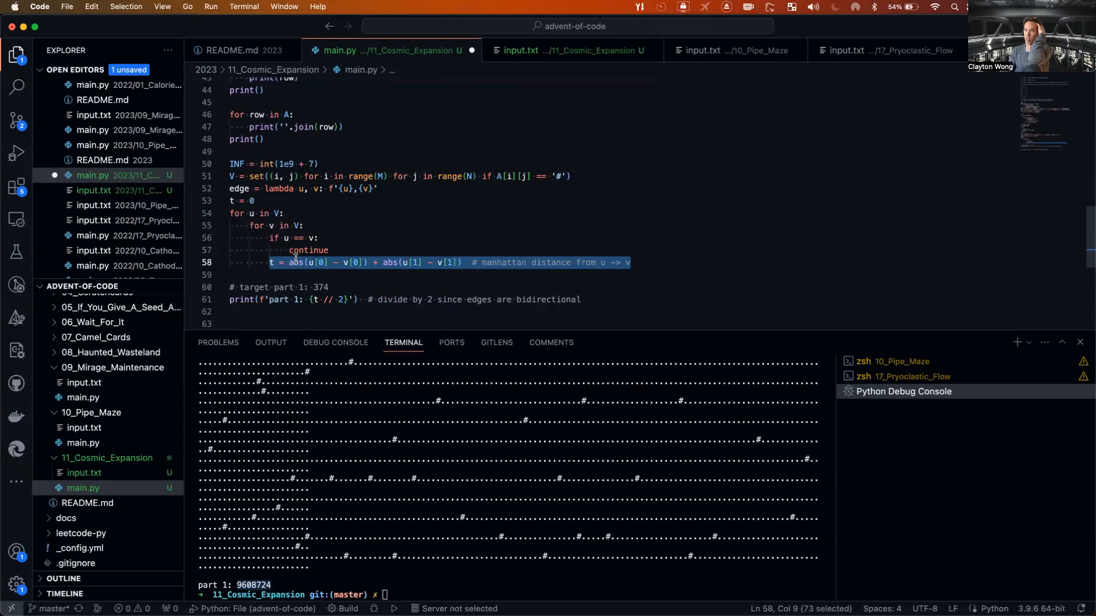
{"action": "scroll", "scroll_direction": "up", "scroll_amount": 3}
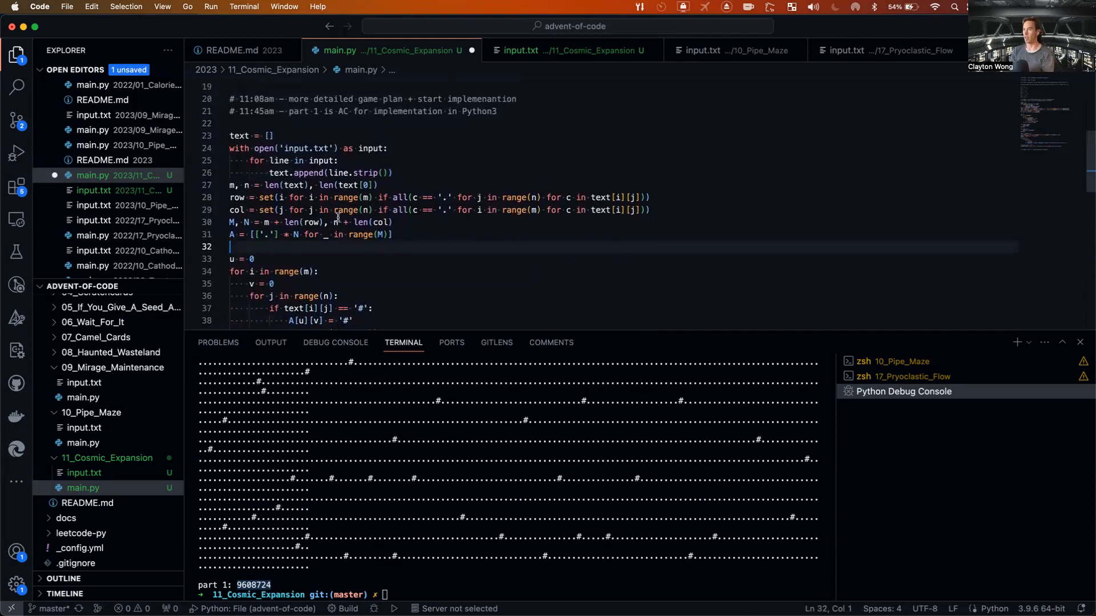
{"action": "mouse_move", "coordinate": [335, 218]}
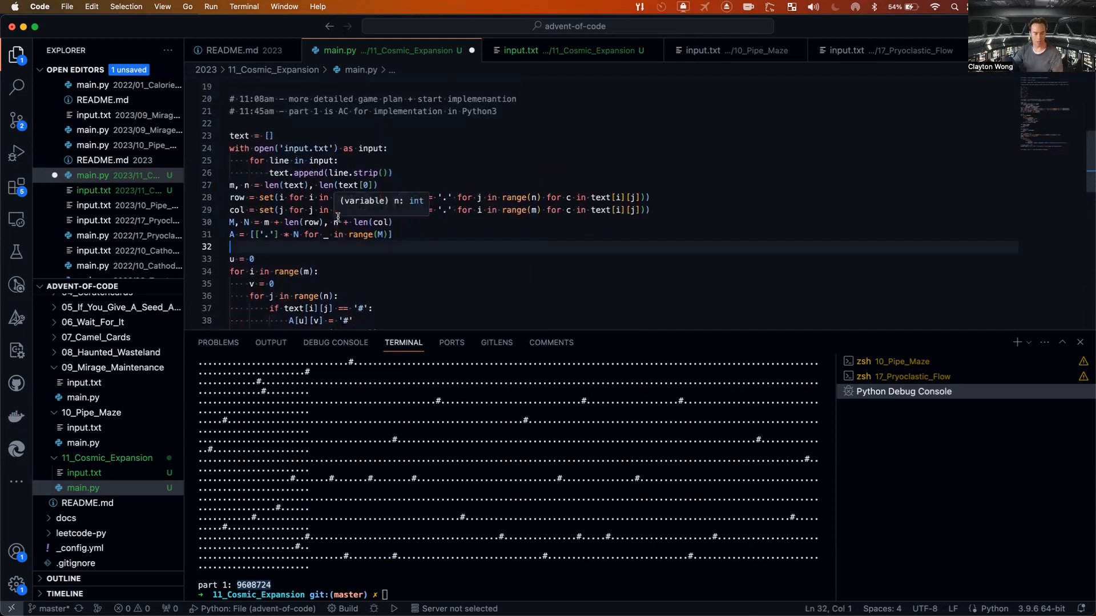